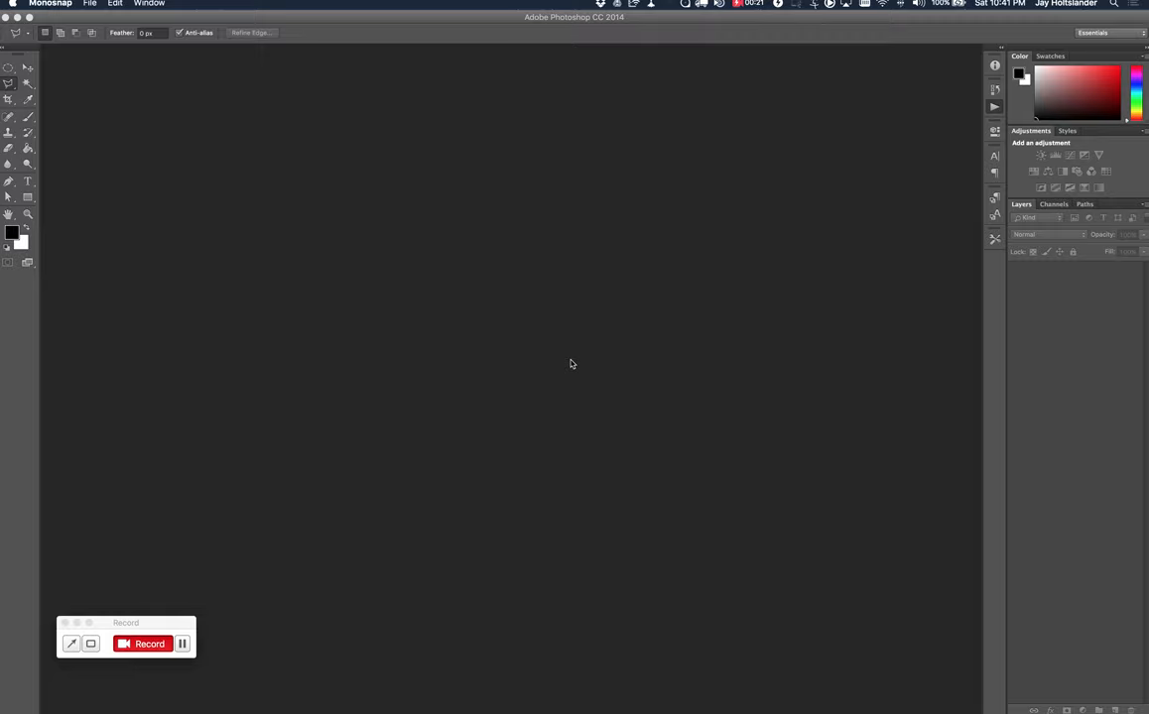
mouse_move(596, 357)
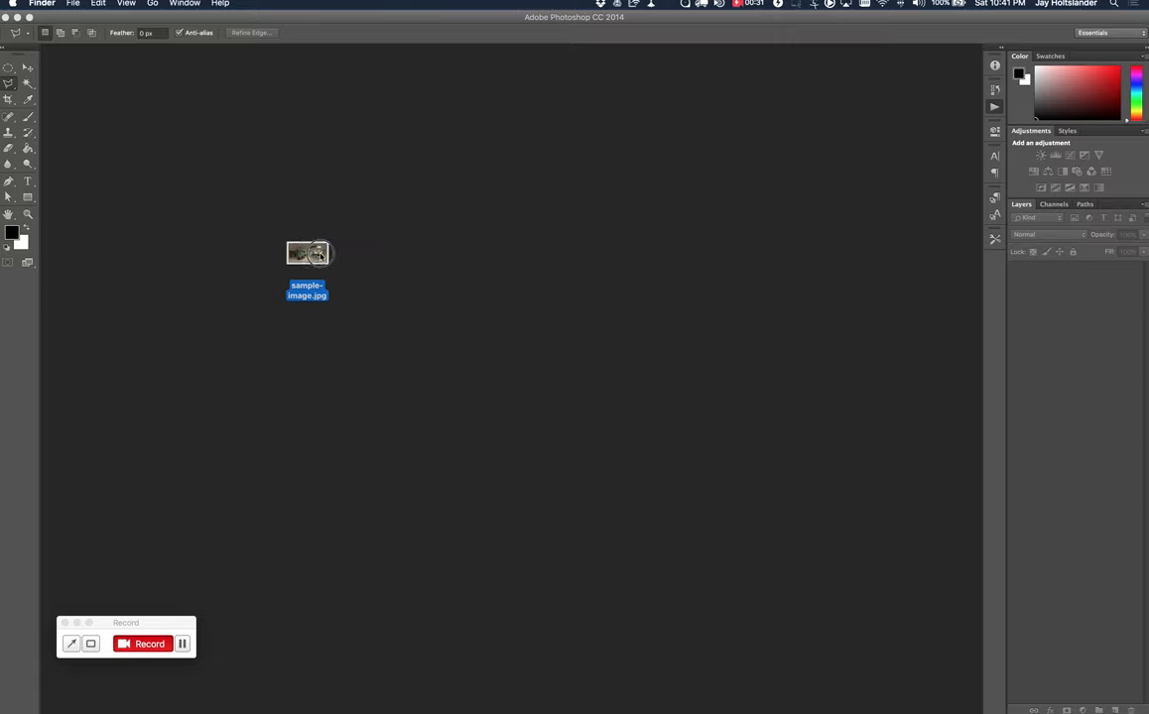
Open the office panorama sample-image.jpg as a Photoshop document.
double_click(306, 254)
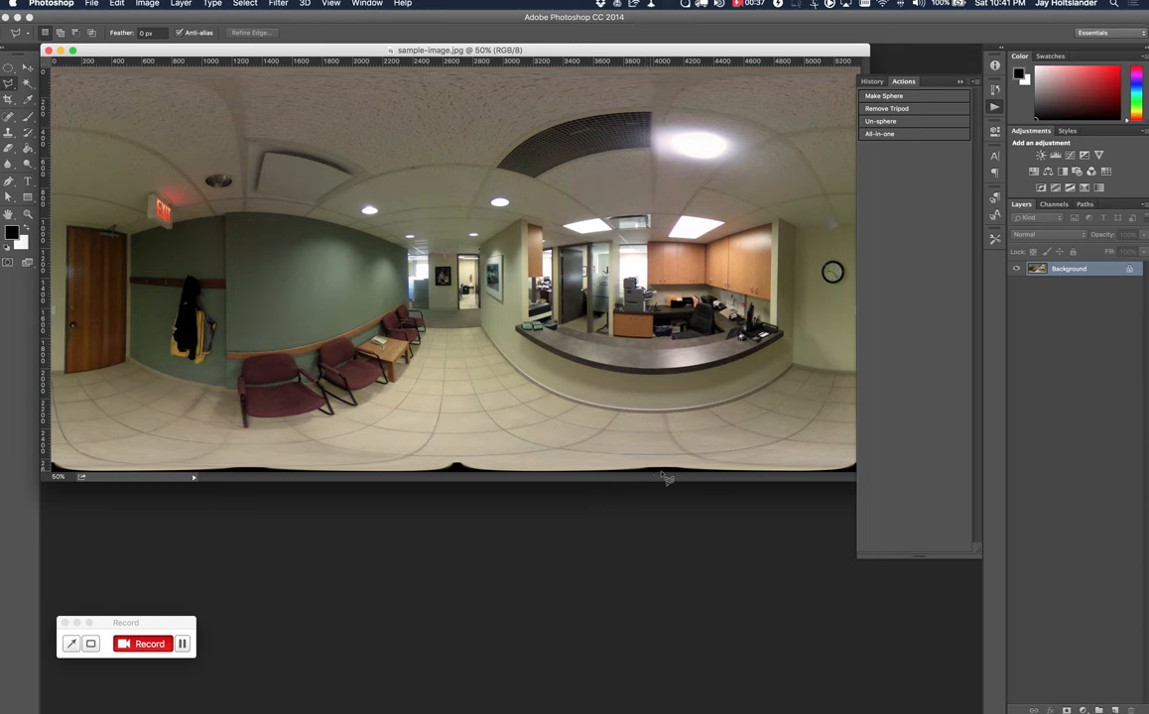
mouse_move(830, 476)
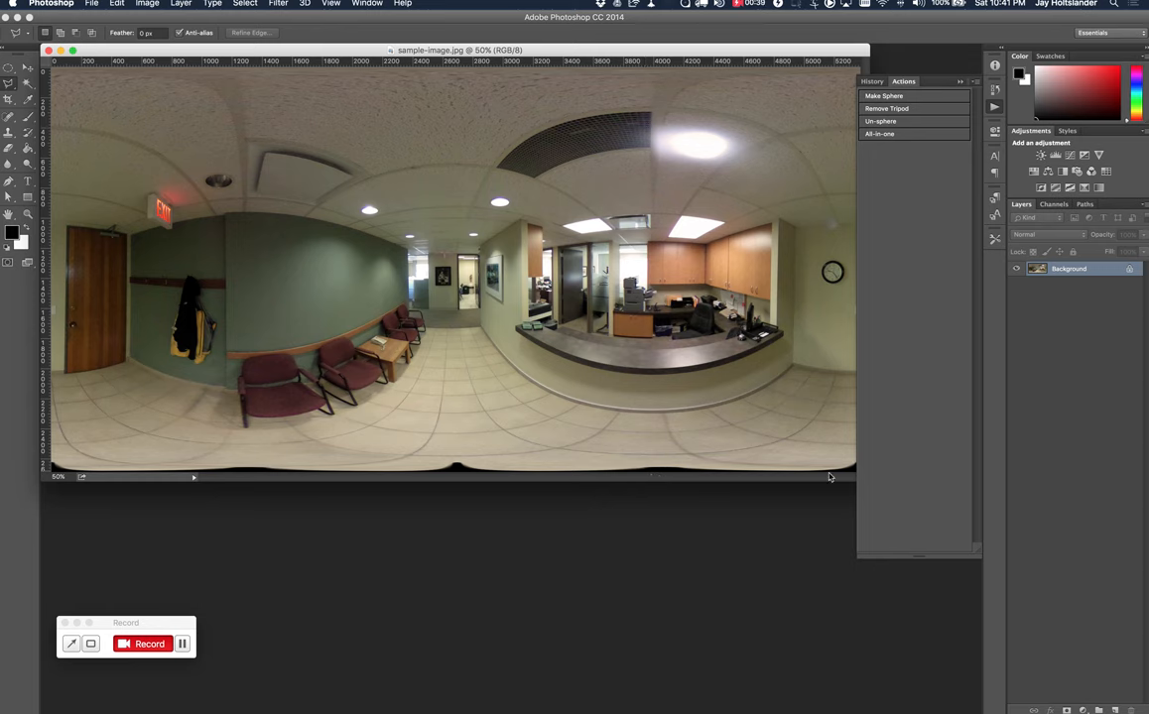
mouse_move(64, 473)
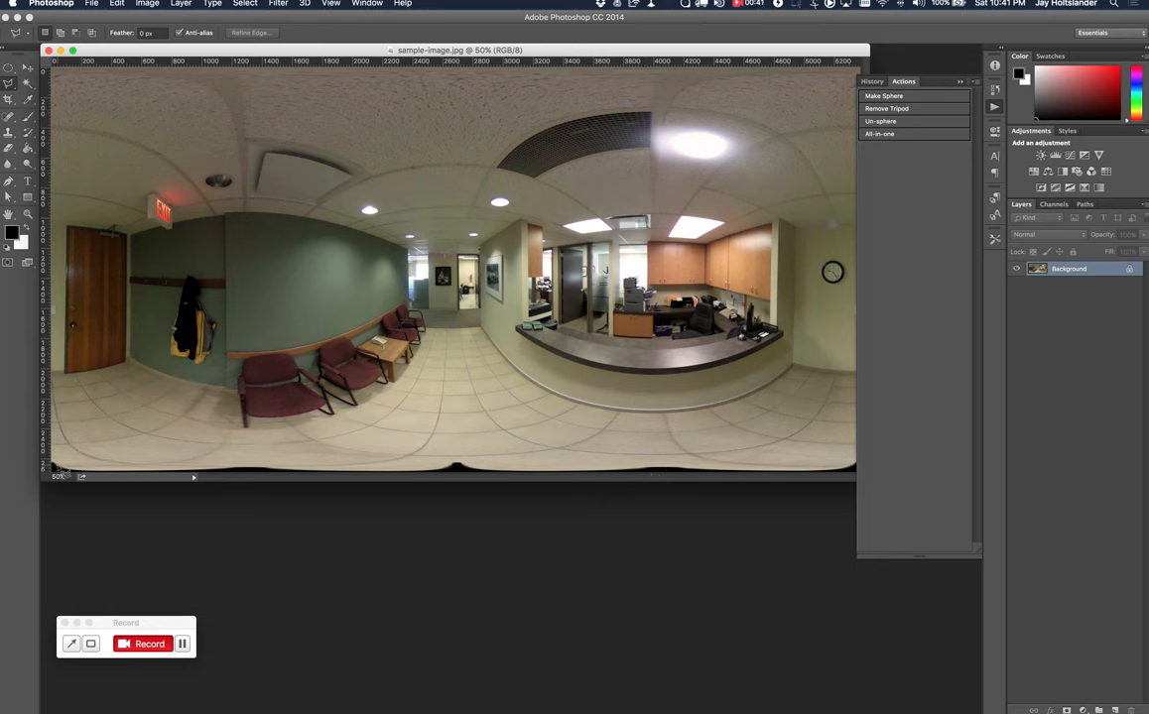
mouse_move(817, 477)
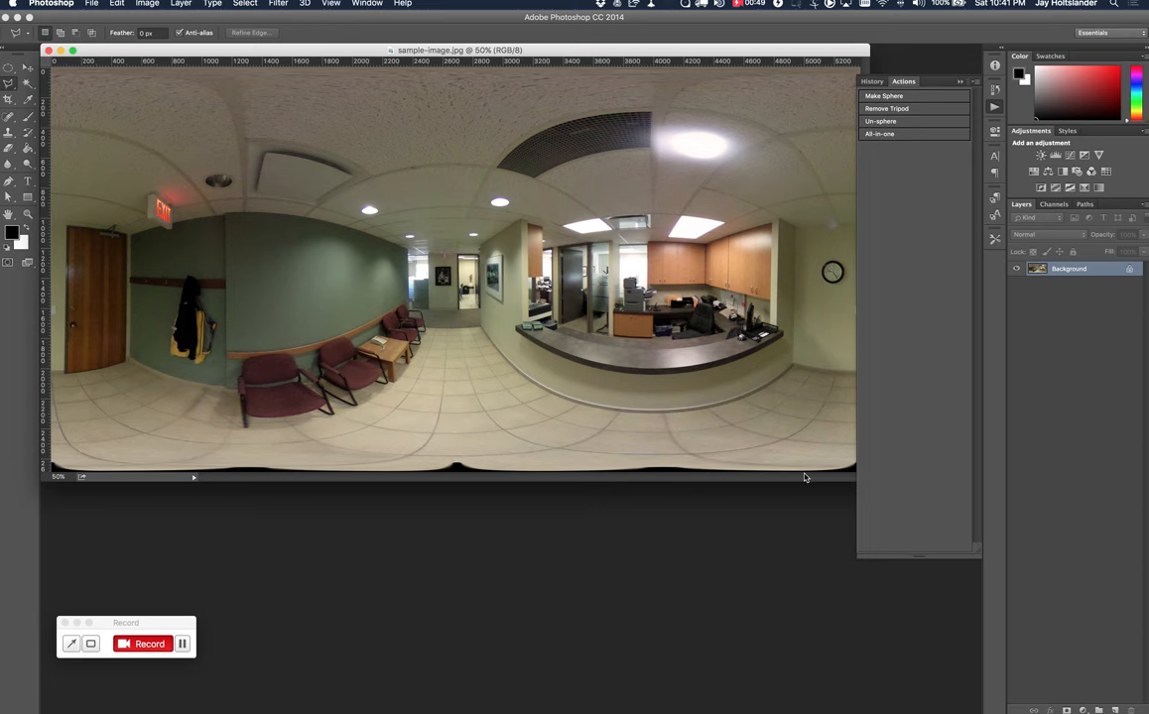
mouse_move(178, 451)
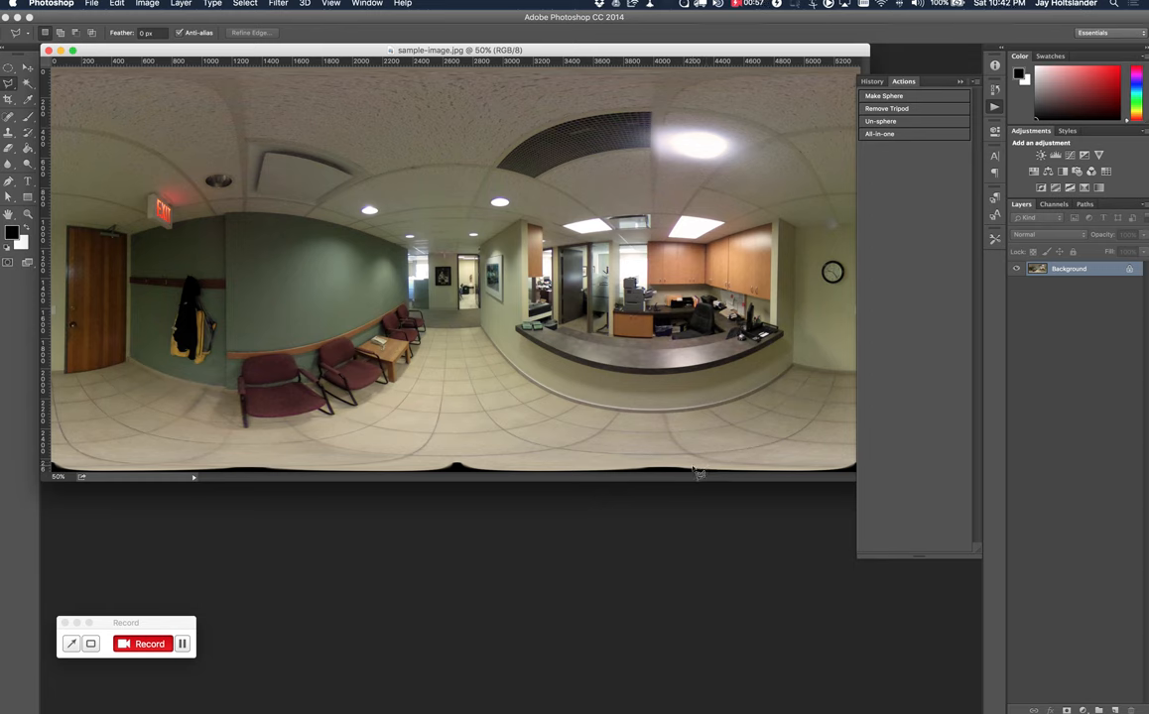
mouse_move(899, 158)
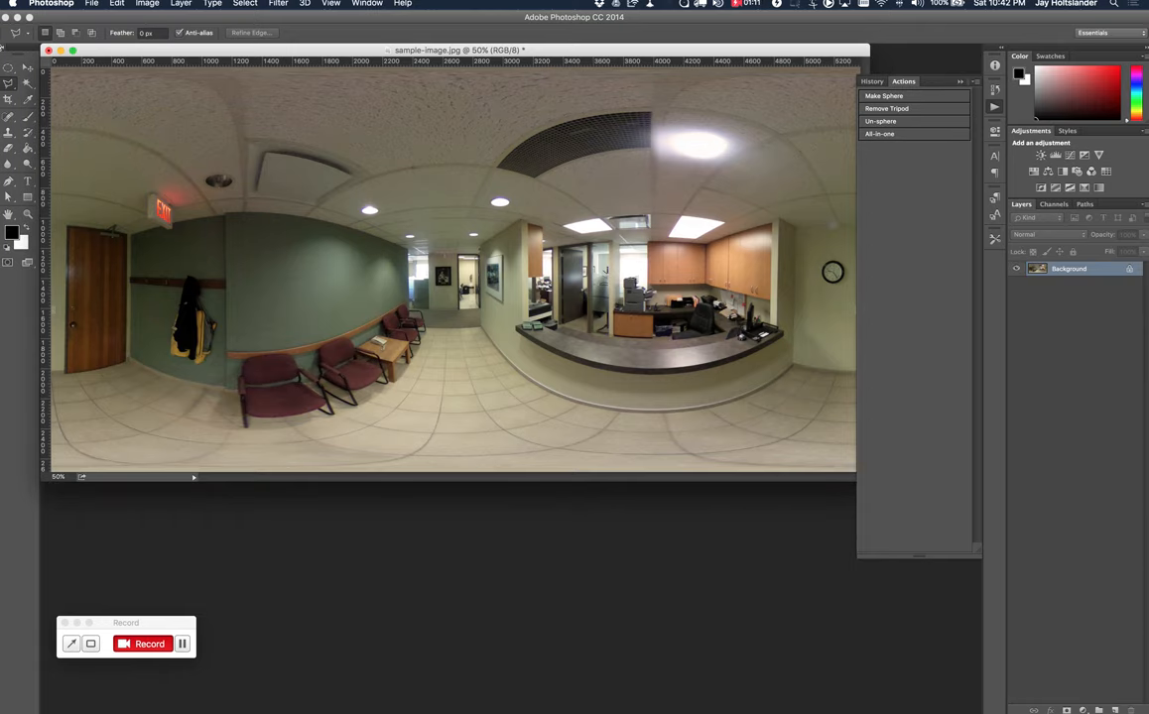
left_click(92, 4)
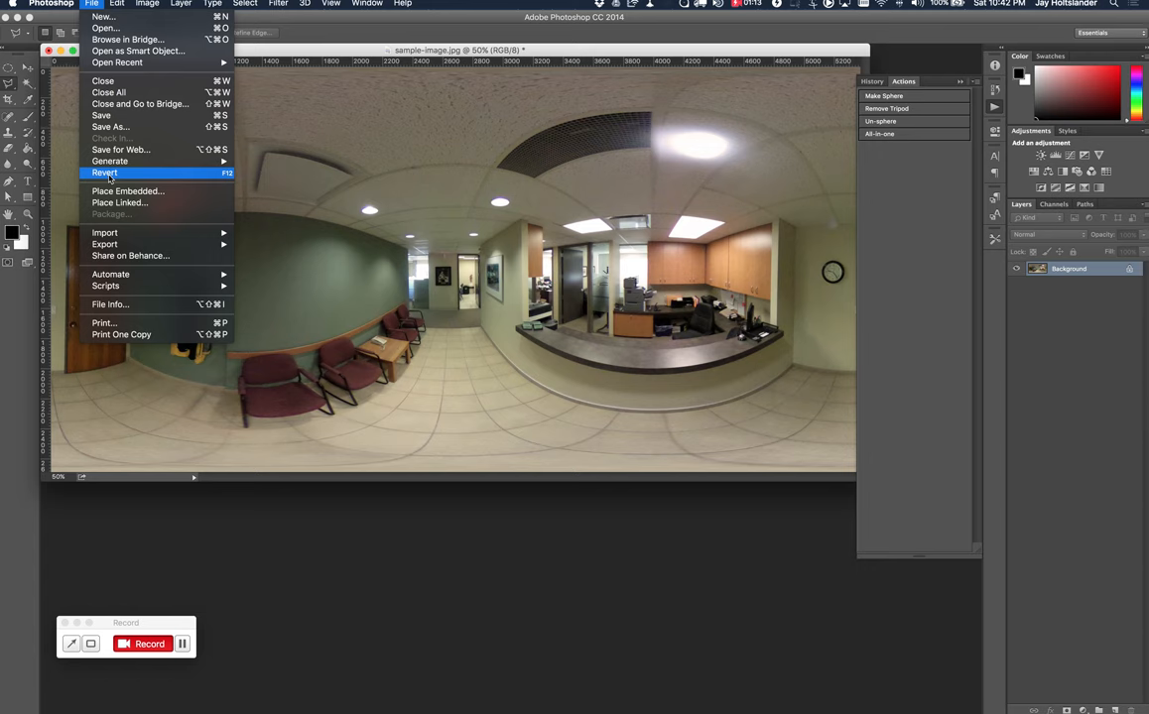
left_click(103, 173)
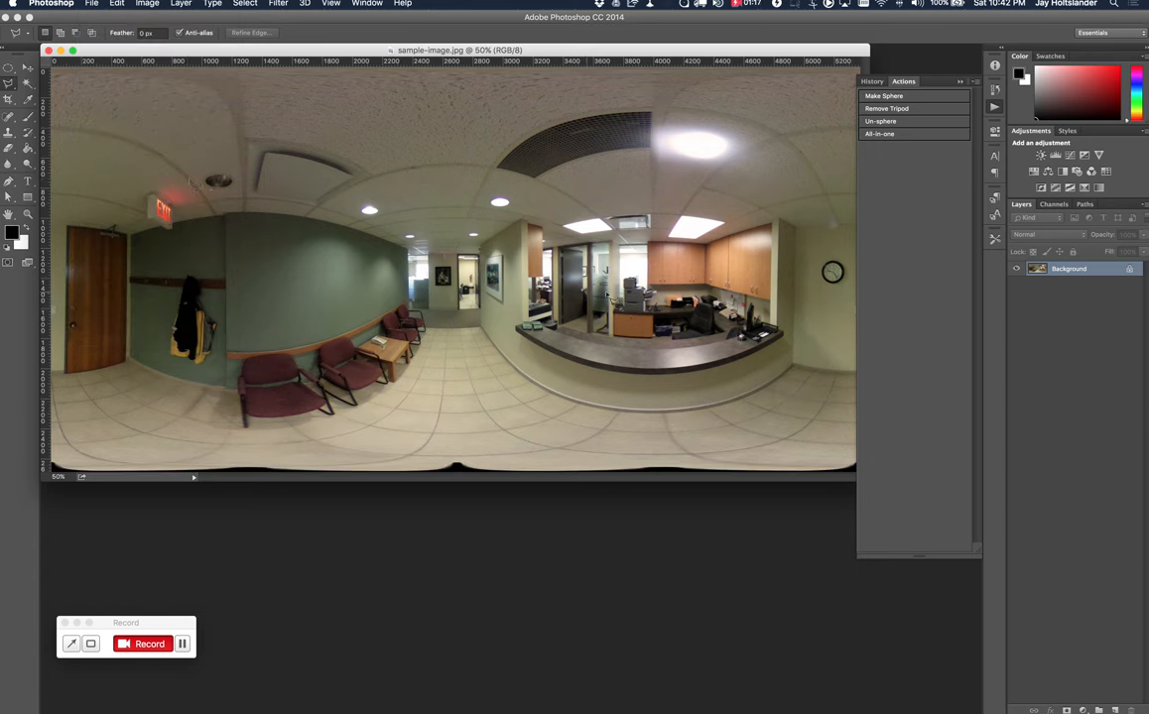
mouse_move(535, 341)
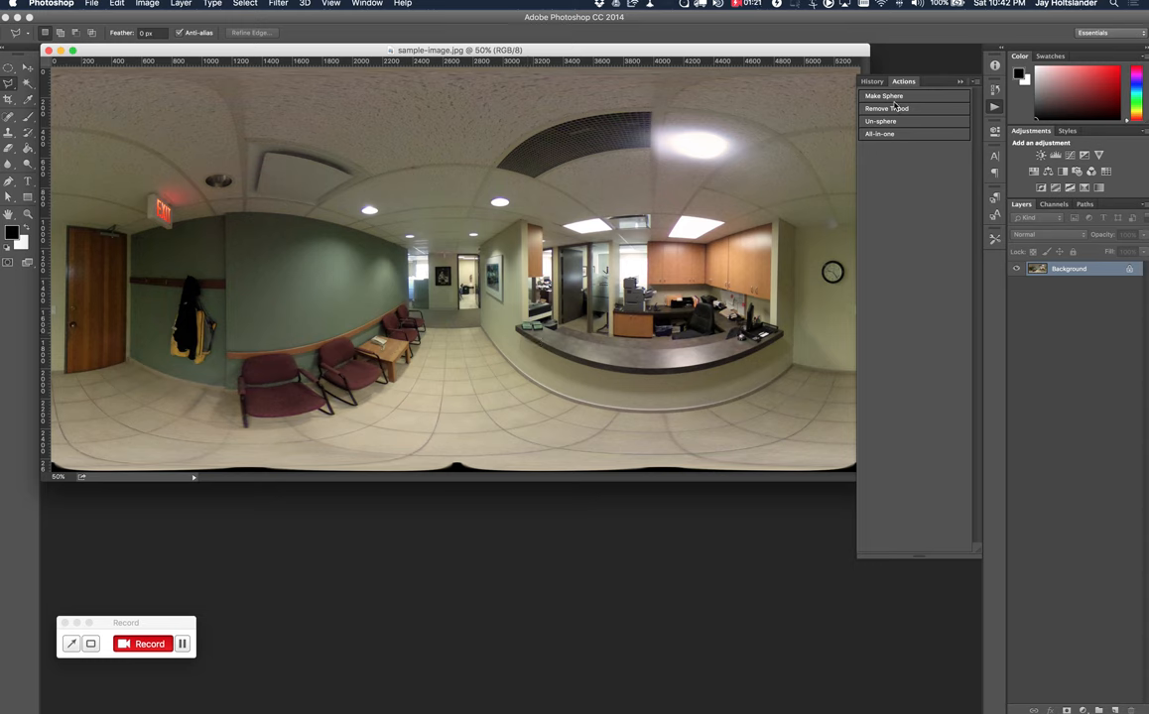
mouse_move(869, 120)
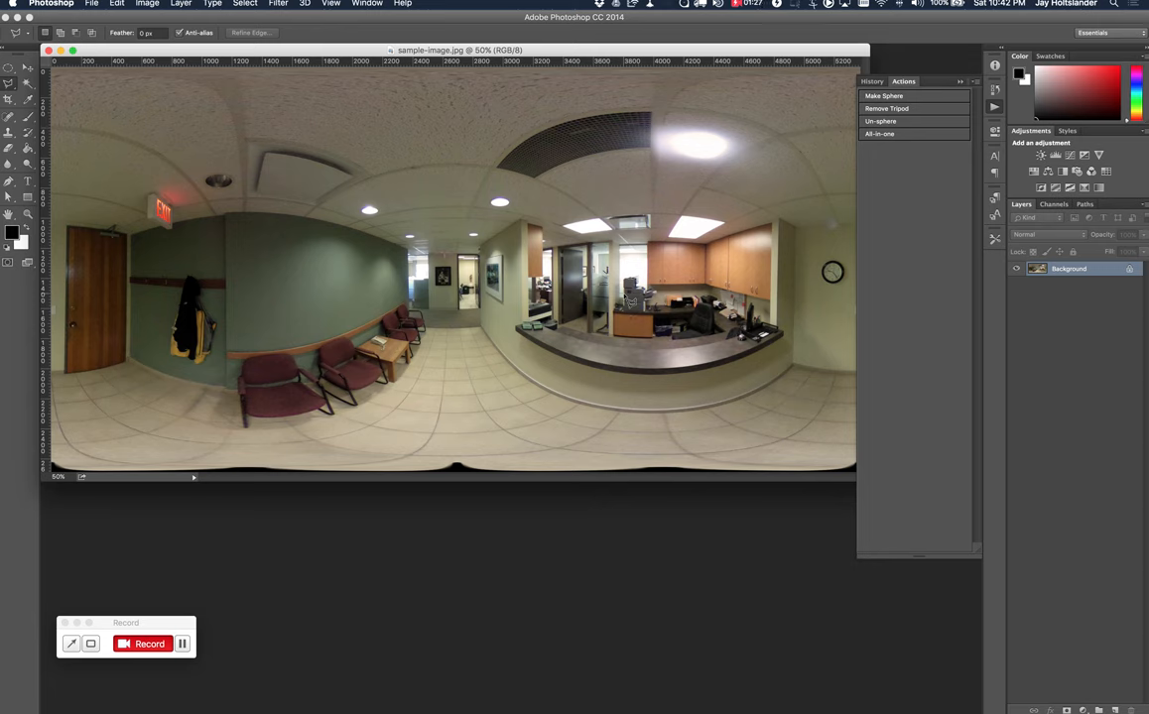
mouse_move(476, 298)
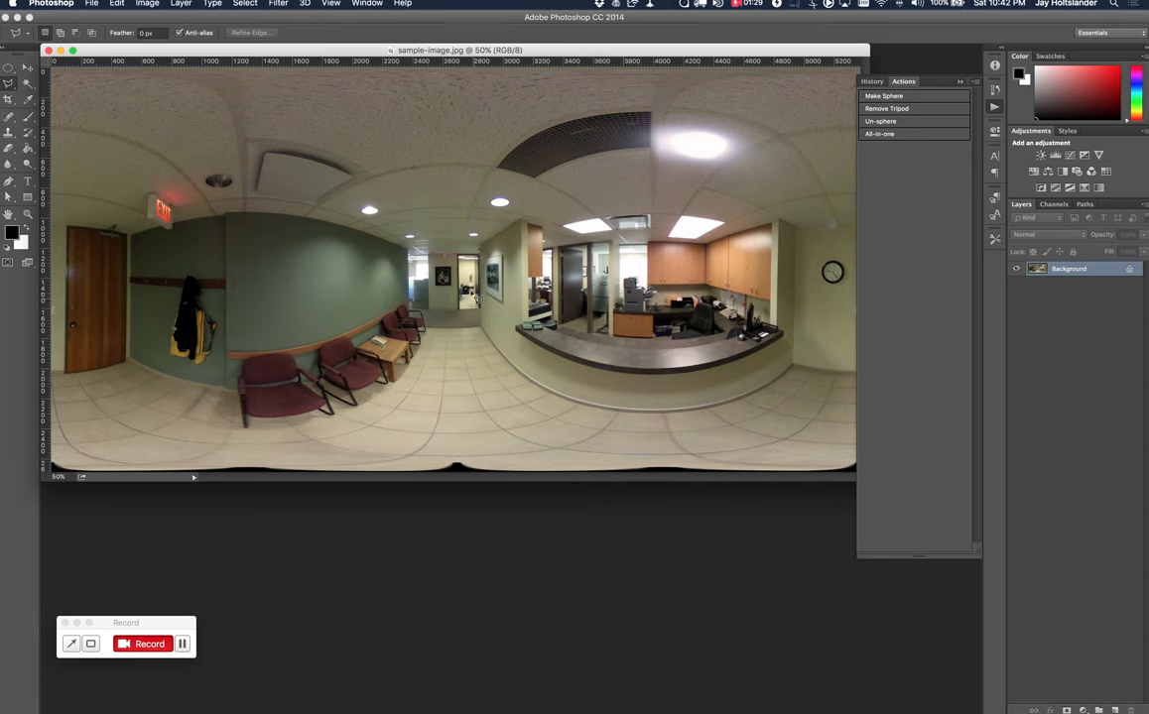
mouse_move(824, 139)
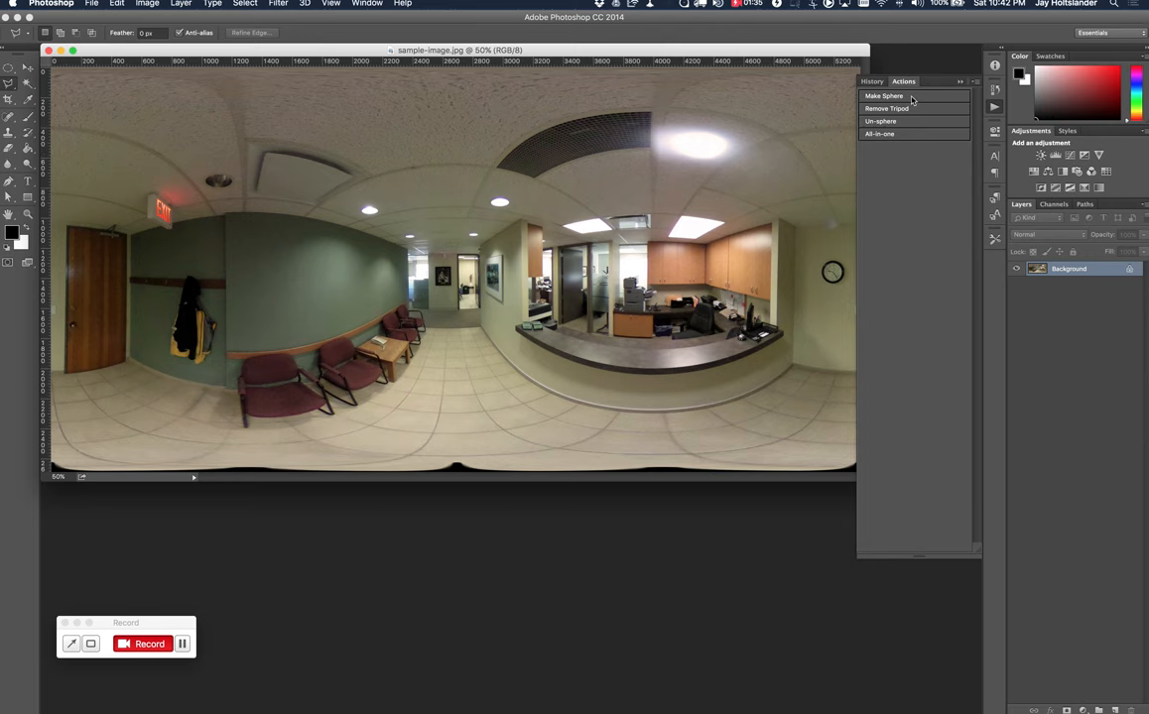
Run the Make Sphere action and zoom in on the floor at the sphere's centre.
left_click(883, 95)
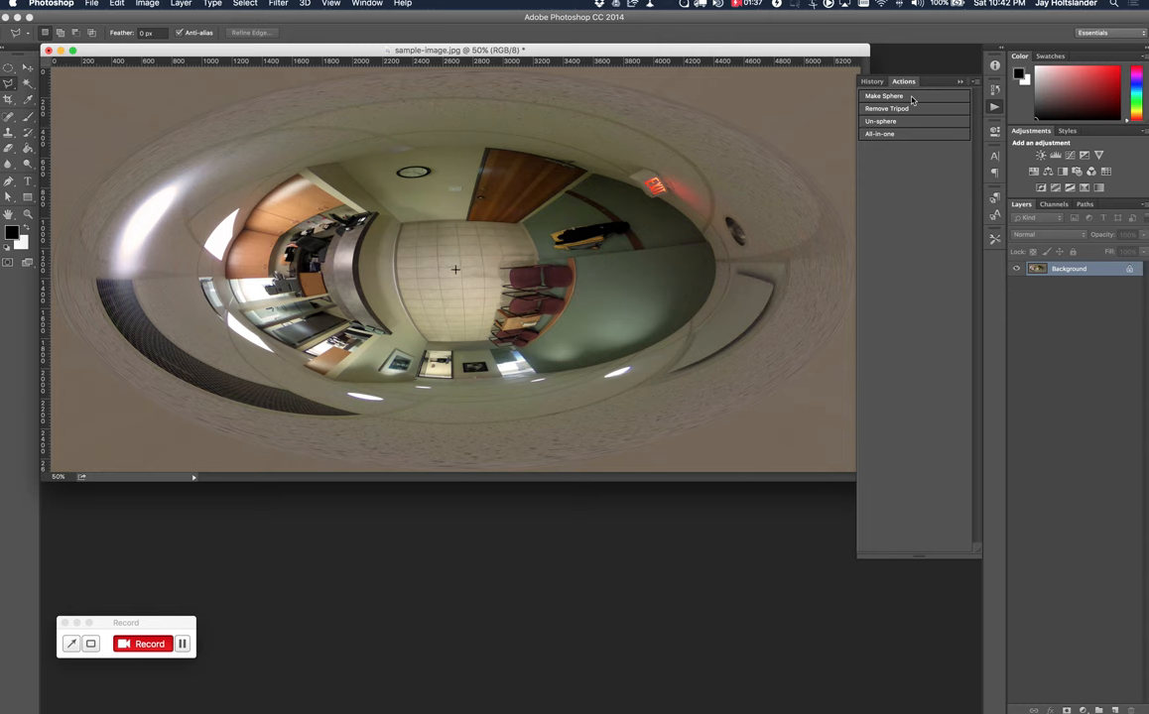
mouse_move(575, 202)
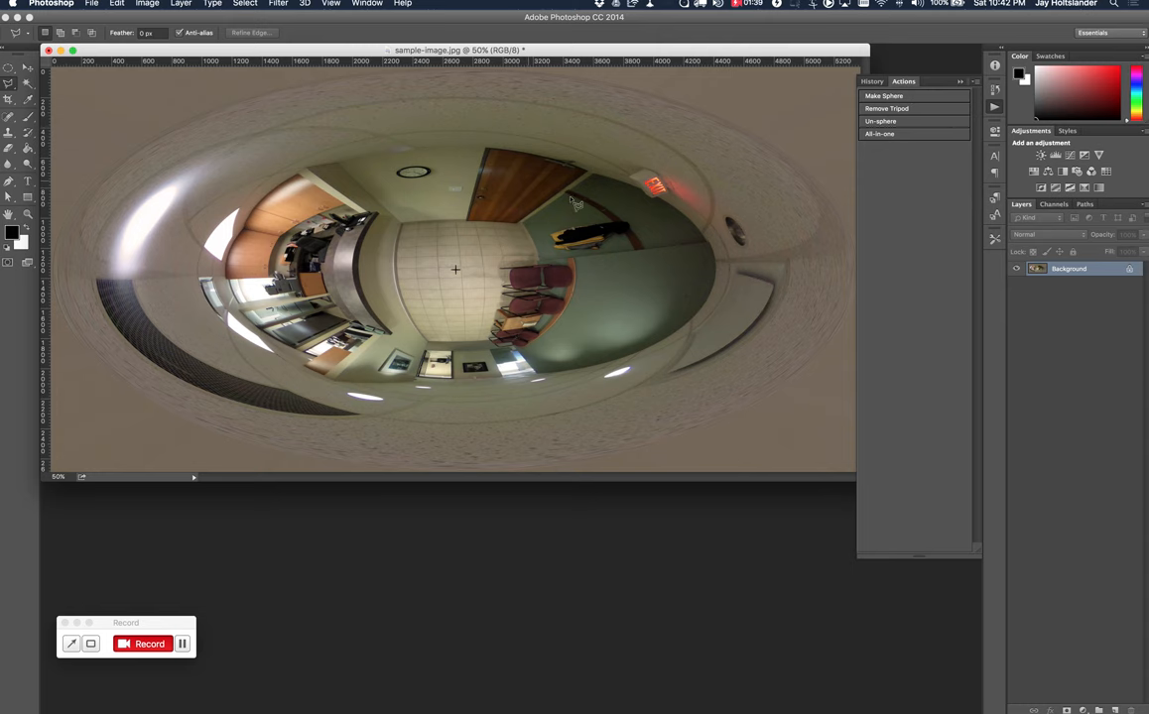
mouse_move(459, 270)
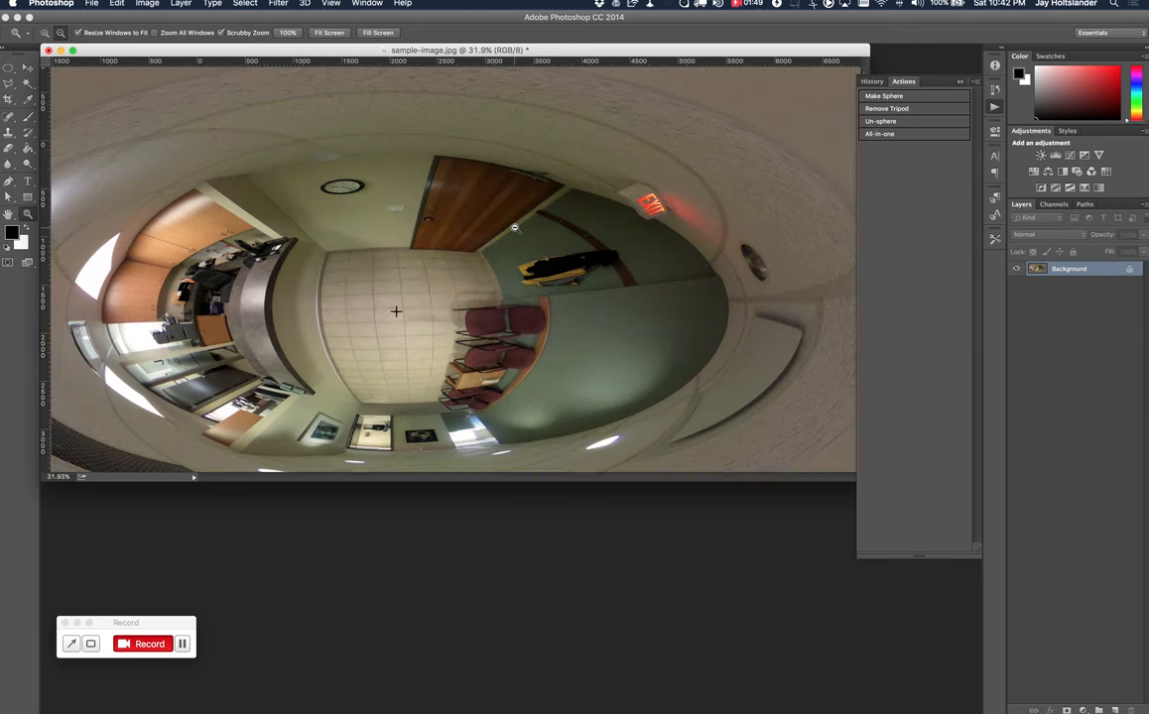
left_click(397, 325)
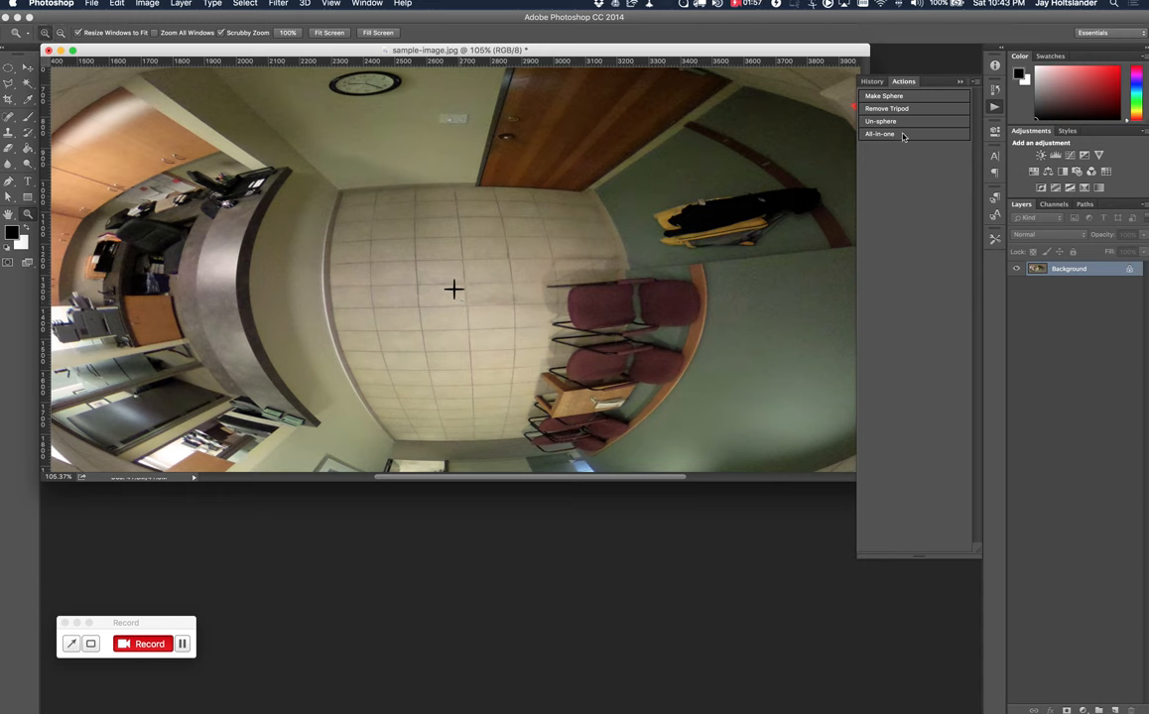
mouse_move(917, 109)
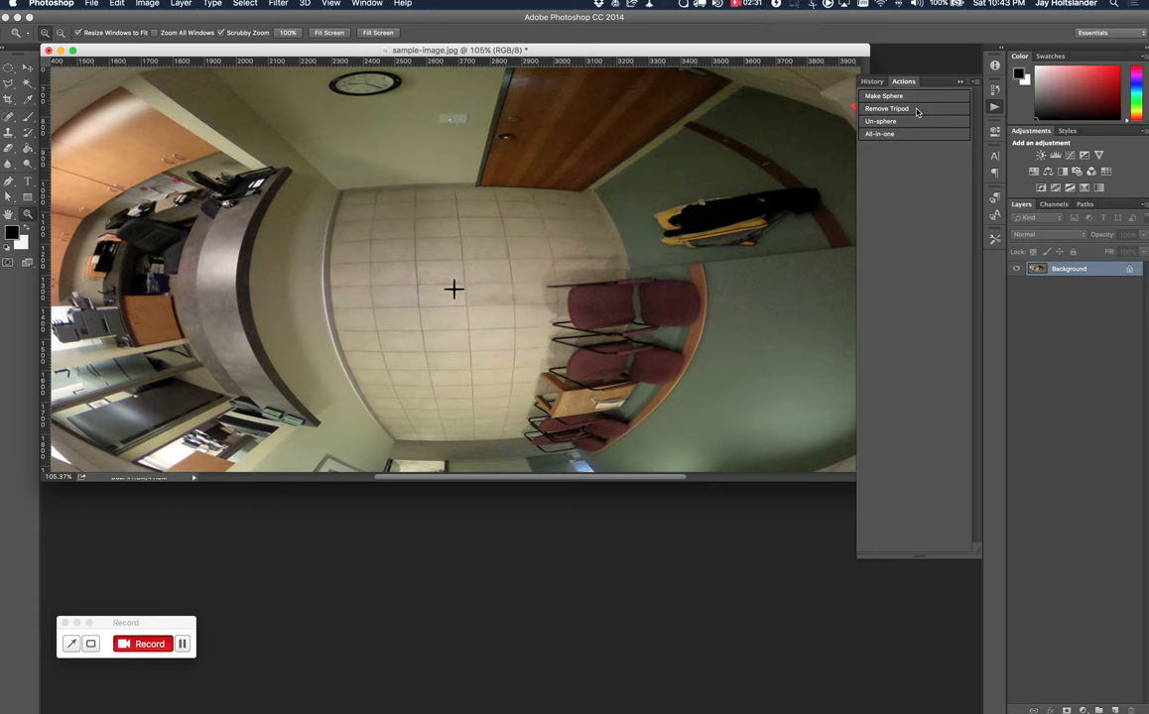
mouse_move(909, 112)
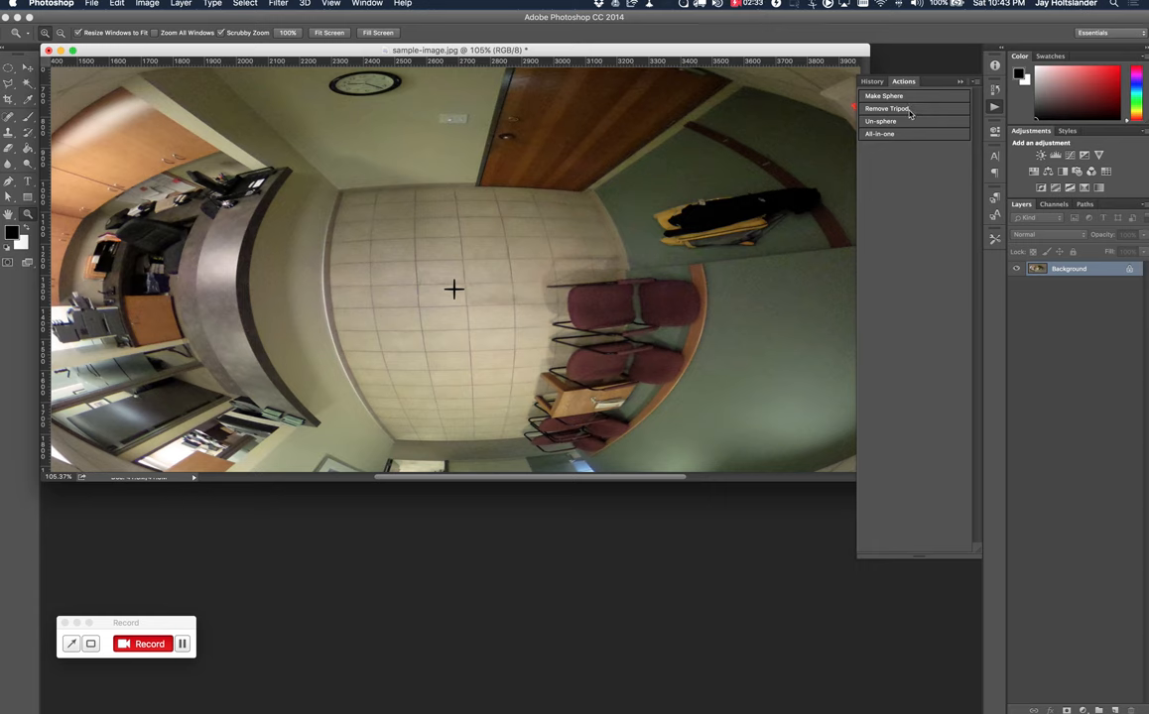
mouse_move(925, 113)
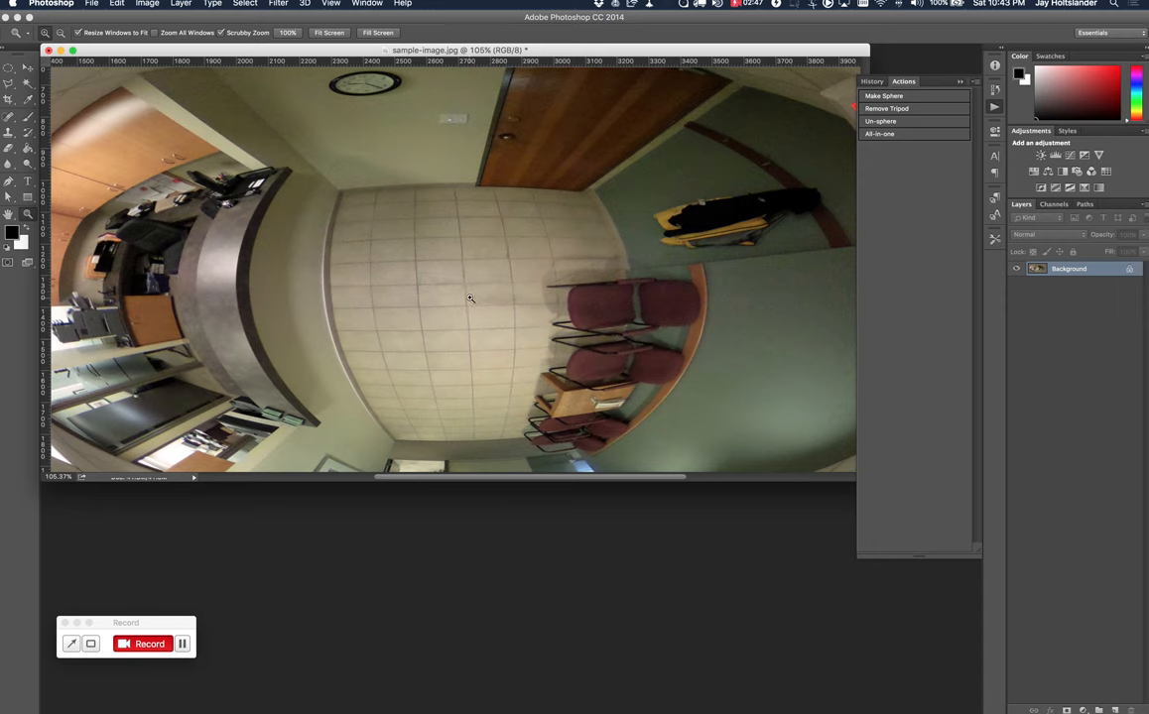
mouse_move(927, 151)
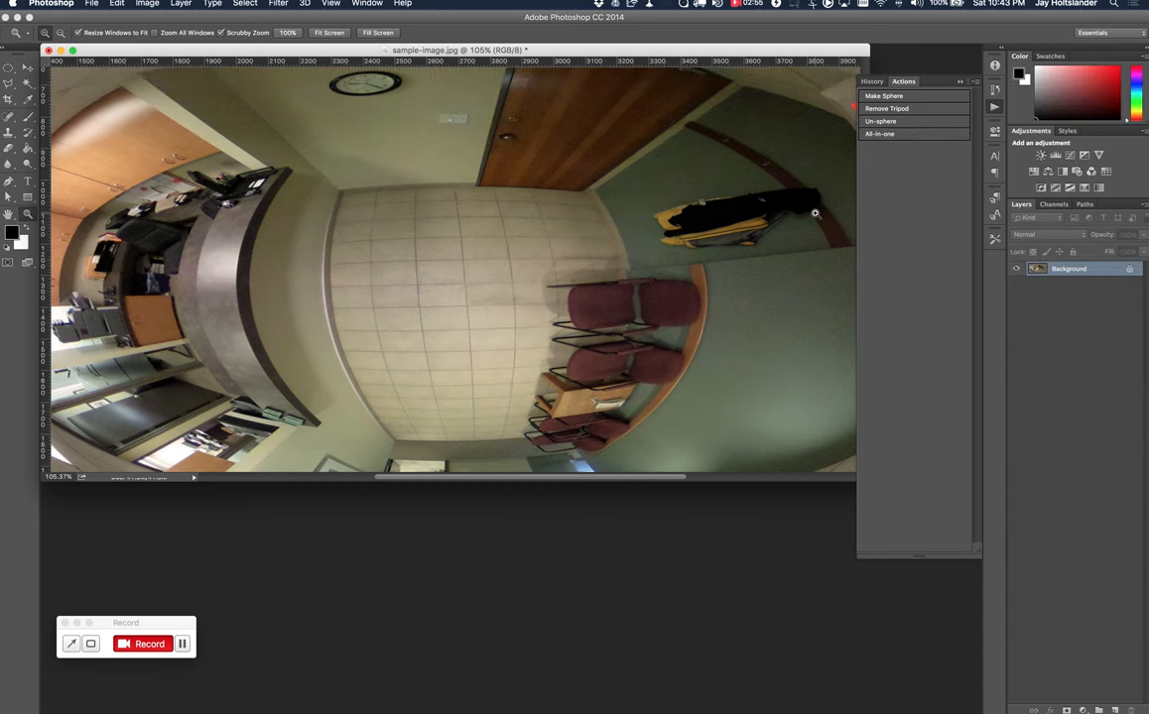
mouse_move(917, 147)
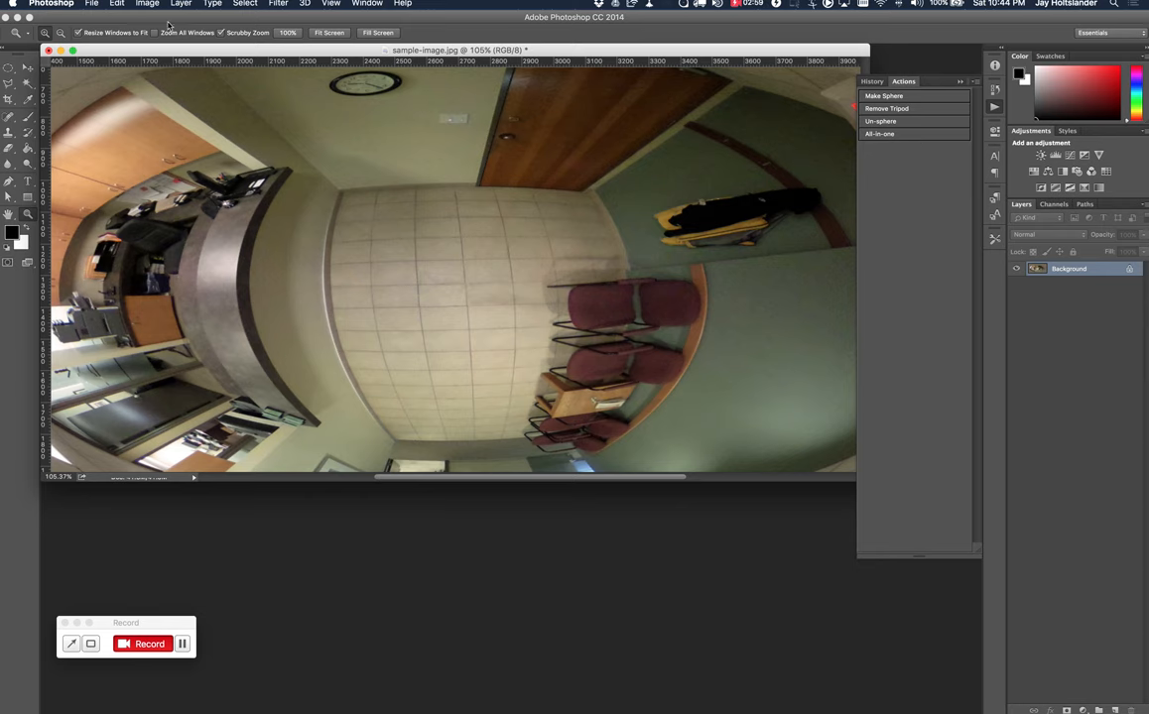
Run the Un-sphere action and inspect the floor area of the restored flat panorama.
left_click(92, 4)
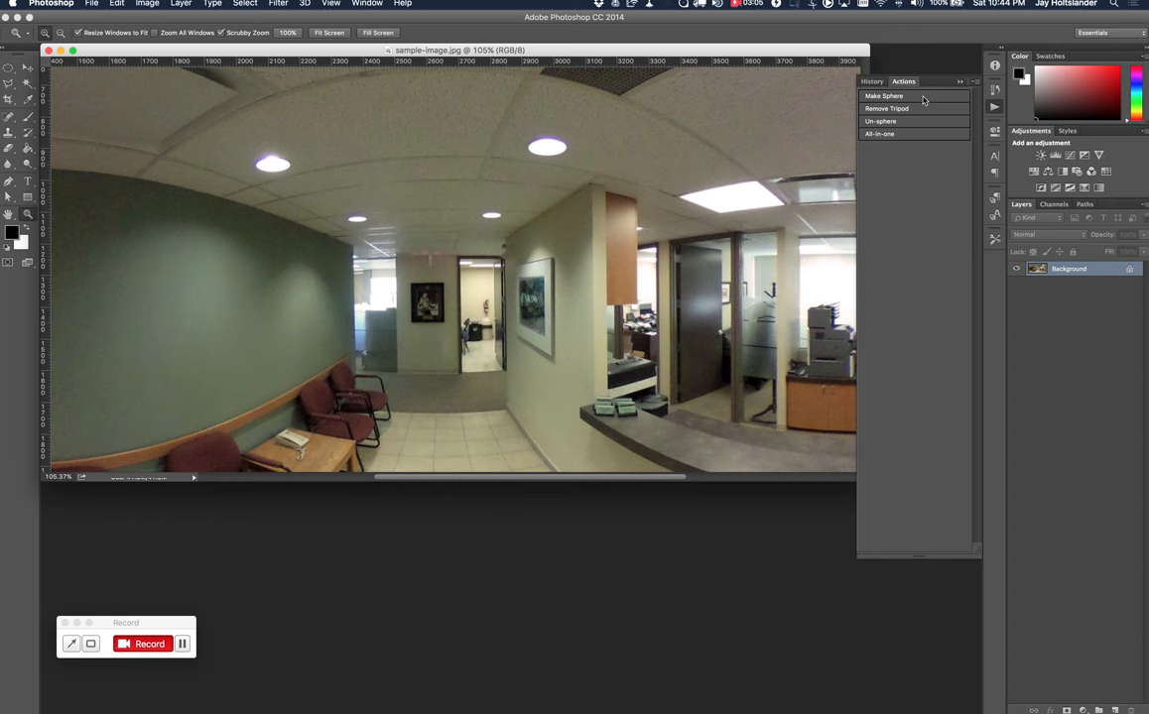
left_click(885, 107)
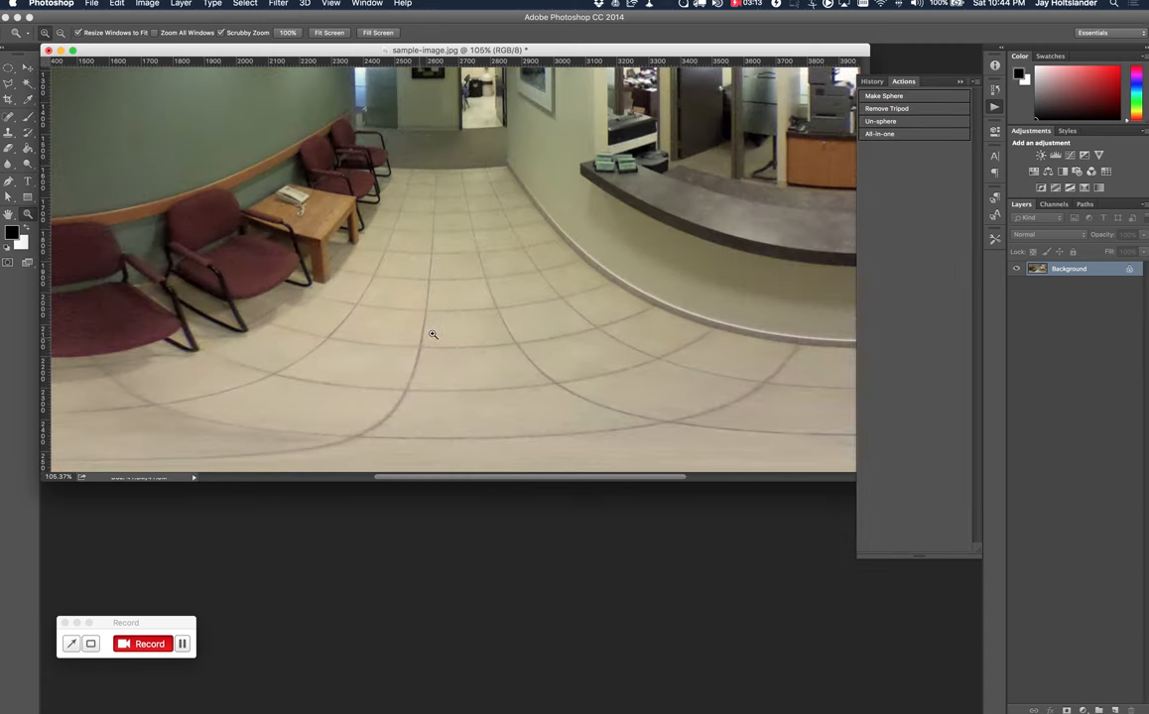
mouse_move(774, 460)
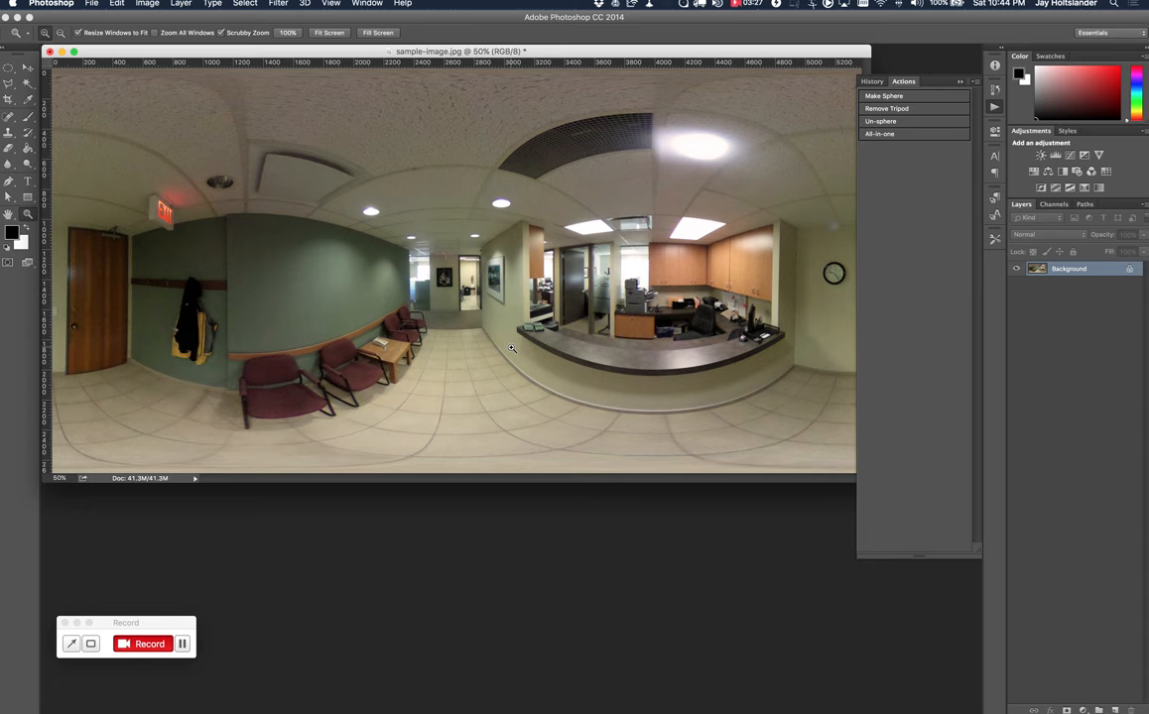
mouse_move(516, 345)
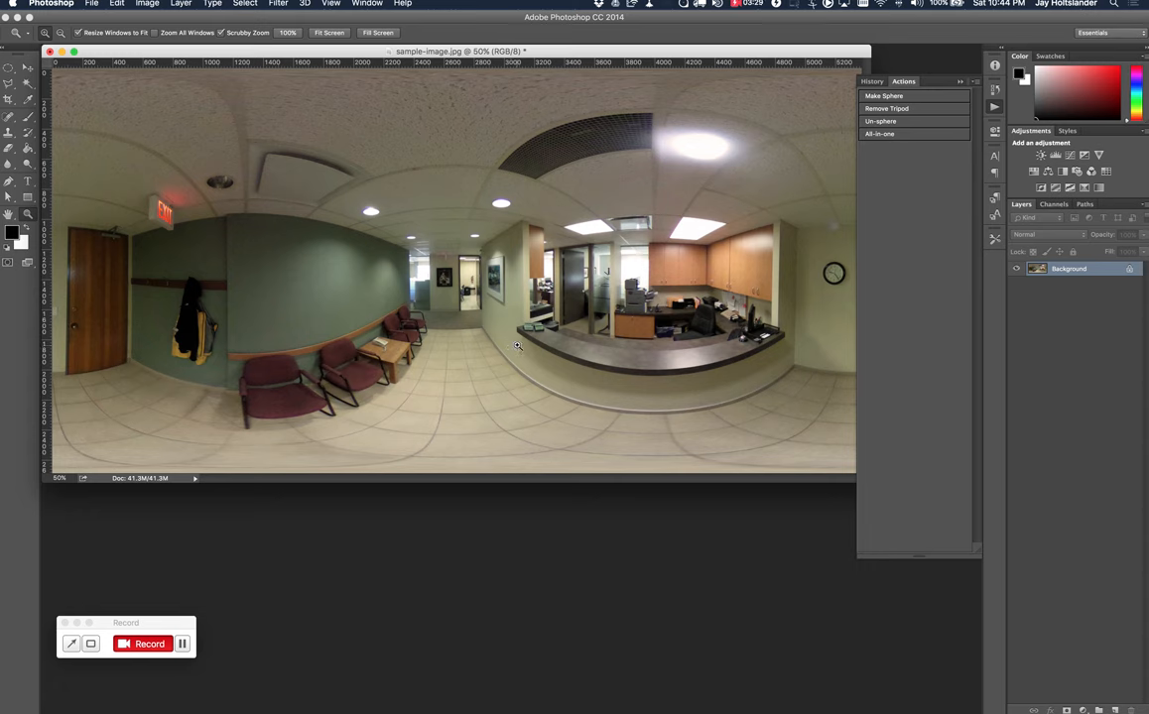
mouse_move(706, 333)
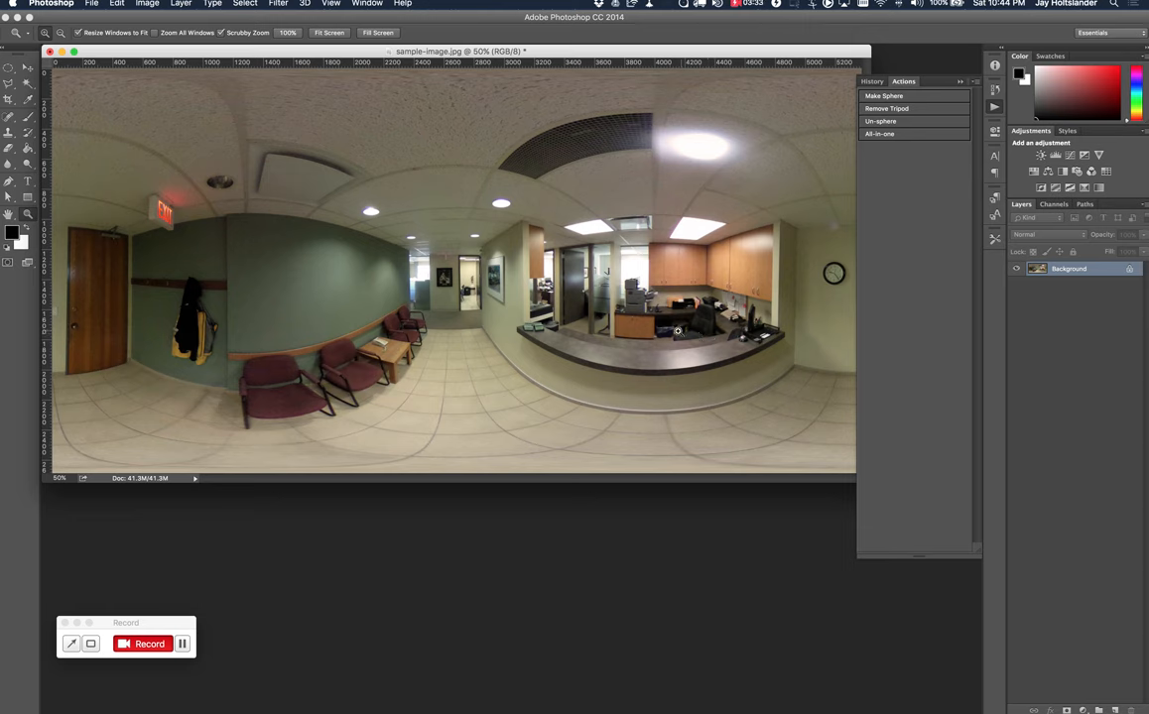
mouse_move(895, 133)
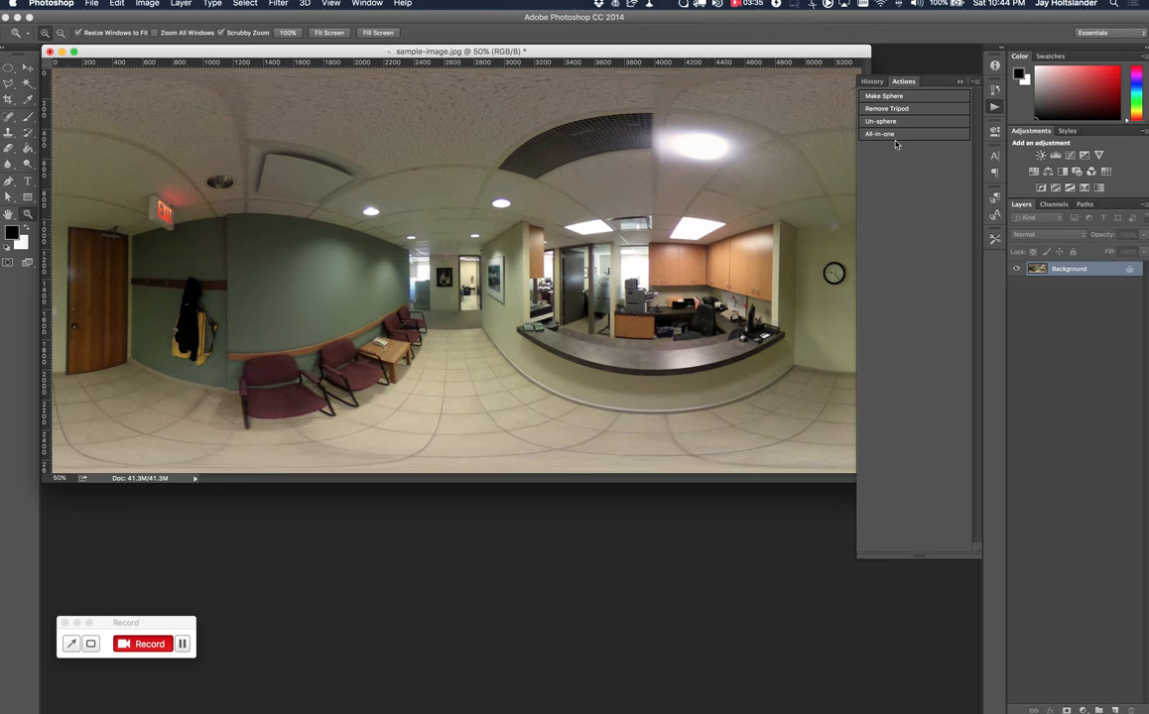
Run the All in one action, then delete it from the Demo set, leaving Make Sphere, Remove Tripod and Un-sphere.
left_click(91, 4)
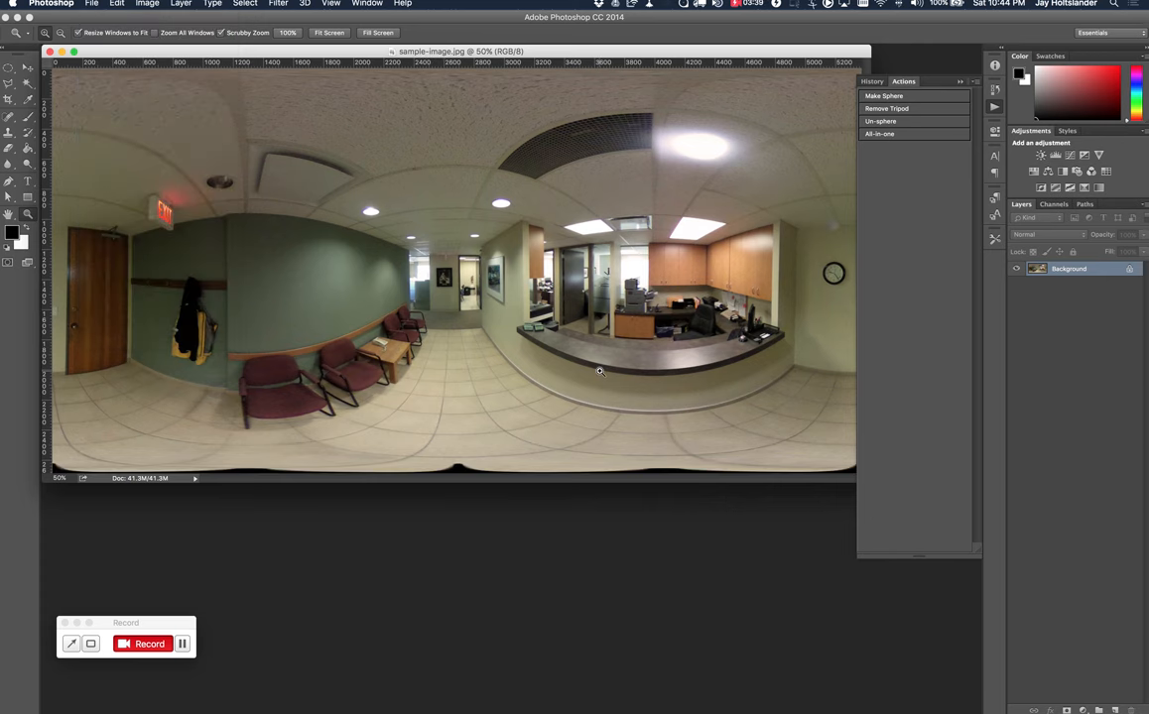
mouse_move(762, 461)
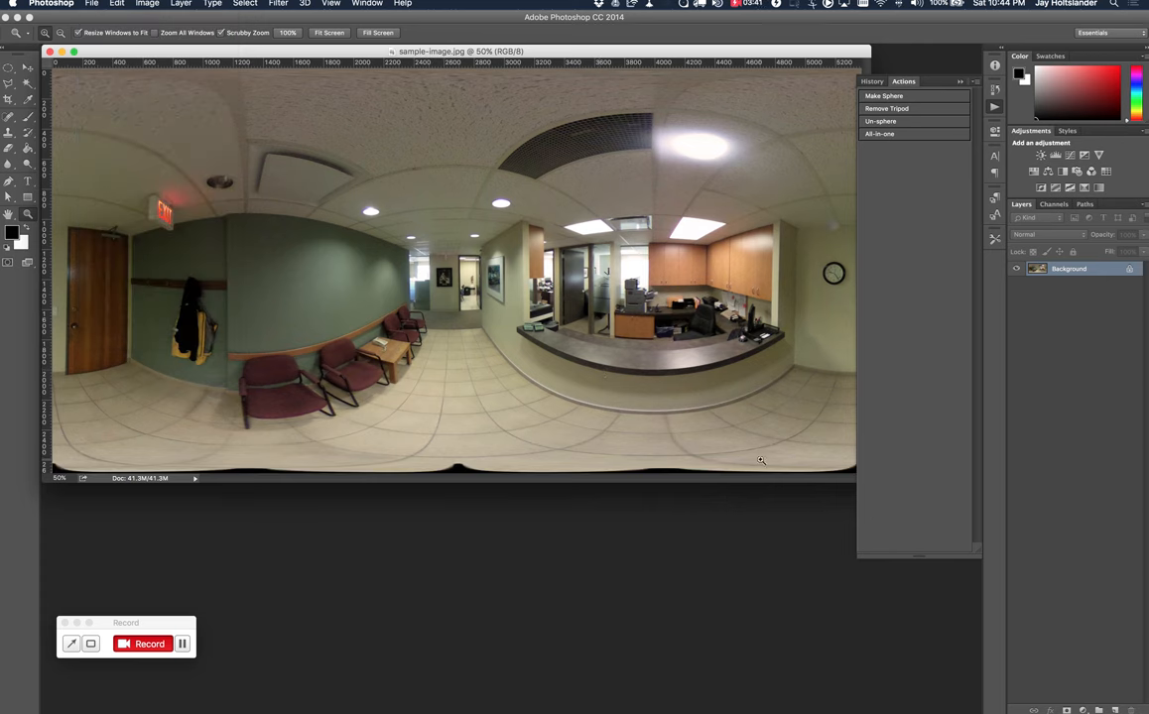
mouse_move(897, 150)
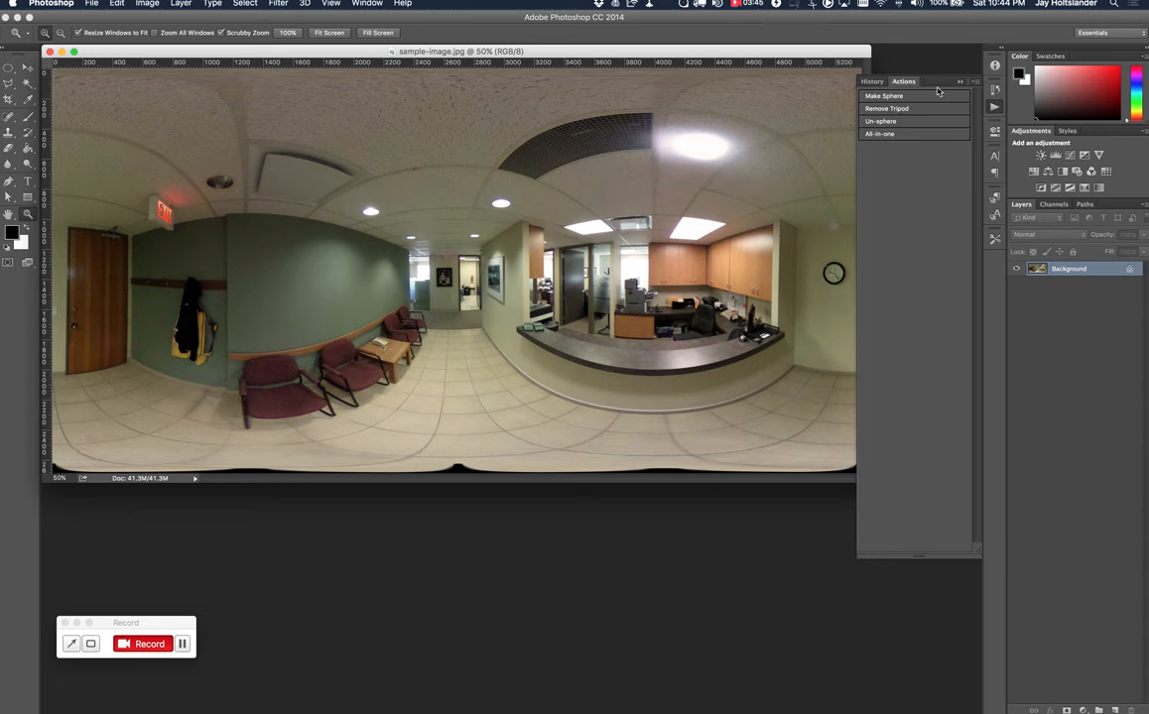
mouse_move(917, 135)
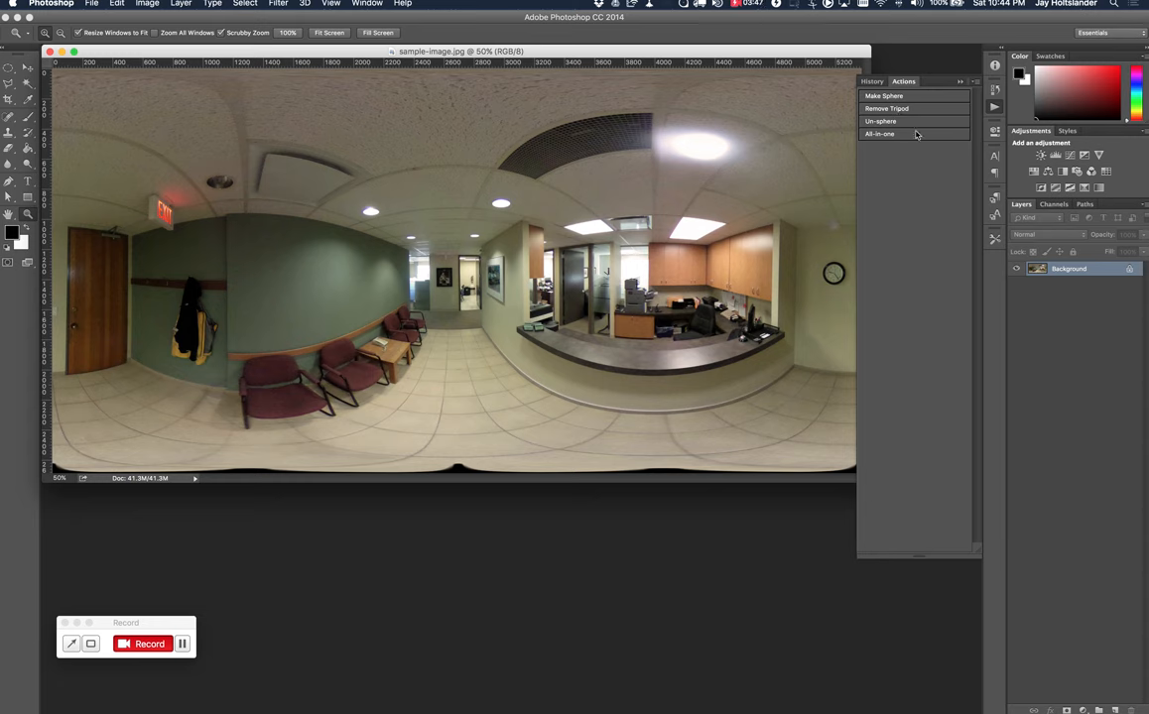
mouse_move(899, 139)
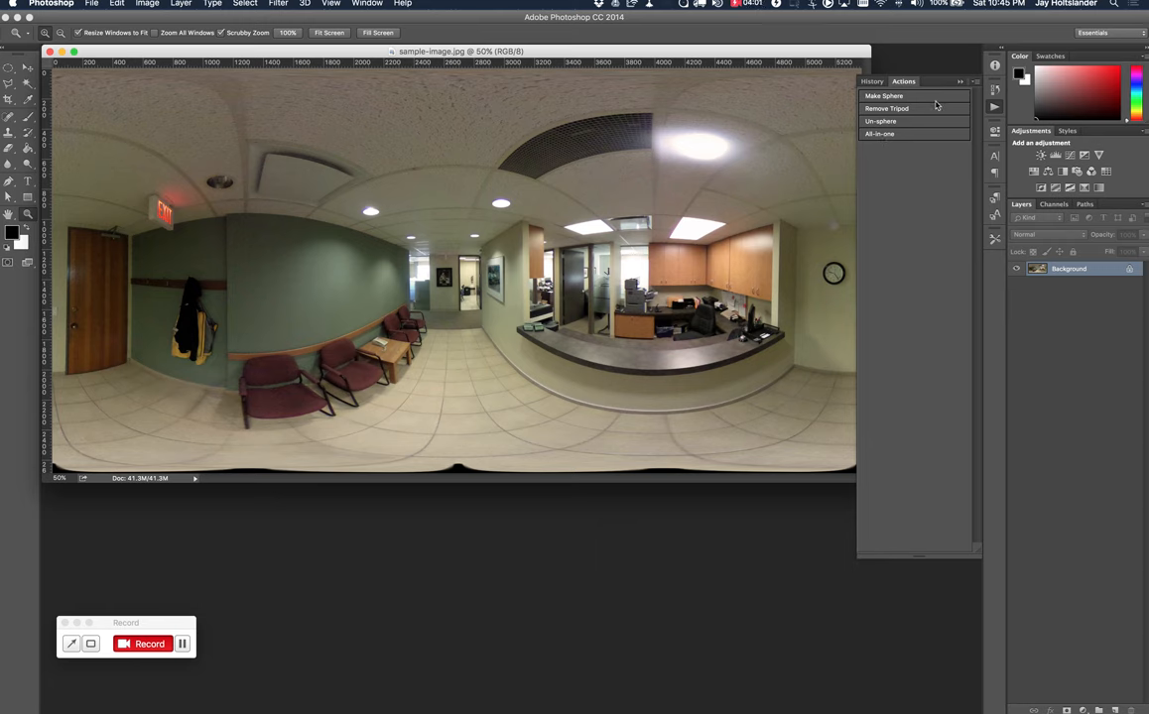
left_click(958, 81)
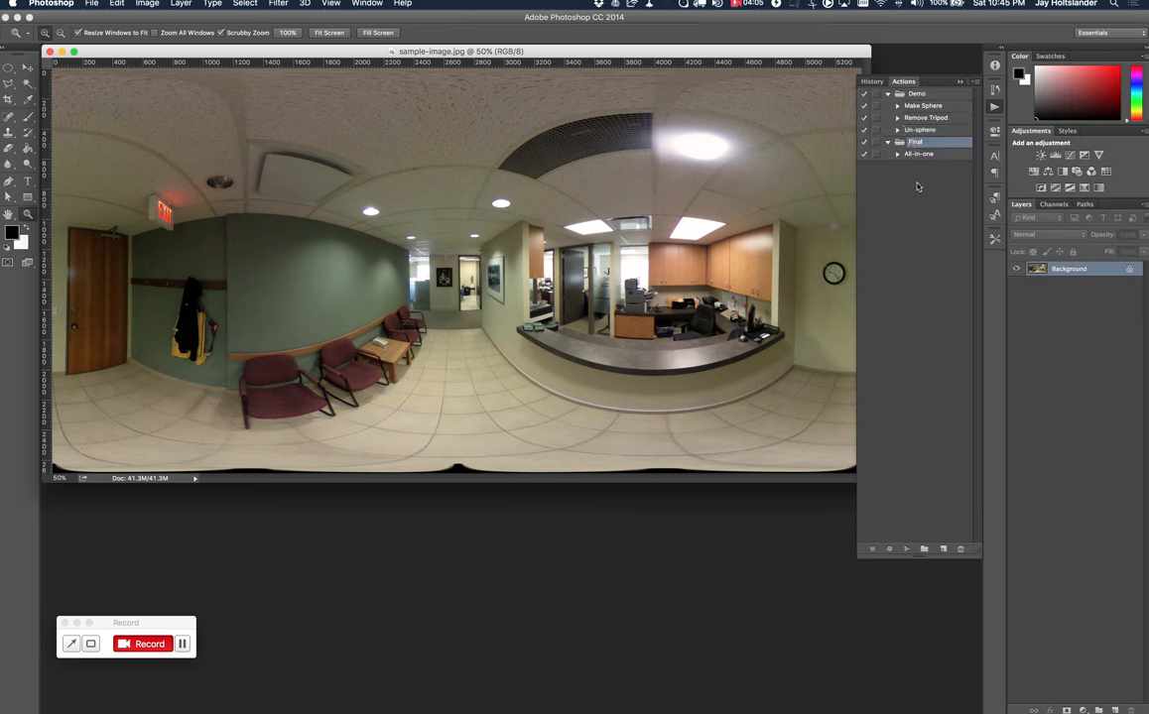
left_click(960, 548)
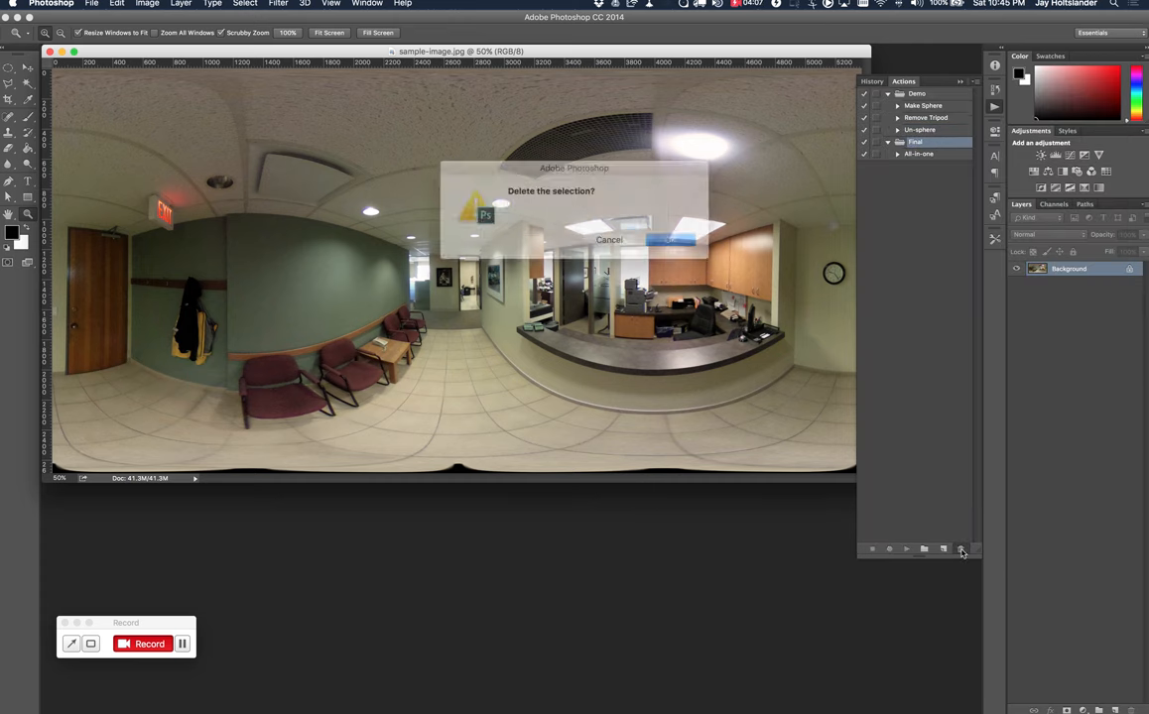
left_click(671, 238)
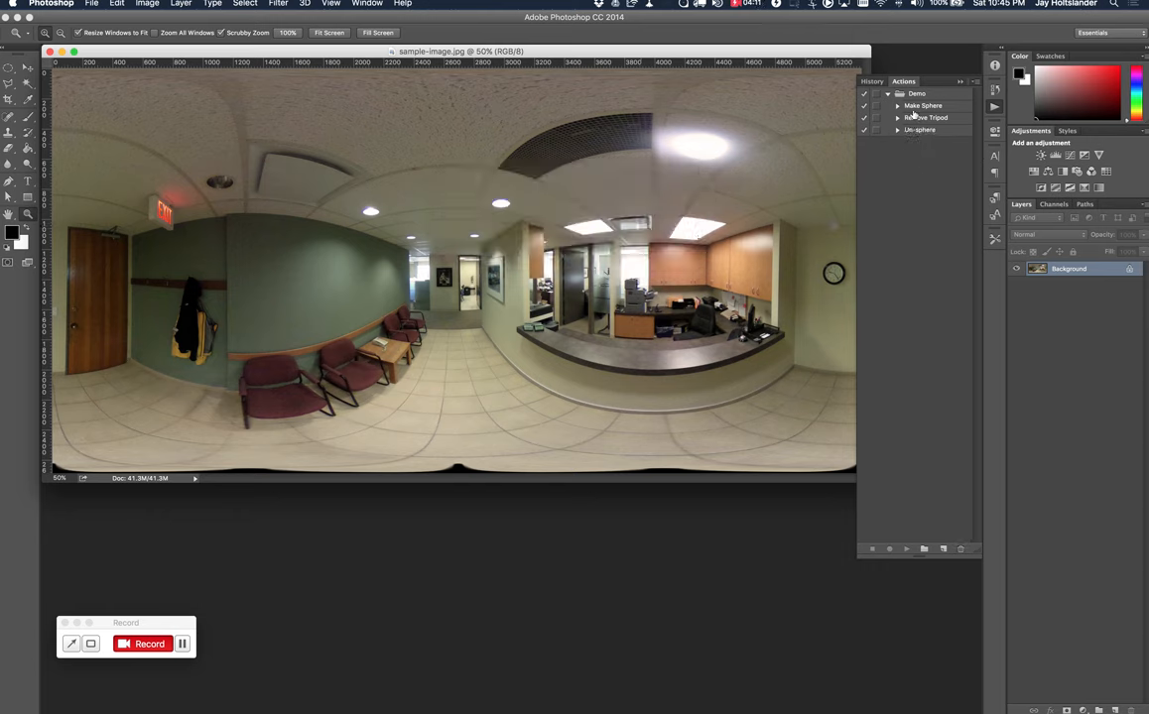
left_click(897, 107)
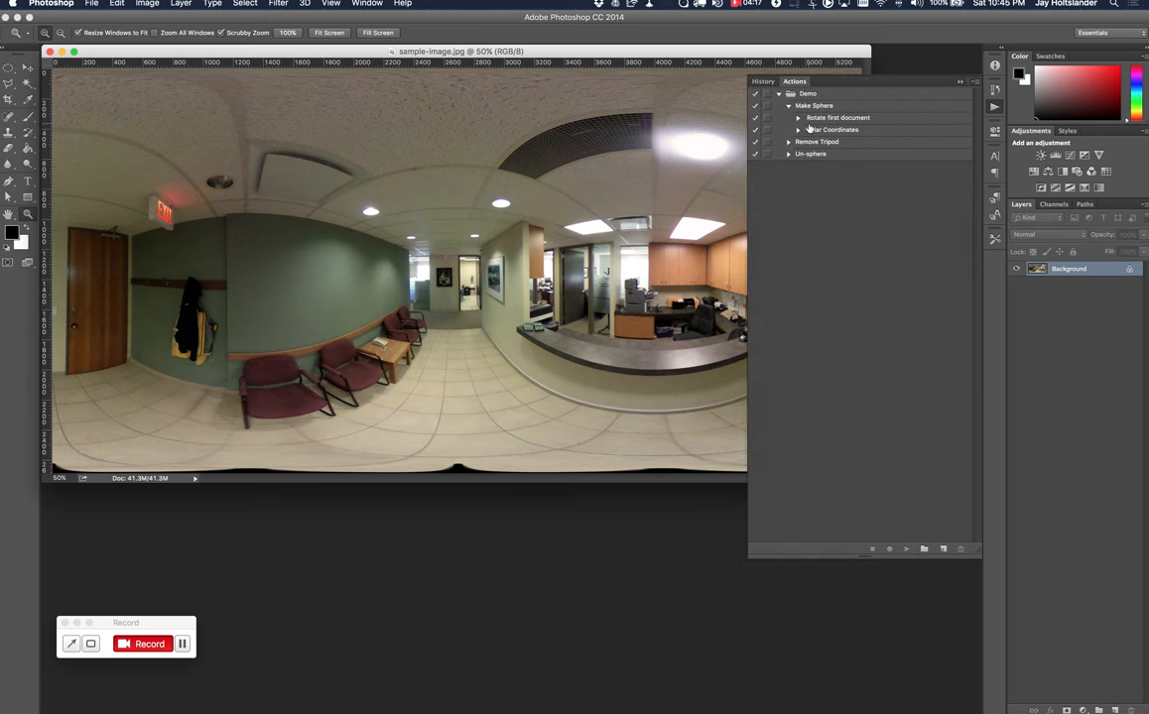
left_click(798, 117)
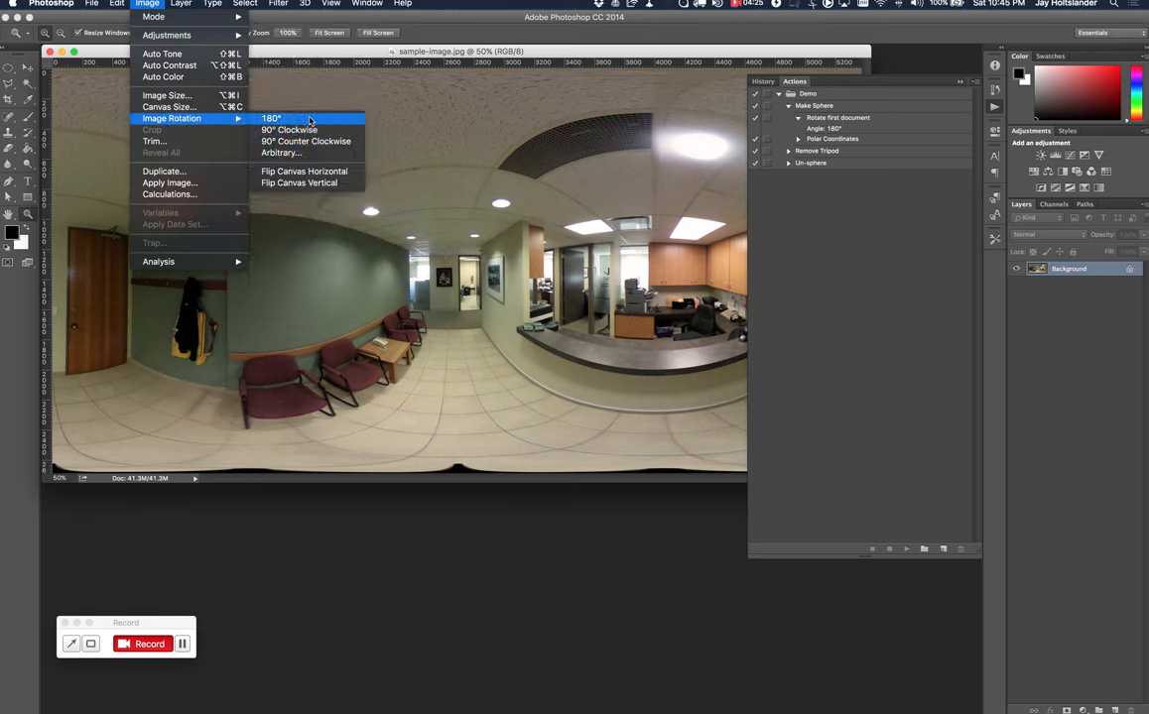
left_click(270, 119)
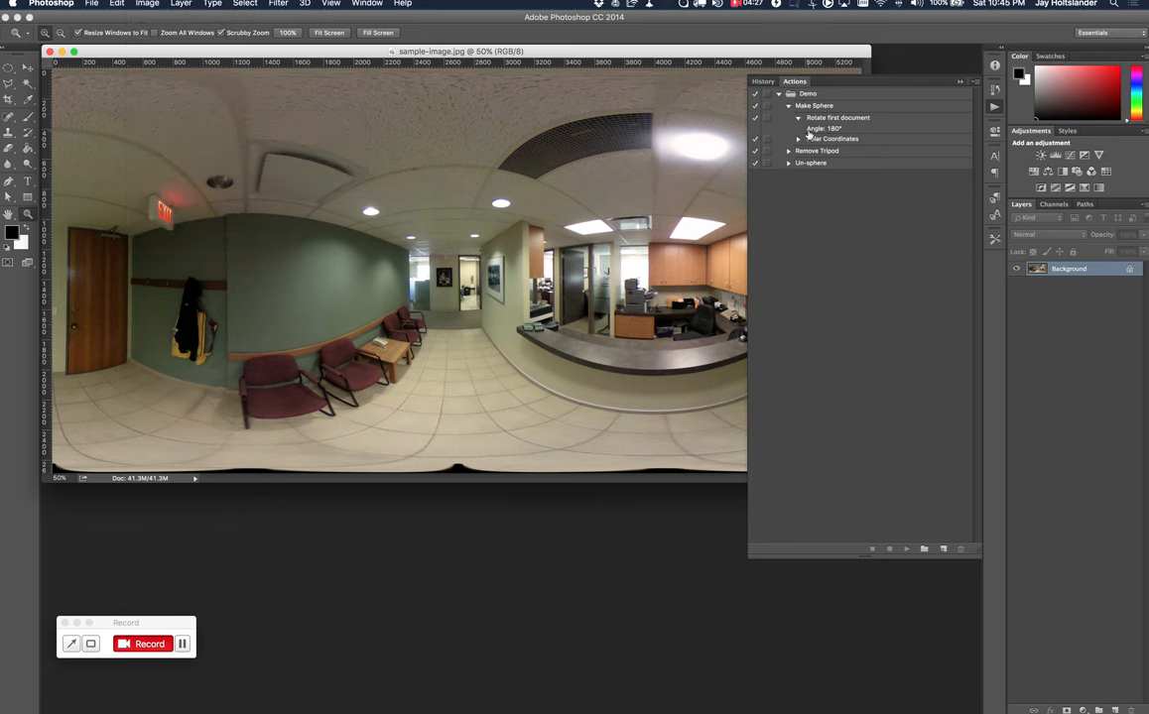
left_click(797, 139)
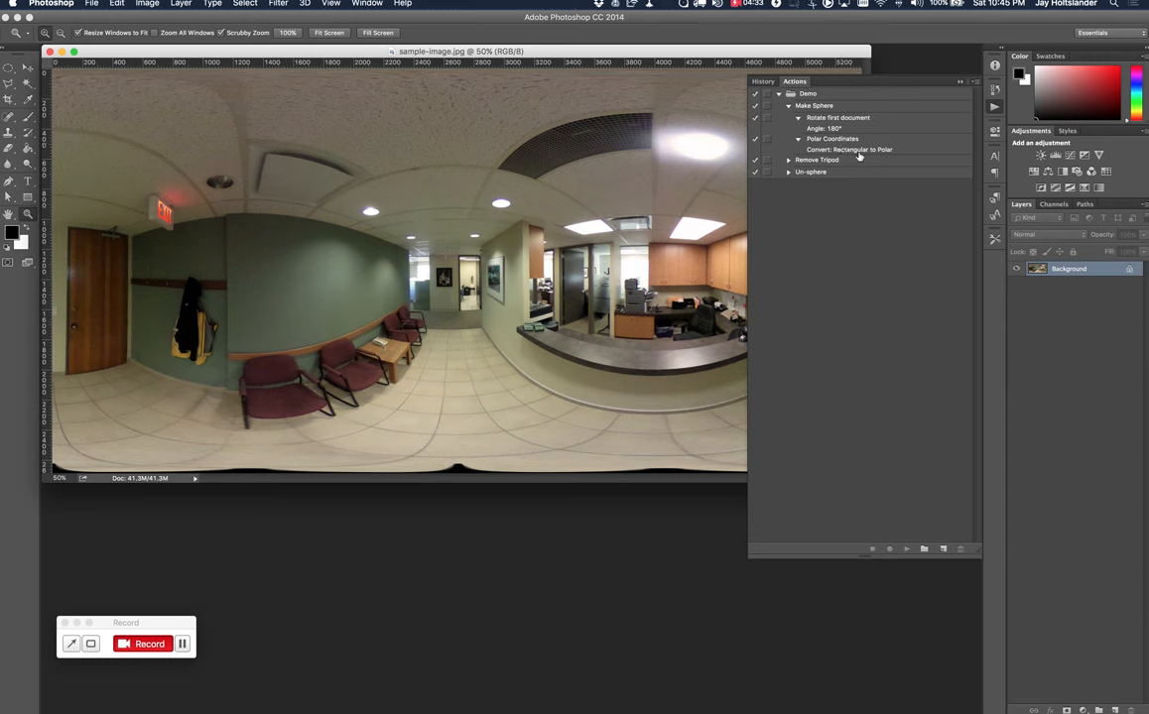
mouse_move(877, 155)
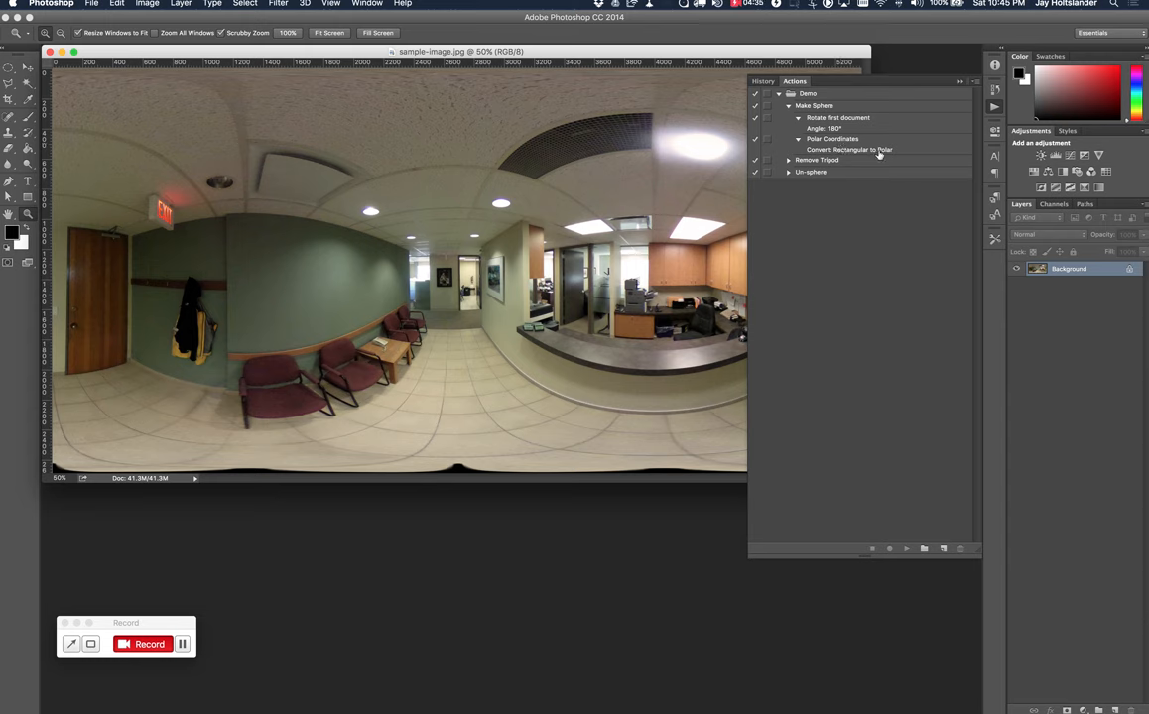
mouse_move(282, 21)
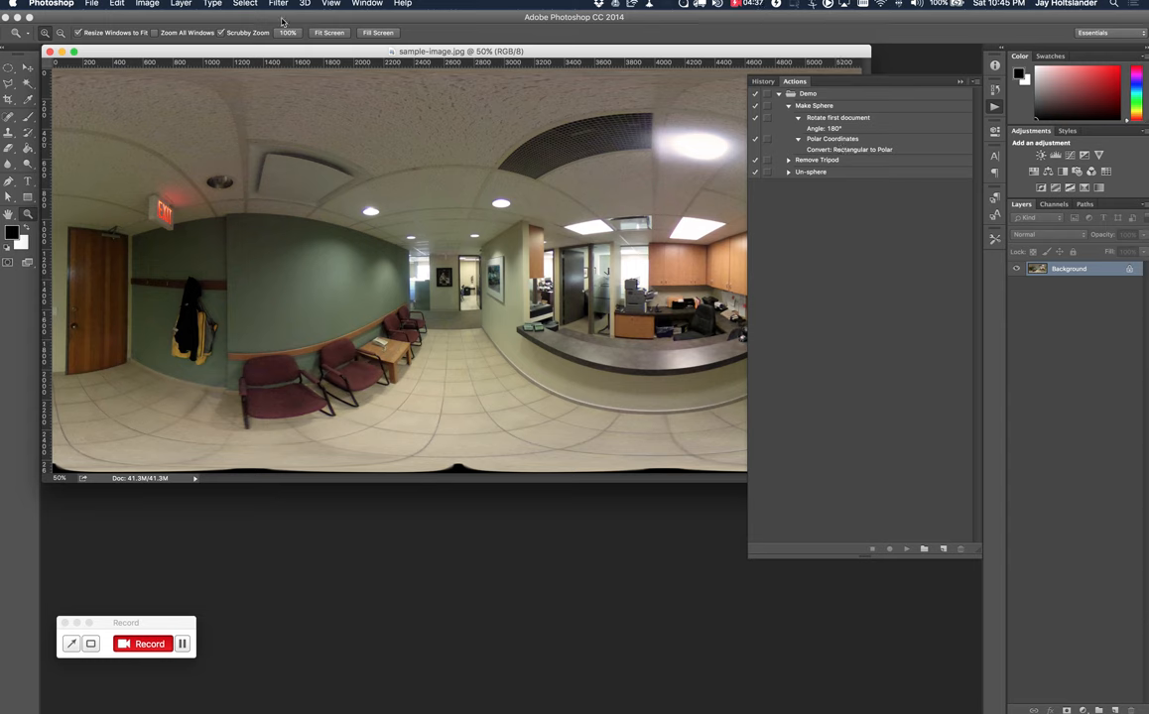
left_click(278, 4)
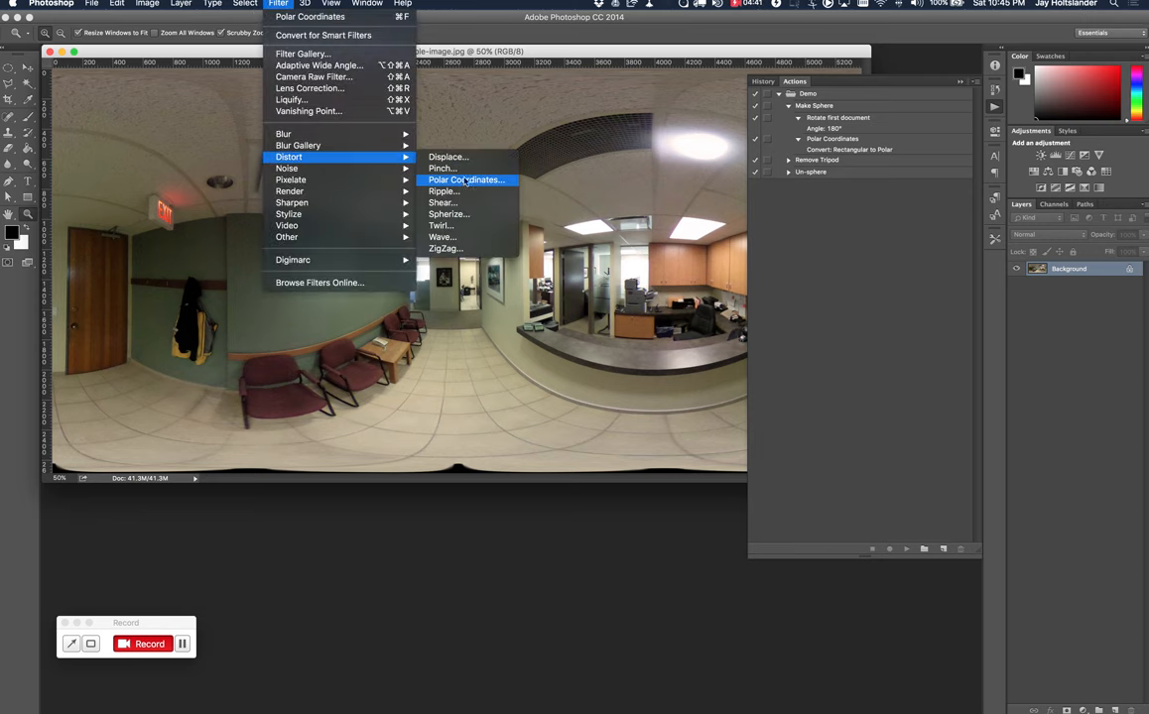
left_click(467, 179)
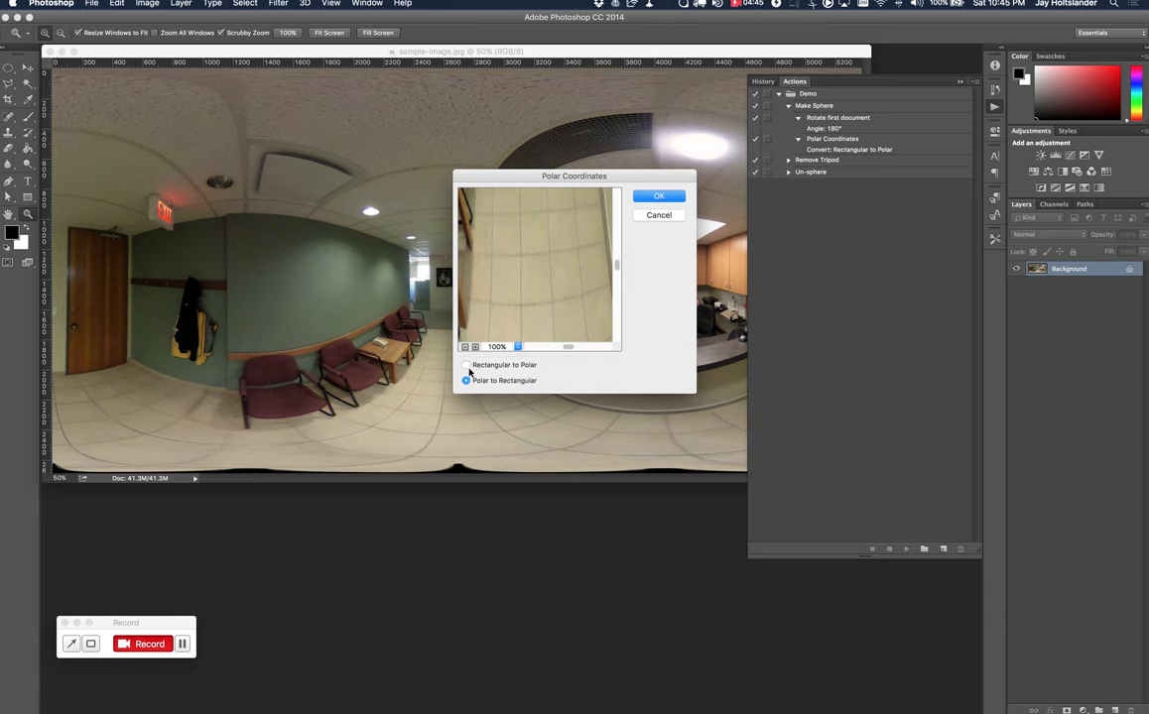
left_click(466, 365)
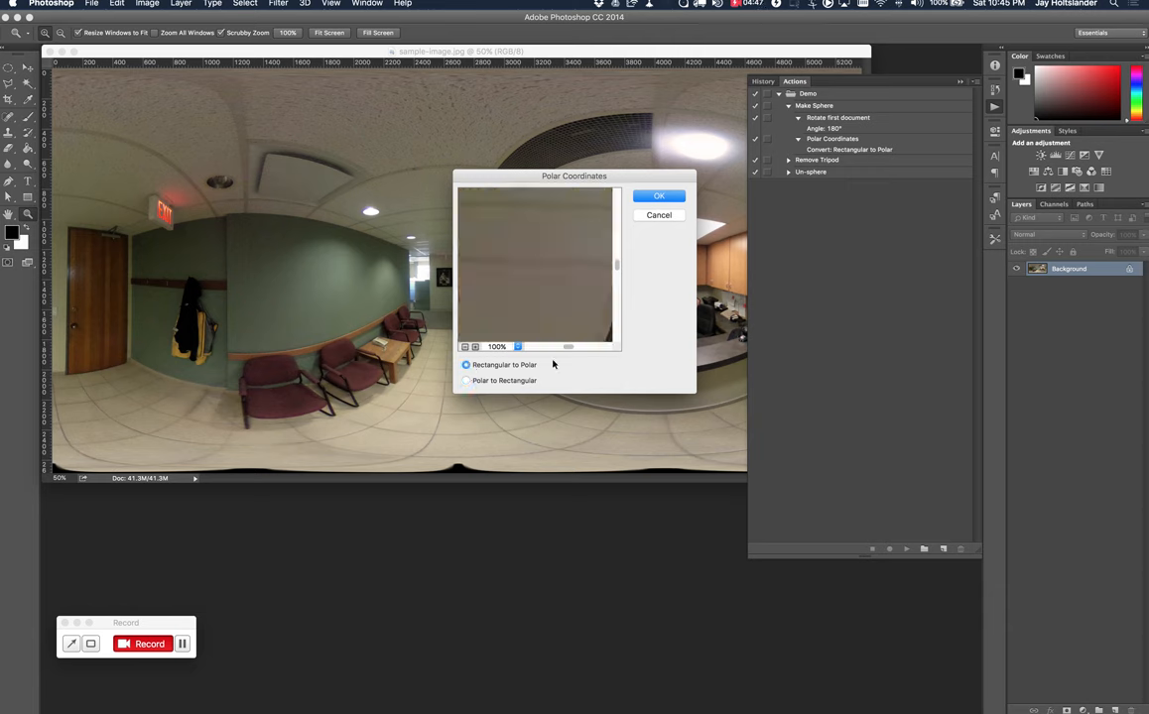
left_click(659, 197)
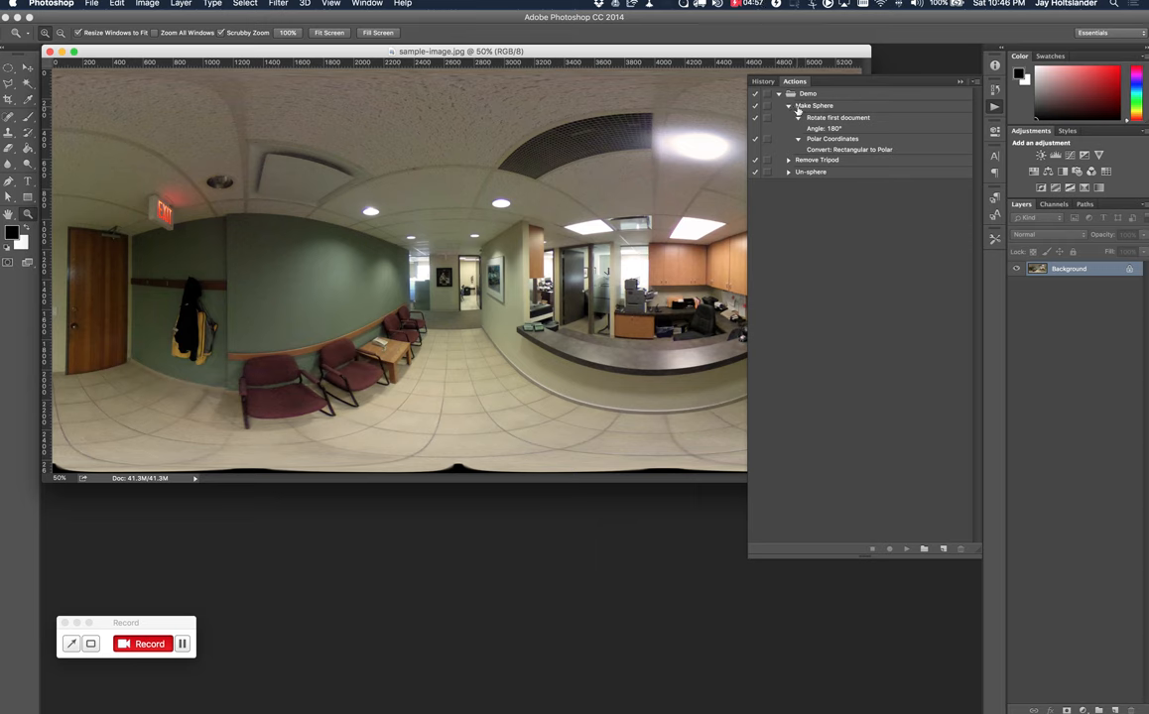
left_click(789, 105)
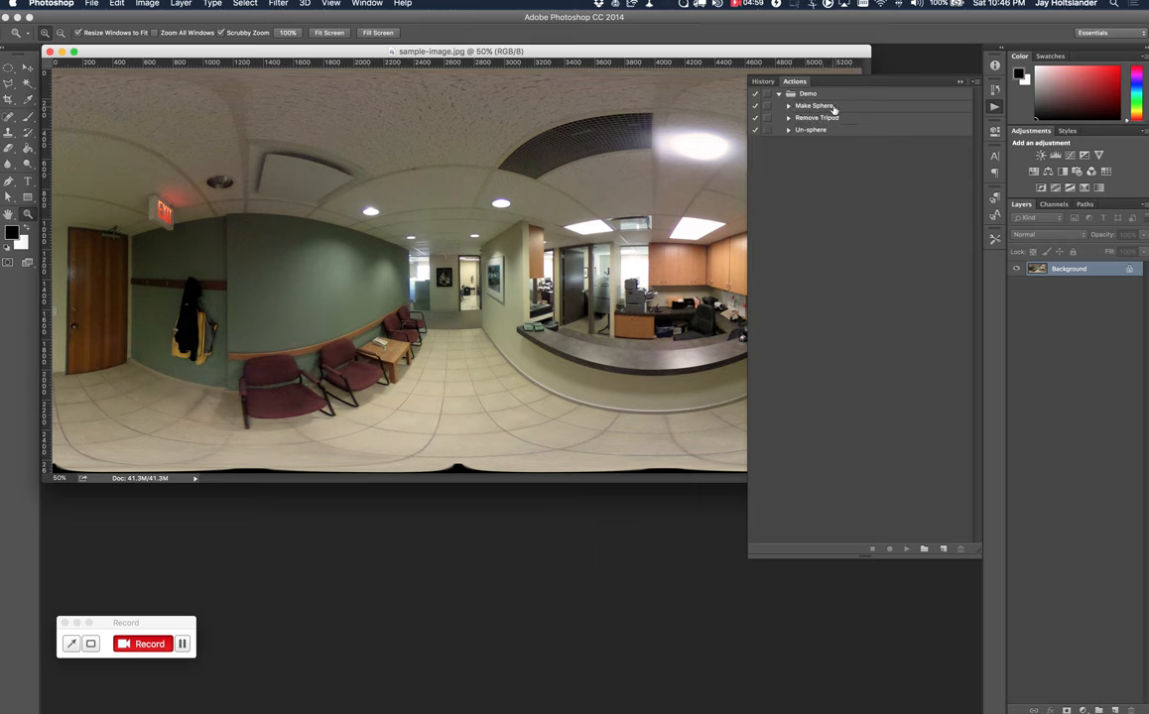
Run Make Sphere as a one-click button, then return the Actions panel to the editable list.
left_click(960, 82)
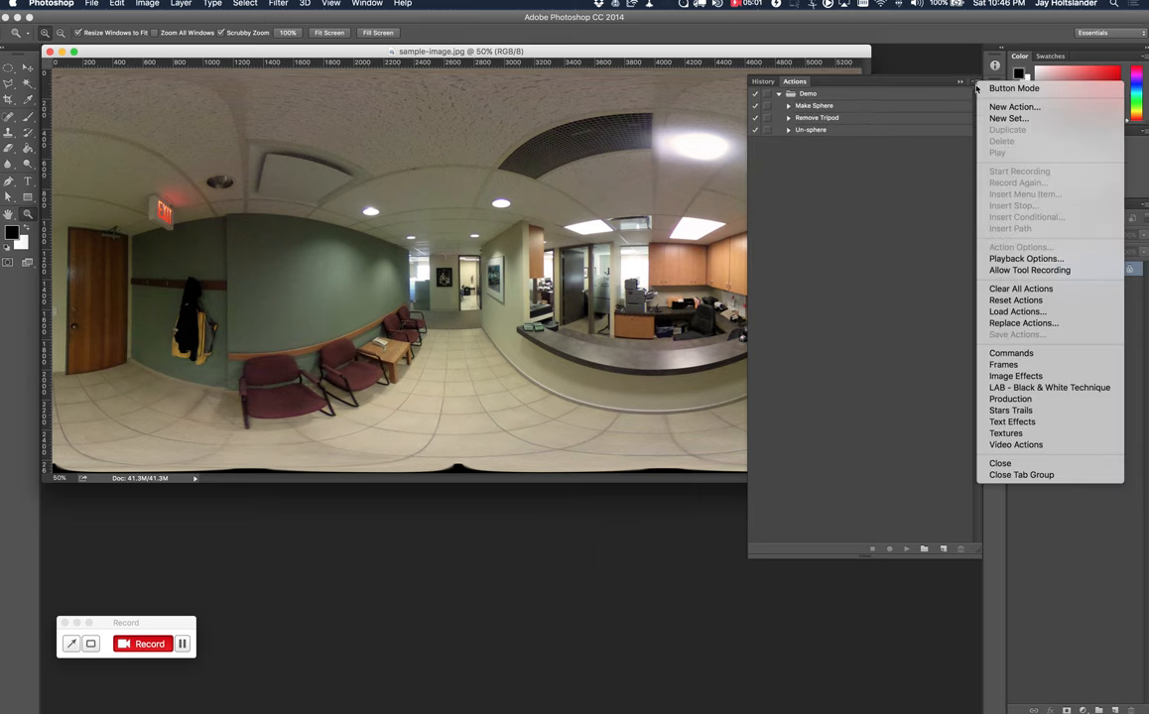
left_click(1015, 87)
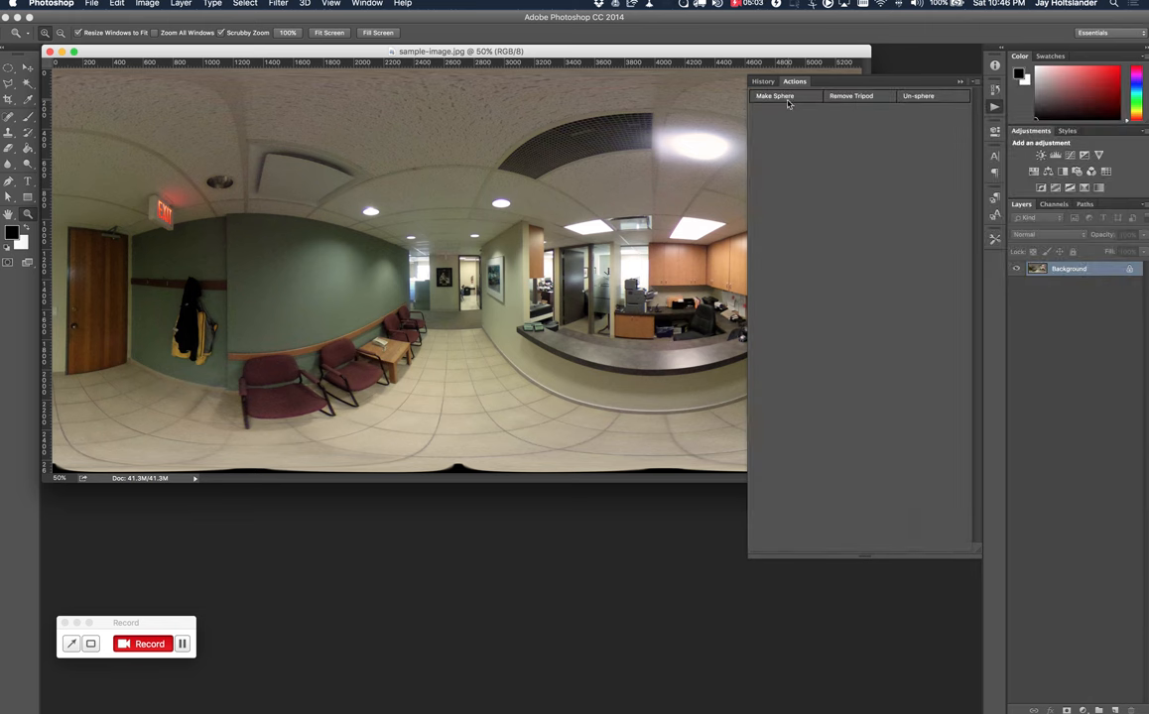
left_click(774, 95)
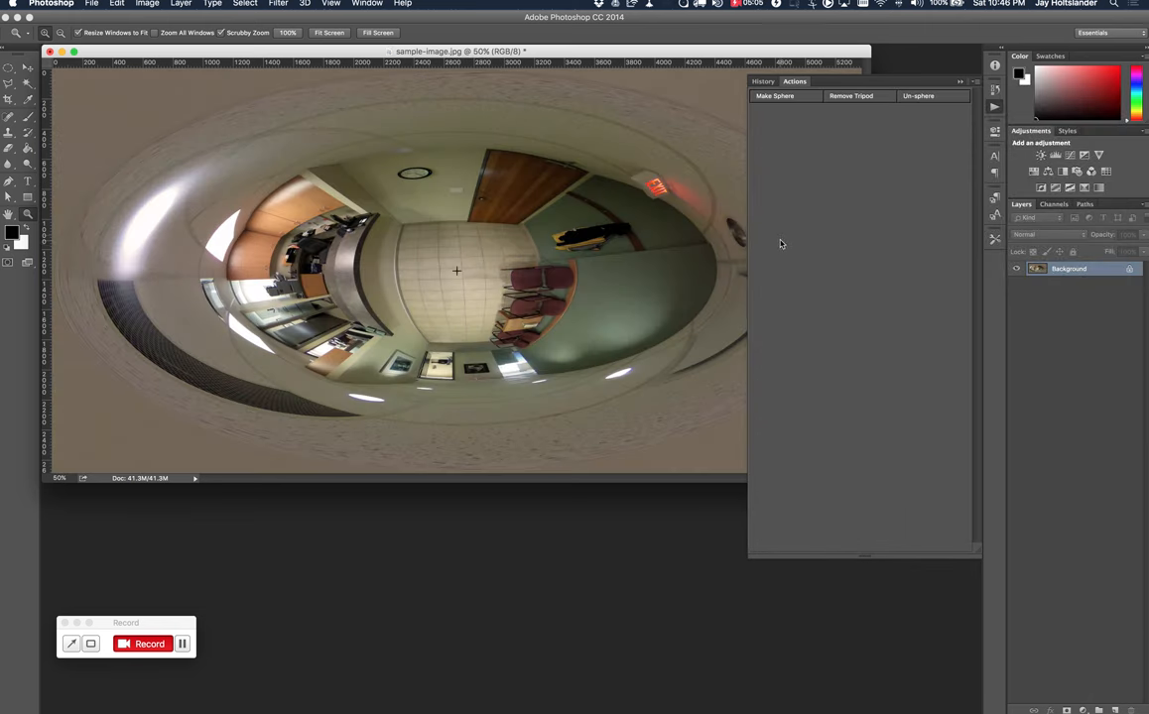
left_click(984, 89)
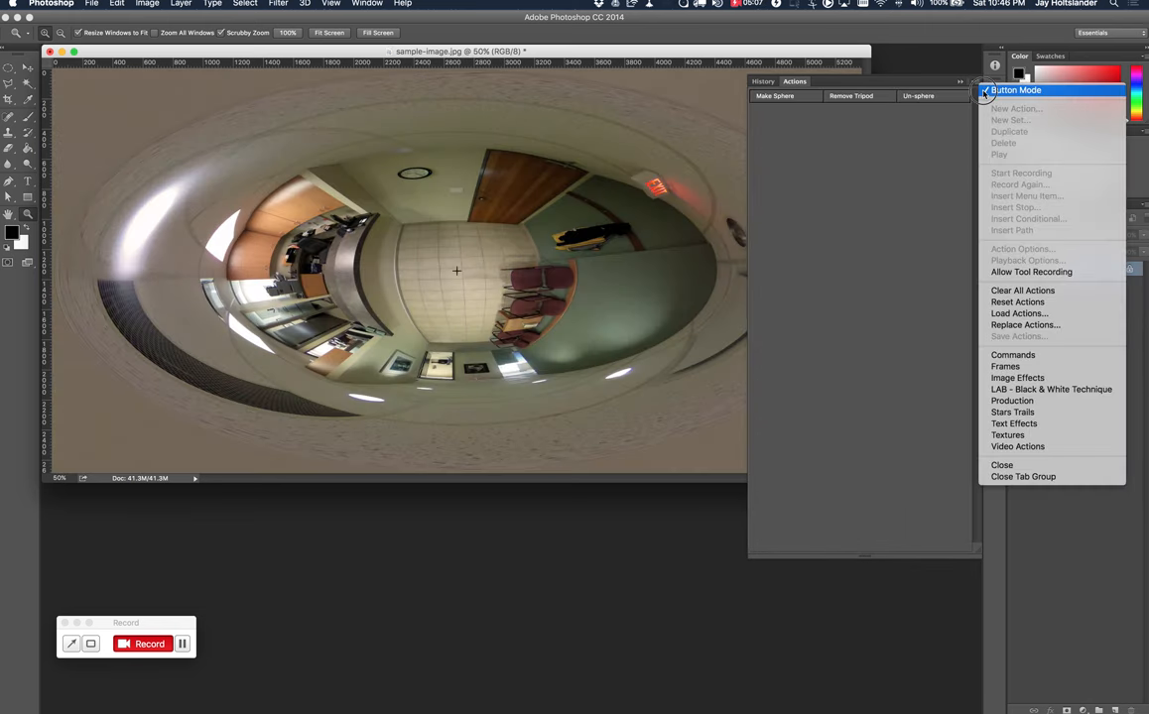
left_click(1017, 91)
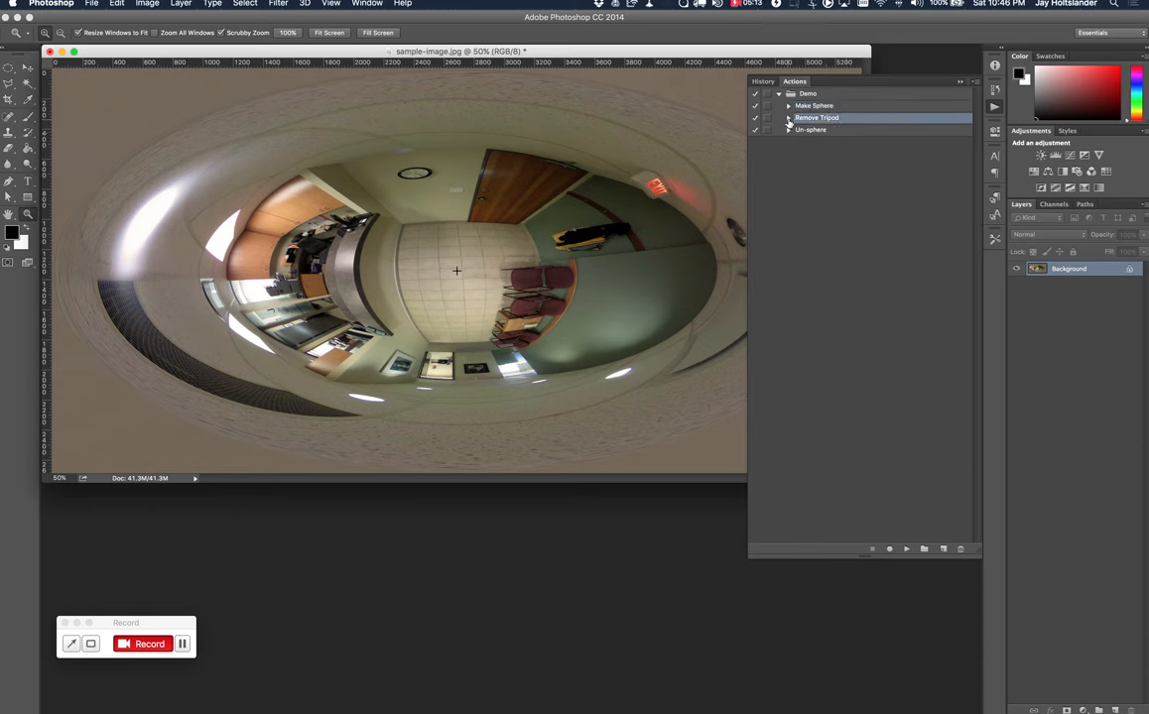
Expand the Remove Tripod action to list its recorded steps.
left_click(790, 117)
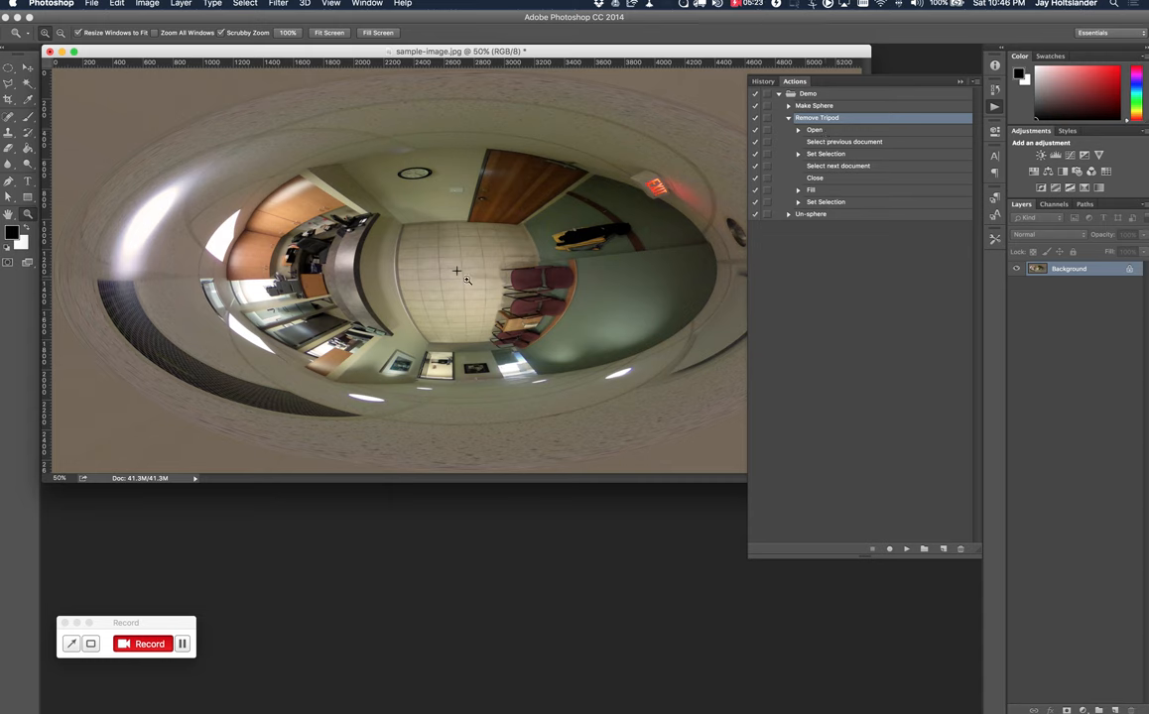
mouse_move(456, 274)
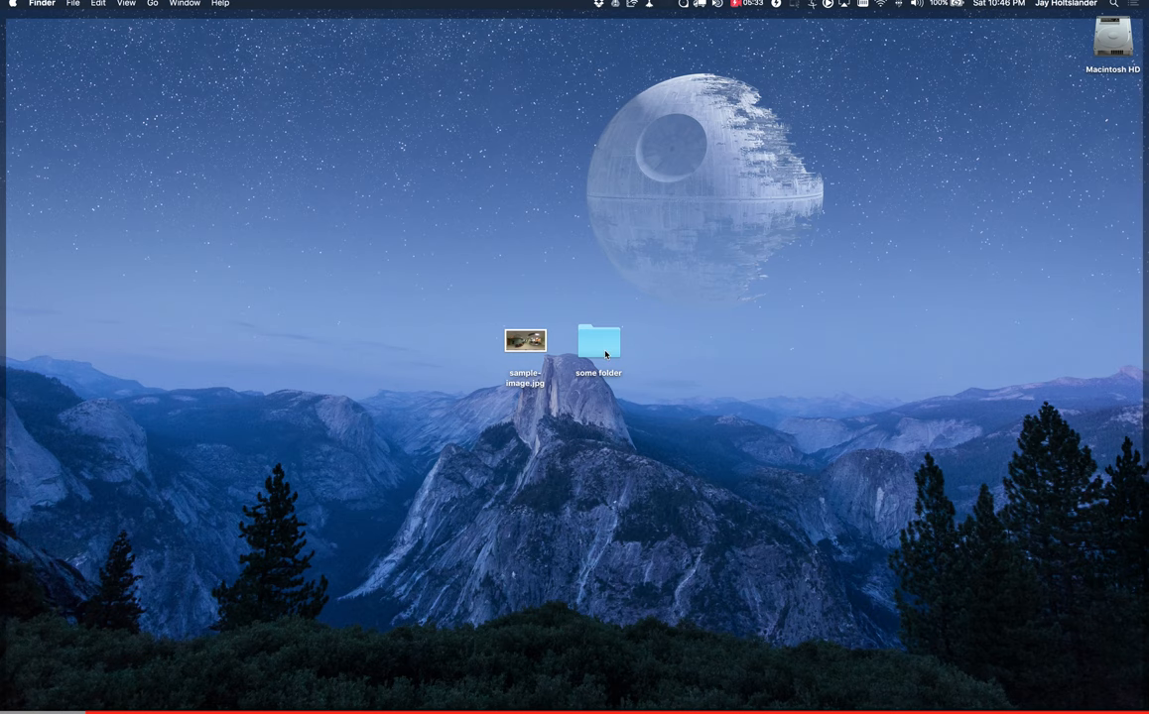
Open saved-outline.psd from some folder on the desktop into Photoshop.
double_click(597, 341)
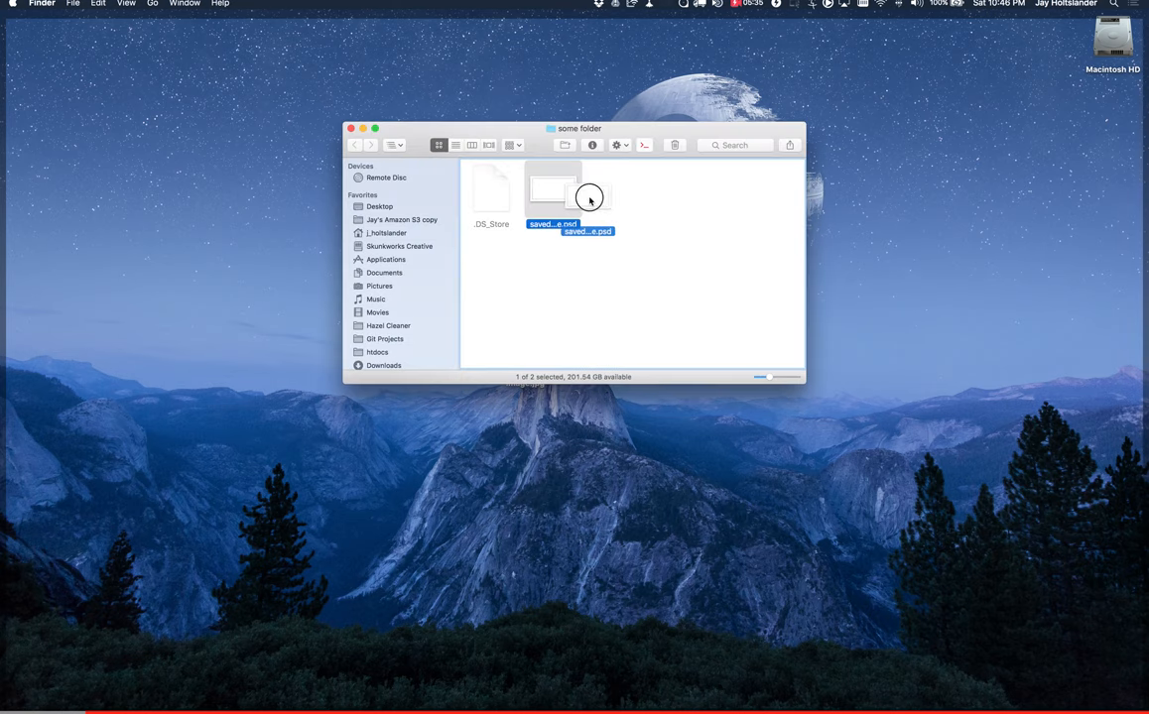
double_click(551, 188)
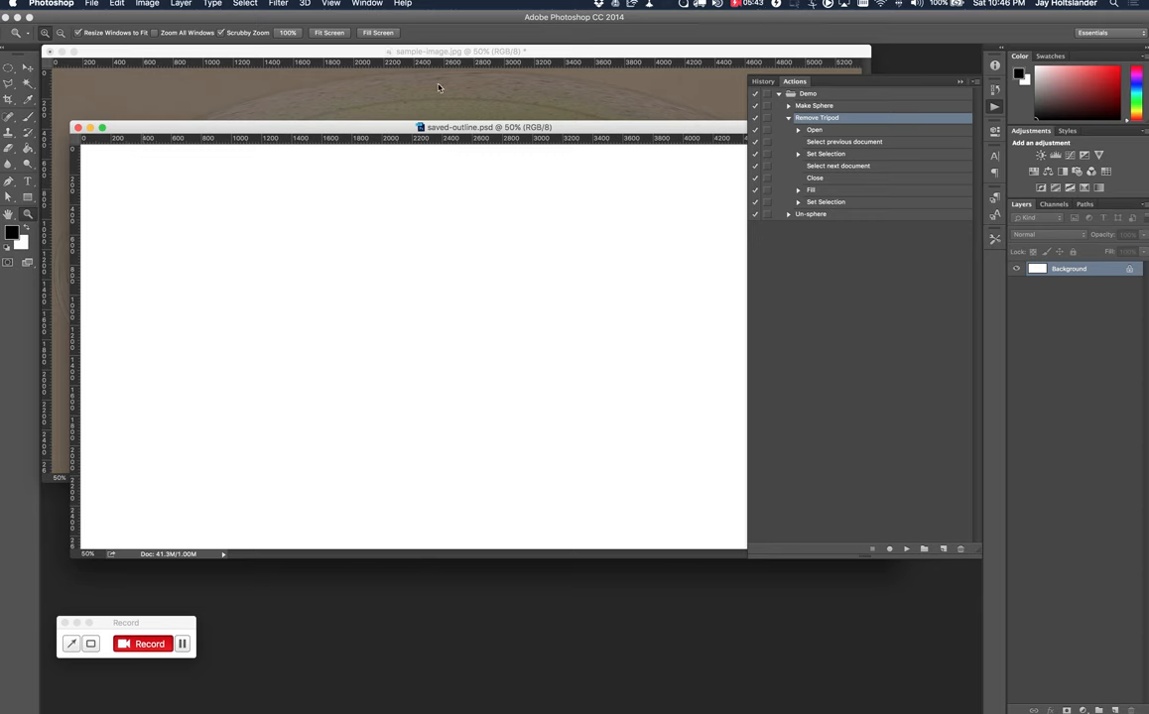
mouse_move(492, 107)
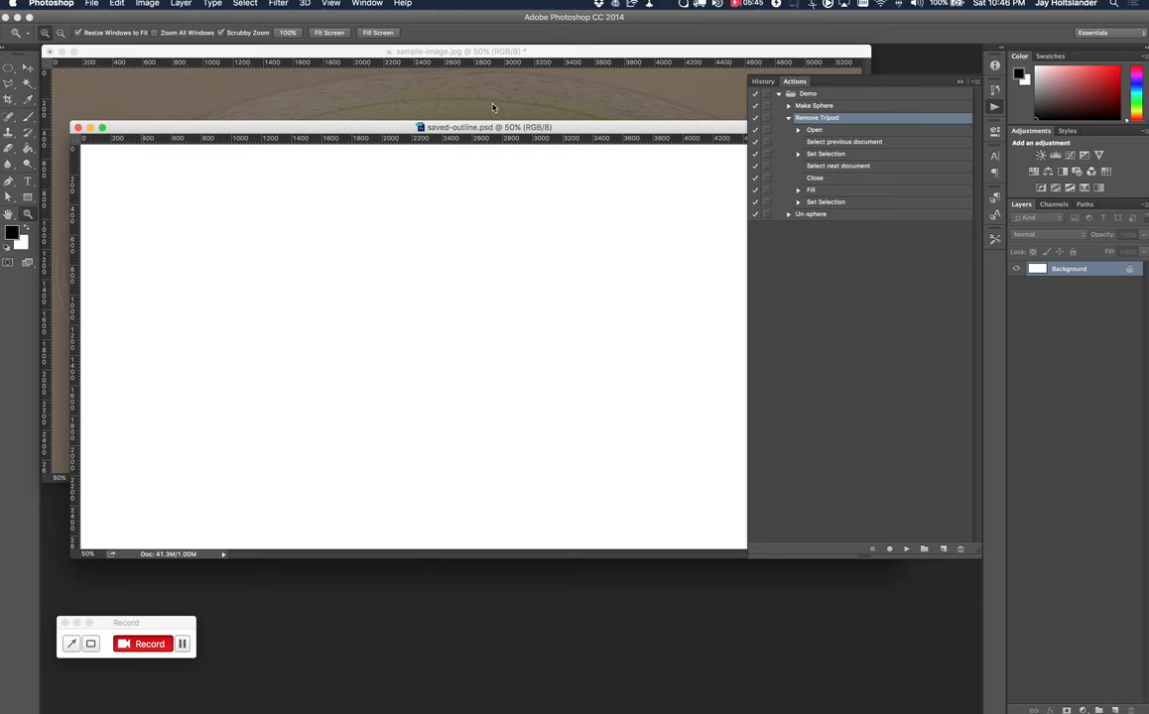
mouse_move(407, 117)
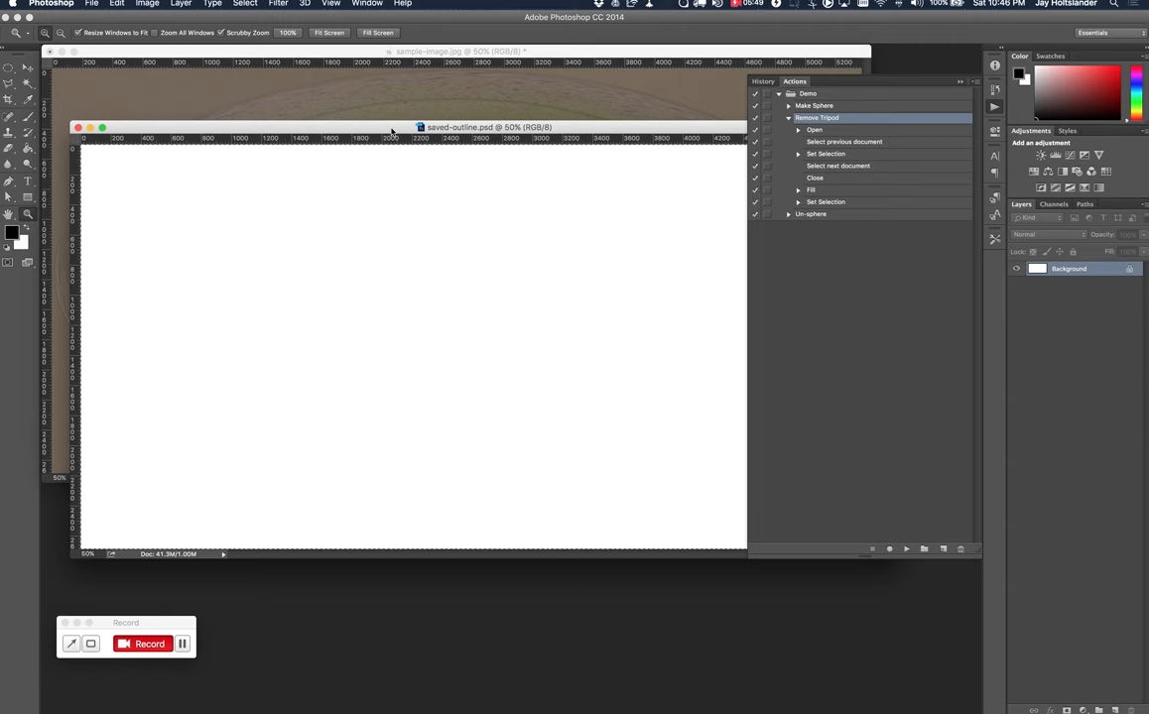
Inspect saved-outline.psd's info and its Saved-Outline channel mask, then return to sample-image.jpg.
left_click(997, 68)
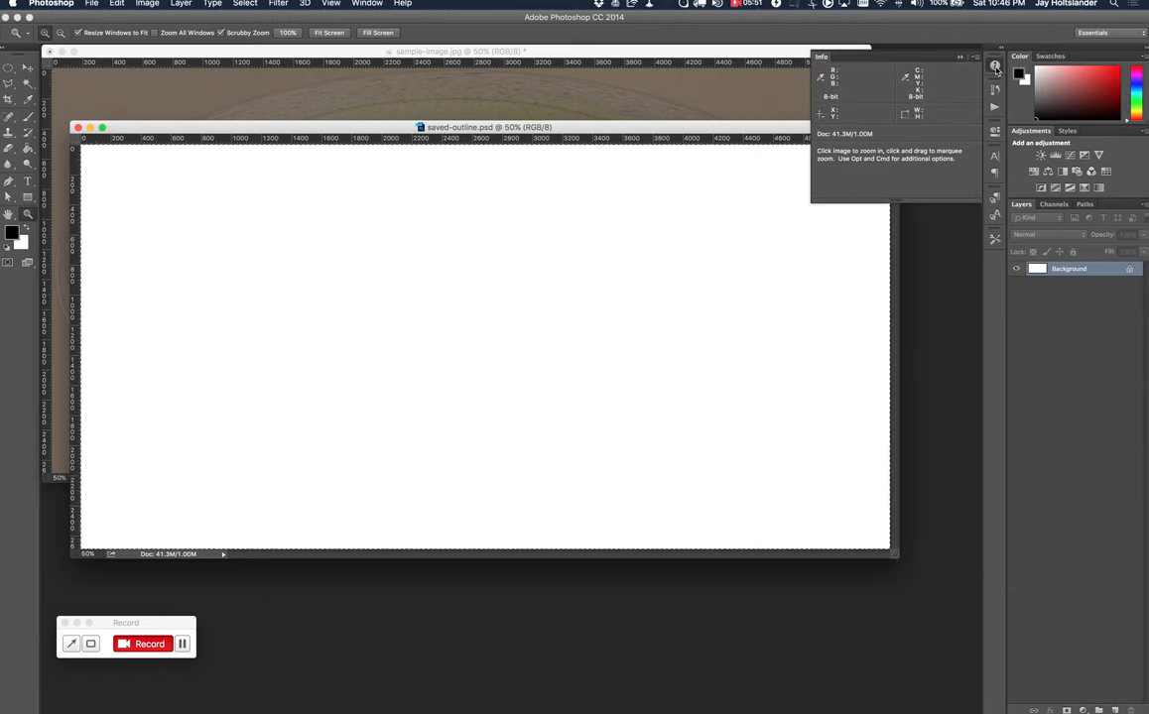
mouse_move(957, 113)
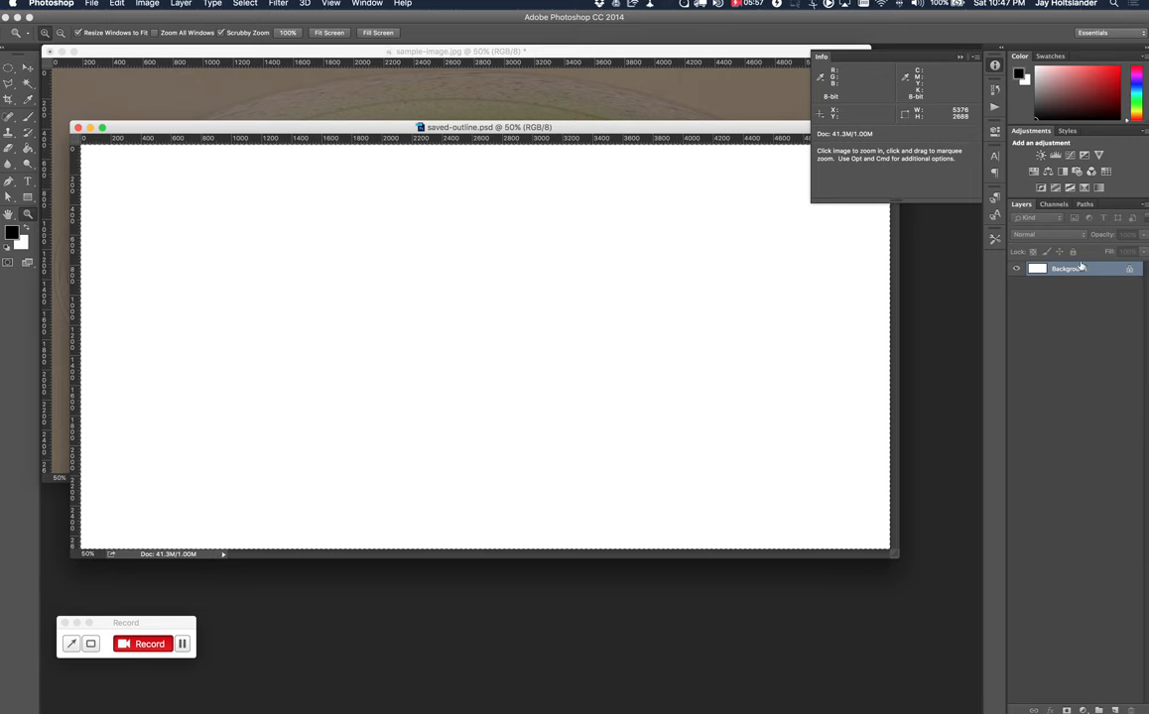
left_click(1054, 204)
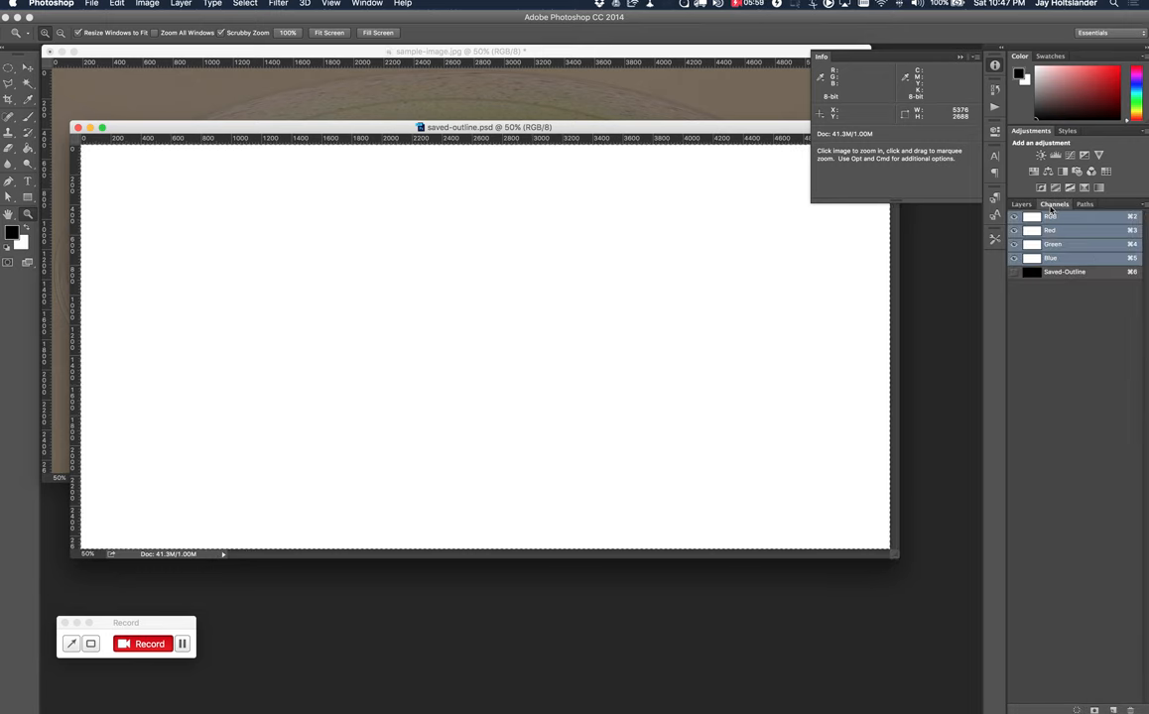
left_click(1064, 272)
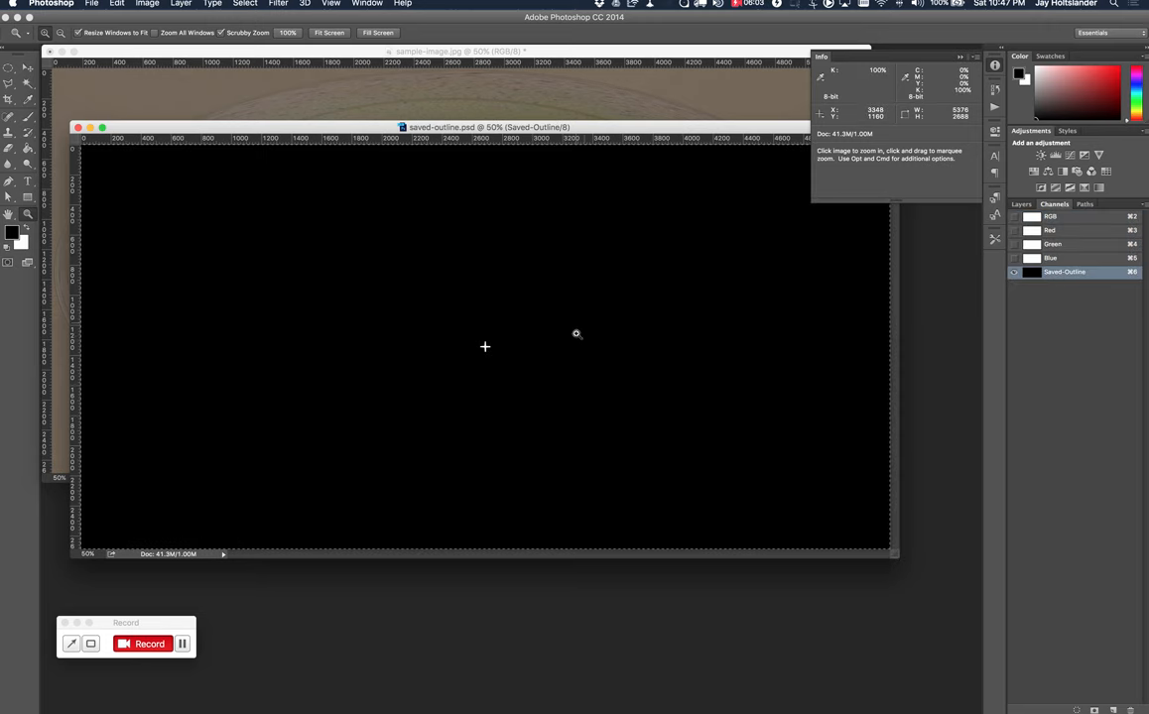
mouse_move(510, 349)
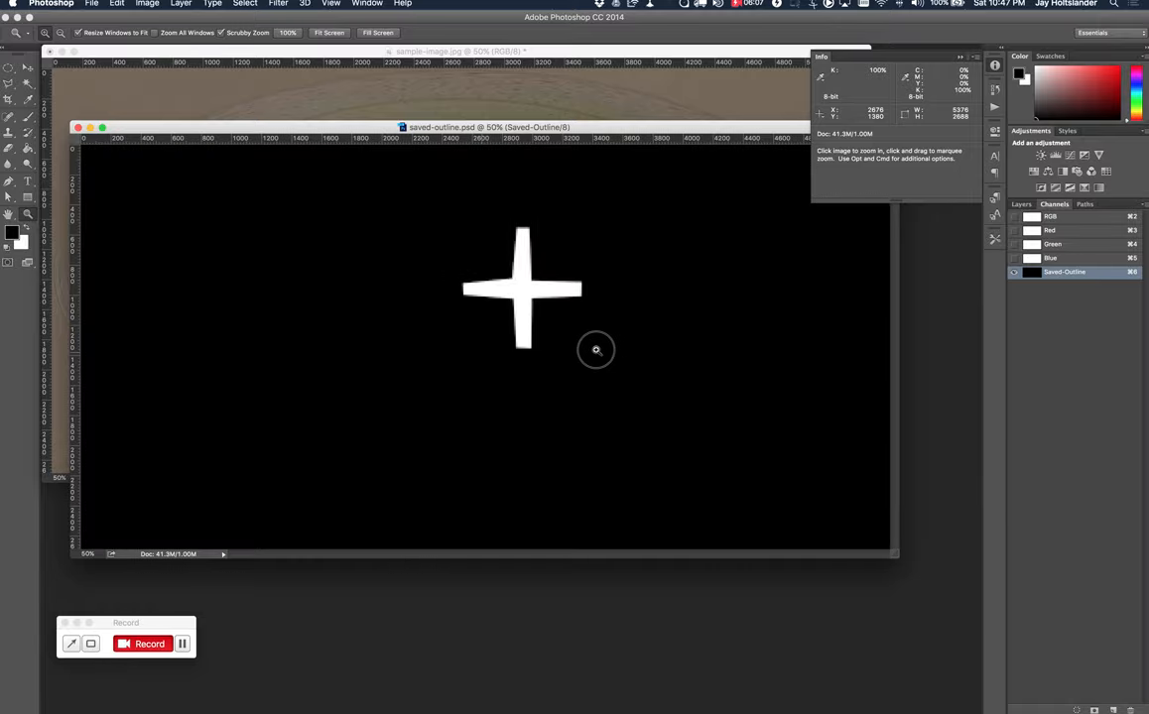
left_click(595, 349)
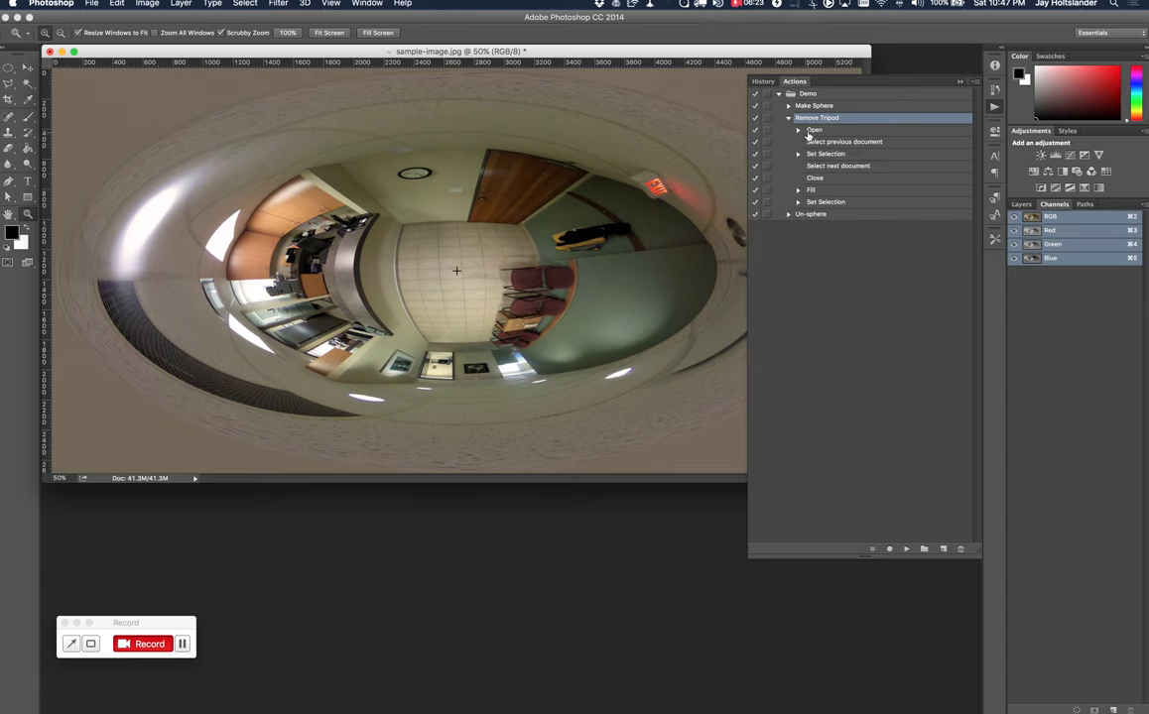
Expand Remove Tripod's Open and Set Selection steps to show saved-outline.psd and its Saved Outline channel.
left_click(798, 131)
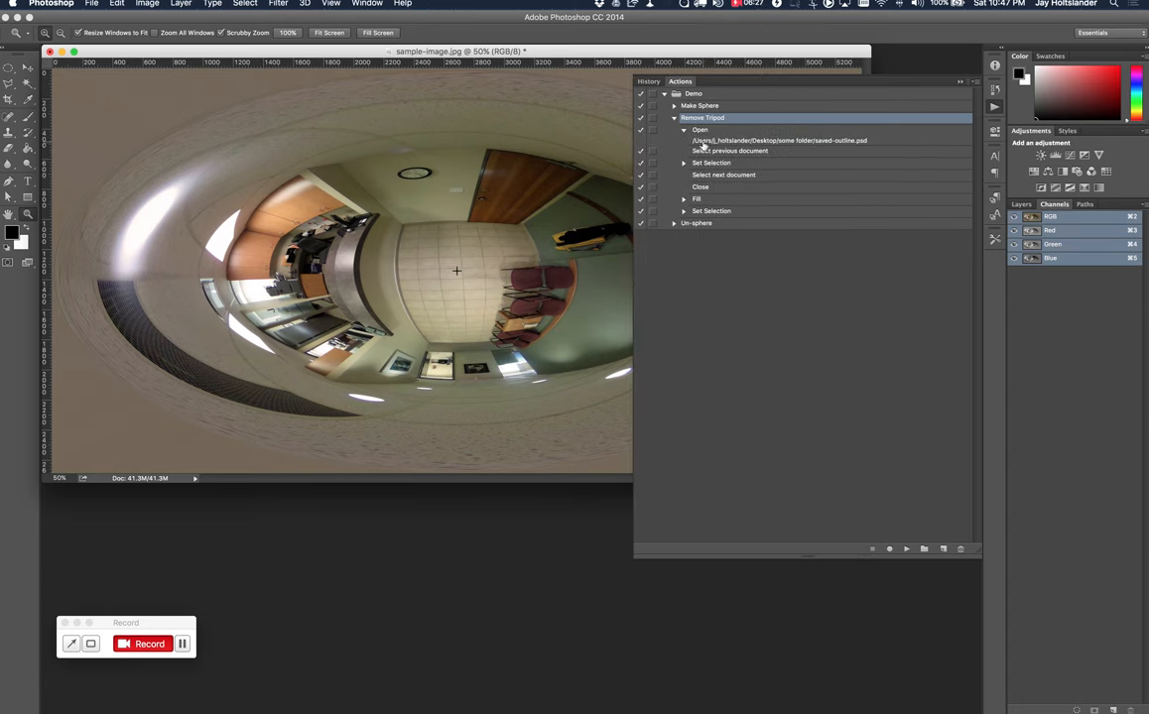
mouse_move(814, 147)
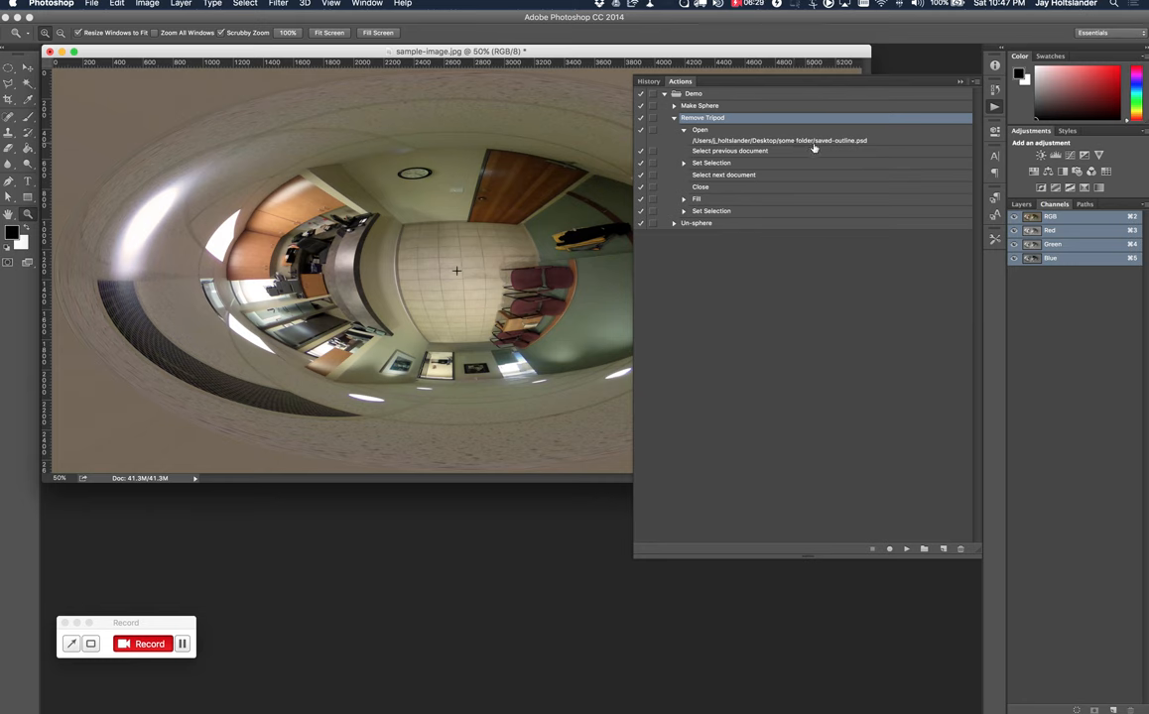
mouse_move(869, 147)
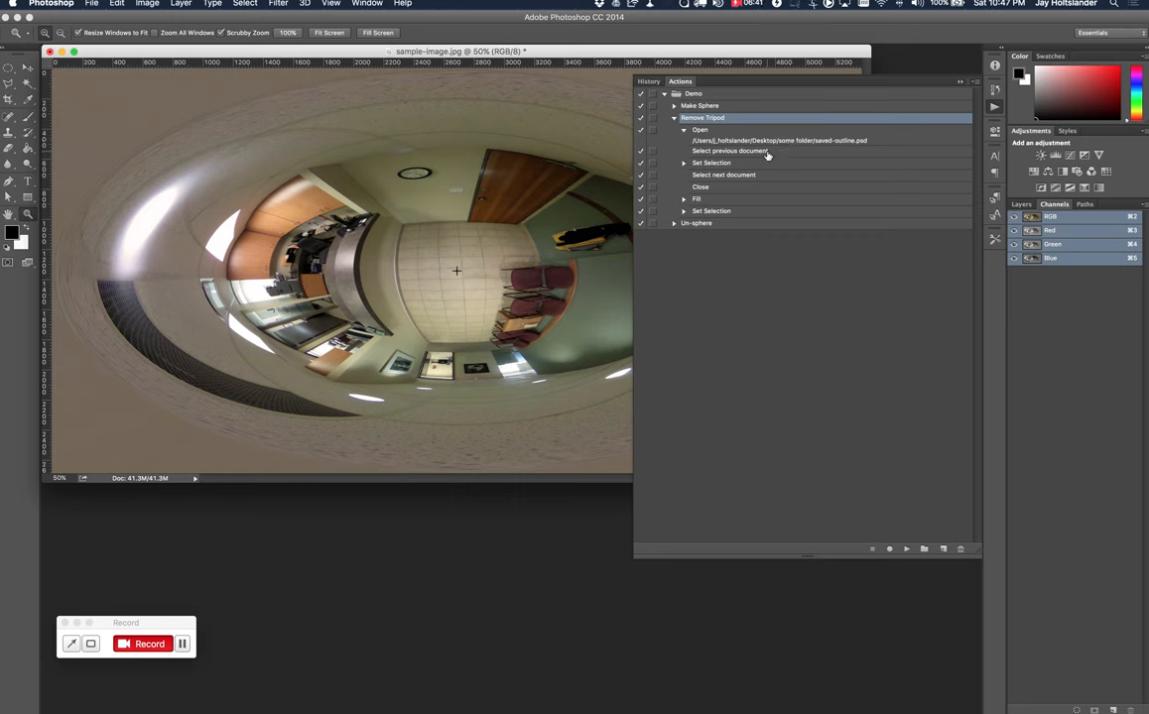
mouse_move(722, 159)
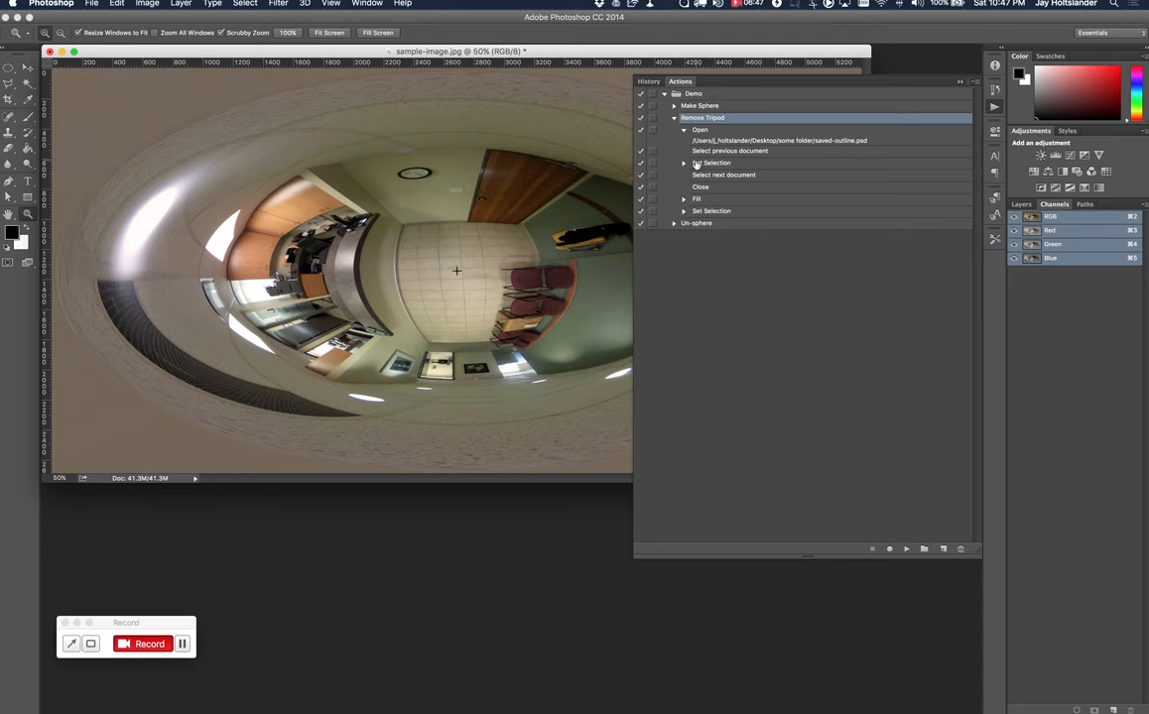
left_click(682, 163)
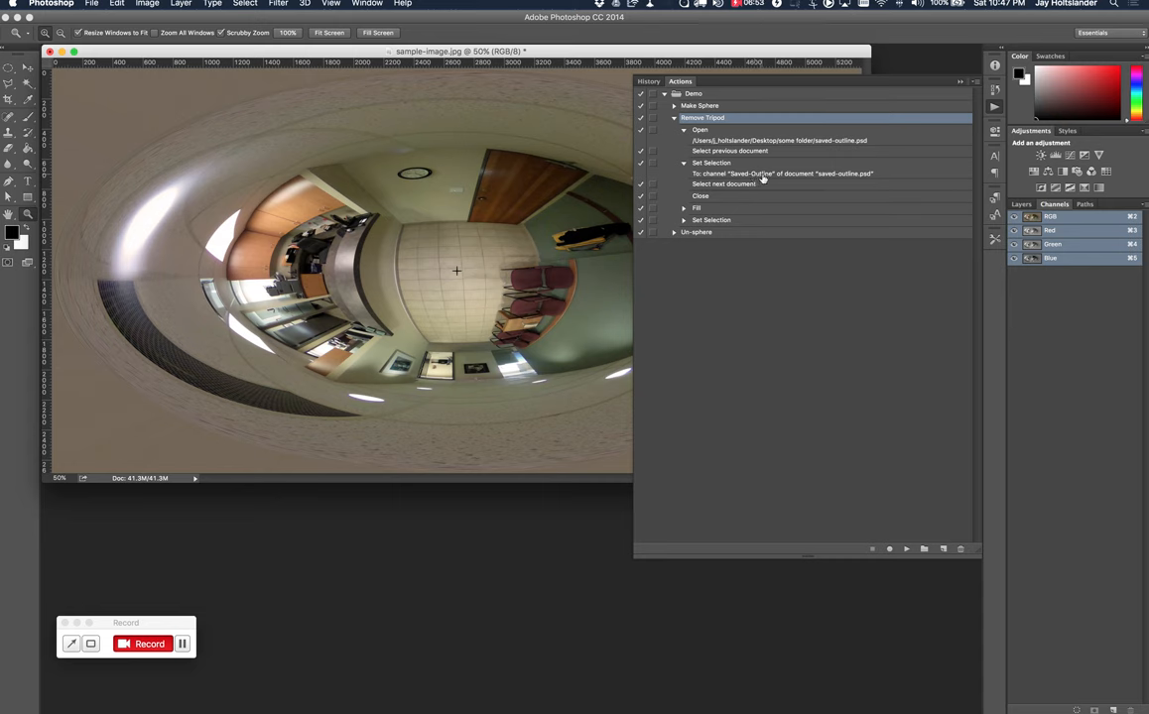
mouse_move(873, 179)
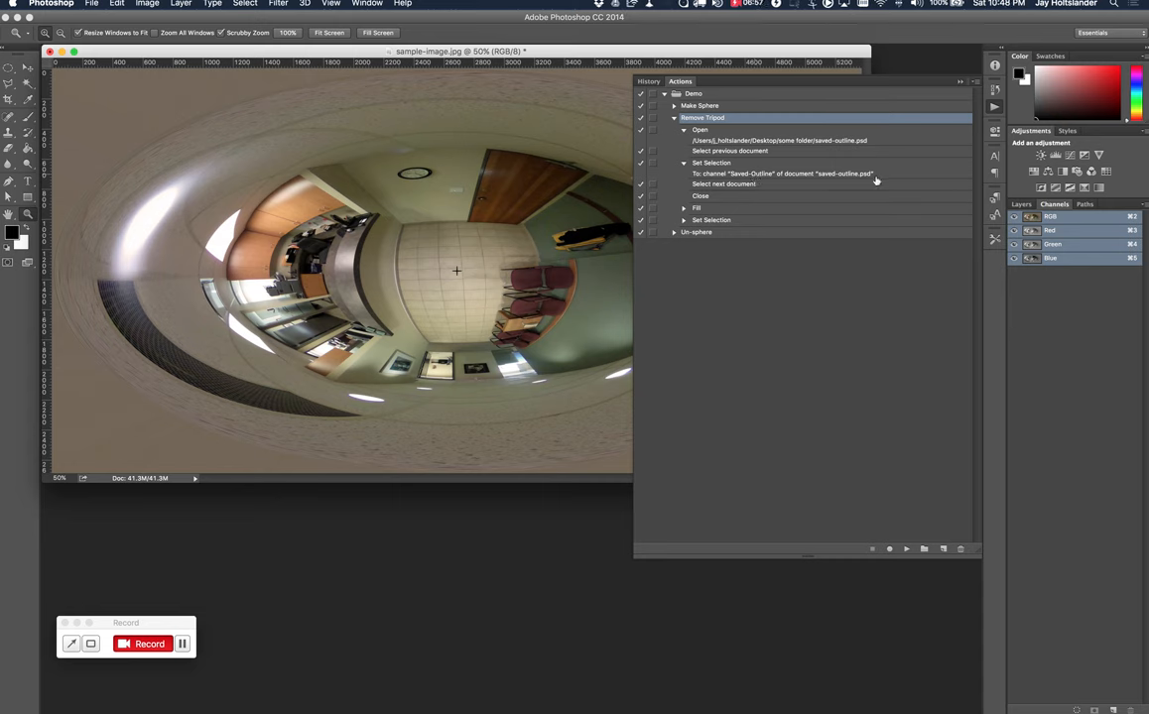
mouse_move(719, 135)
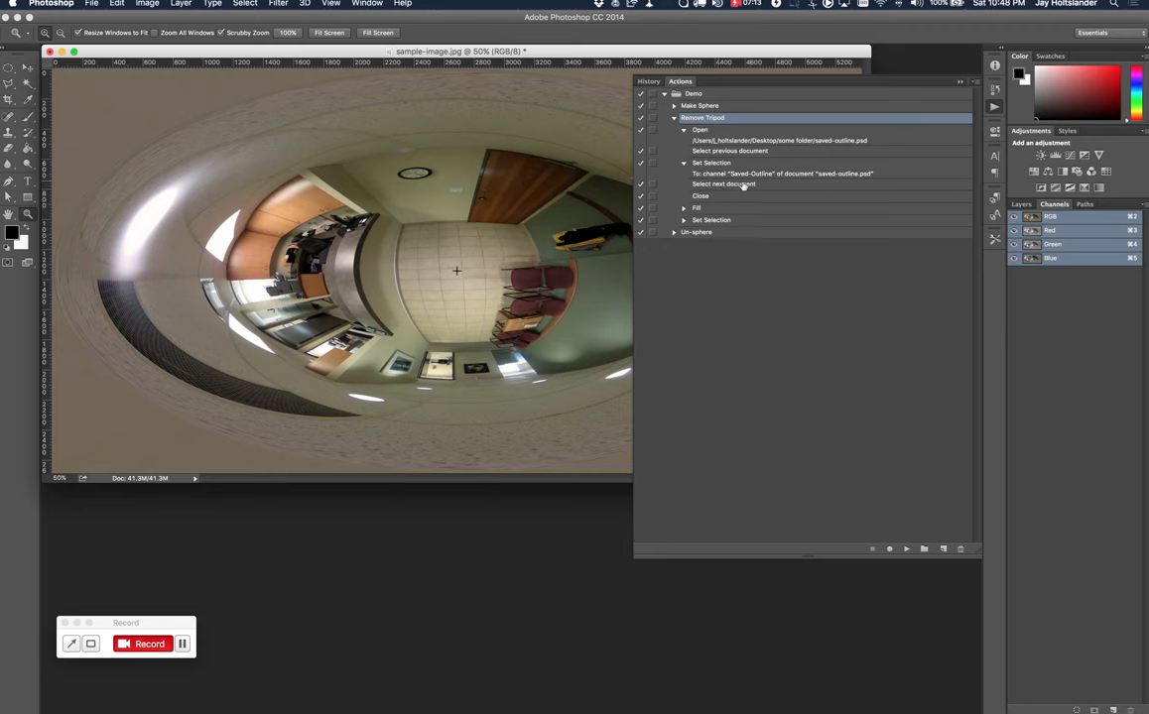
mouse_move(705, 202)
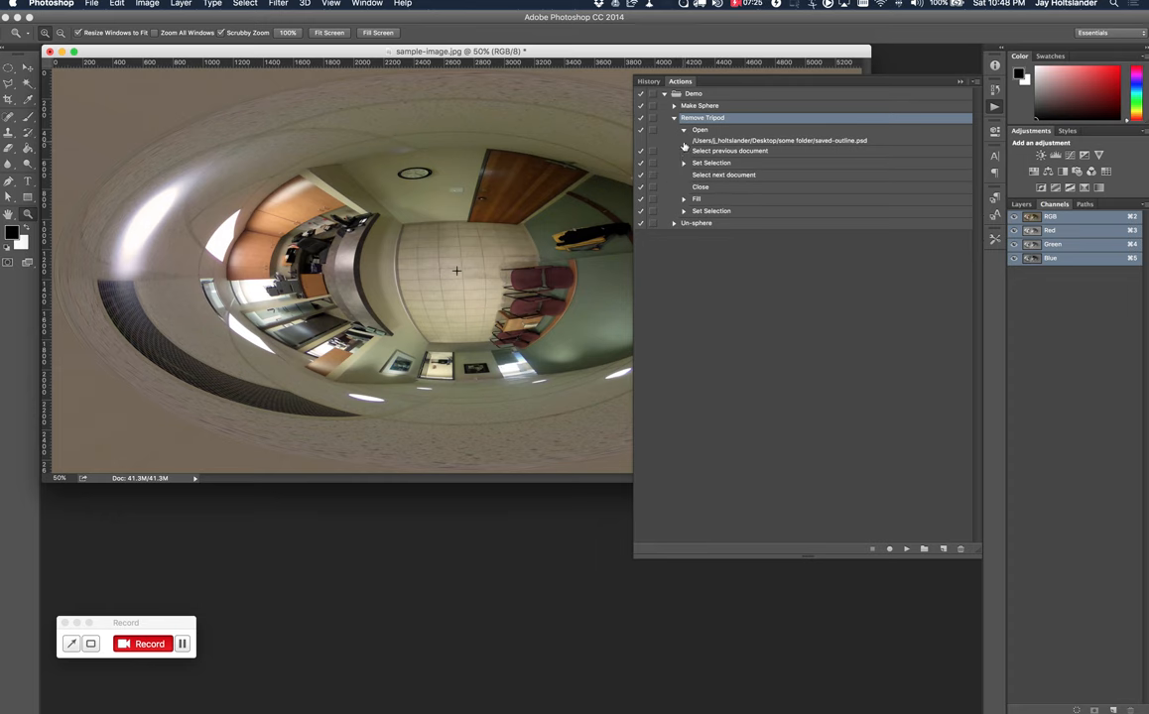
Expand the Fill step showing content-aware fill at 100% opacity, normal mode, and undo the stray black fill.
left_click(683, 131)
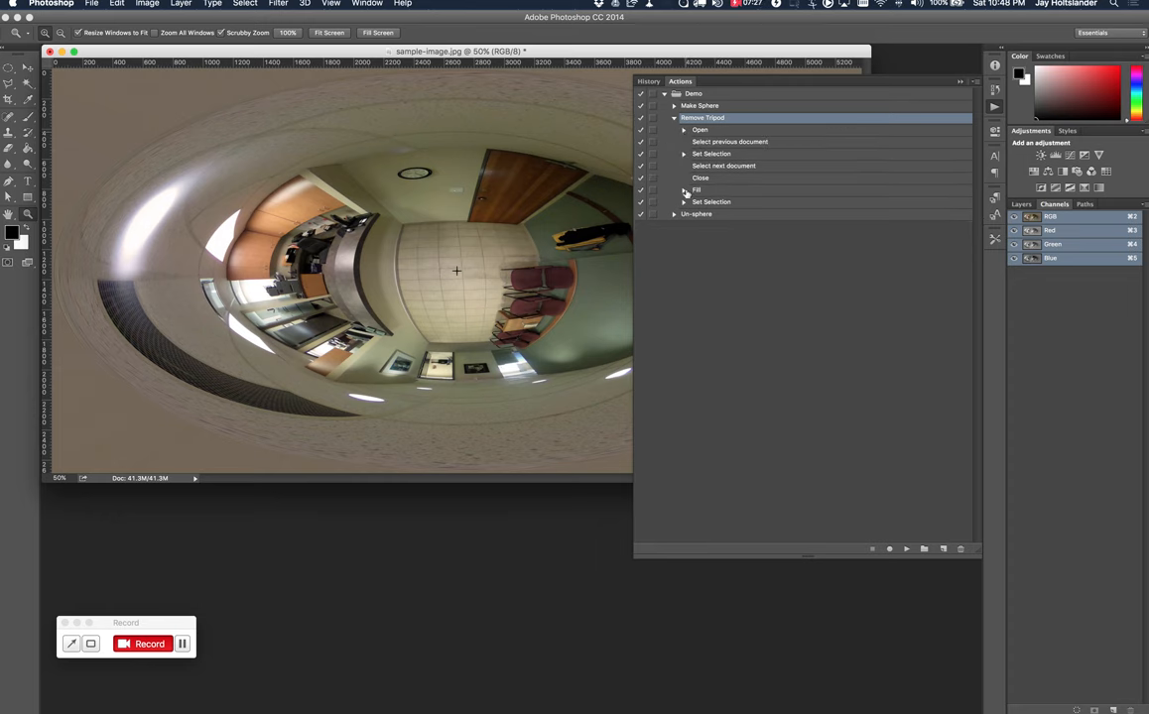
left_click(683, 191)
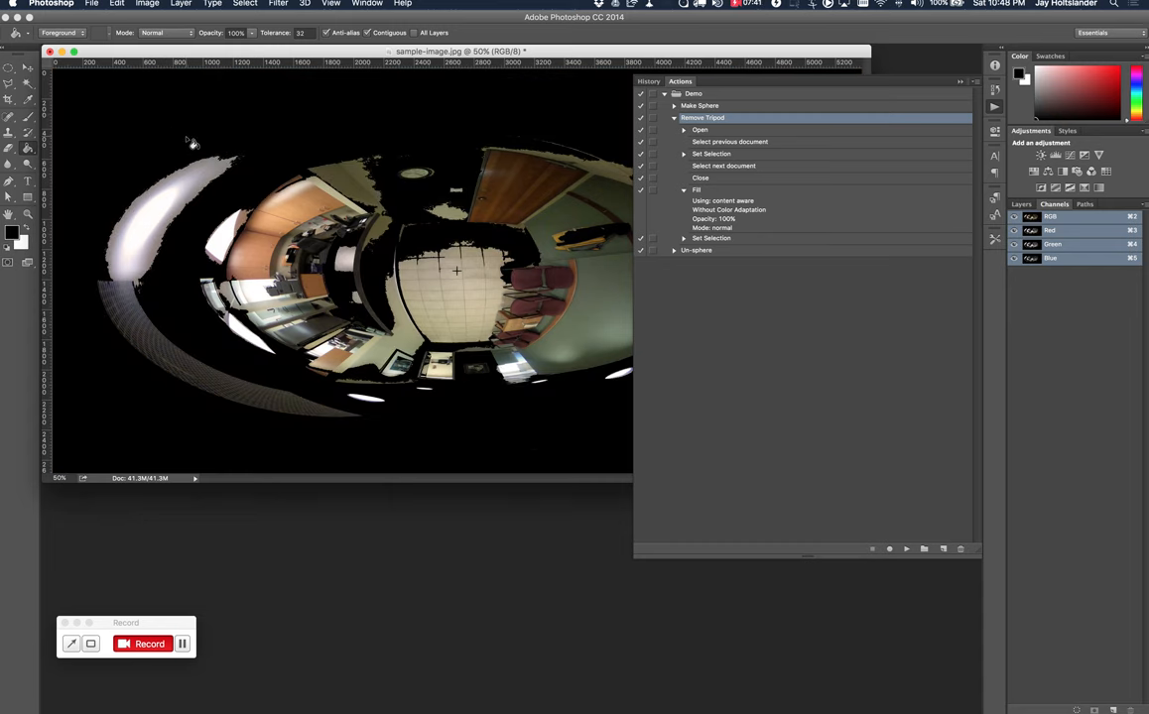
left_click(117, 4)
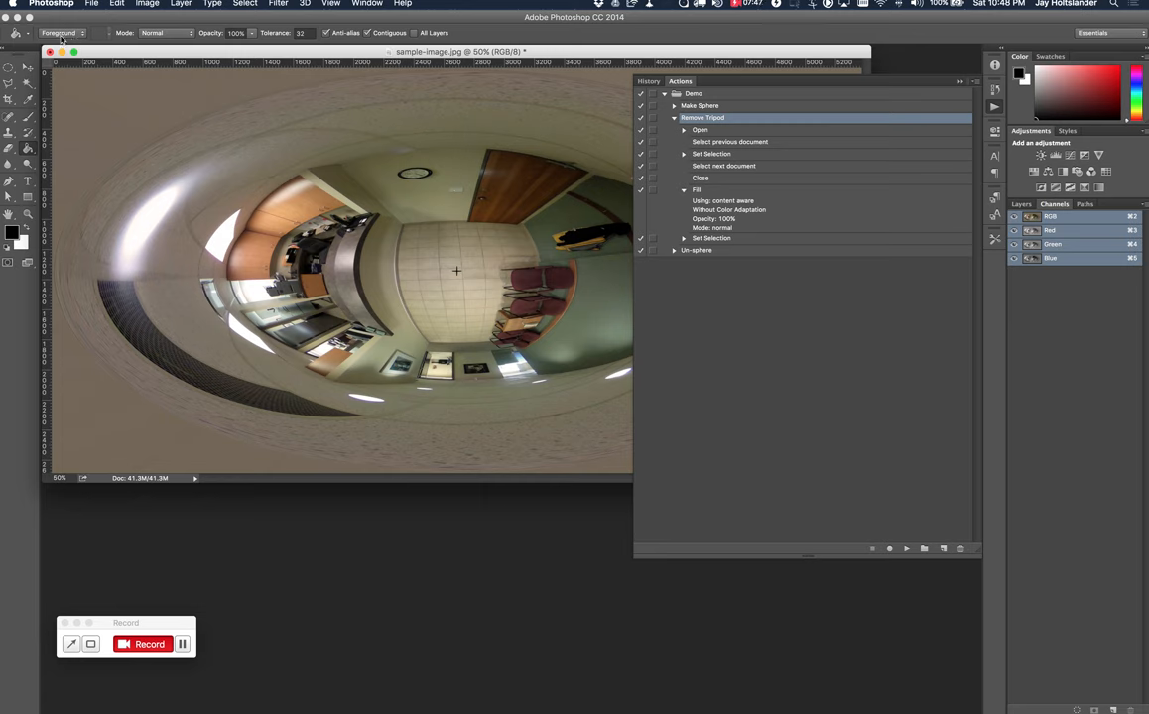
left_click(60, 32)
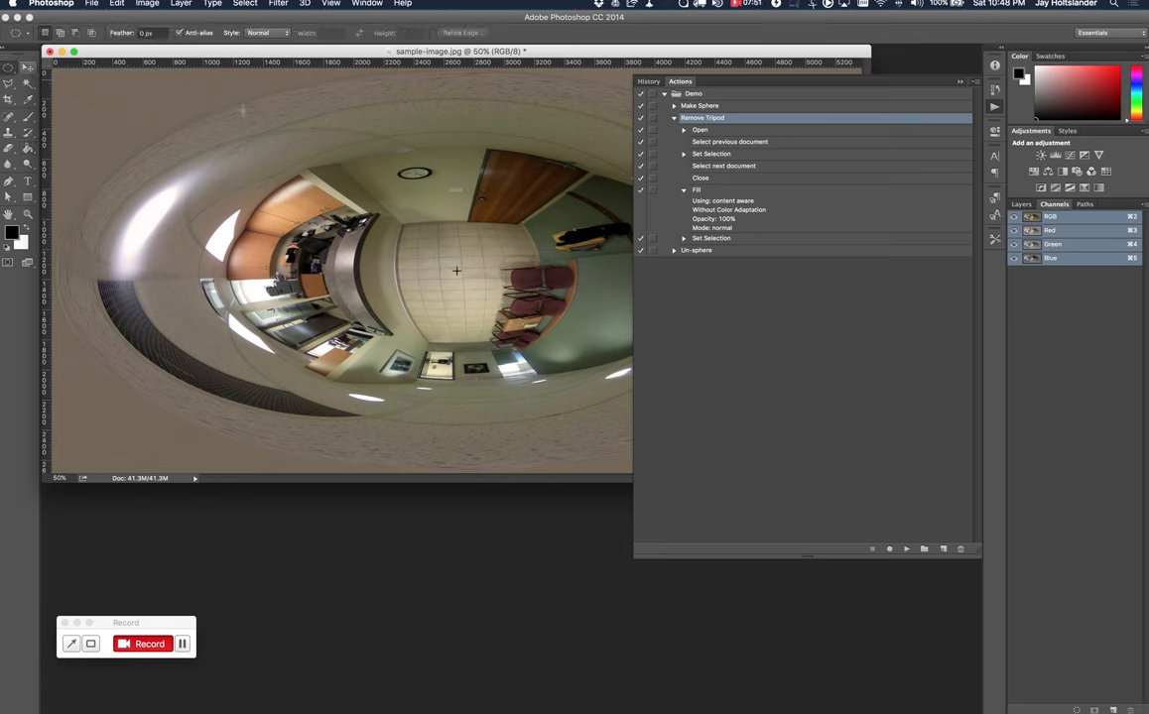
Fill the circular centre selection using Content-Aware instead of Background Color.
left_click_drag(456, 270, 484, 270)
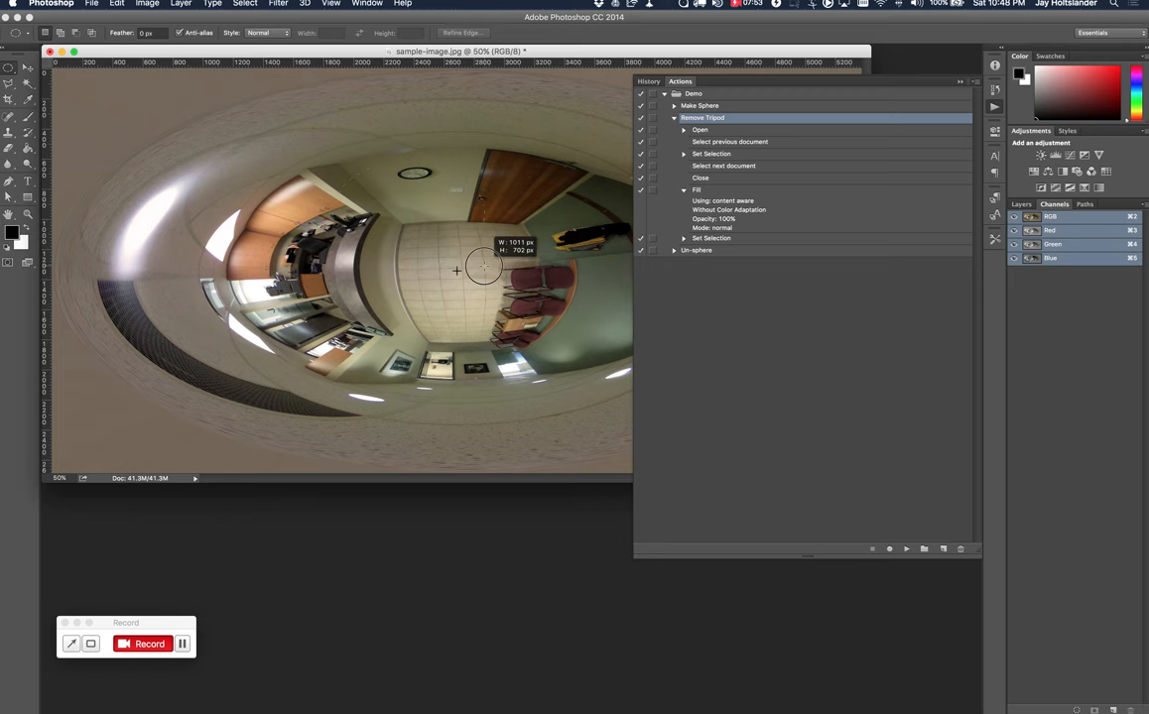
left_click(115, 4)
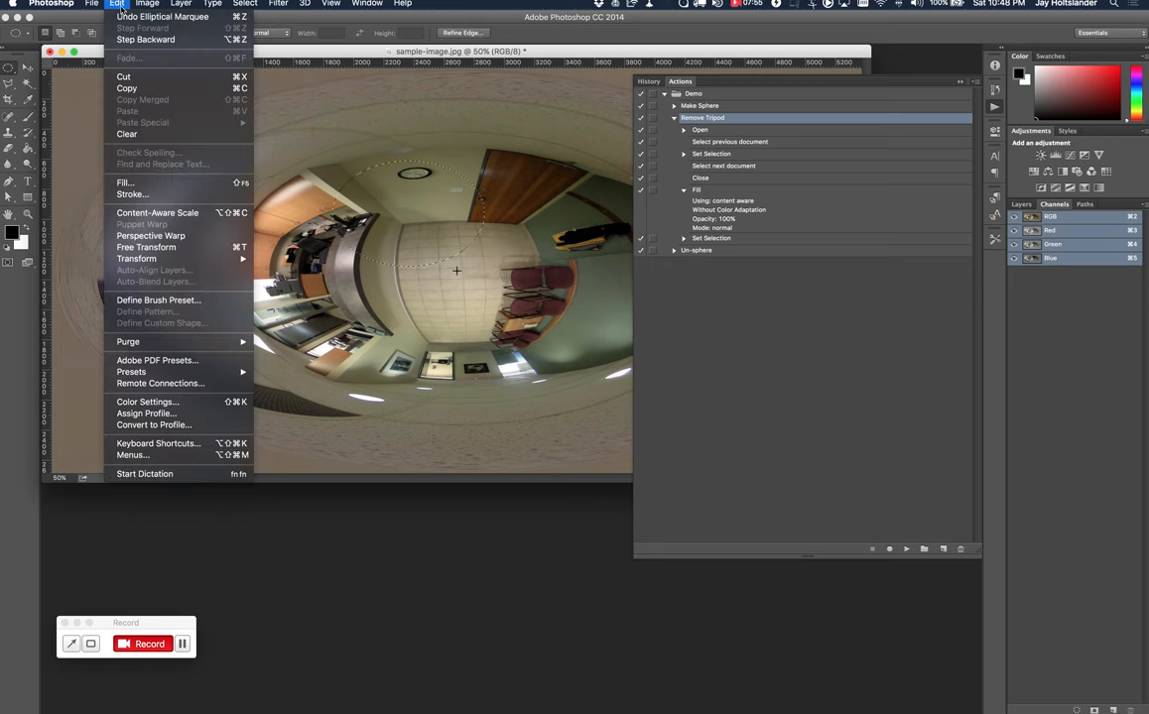
left_click(123, 183)
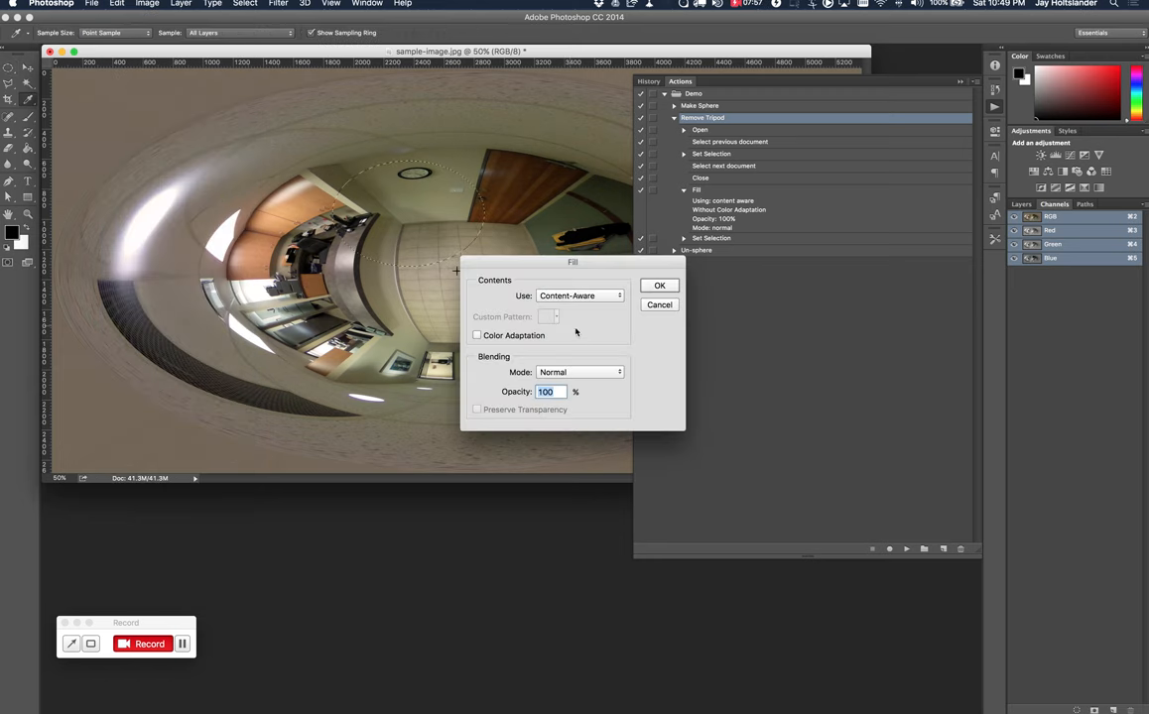
left_click(580, 295)
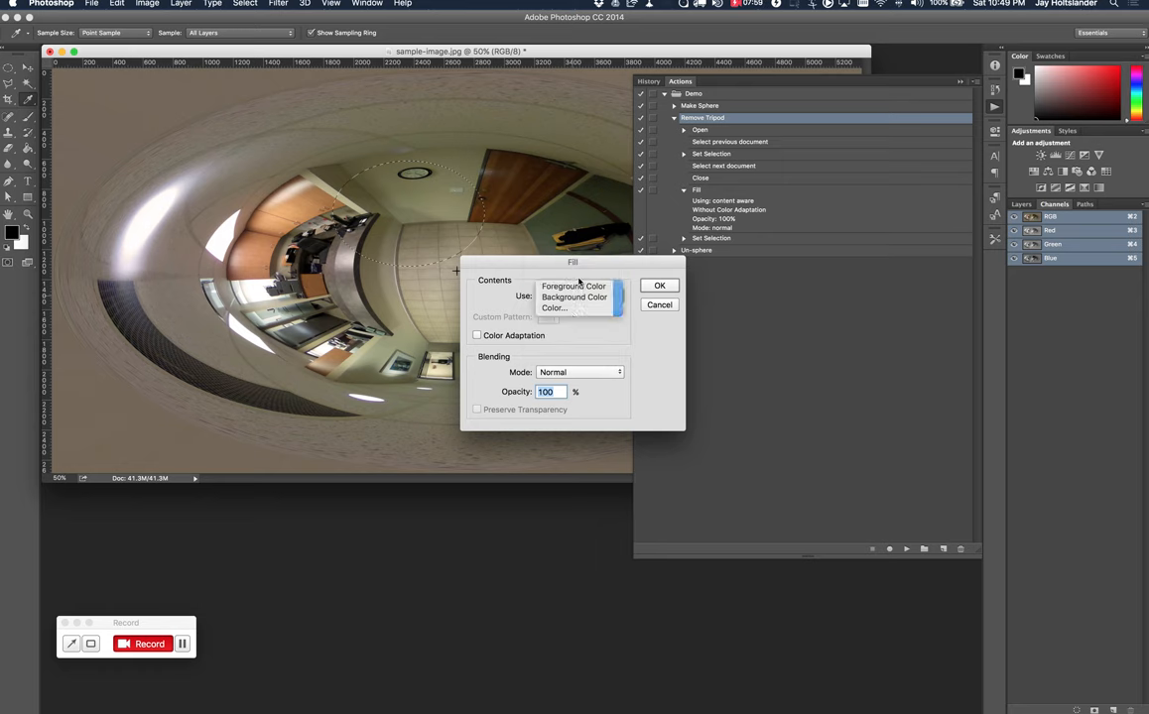
left_click(574, 297)
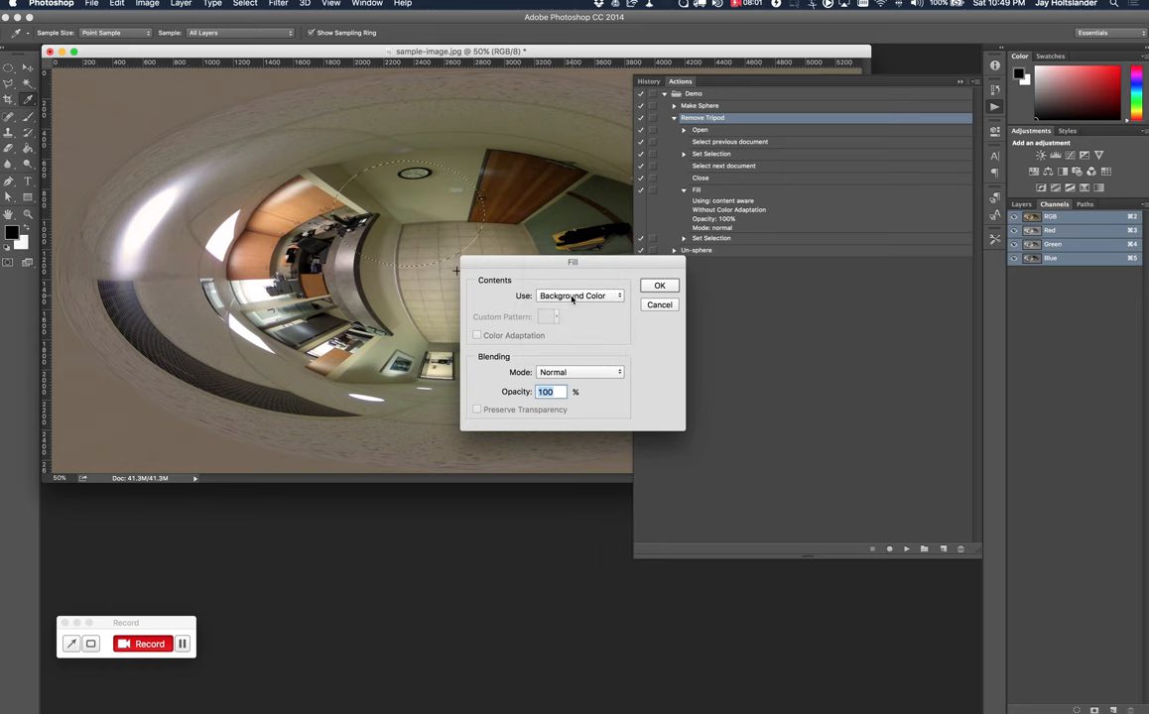
left_click(580, 295)
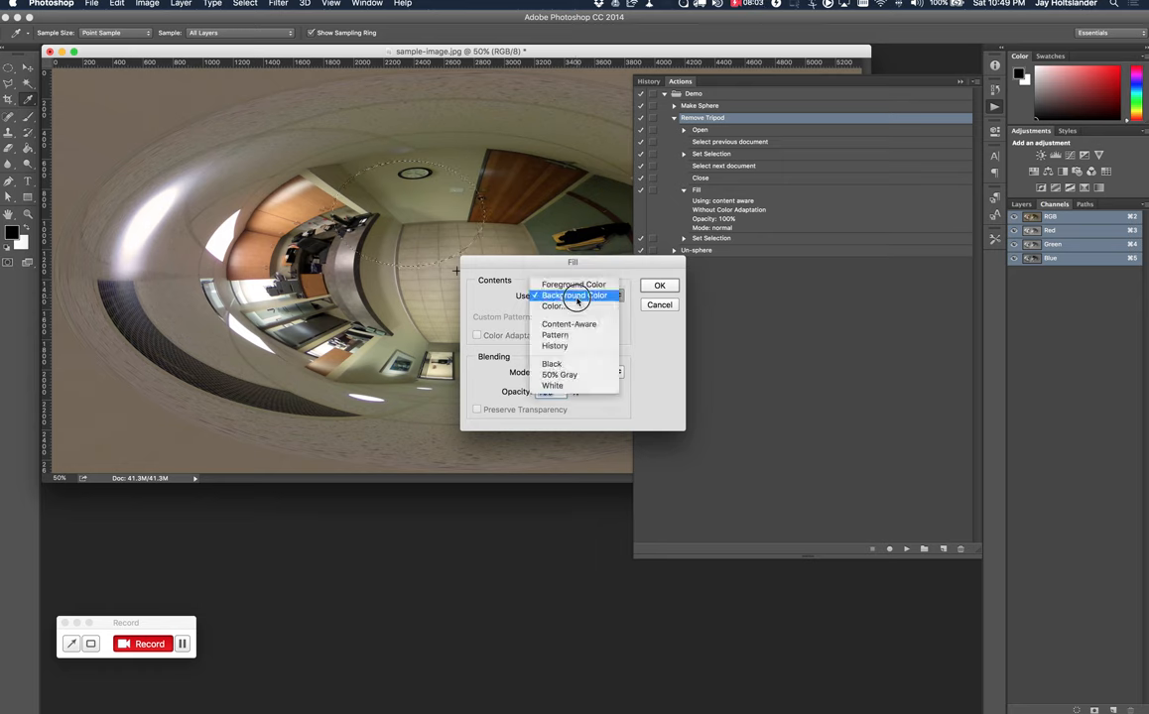
mouse_move(568, 325)
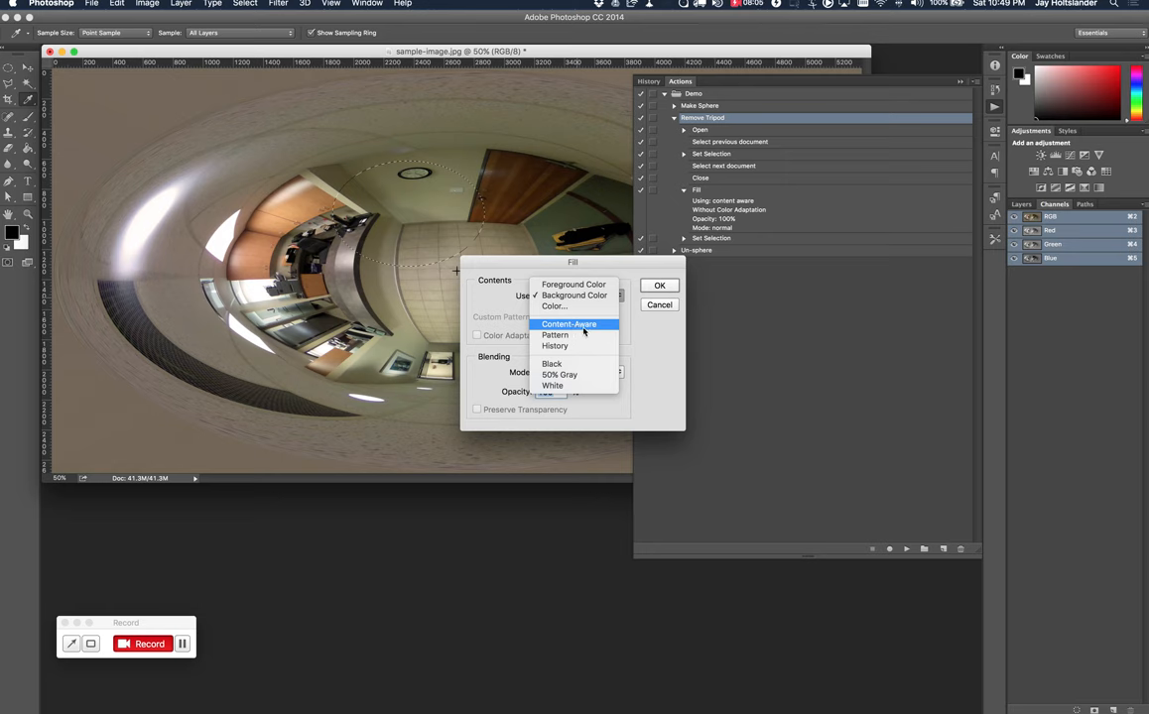
left_click(568, 326)
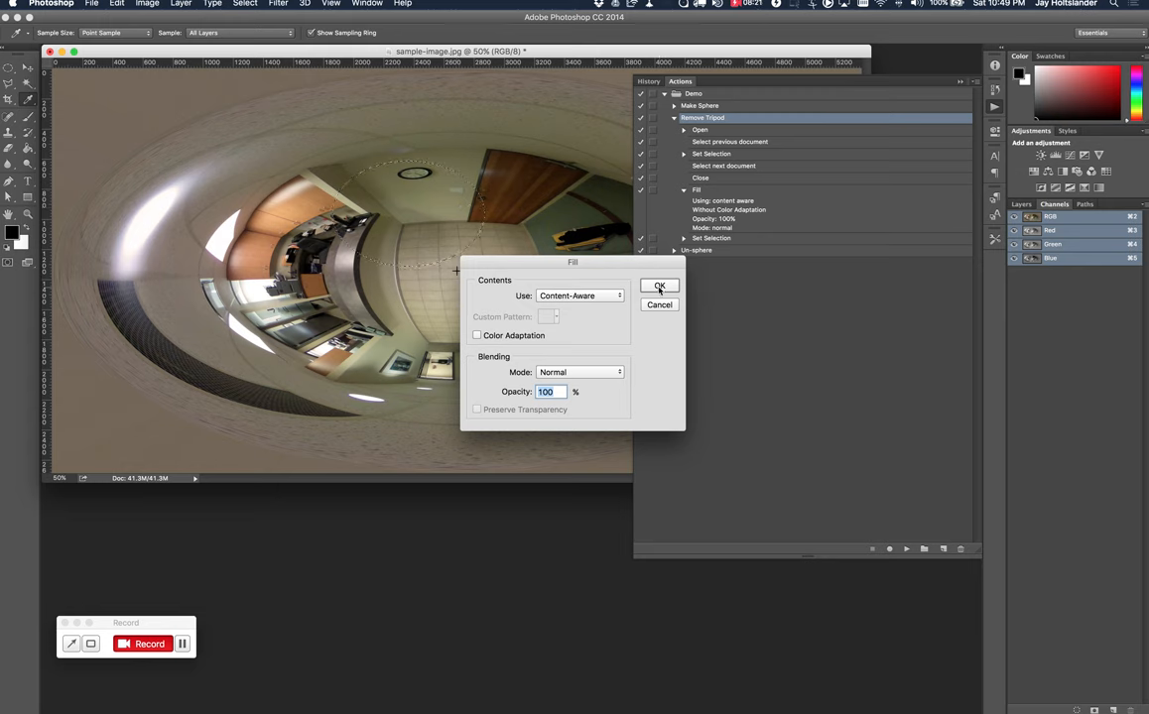
left_click(659, 286)
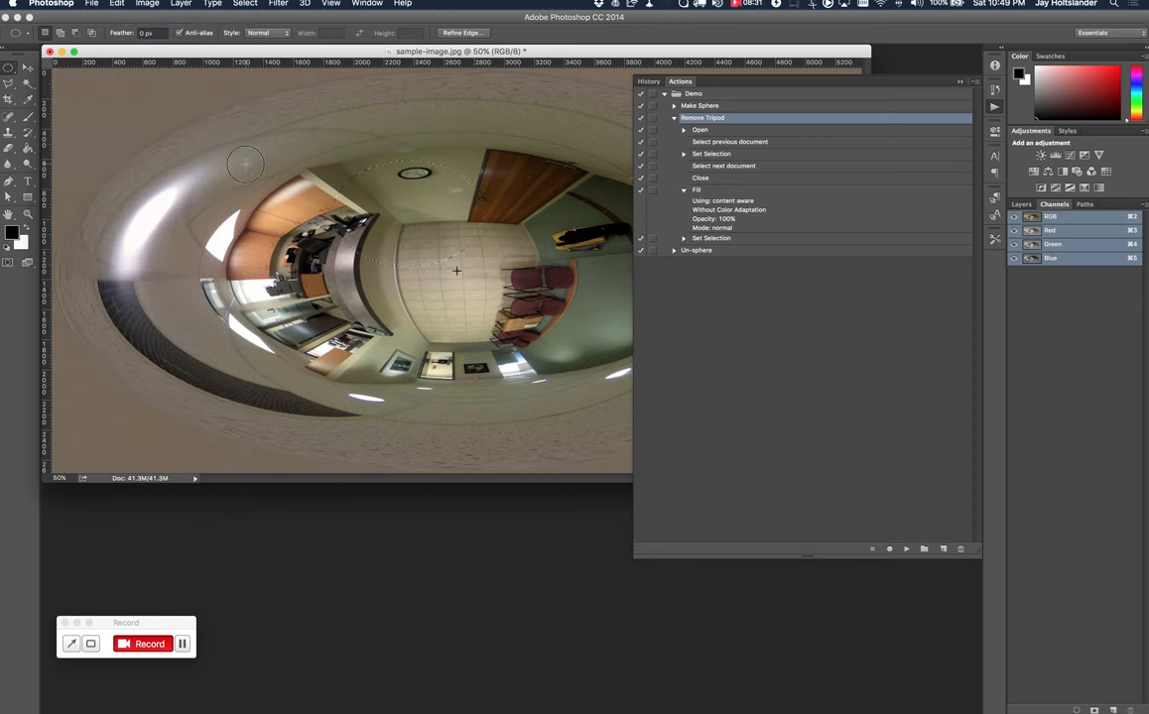
mouse_move(719, 217)
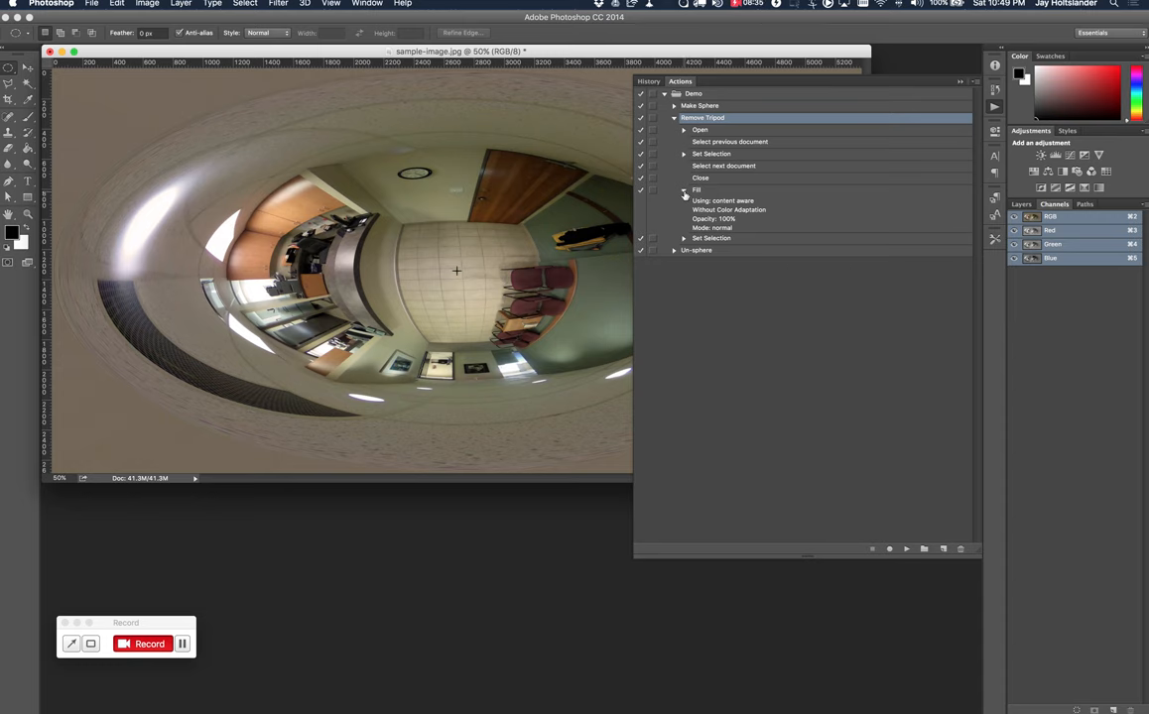
Review the Remove Tripod action's fill and final selection steps, then collapse it.
left_click(683, 190)
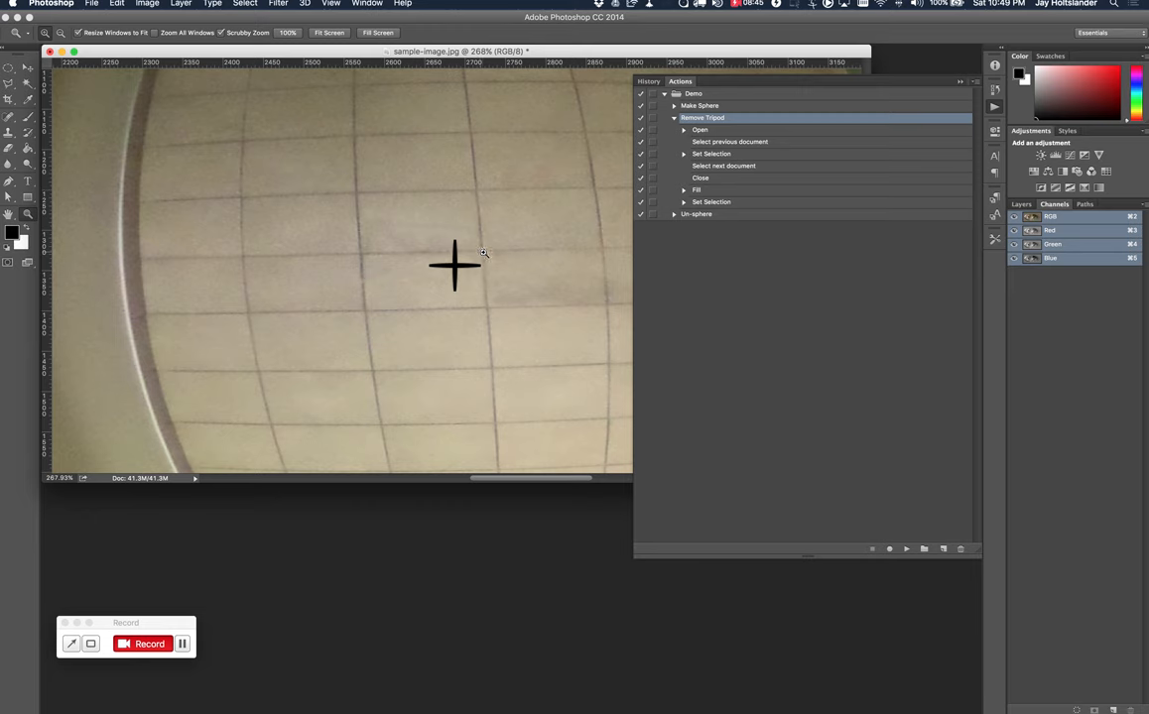
mouse_move(401, 290)
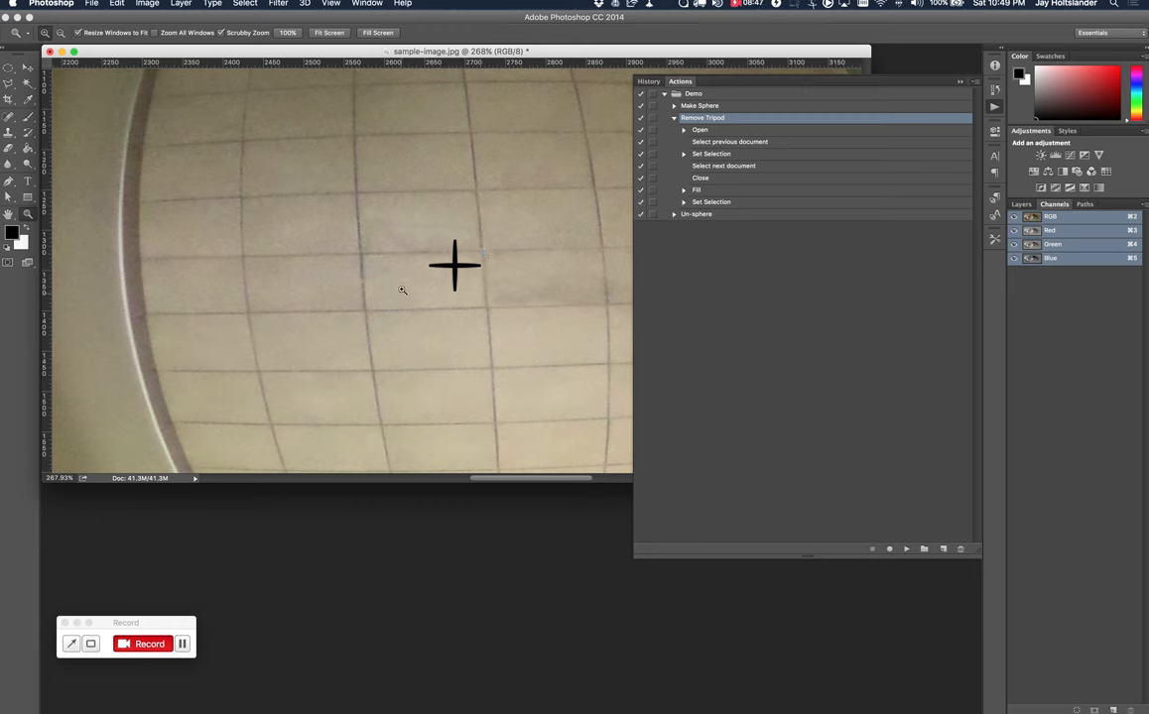
mouse_move(469, 278)
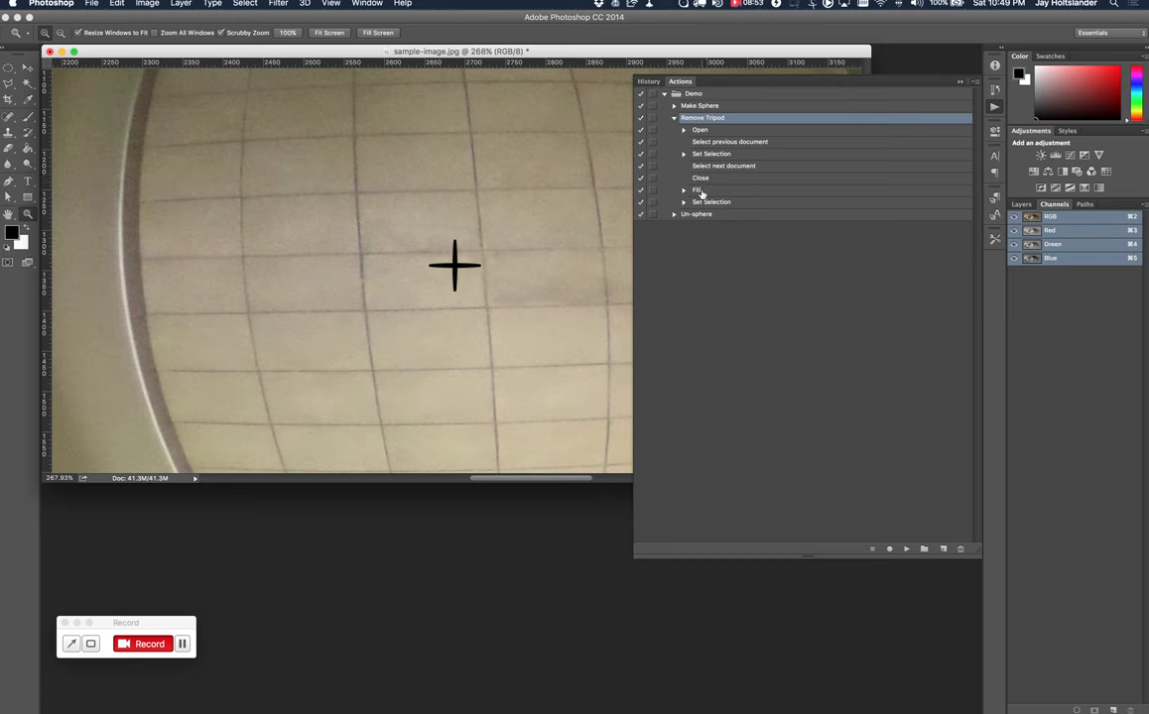
left_click(683, 203)
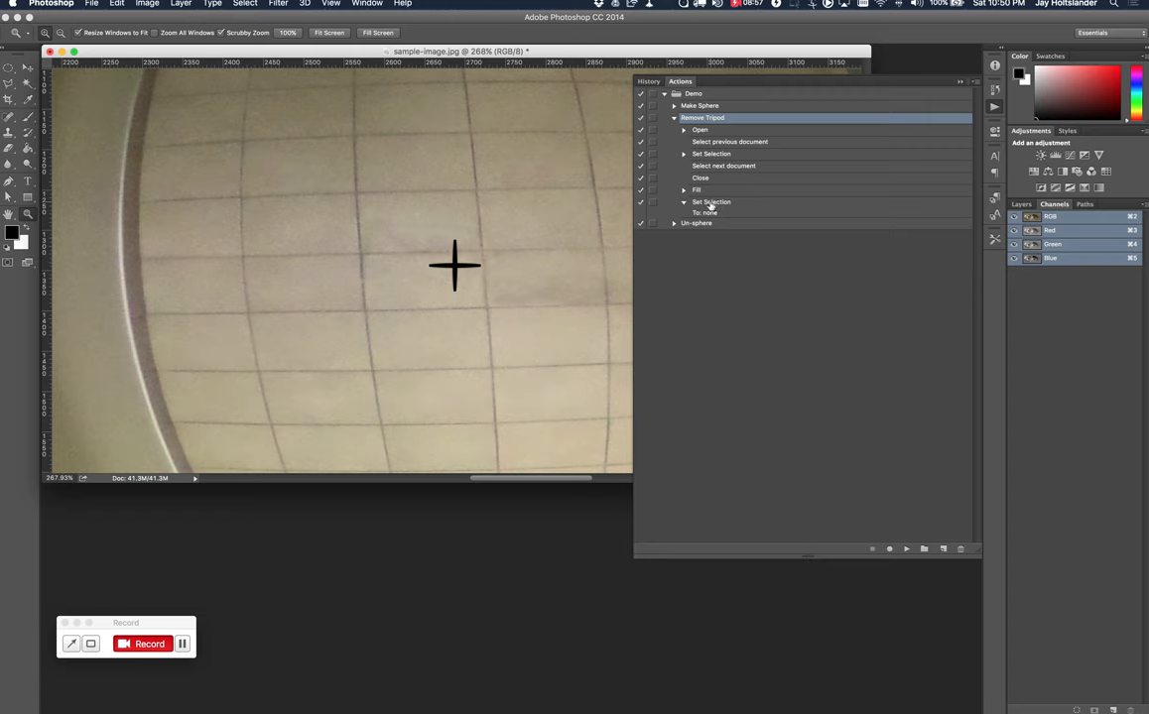
left_click(674, 117)
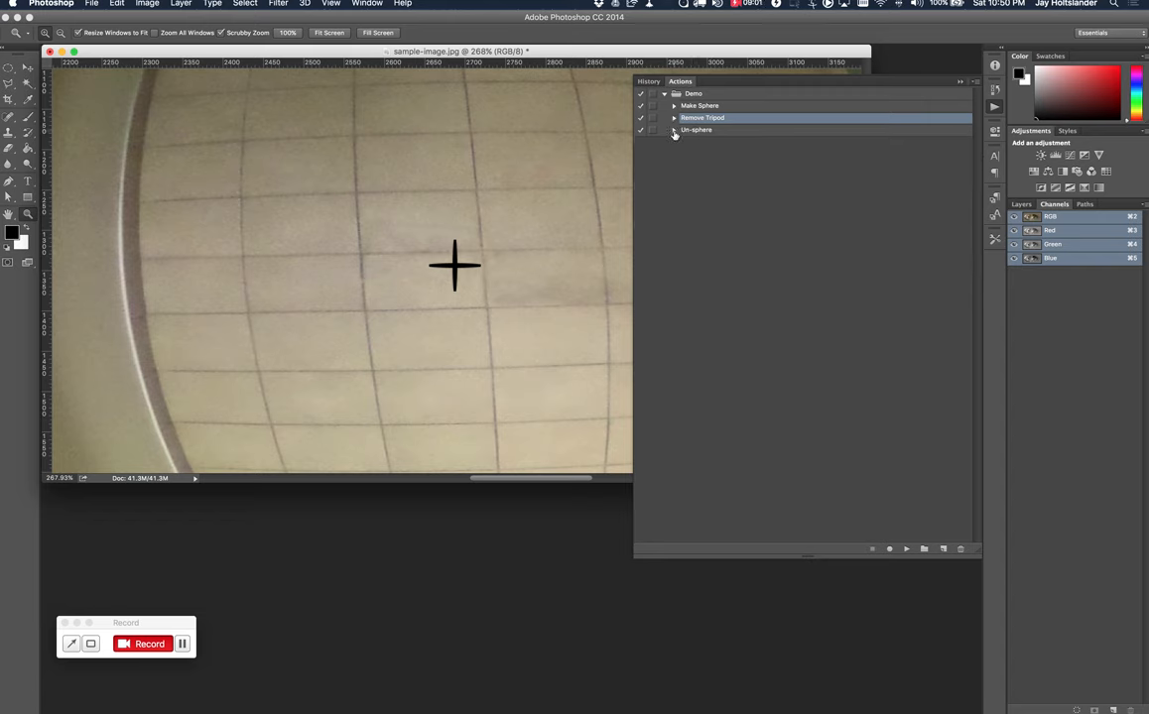
Review Un-sphere's Polar to Rectangular and 180° rotation steps, then collapse it.
left_click(674, 131)
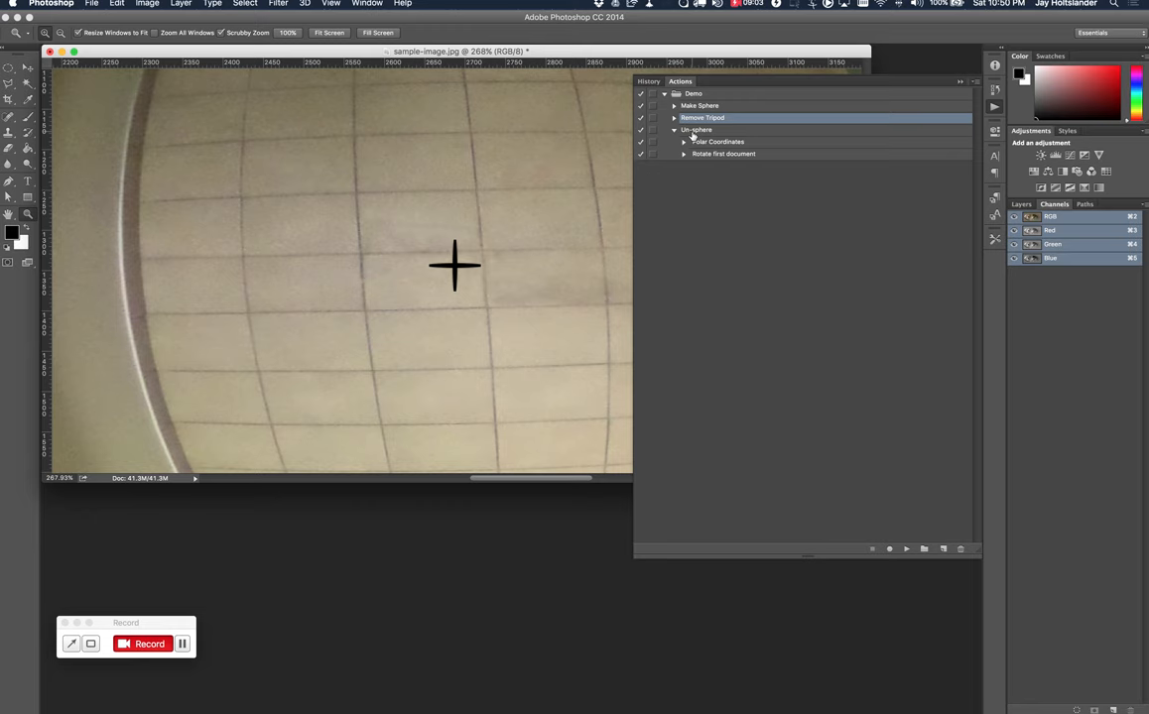
left_click(675, 105)
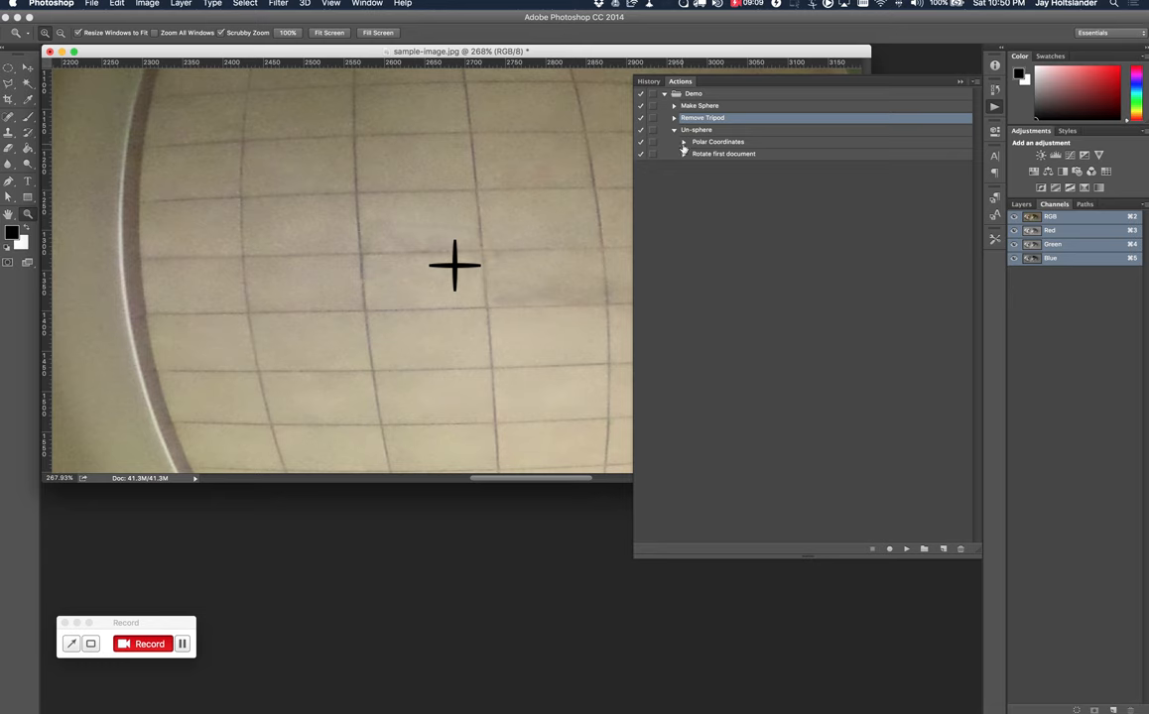
left_click(683, 141)
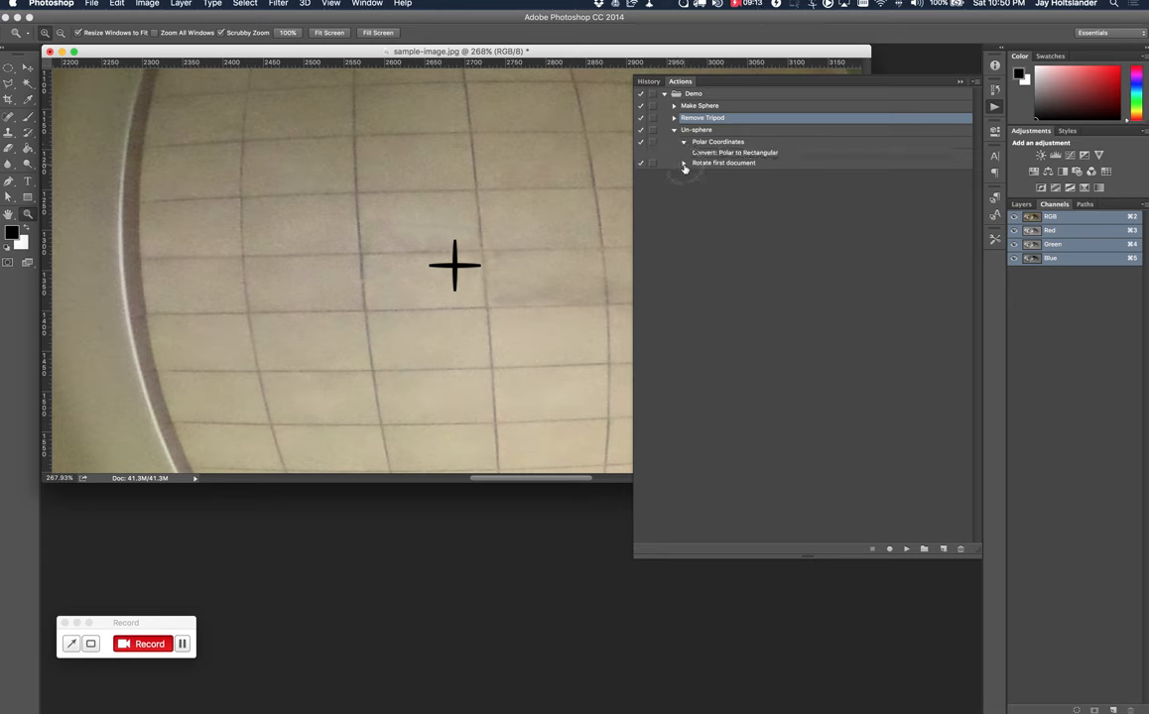
left_click(683, 163)
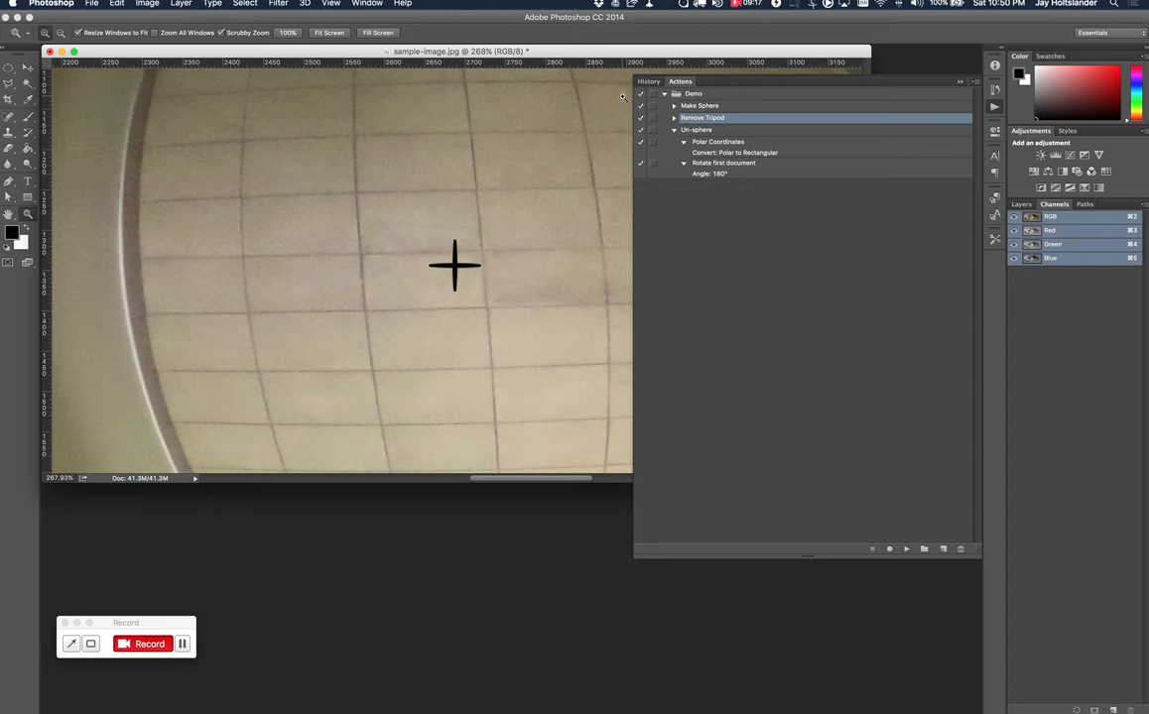
left_click(675, 129)
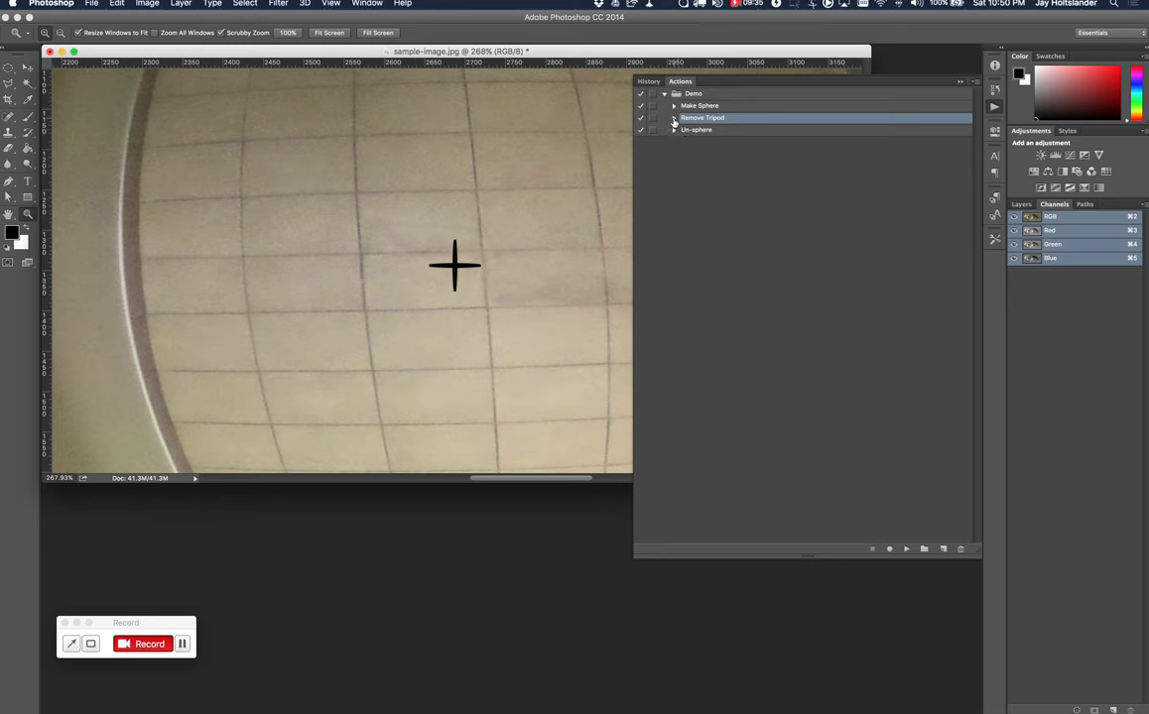
Create a new action set named Video in the Actions panel.
left_click(675, 117)
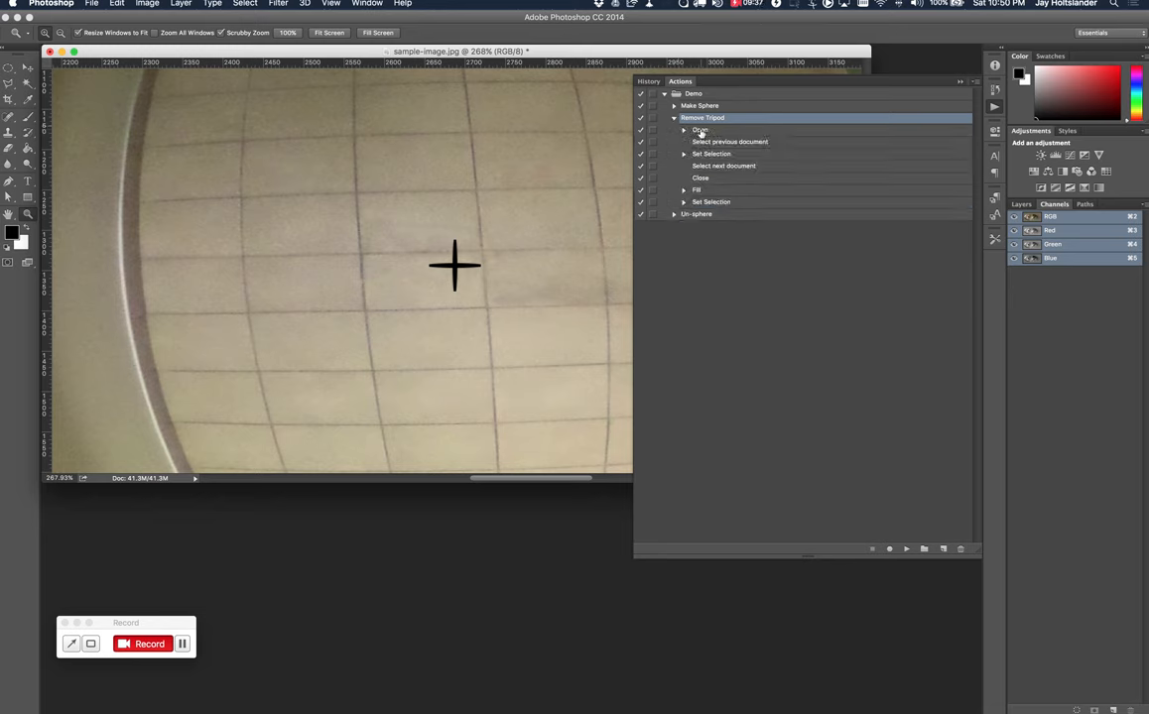
left_click(675, 119)
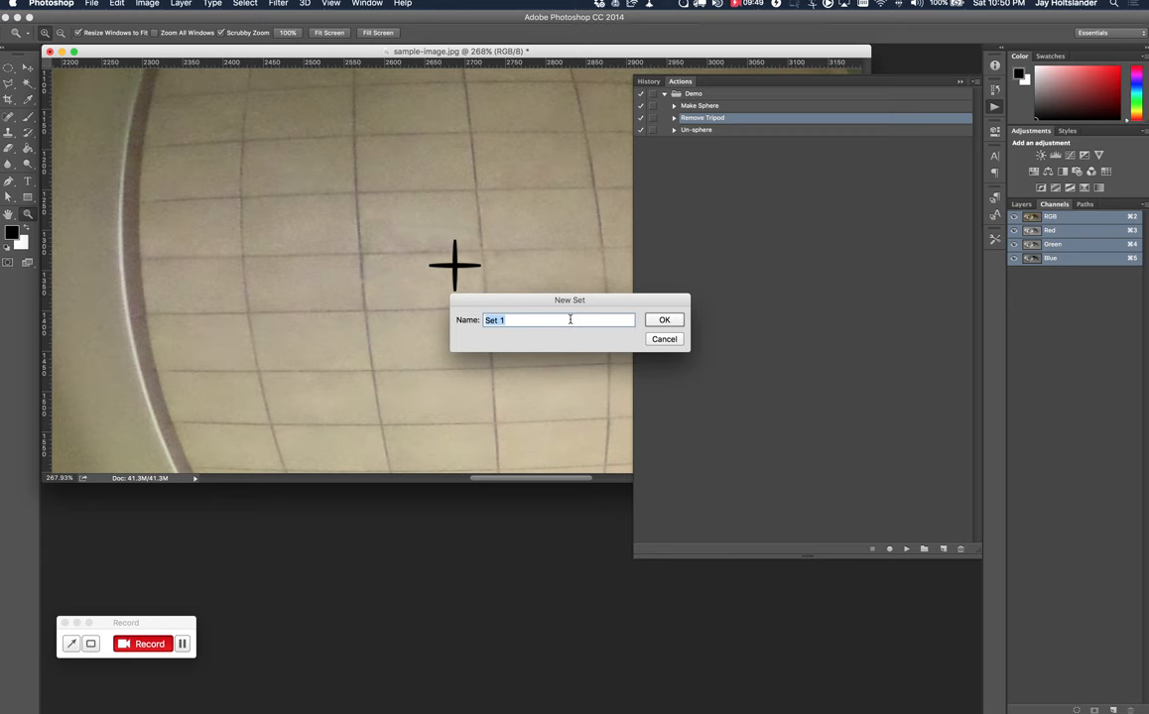
type("V")
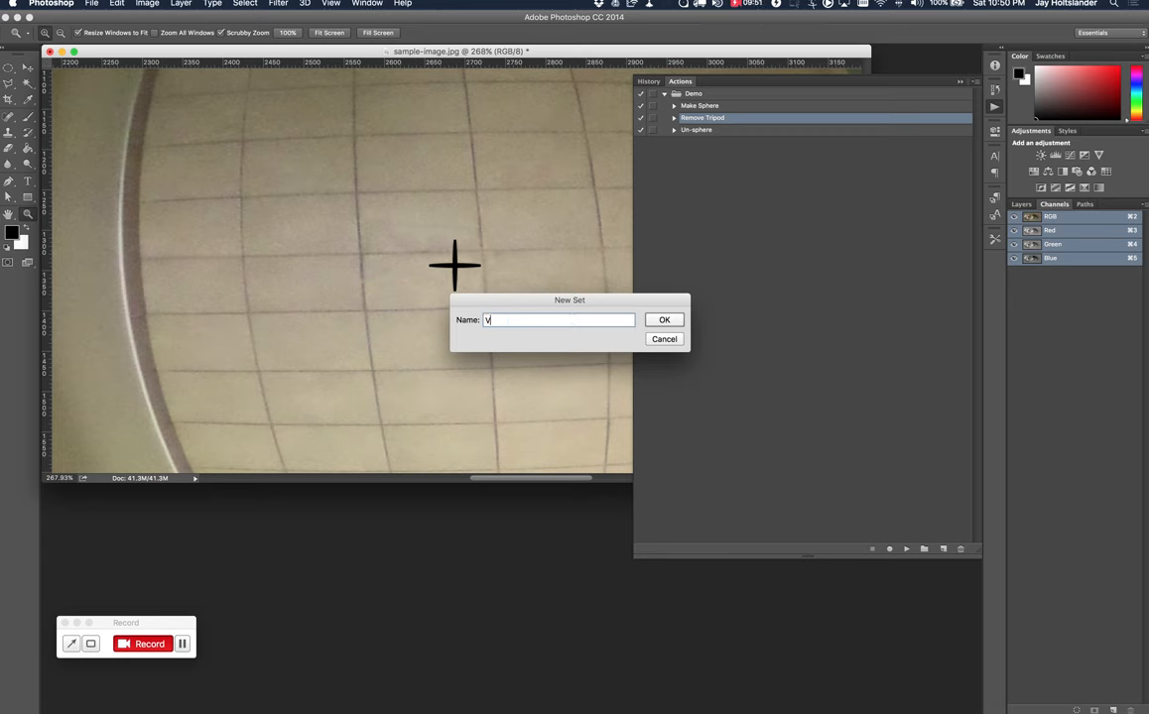
type("ideo")
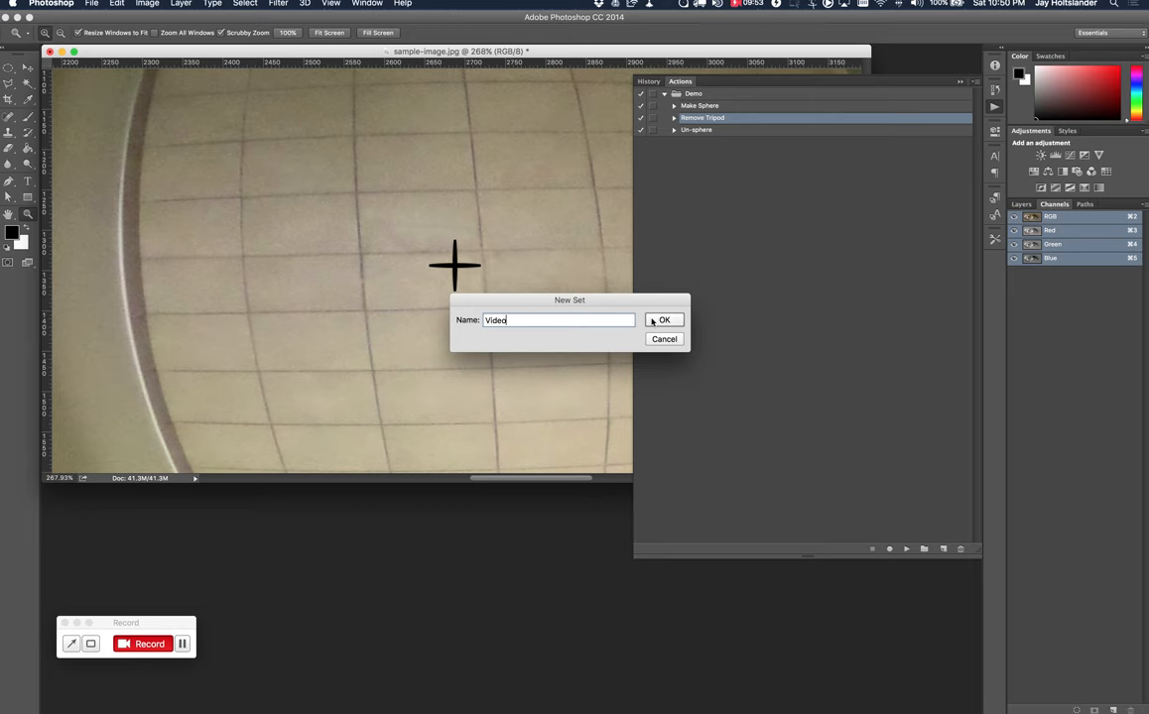
left_click(664, 320)
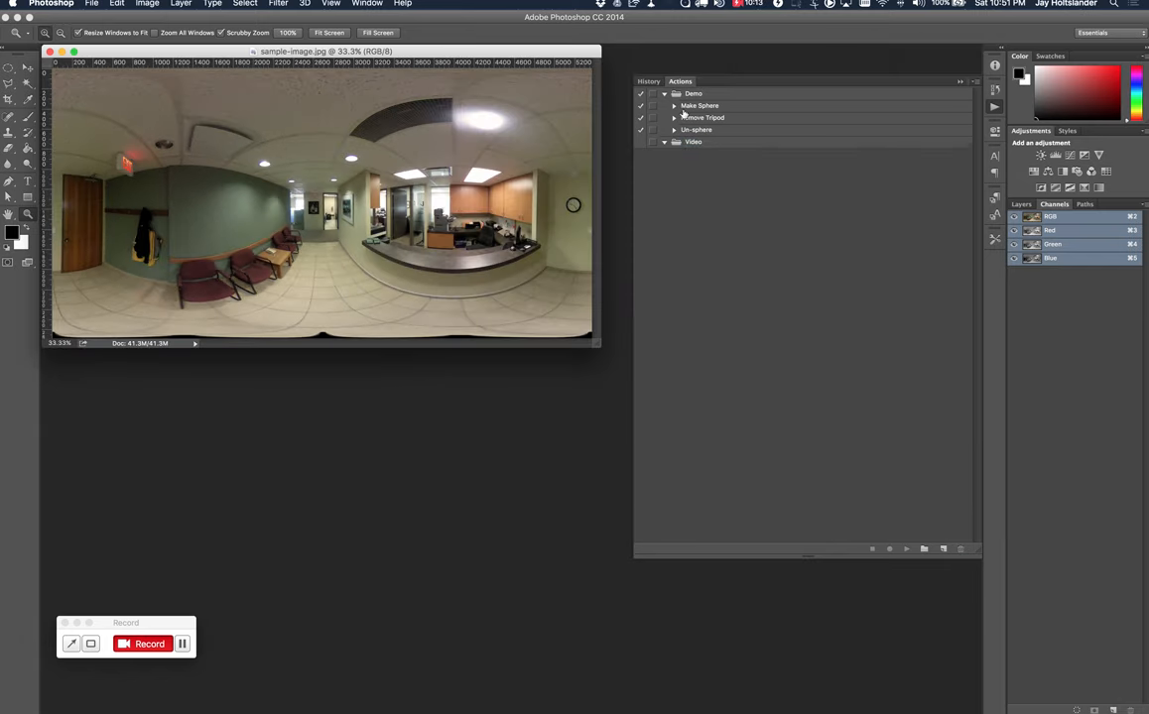
Create a new action named Make sphere in the Video set and start recording.
left_click(924, 548)
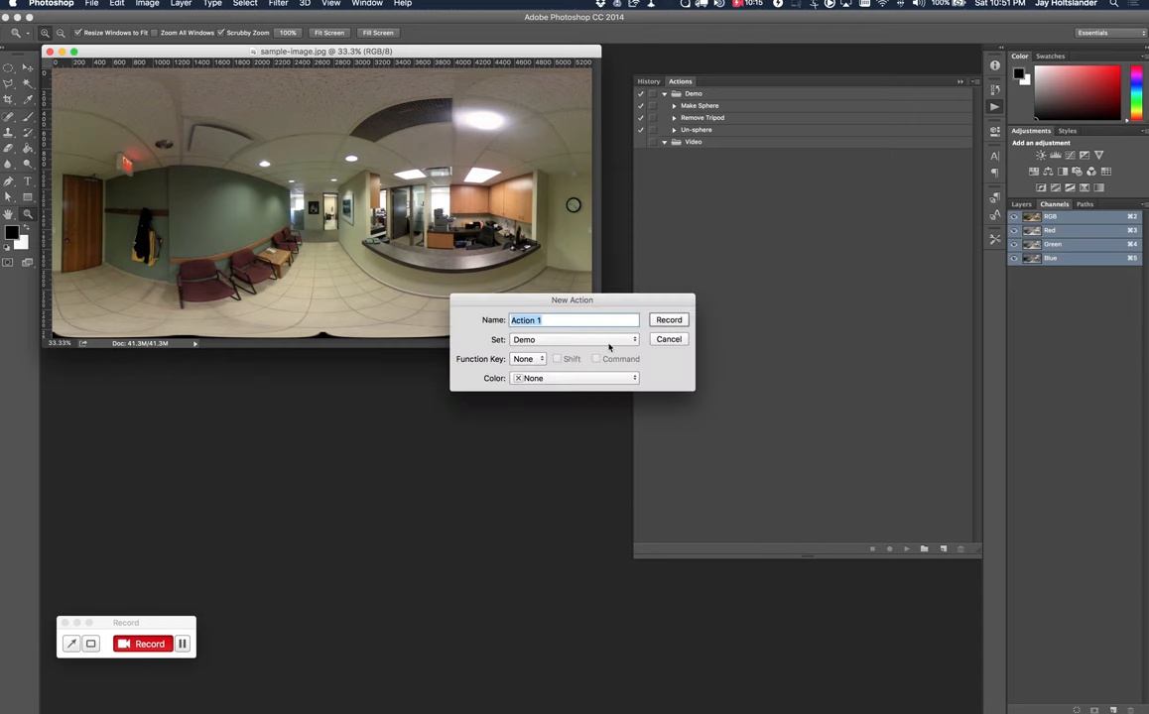
type("Make sp")
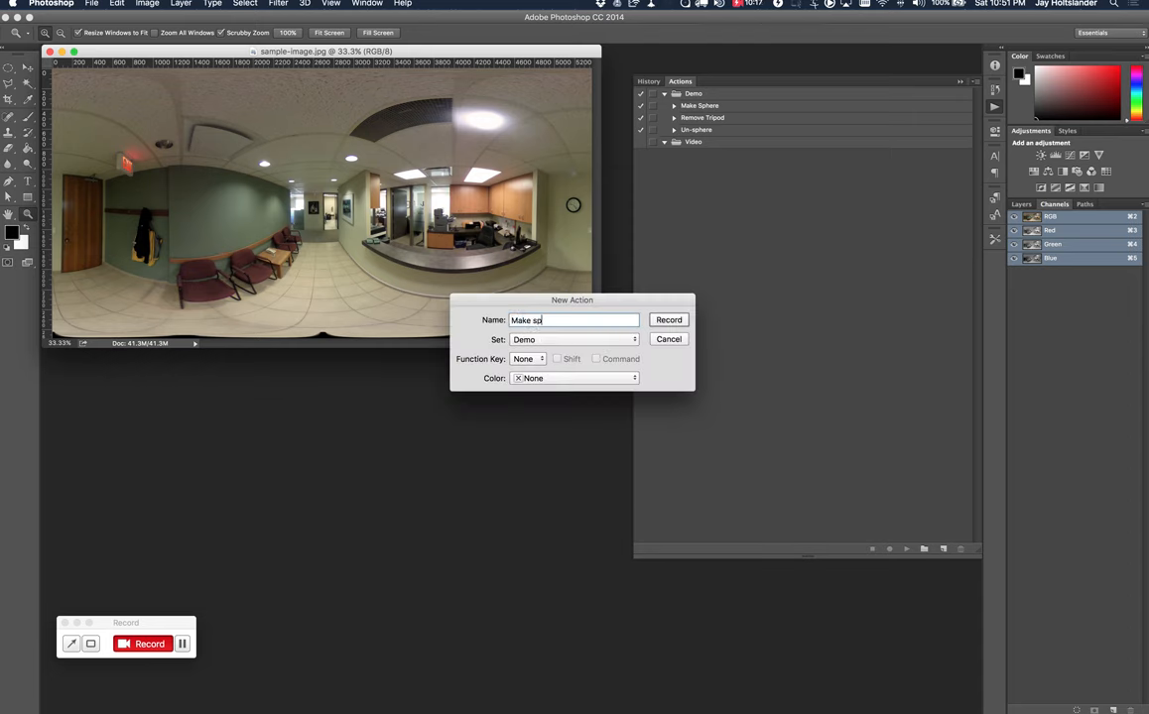
type("here")
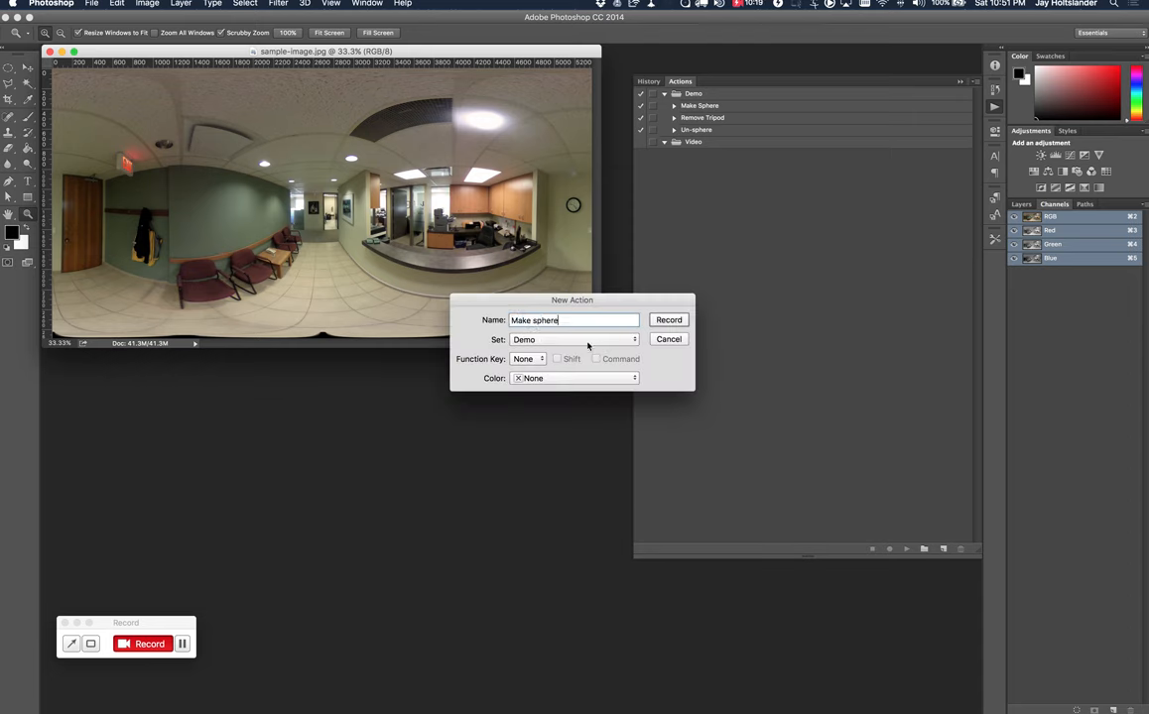
left_click(574, 340)
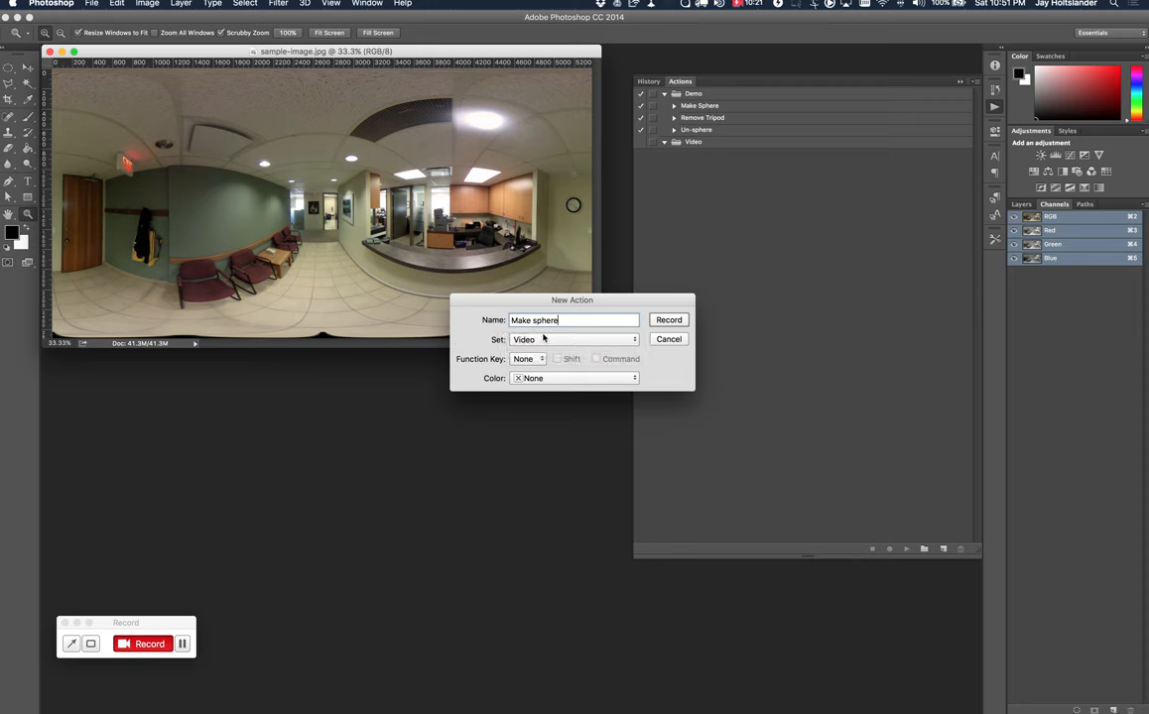
left_click(669, 319)
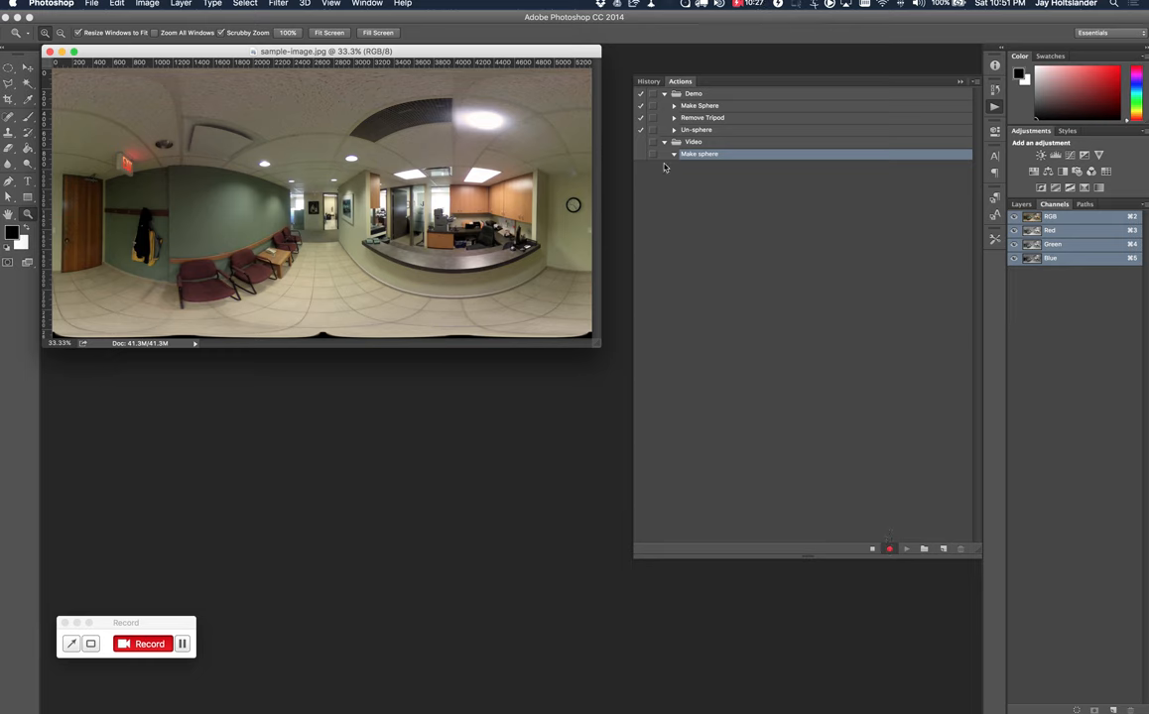
mouse_move(725, 381)
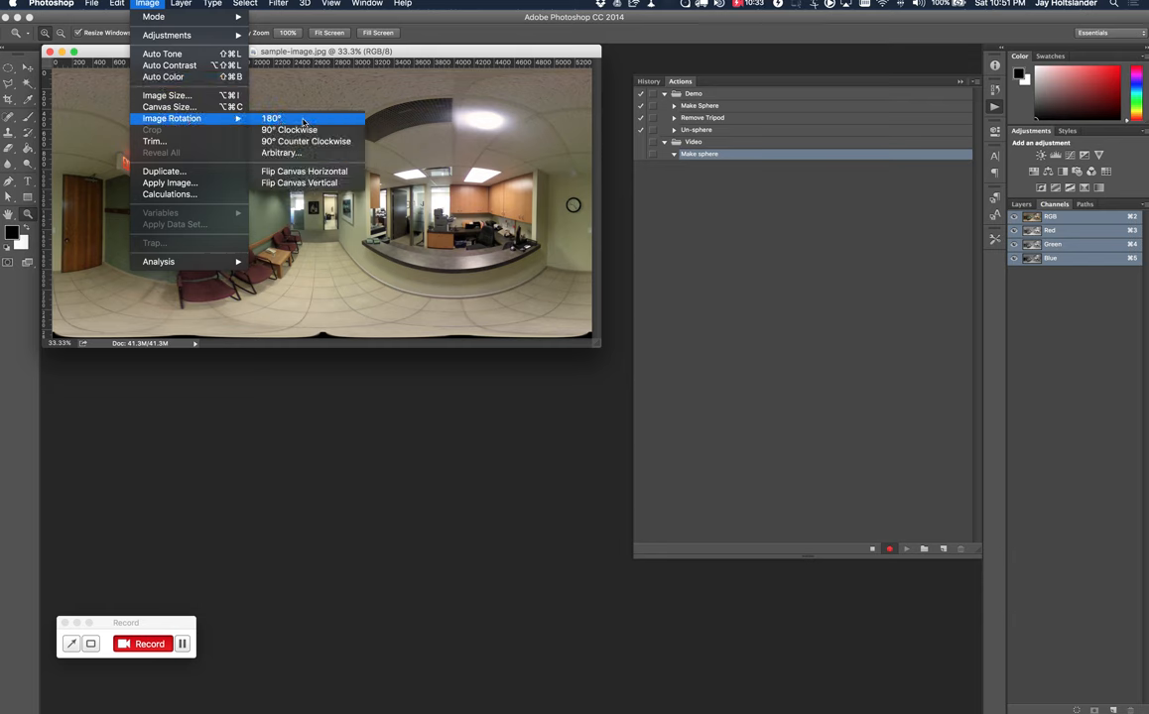
Record a 180° rotation and a Rectangular to Polar Coordinates filter, then stop recording.
left_click(270, 119)
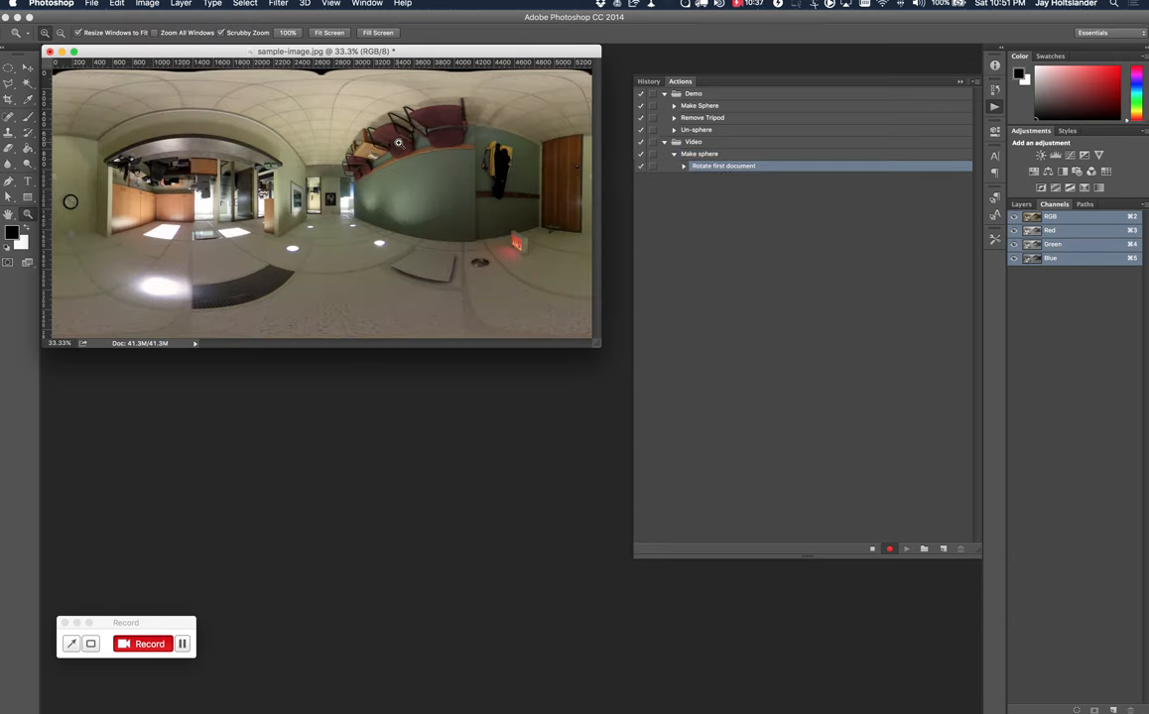
left_click(277, 4)
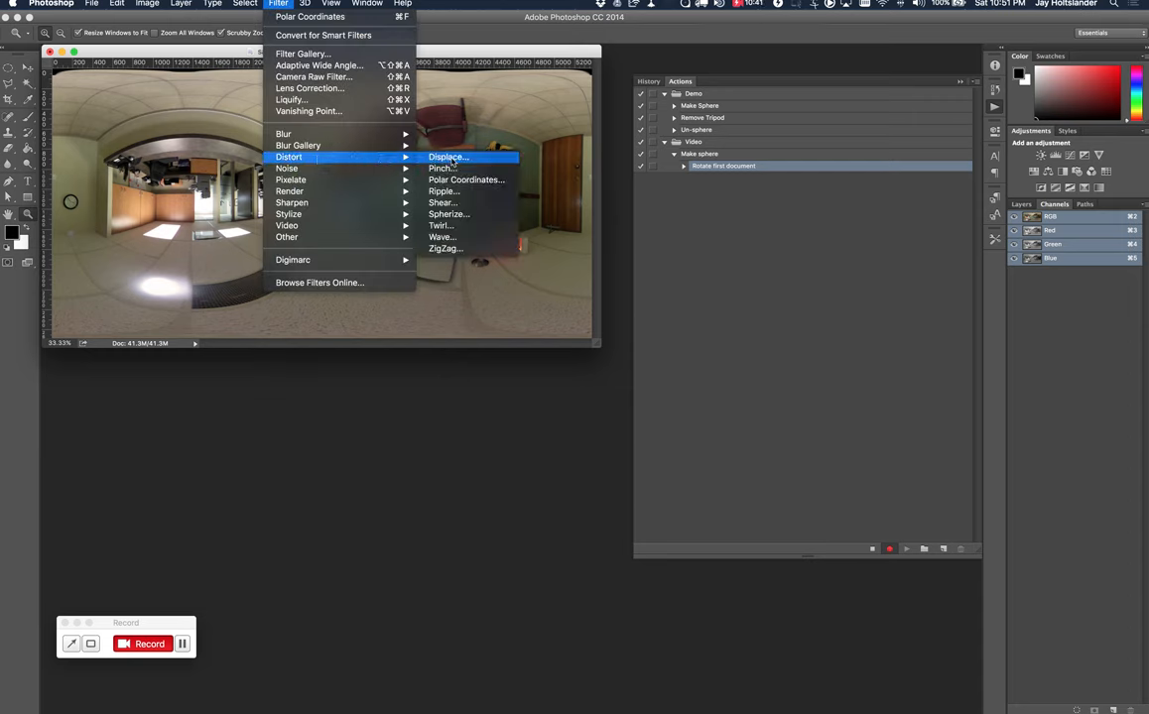
left_click(466, 179)
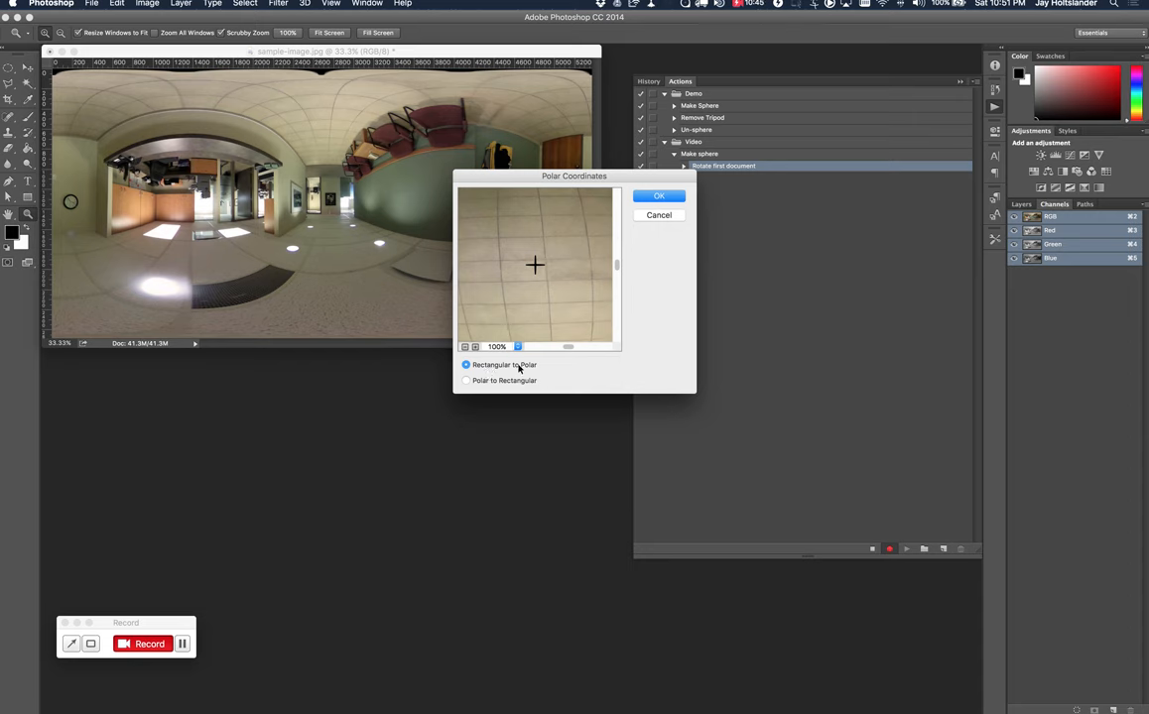
left_click(659, 197)
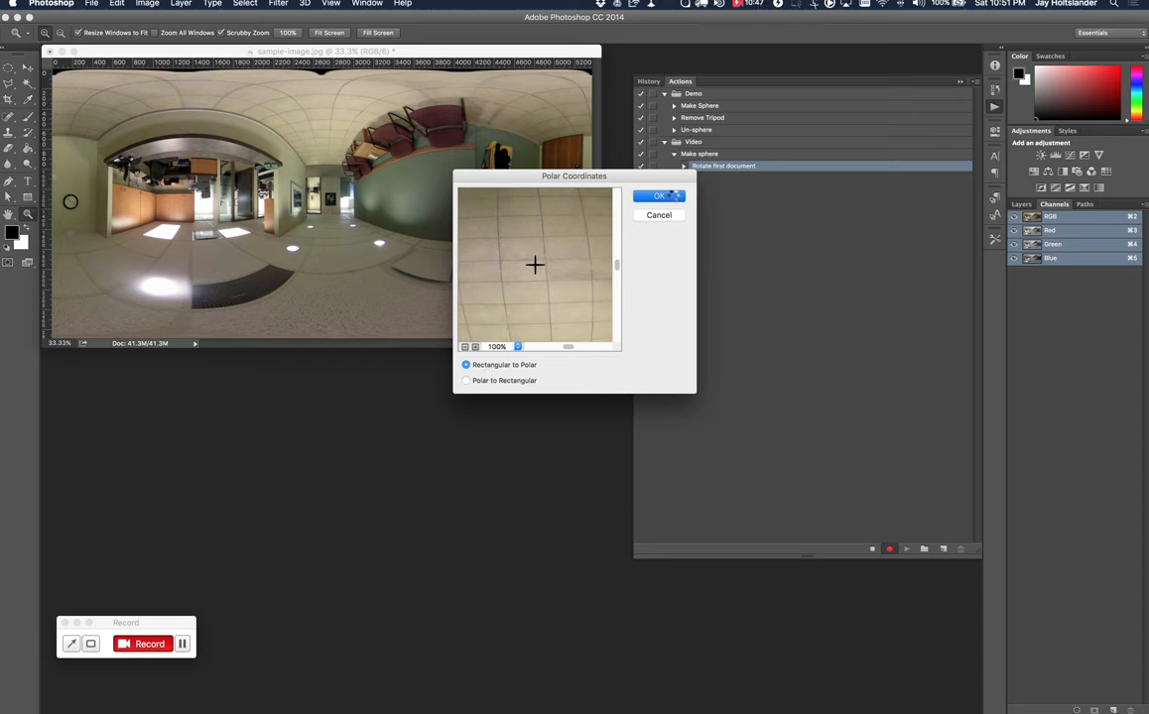
left_click(659, 197)
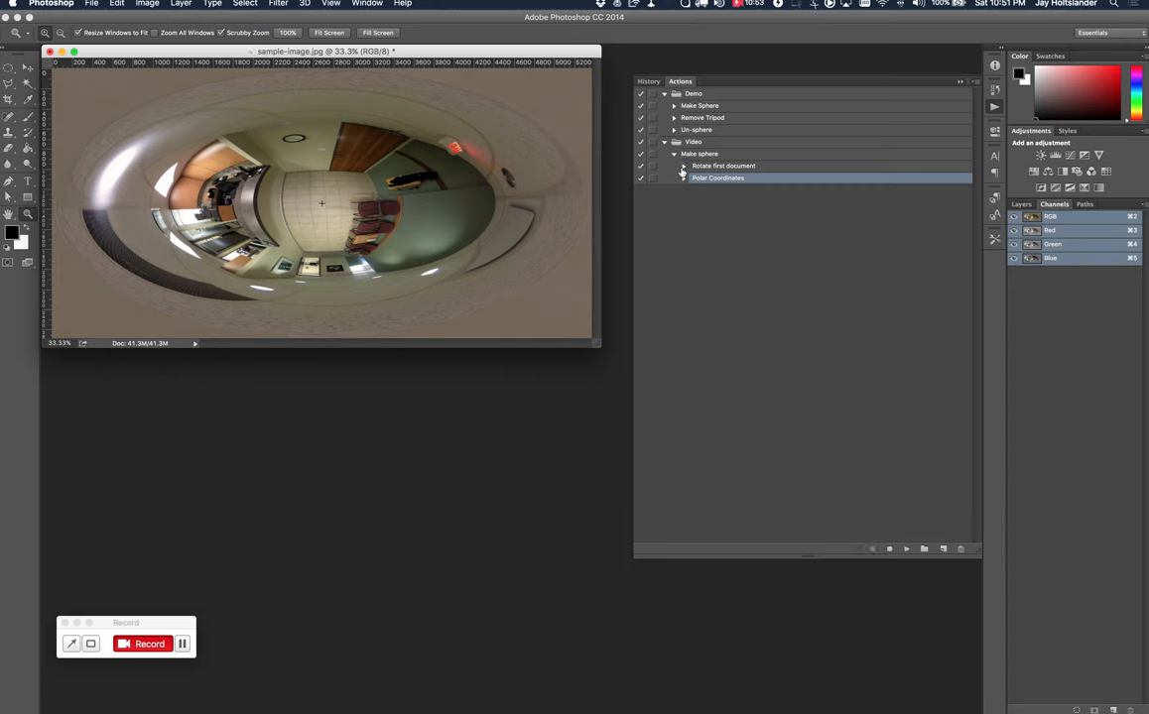
left_click(675, 155)
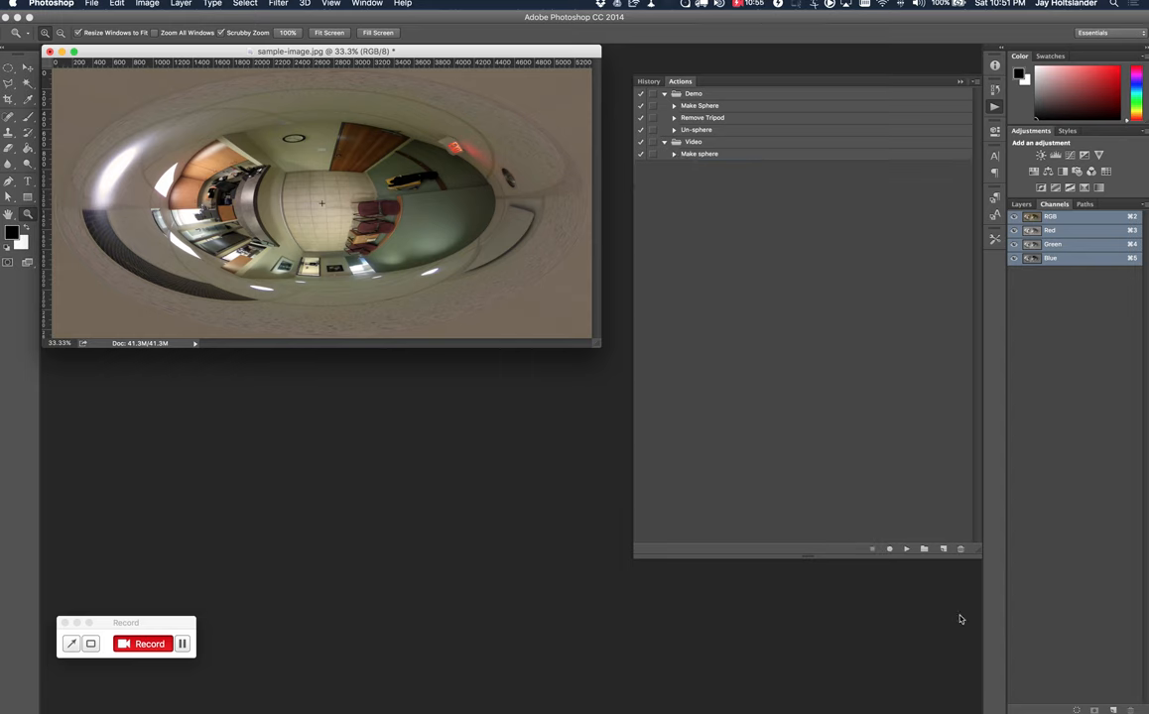
Create a new action named Remove Tripod in the Video set and start recording.
left_click(925, 548)
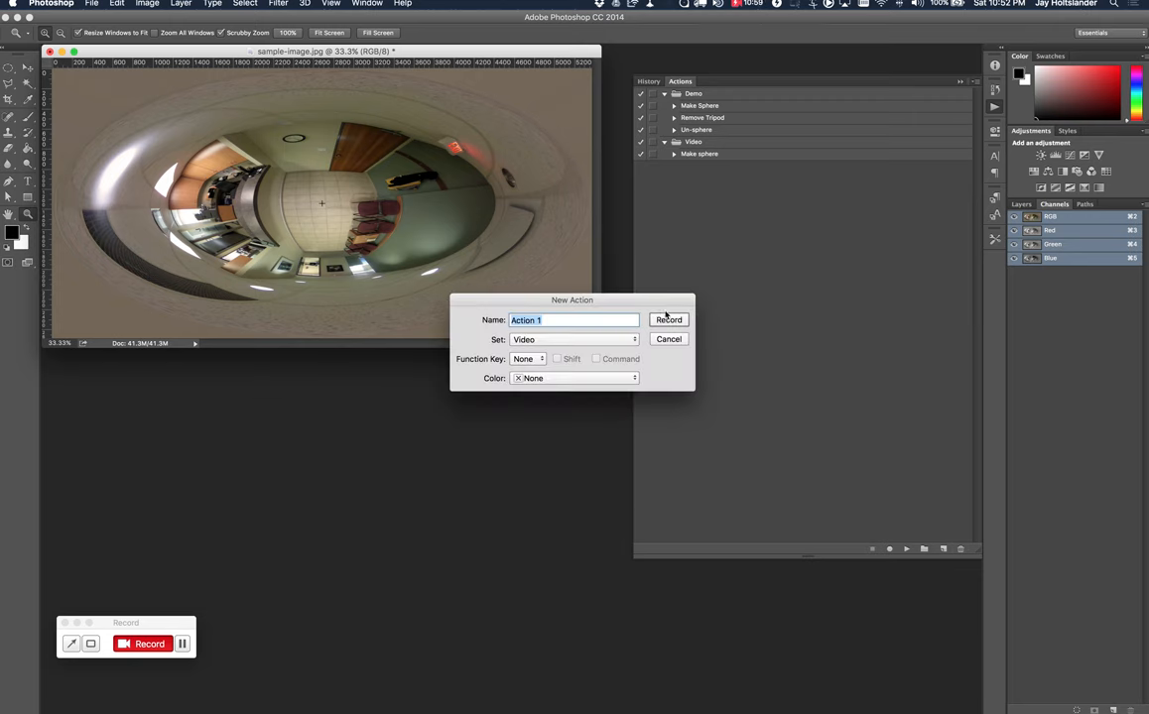
mouse_move(615, 320)
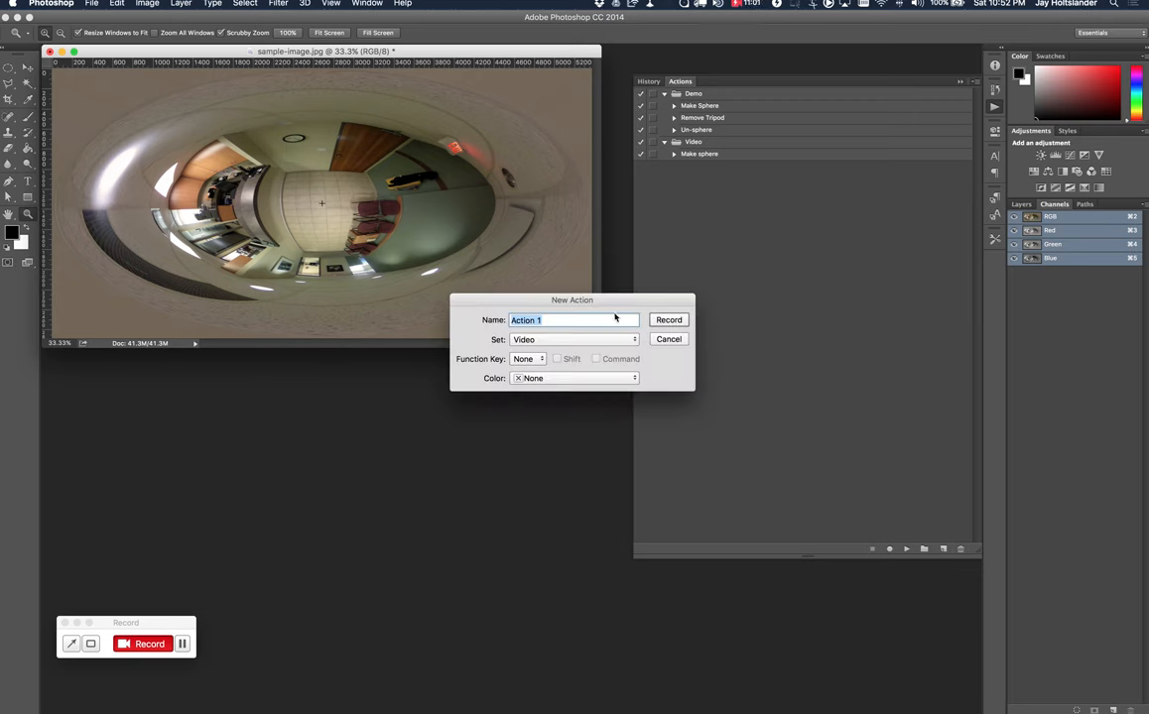
type("Remove")
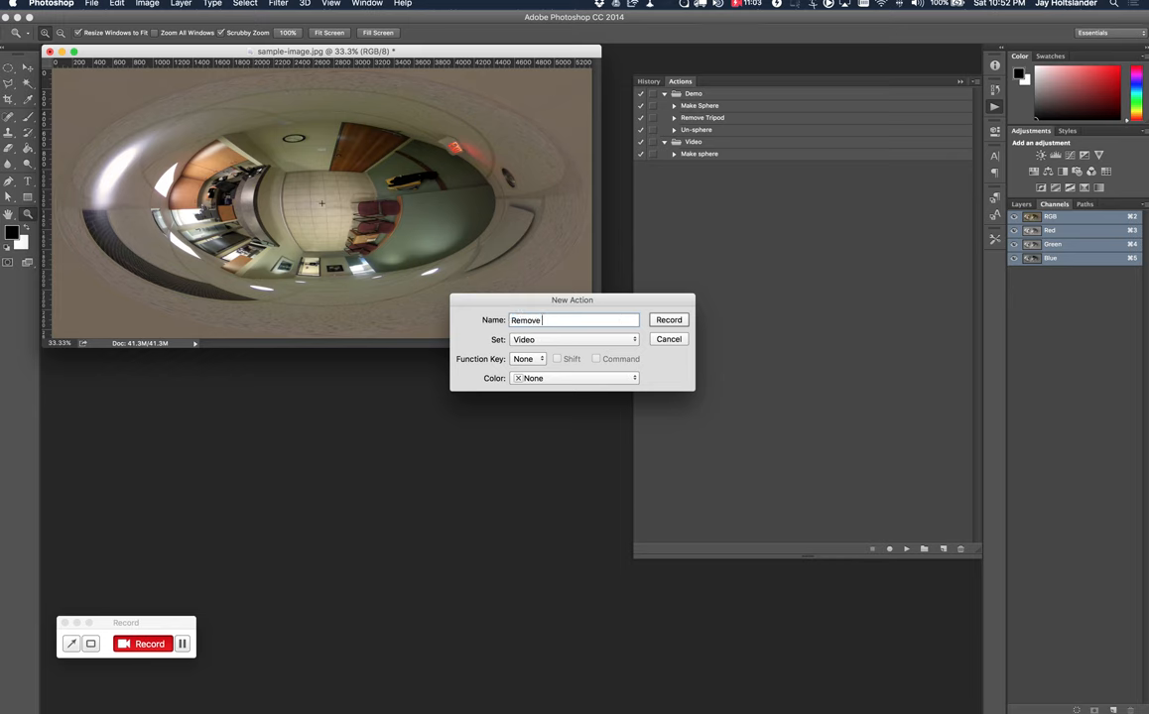
type("Tripod")
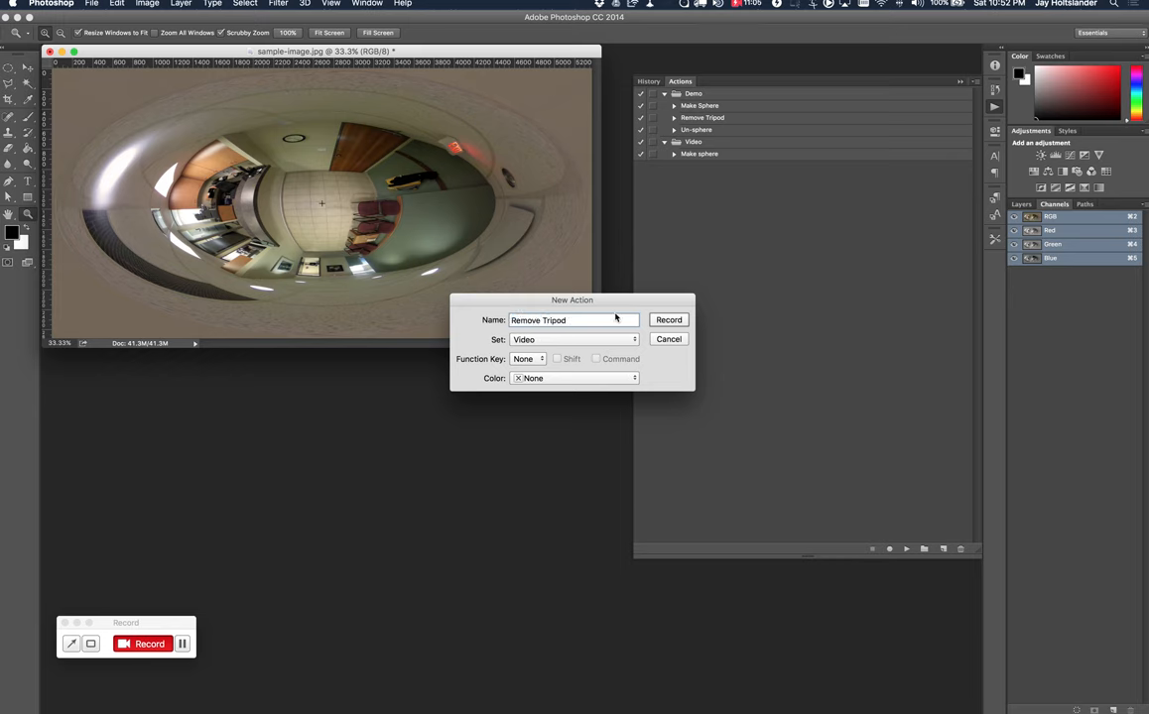
mouse_move(534, 346)
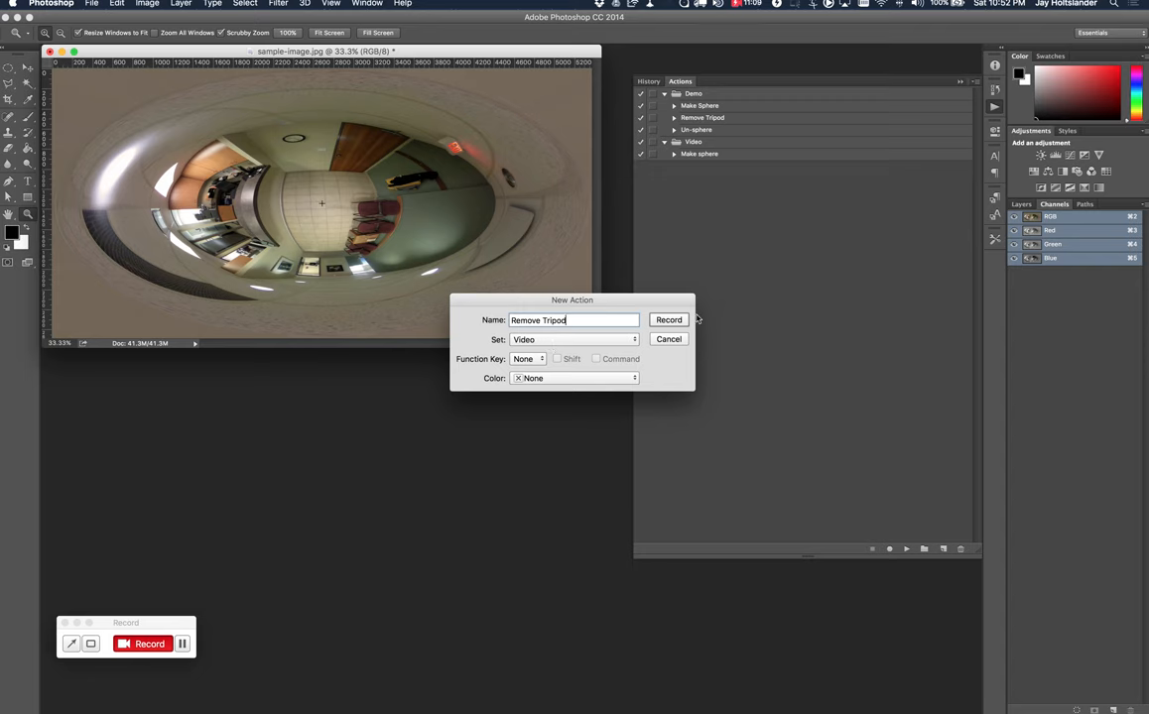
left_click(669, 320)
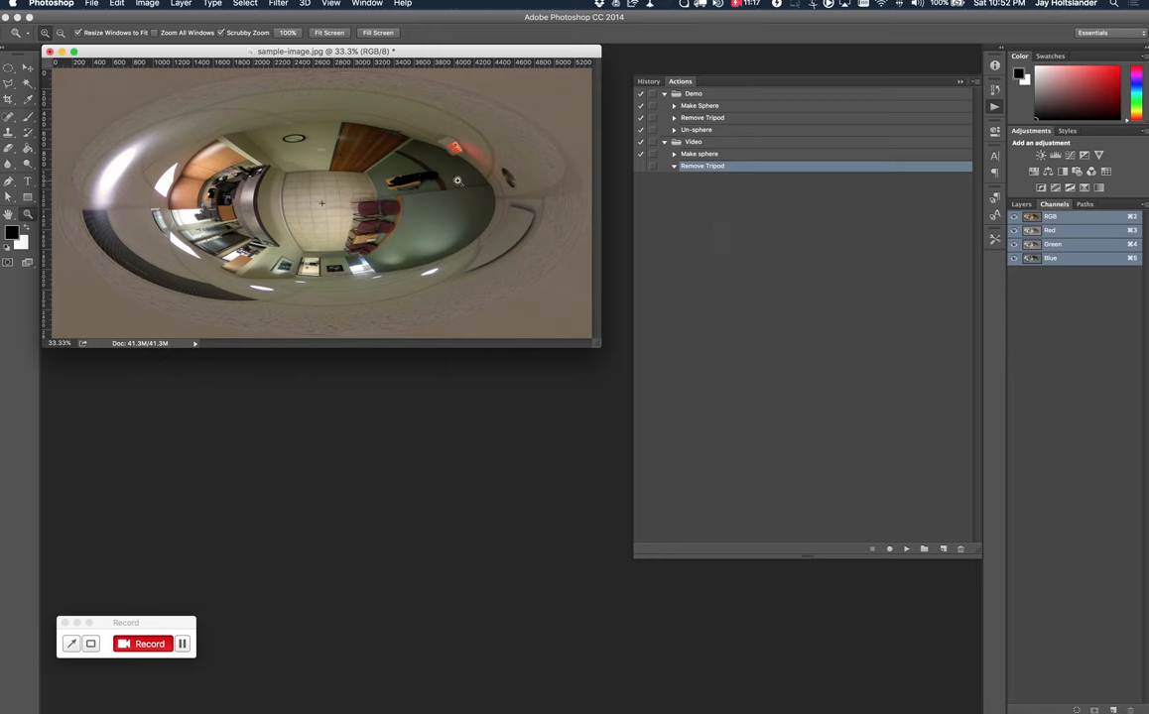
mouse_move(492, 202)
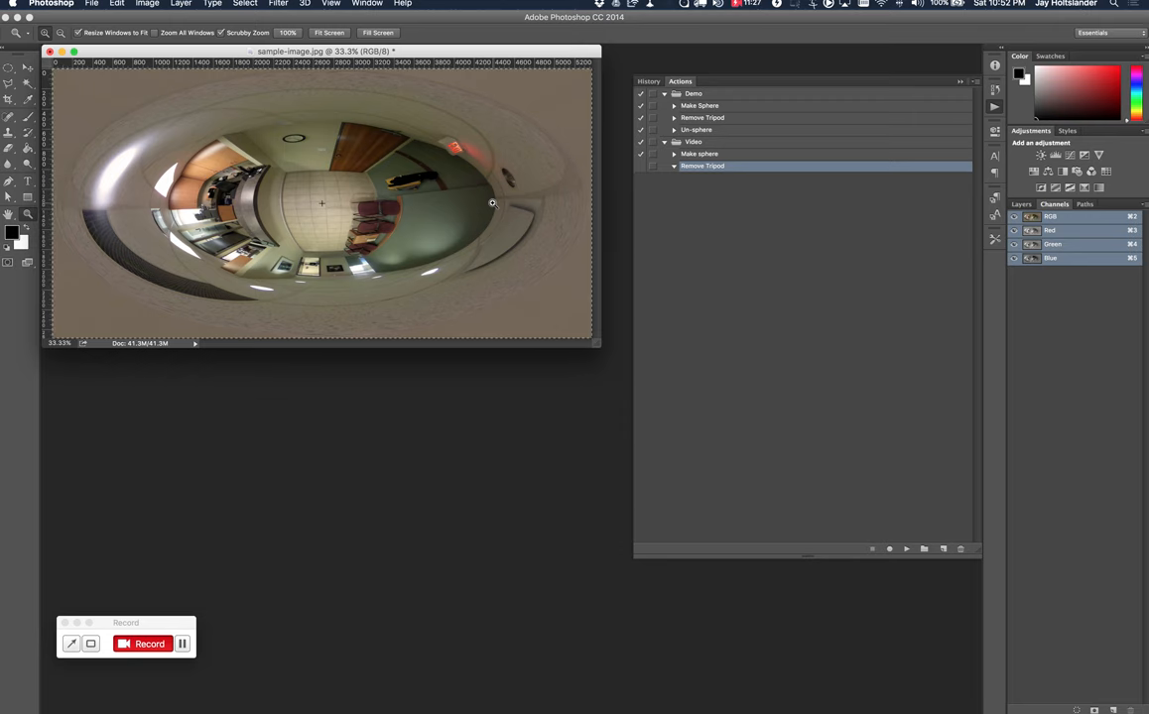
mouse_move(496, 209)
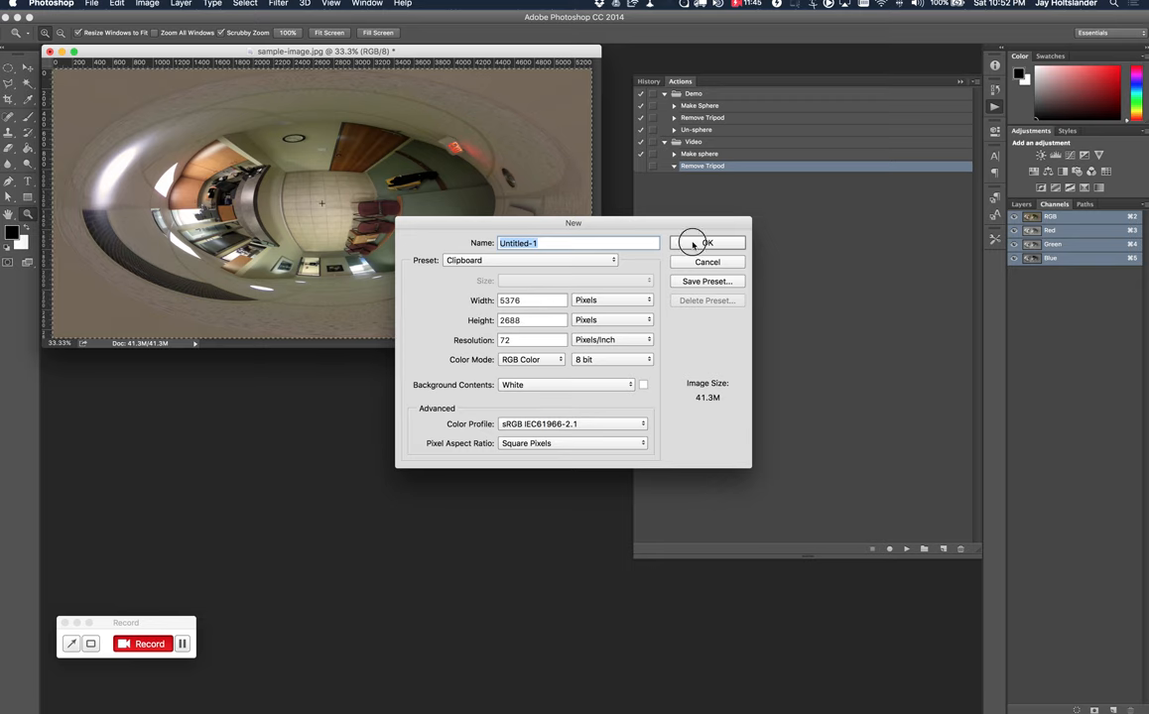
Create a blank Untitled-1 document and view its file information.
left_click(706, 243)
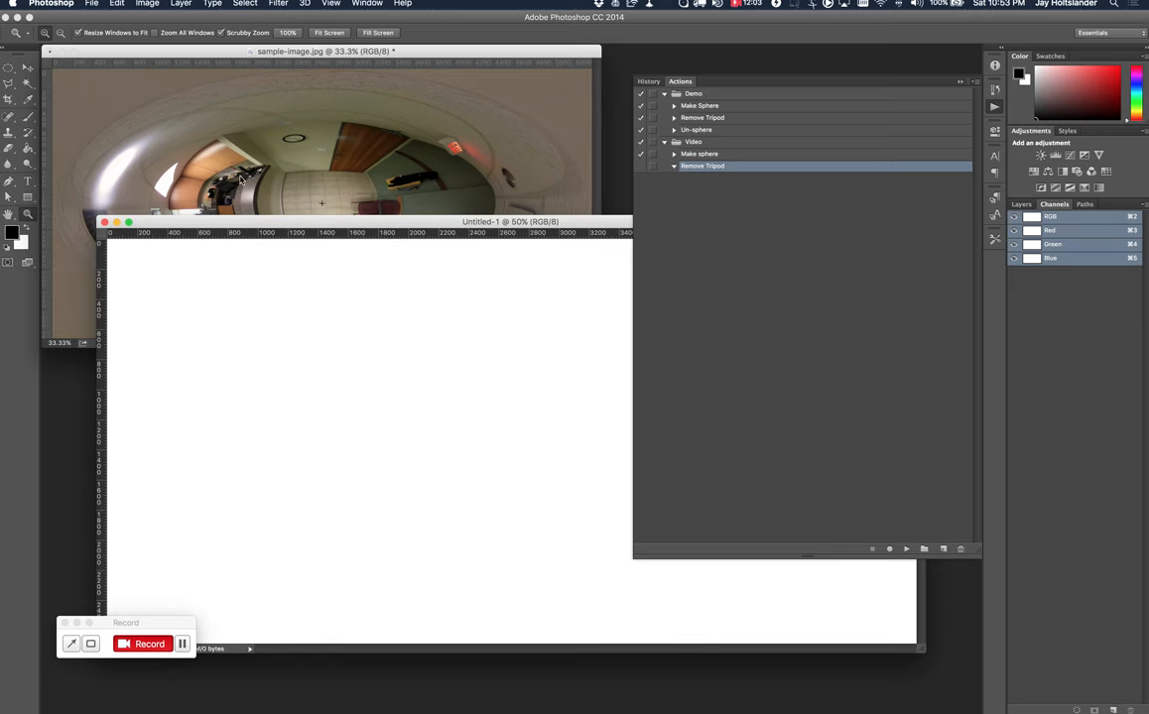
left_click(92, 4)
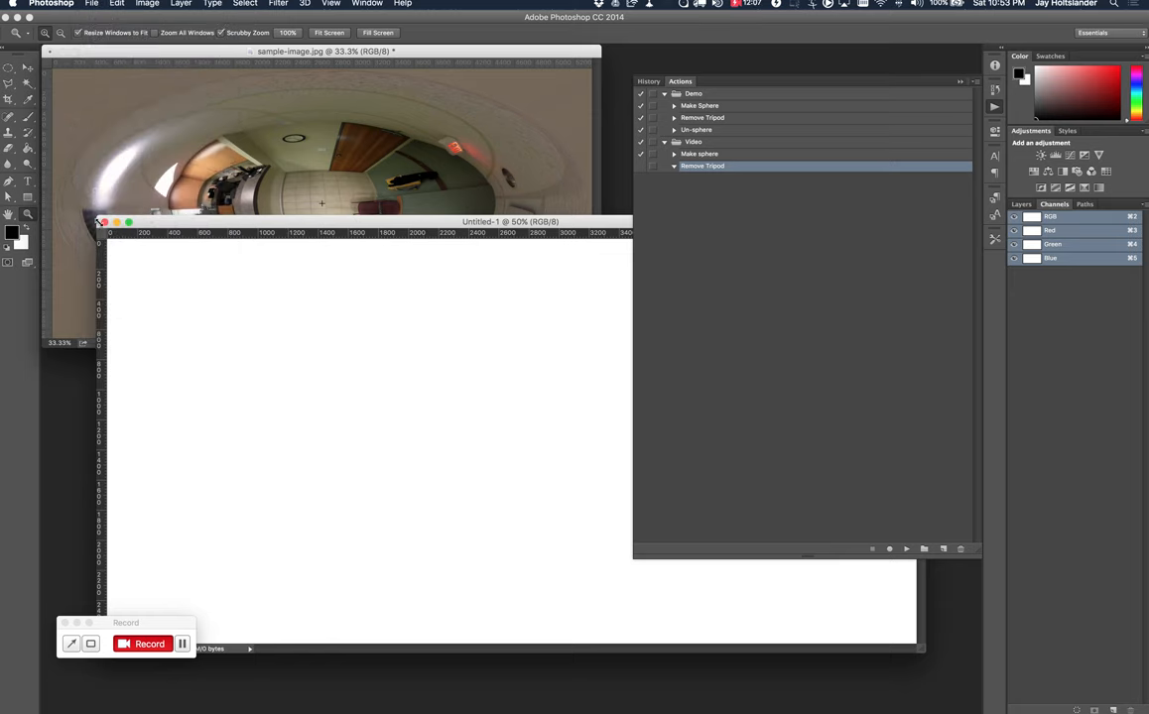
right_click(540, 222)
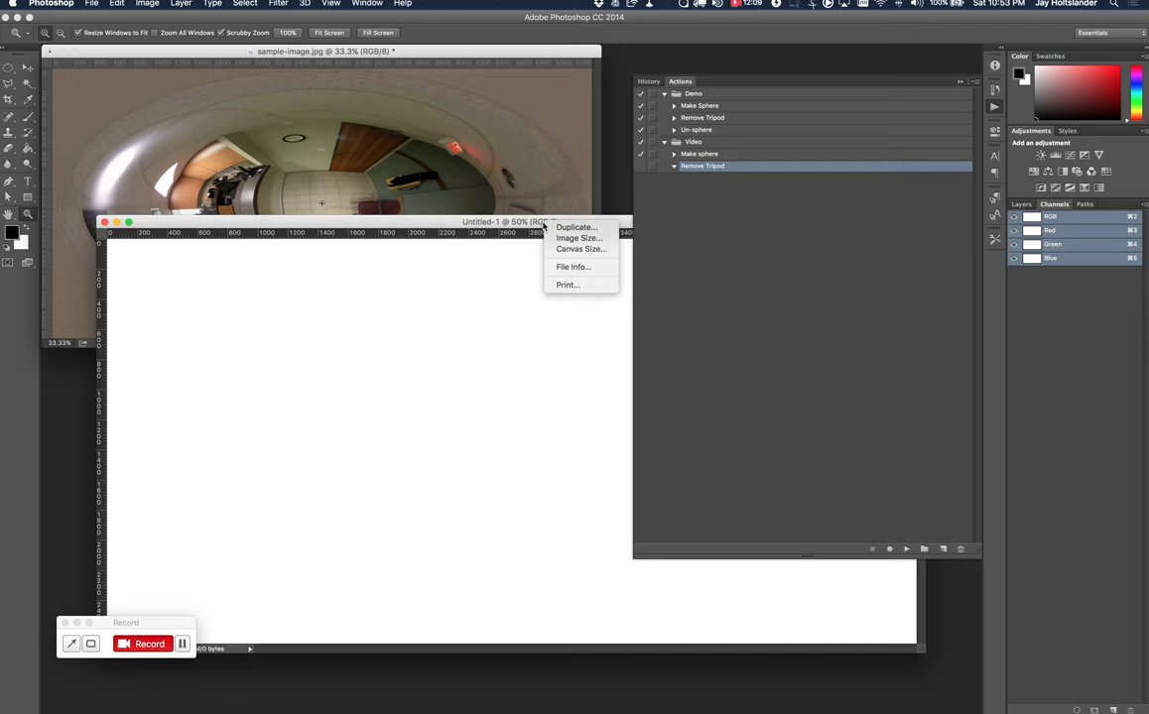
left_click(571, 266)
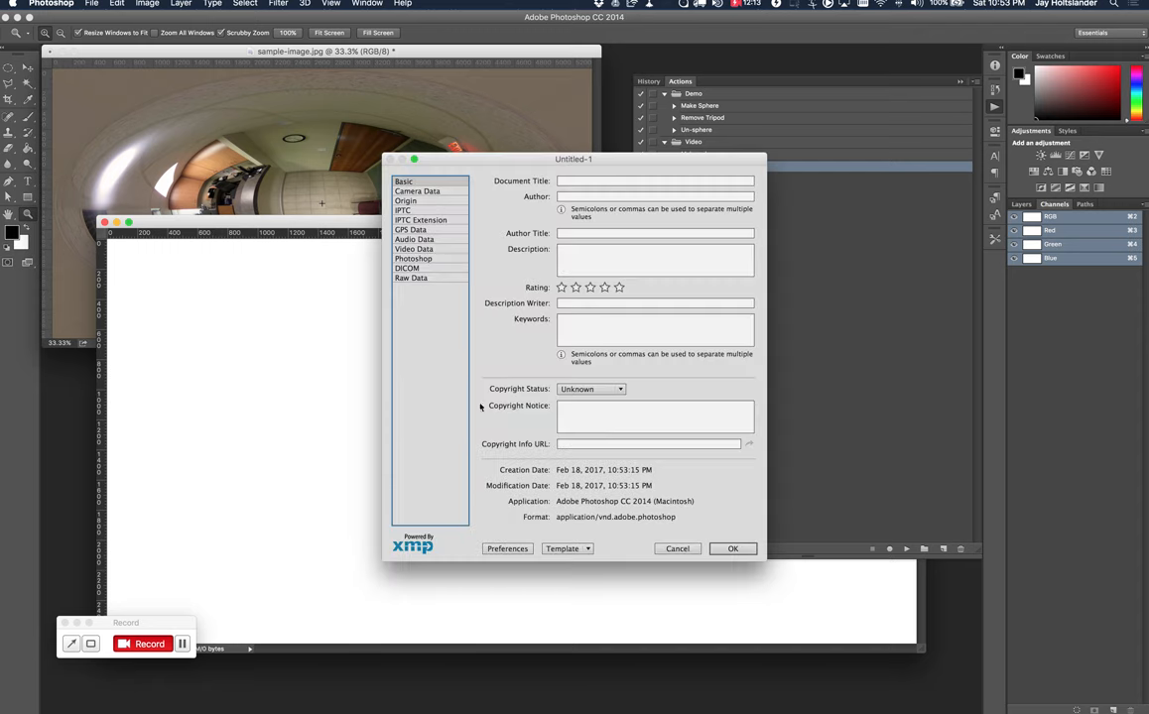
mouse_move(615, 500)
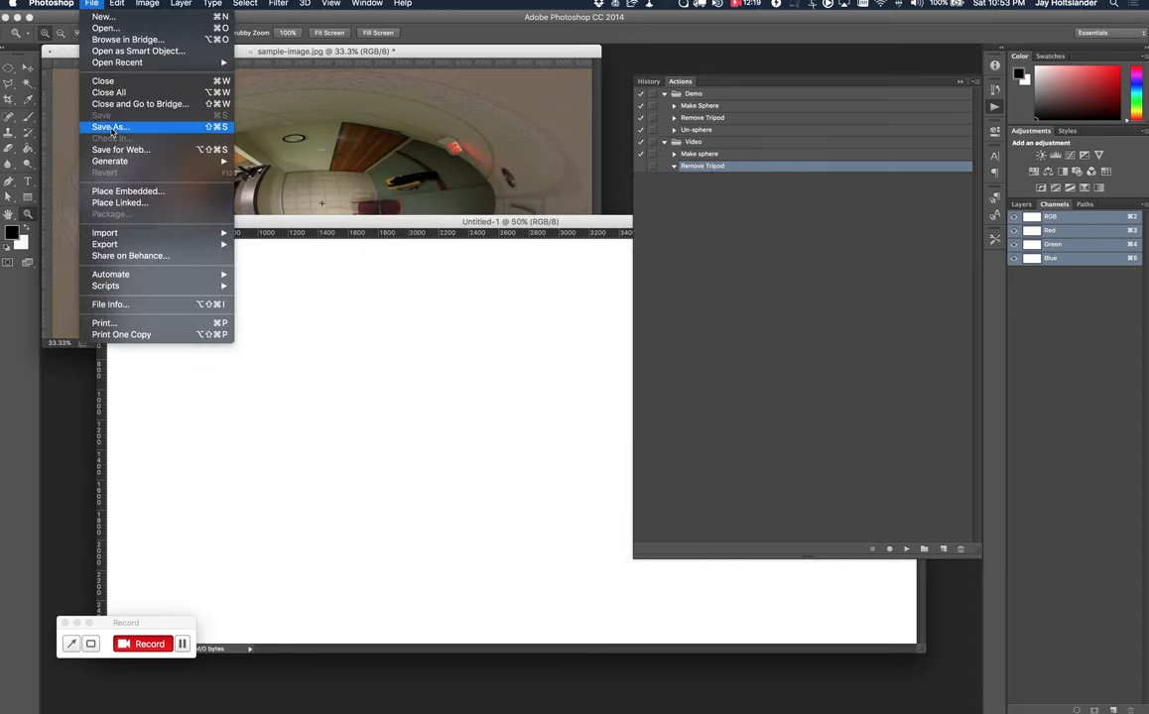
Save the document as saved-outline.psd, replacing the existing file.
left_click(109, 127)
type("saved-outline.psd")
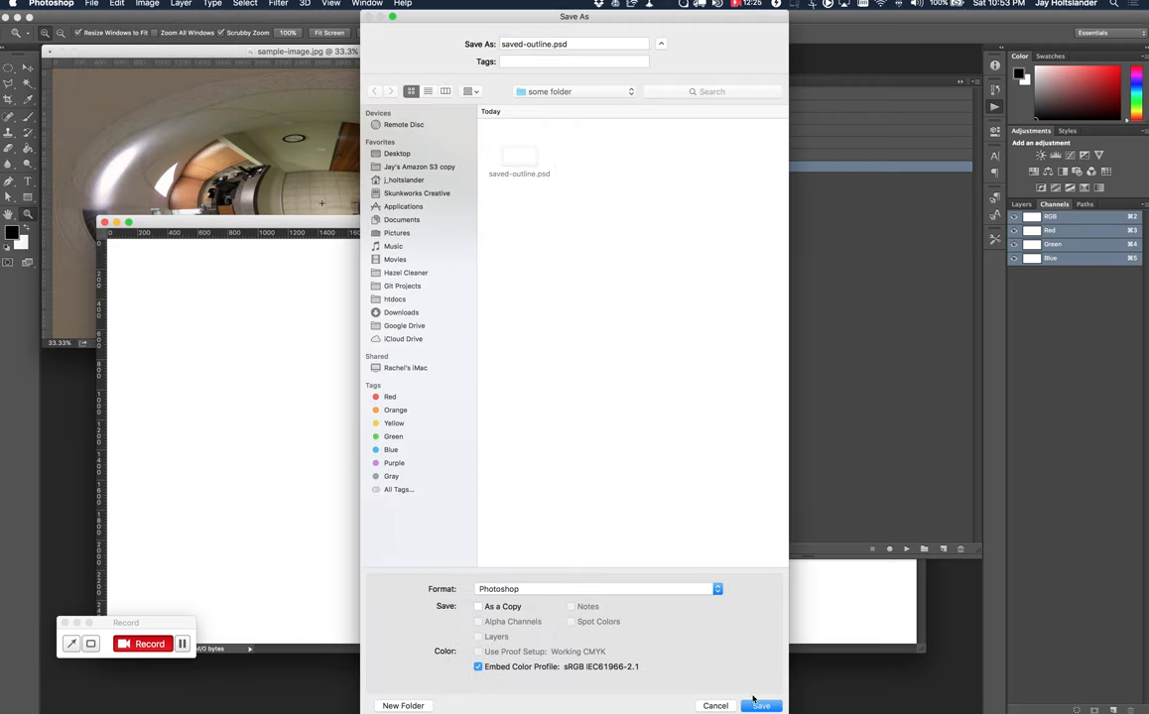
left_click(762, 707)
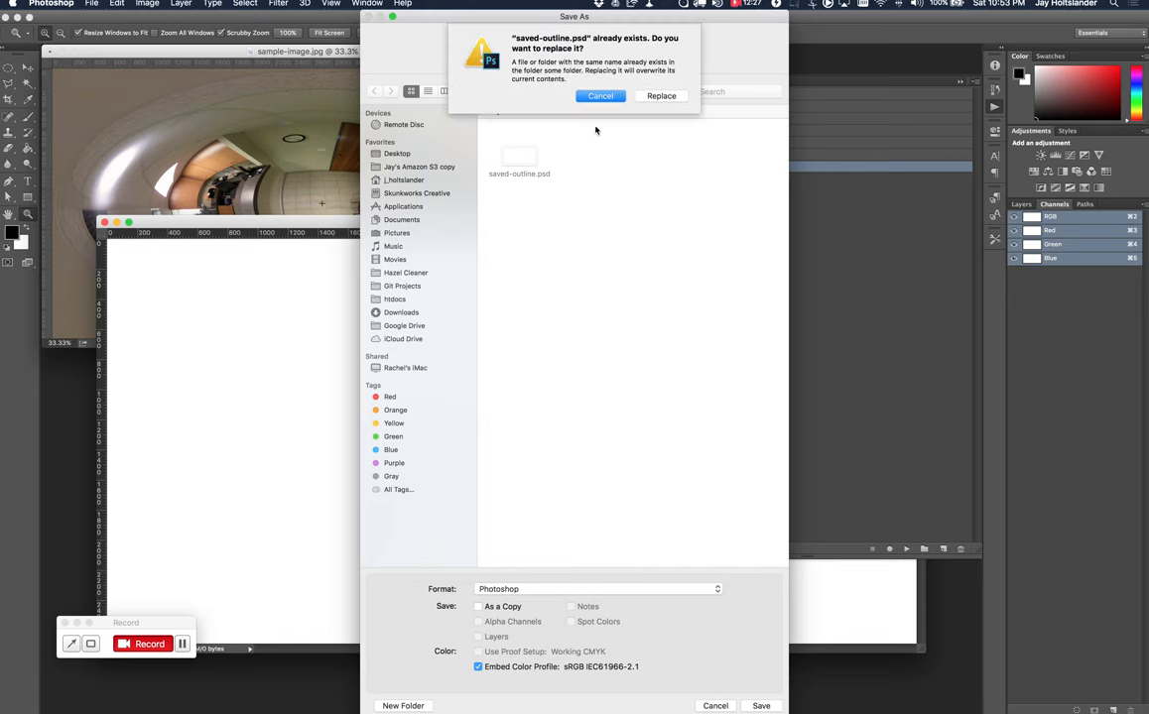
left_click(660, 95)
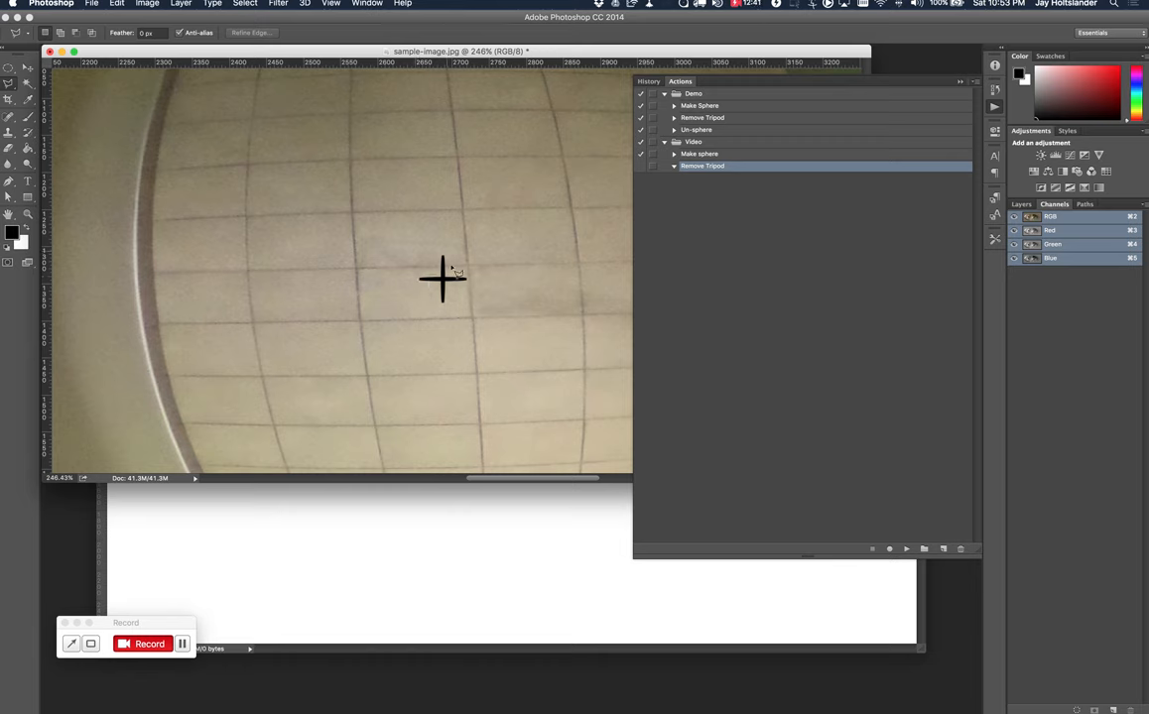
mouse_move(475, 282)
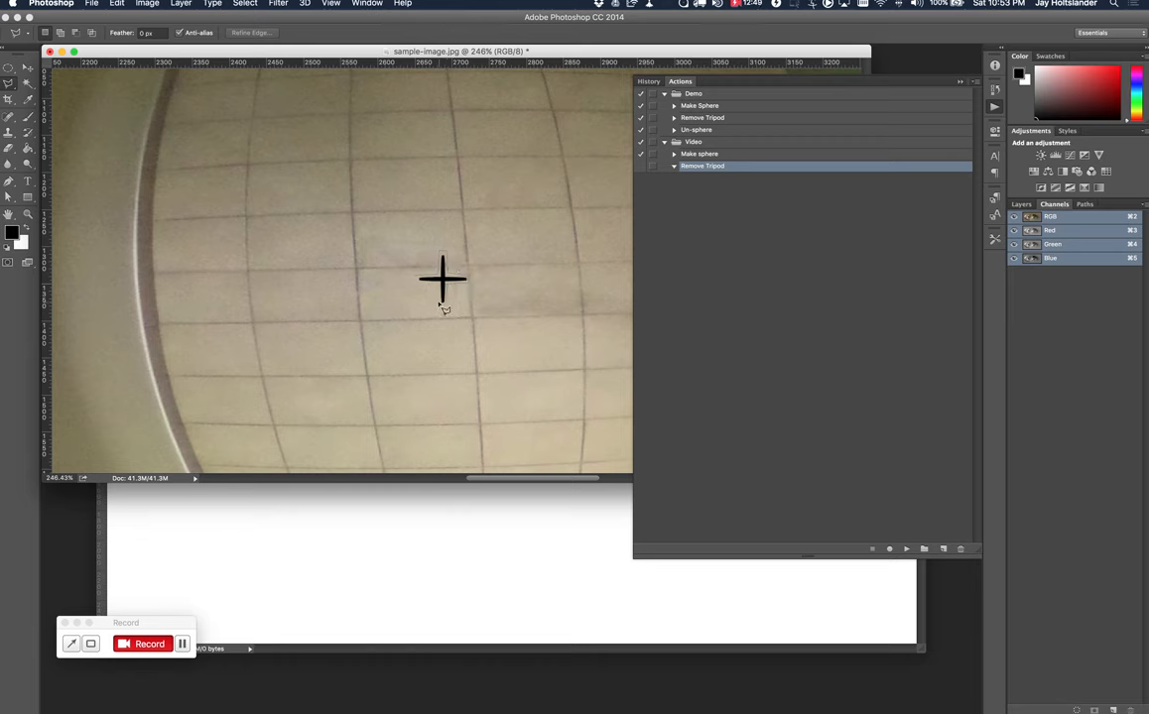
mouse_move(421, 288)
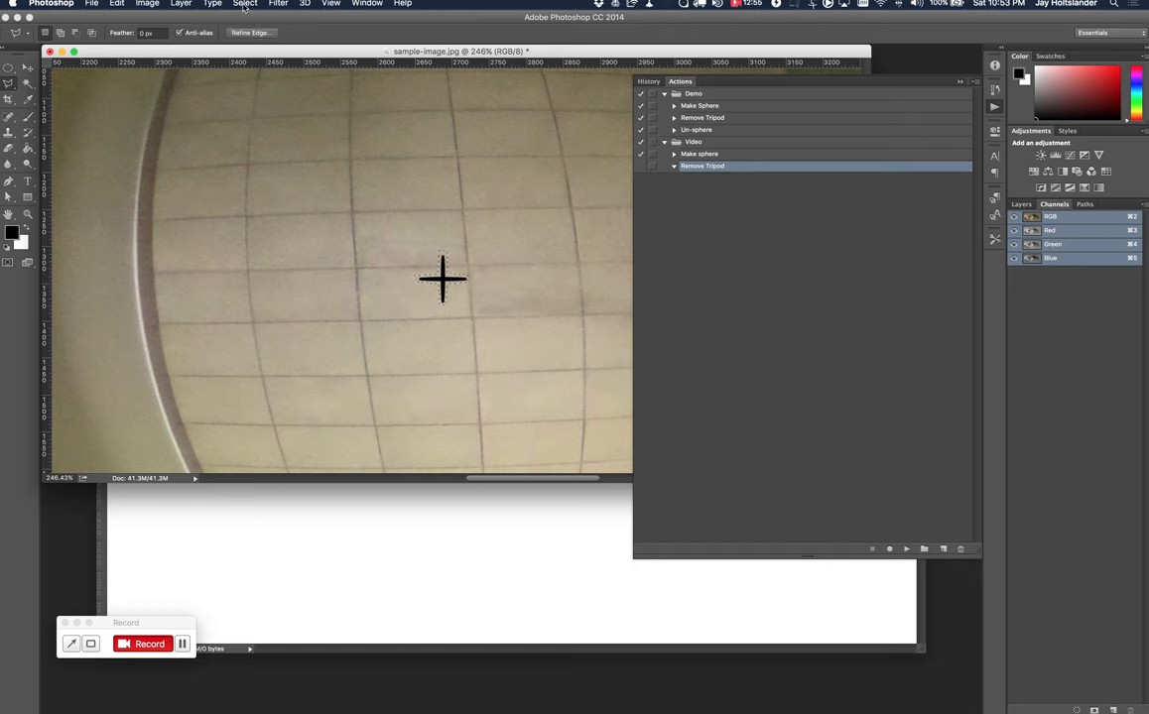
Bring up the Select menu on sample-image.jpg to store a selection.
left_click(246, 4)
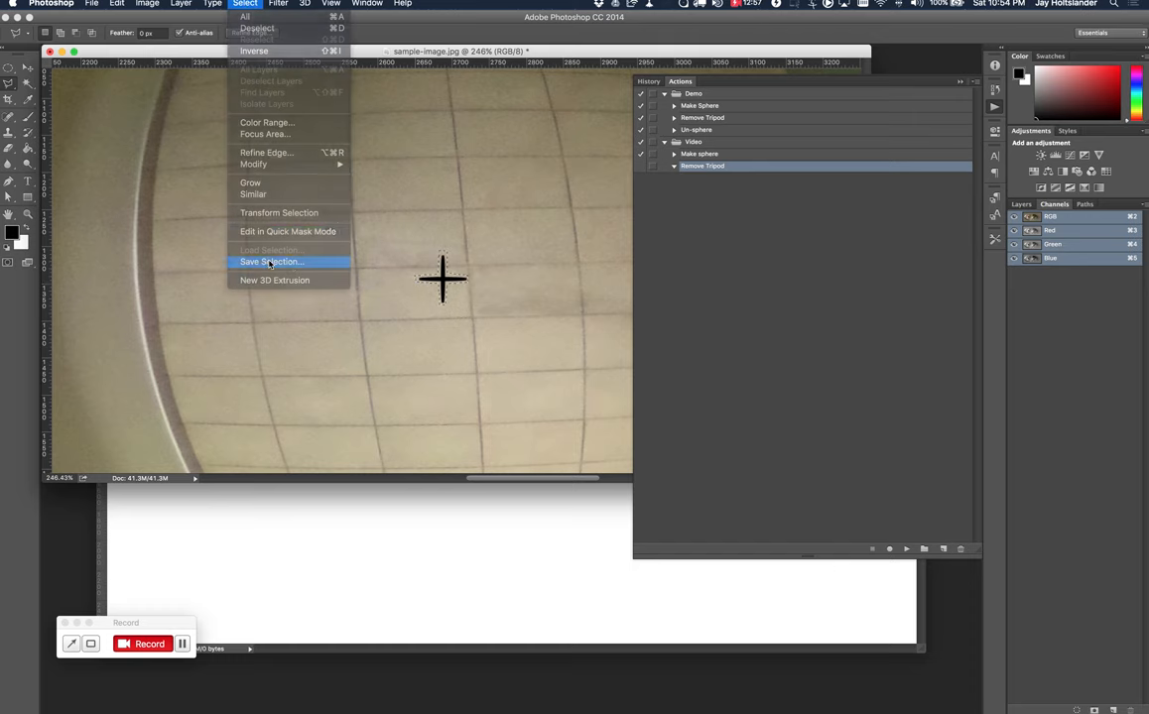
Save the selection as new channel my-outline in saved-outline.psd and view it.
left_click(270, 262)
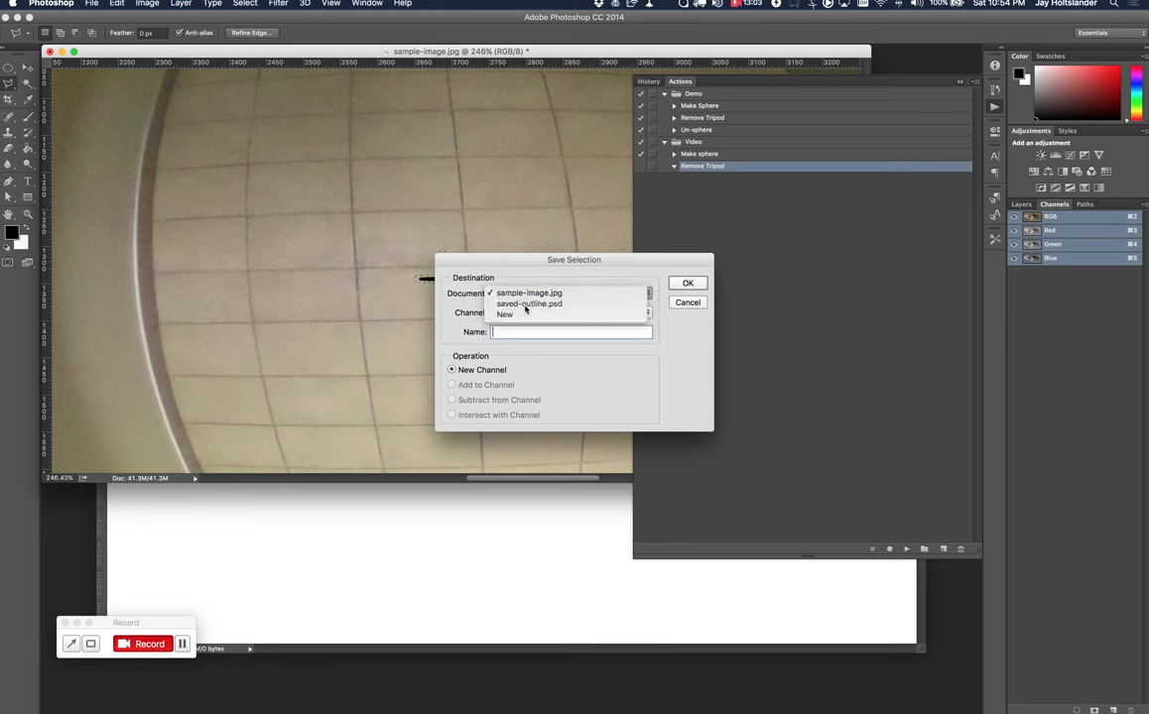
left_click(528, 304)
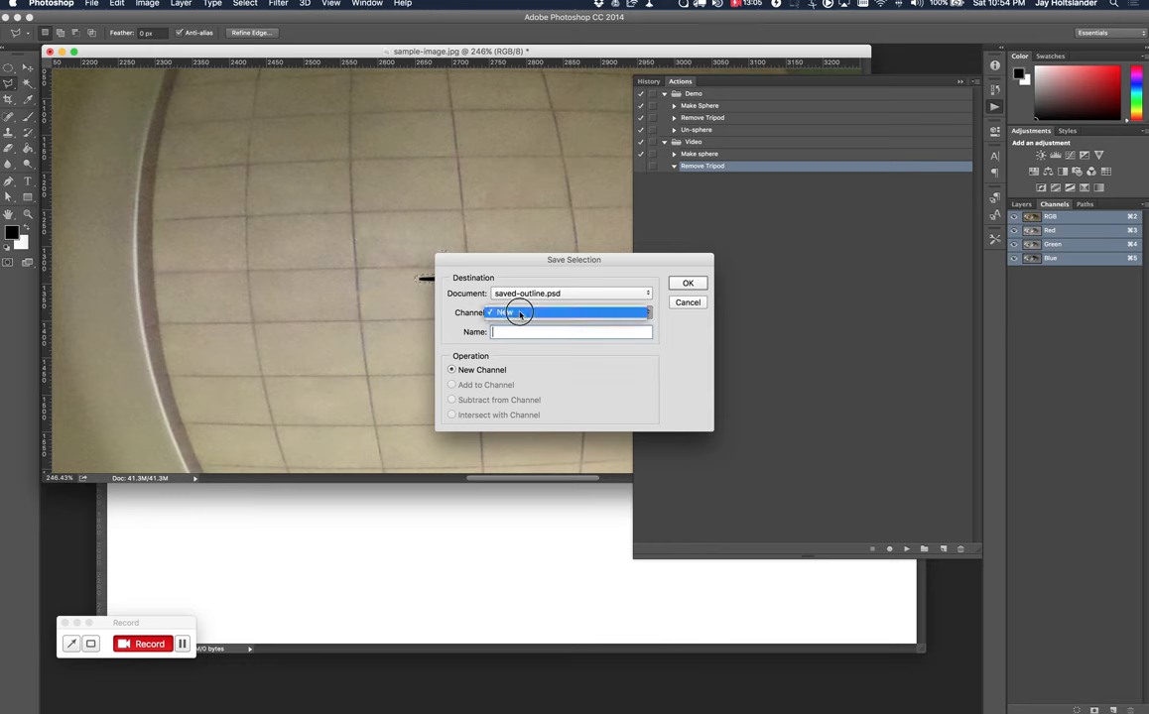
left_click(572, 314)
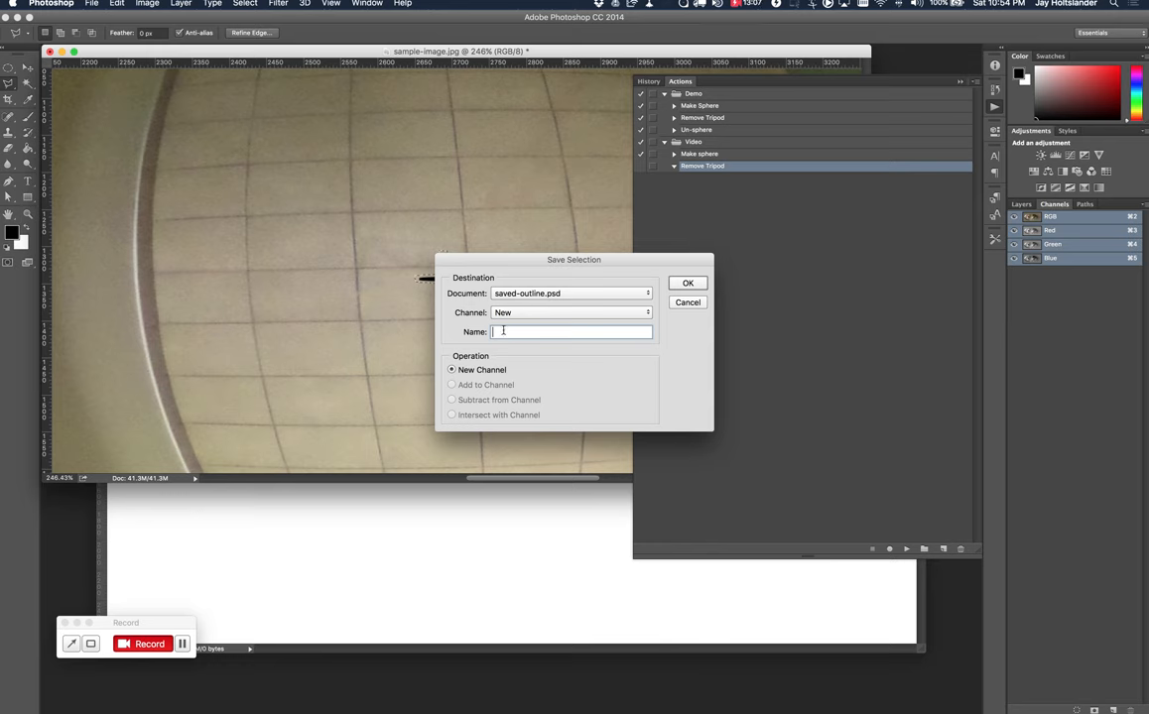
type("my")
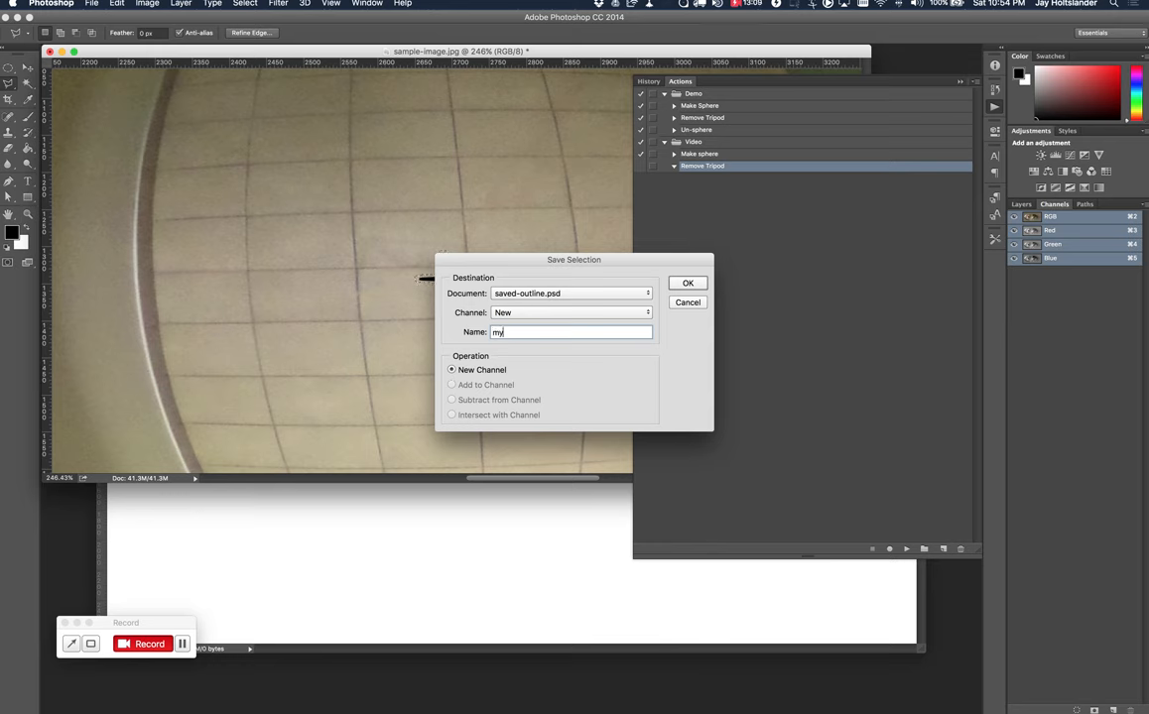
type("-outline")
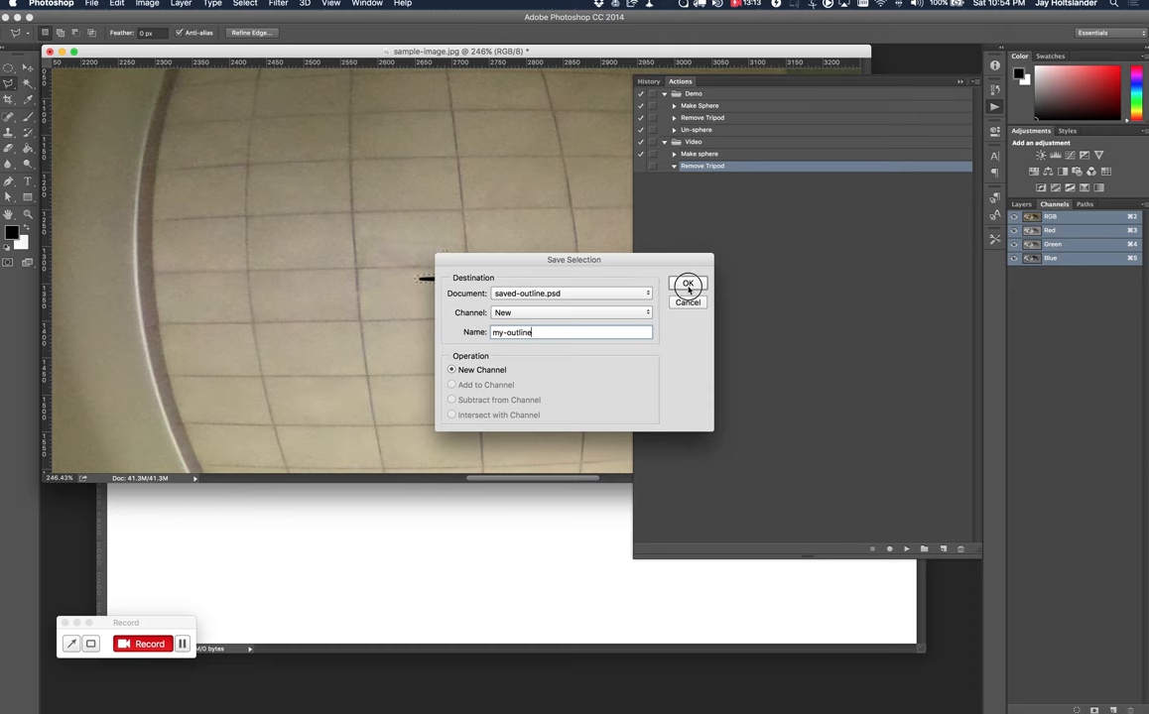
left_click(687, 286)
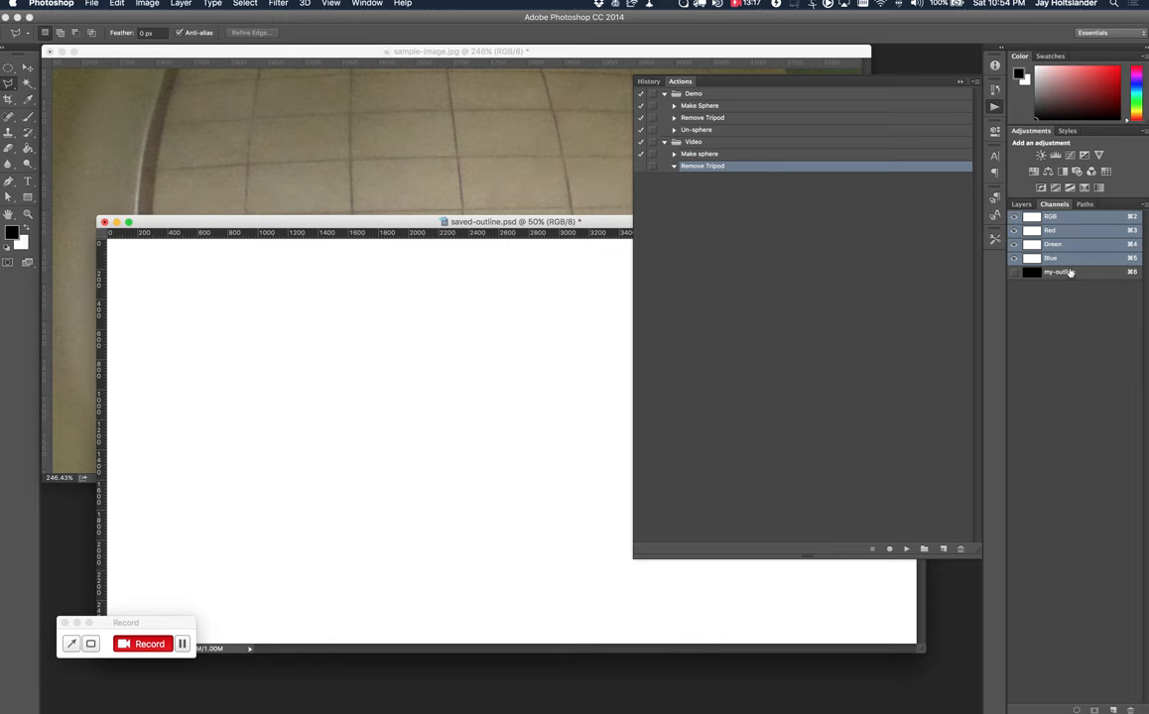
left_click(1060, 272)
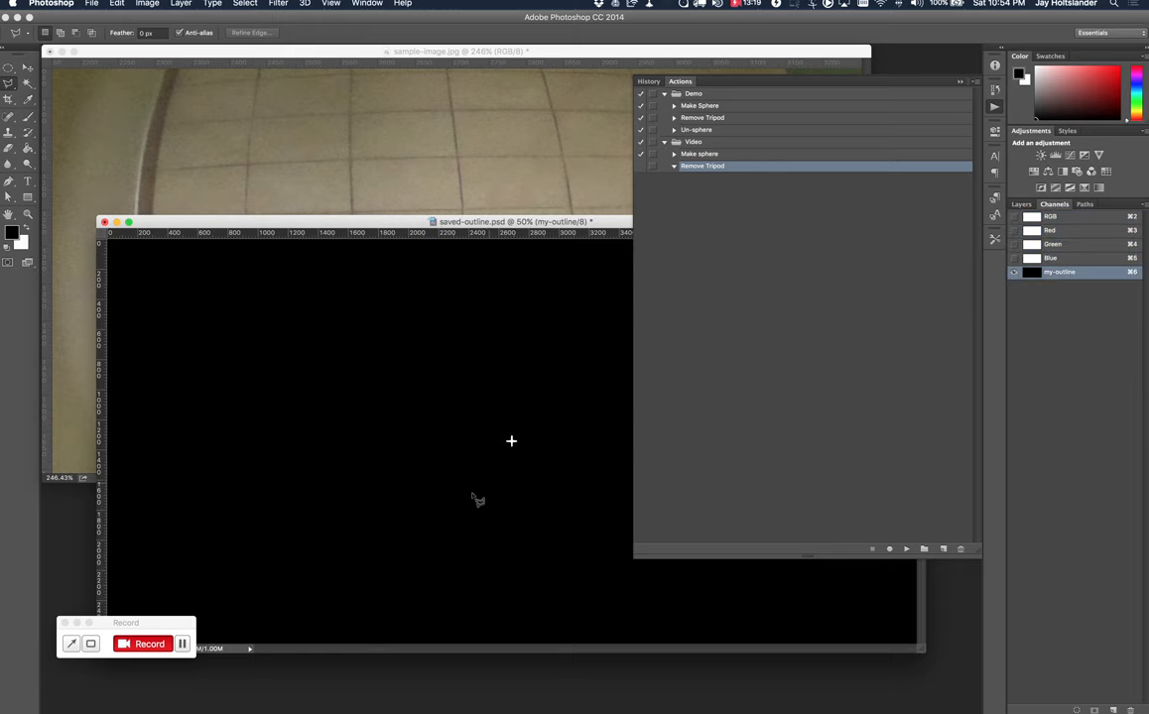
mouse_move(286, 274)
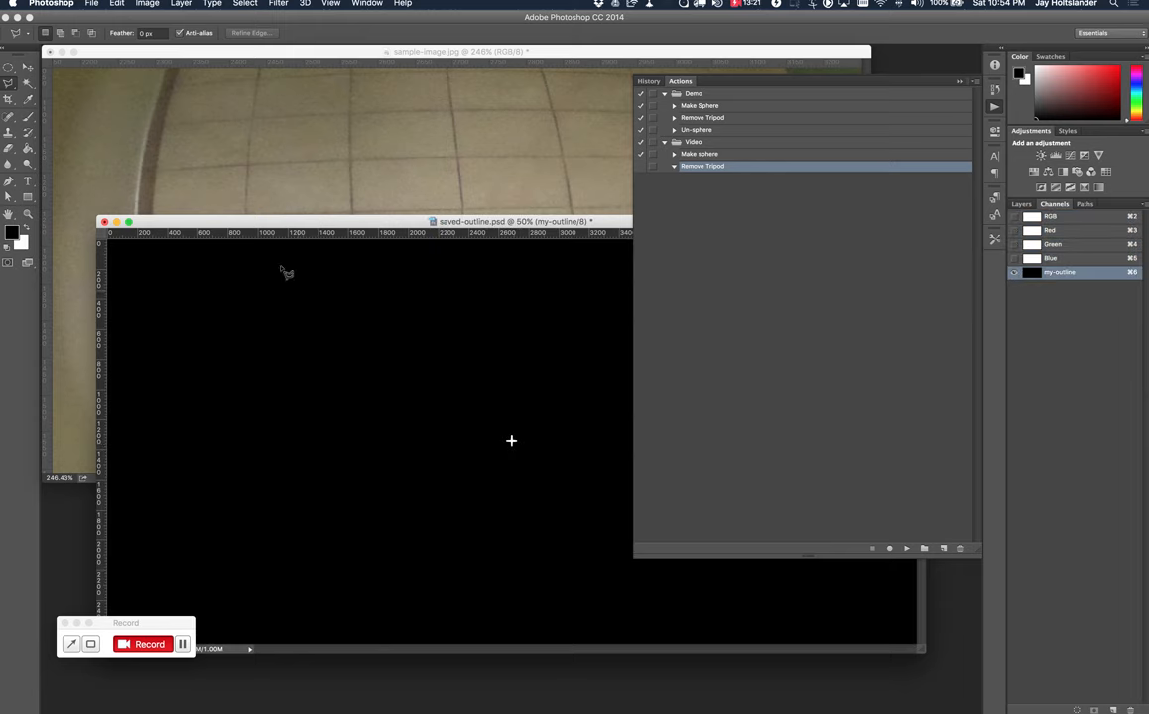
Close saved-outline.psd, leaving sample-image.jpg active.
left_click(92, 4)
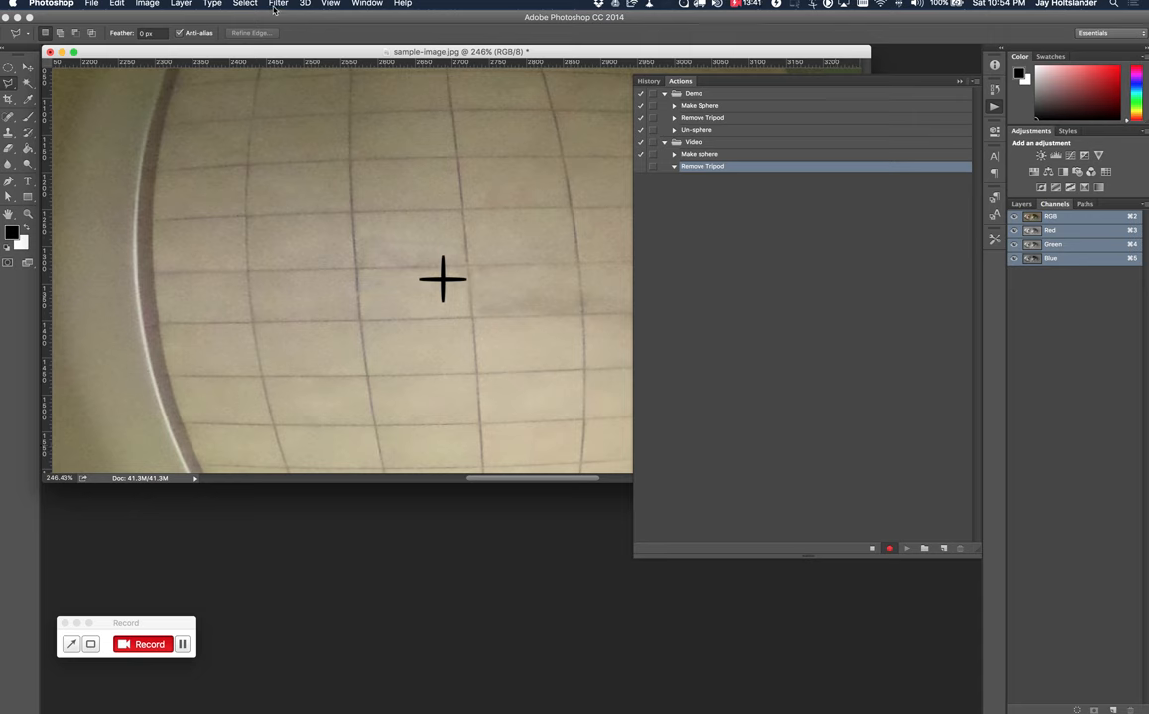
Check Load Selection is unavailable, switch to the Layers panel and open the File menu.
left_click(244, 4)
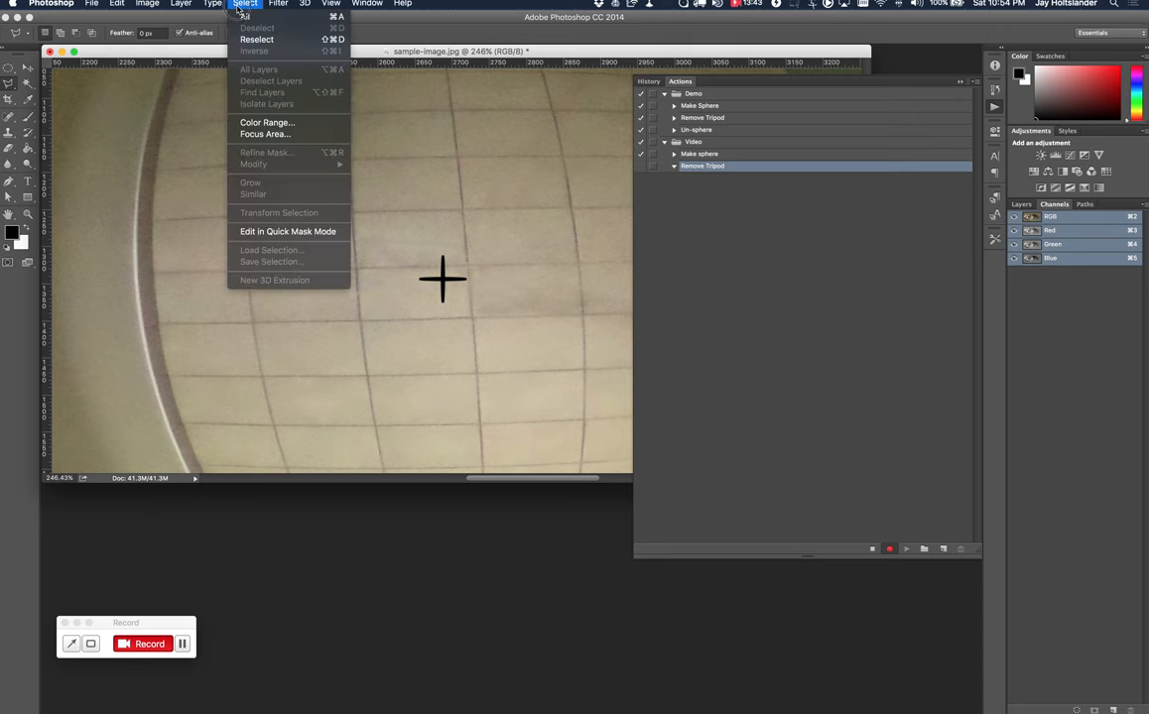
mouse_move(266, 123)
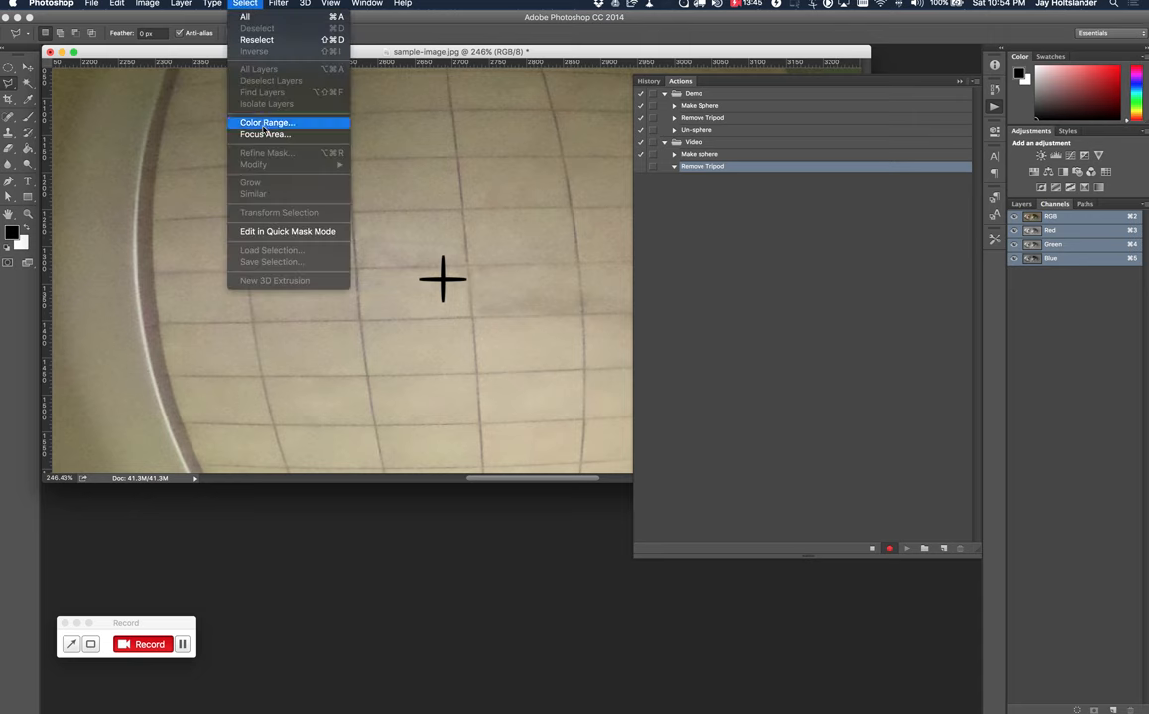
mouse_move(286, 254)
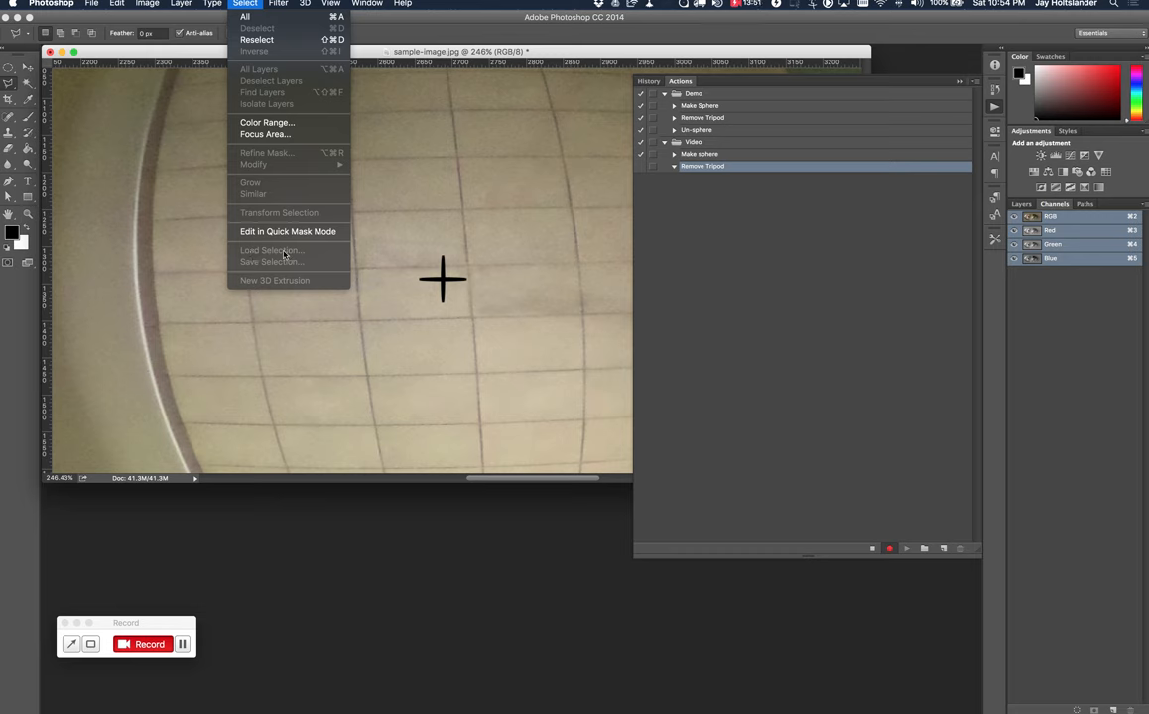
mouse_move(845, 418)
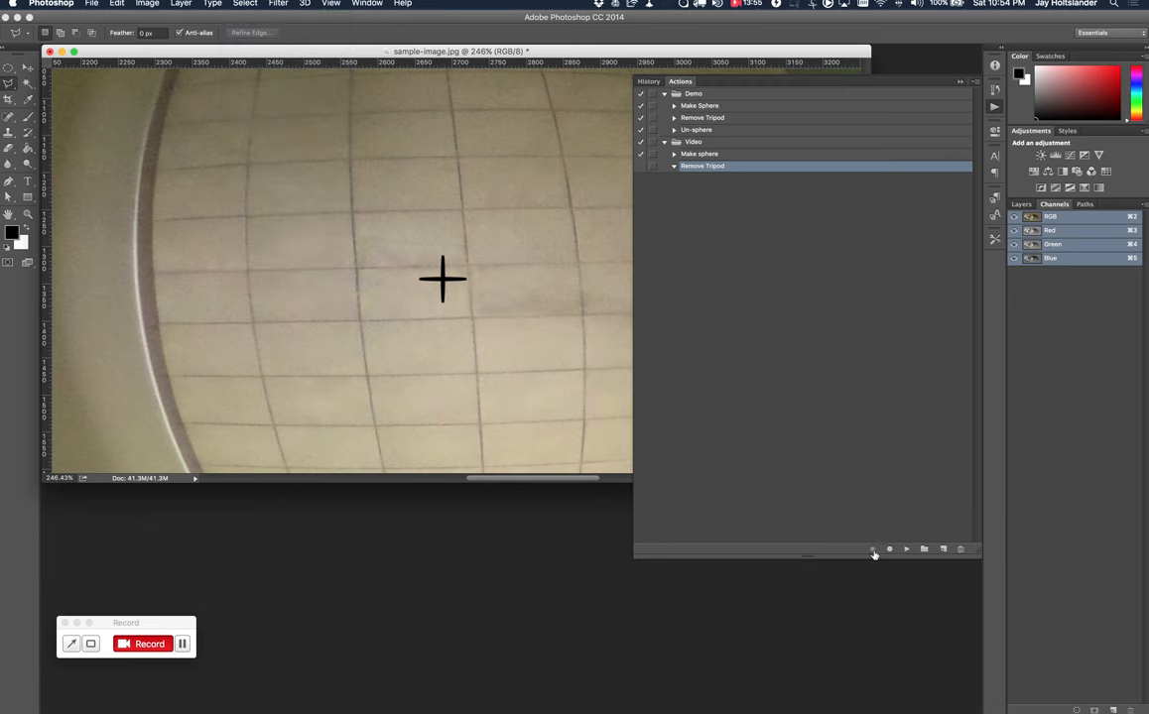
left_click(1022, 205)
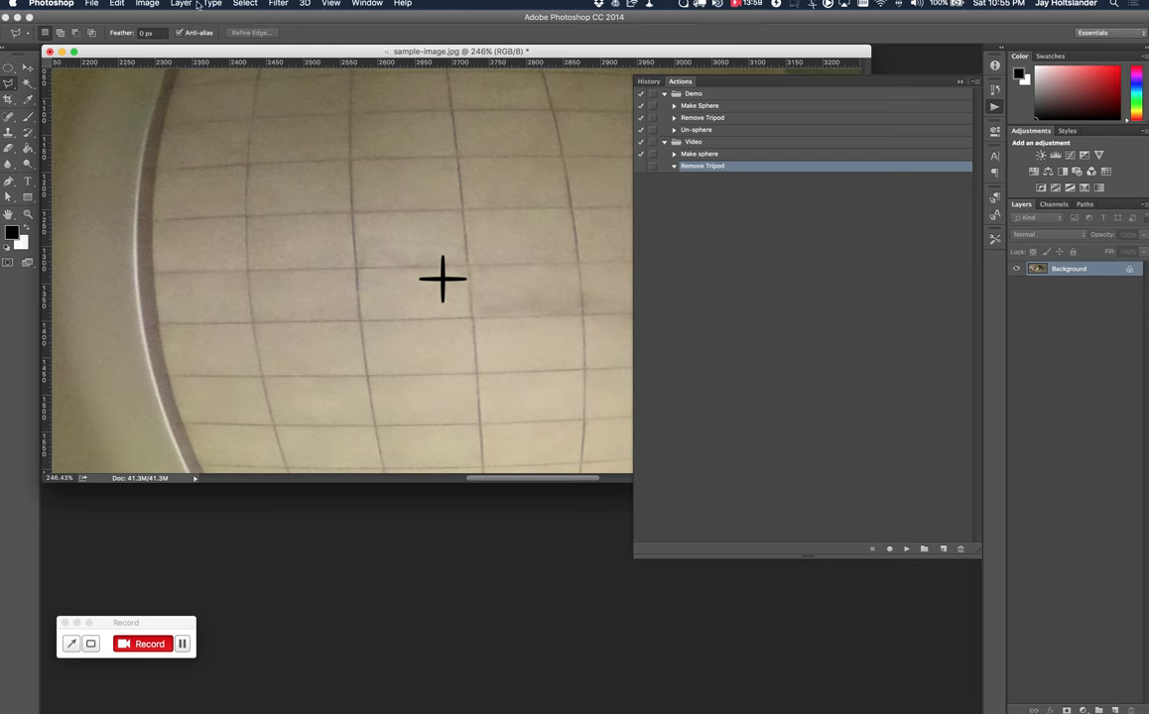
left_click(244, 4)
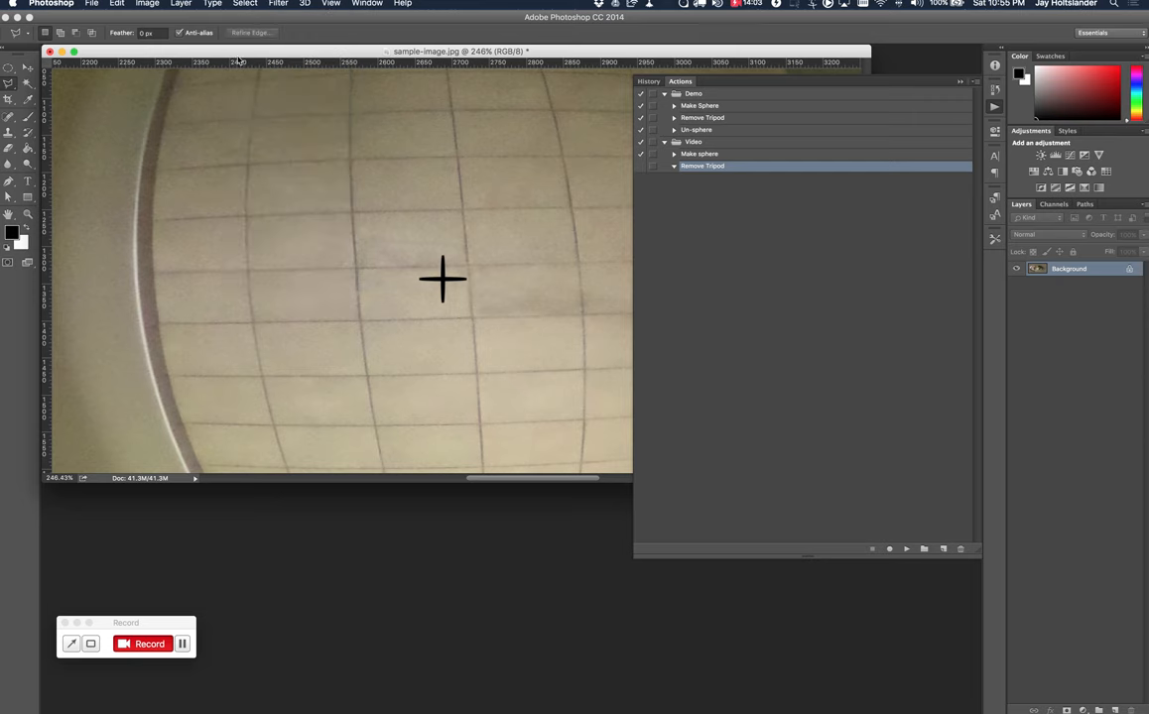
mouse_move(531, 163)
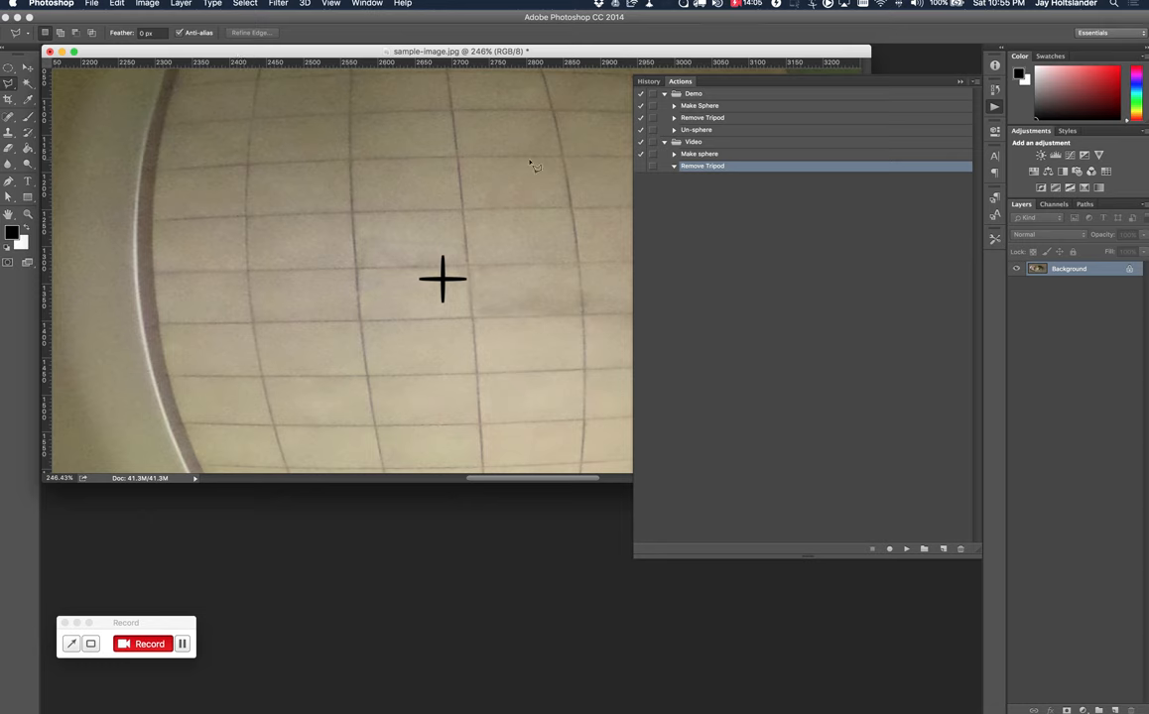
mouse_move(469, 163)
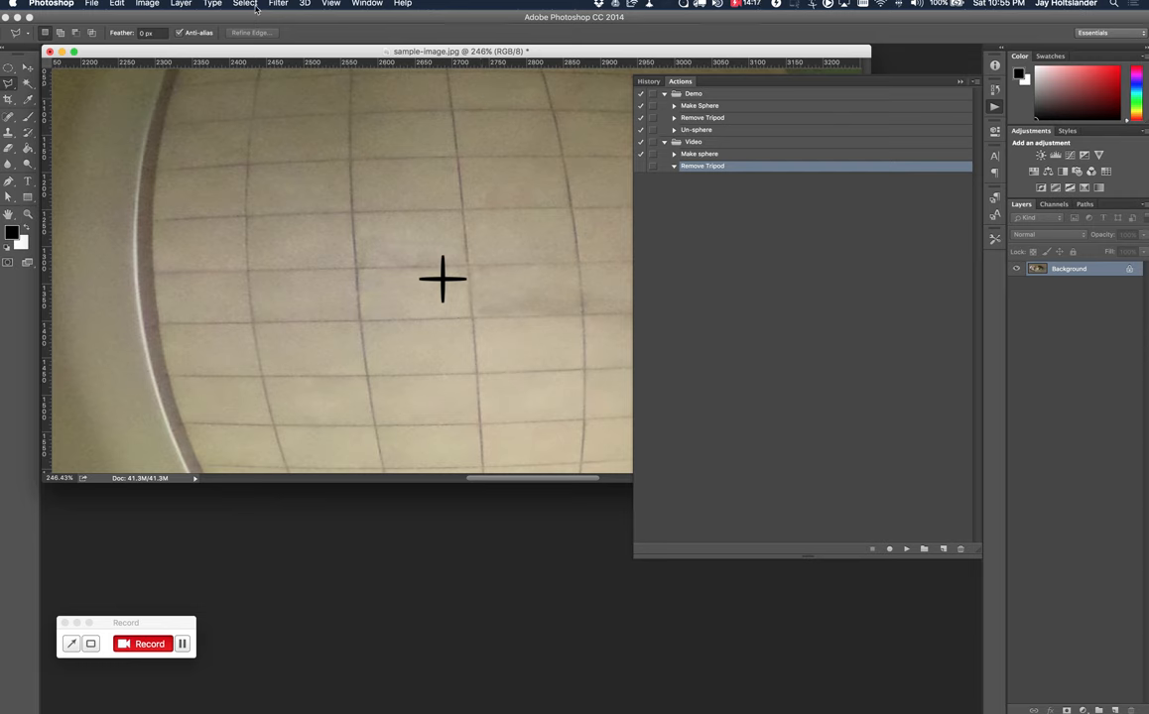
mouse_move(631, 290)
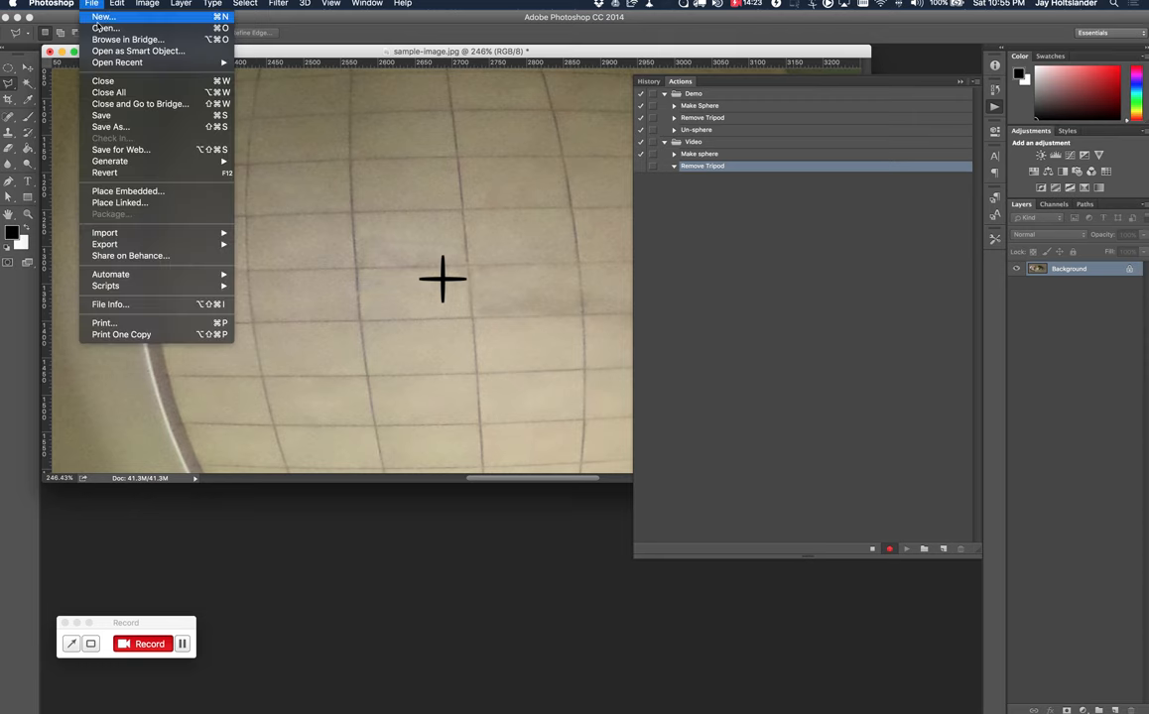
Open saved-outline.psd from its folder while the Remove Tripod action records.
left_click(103, 27)
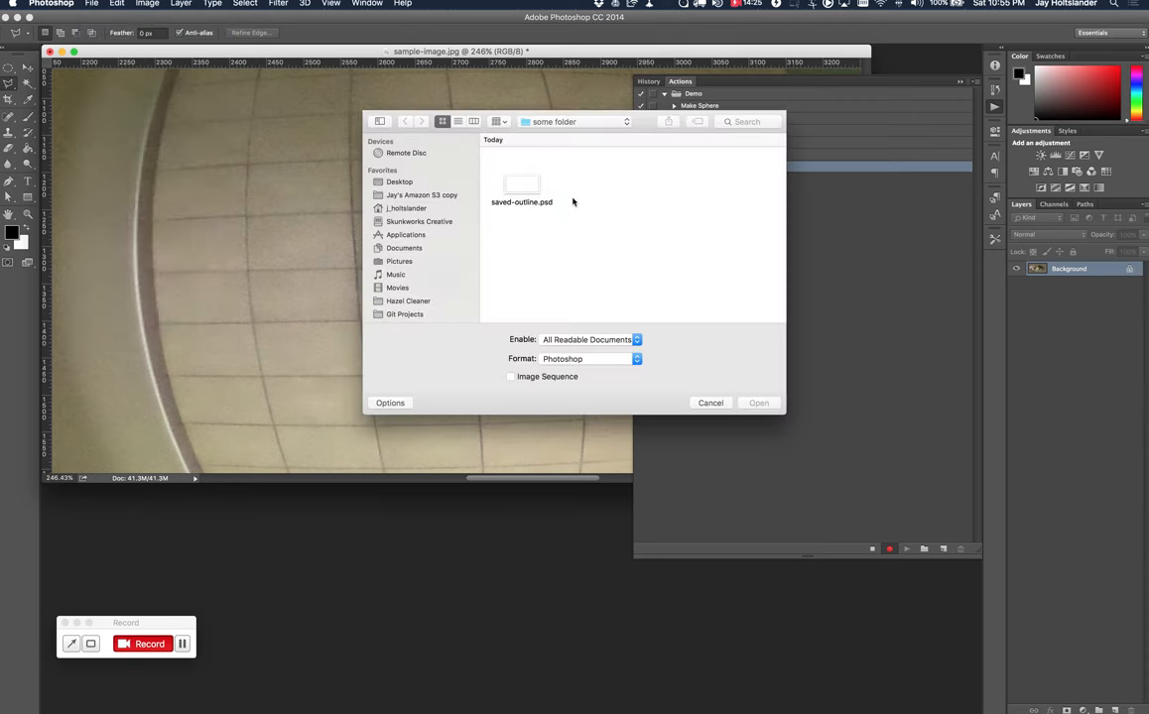
left_click(573, 121)
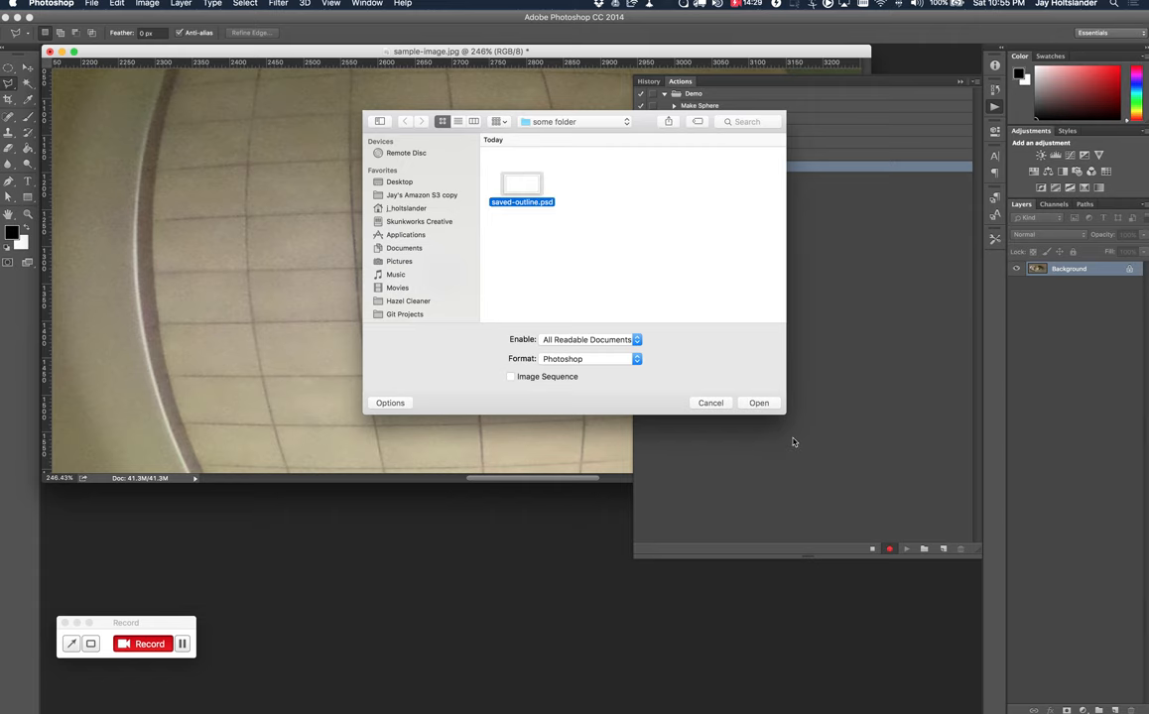
left_click(758, 403)
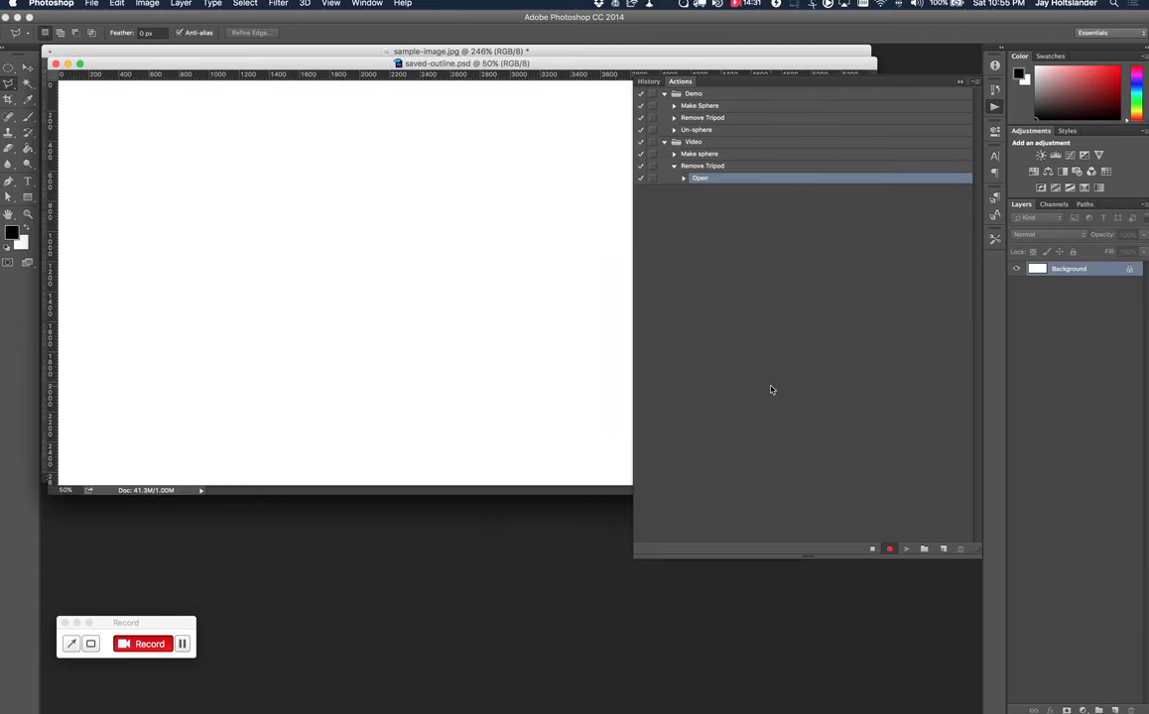
mouse_move(754, 326)
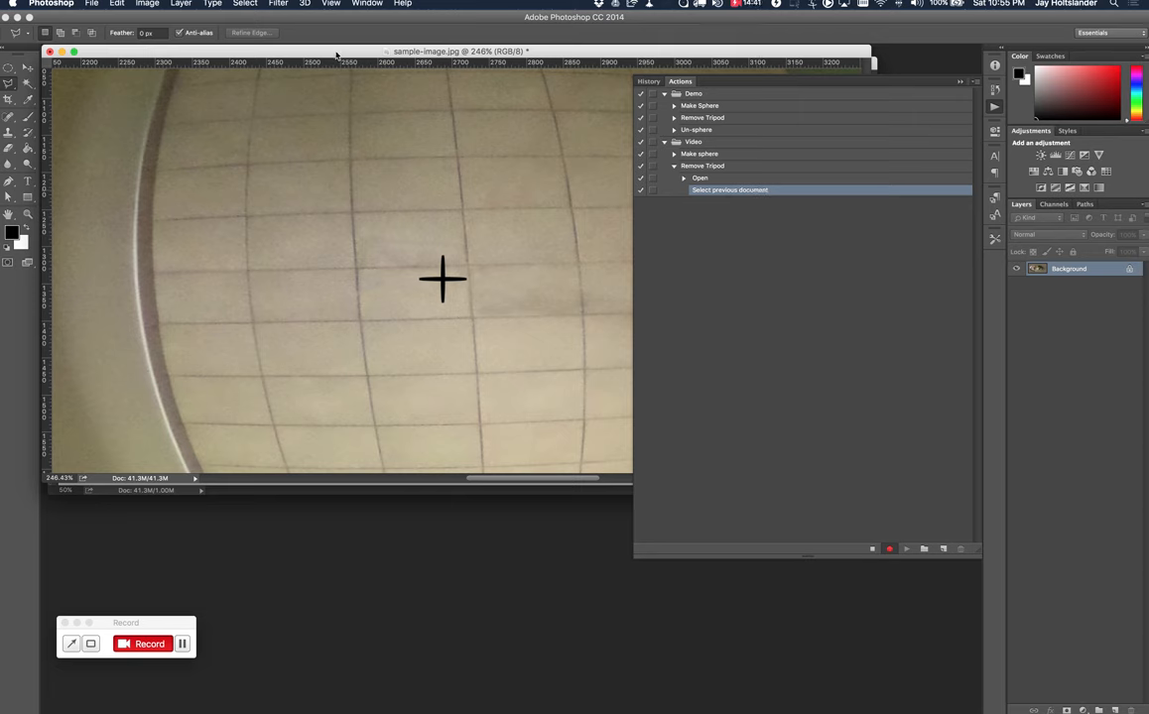
Load the my-outline channel from saved-outline.psd as a selection on the image.
left_click(246, 4)
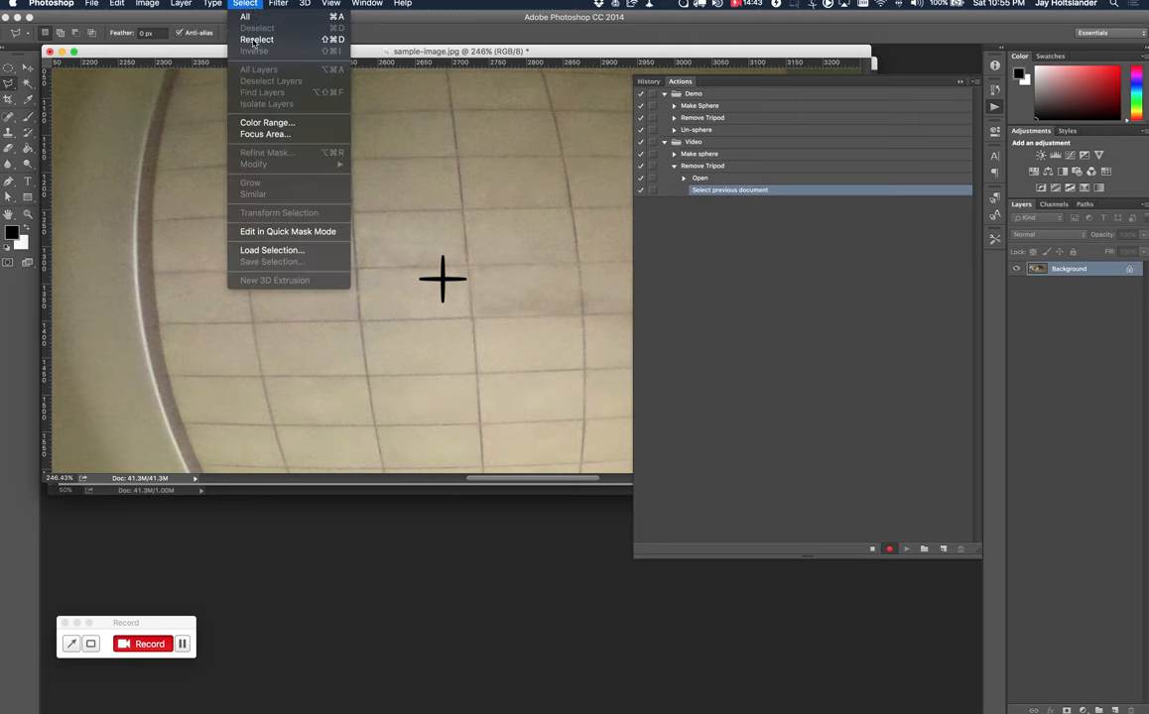
mouse_move(270, 250)
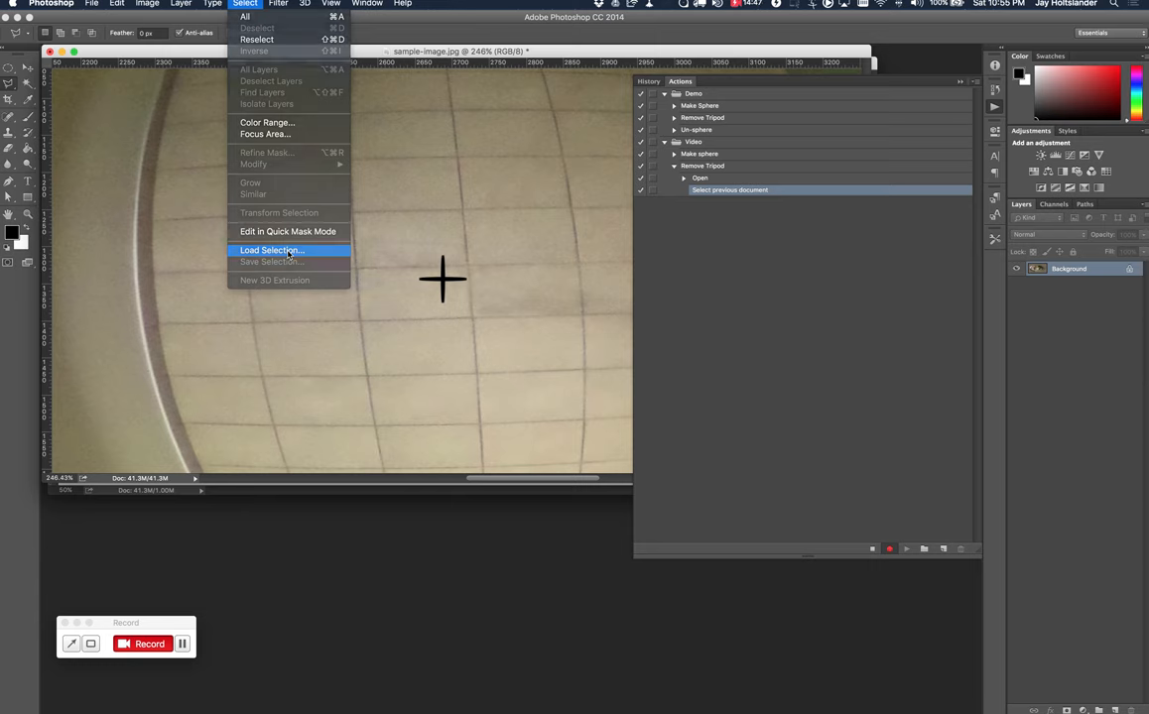
left_click(270, 250)
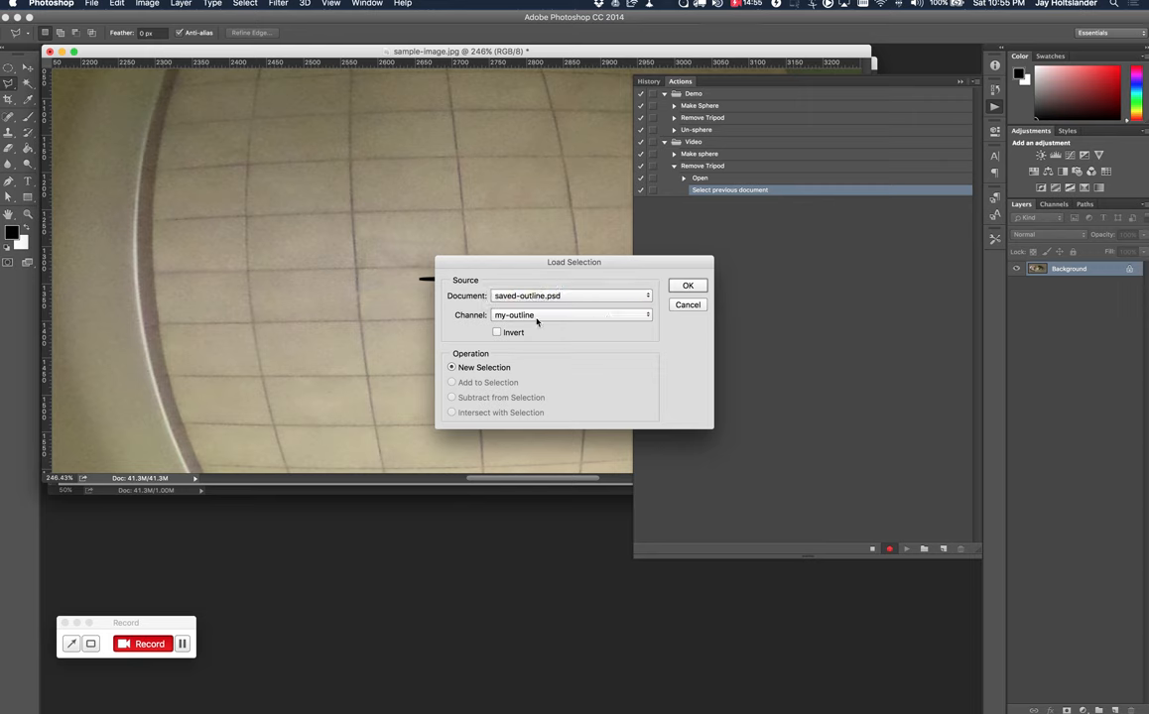
left_click(687, 286)
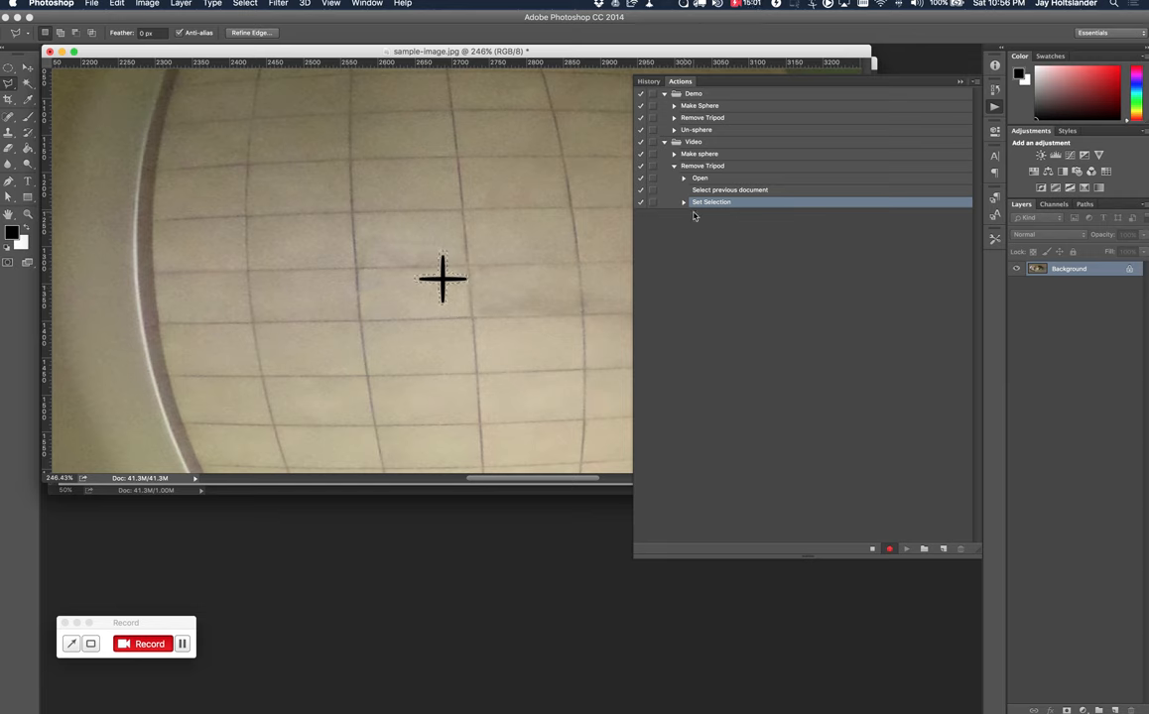
mouse_move(512, 495)
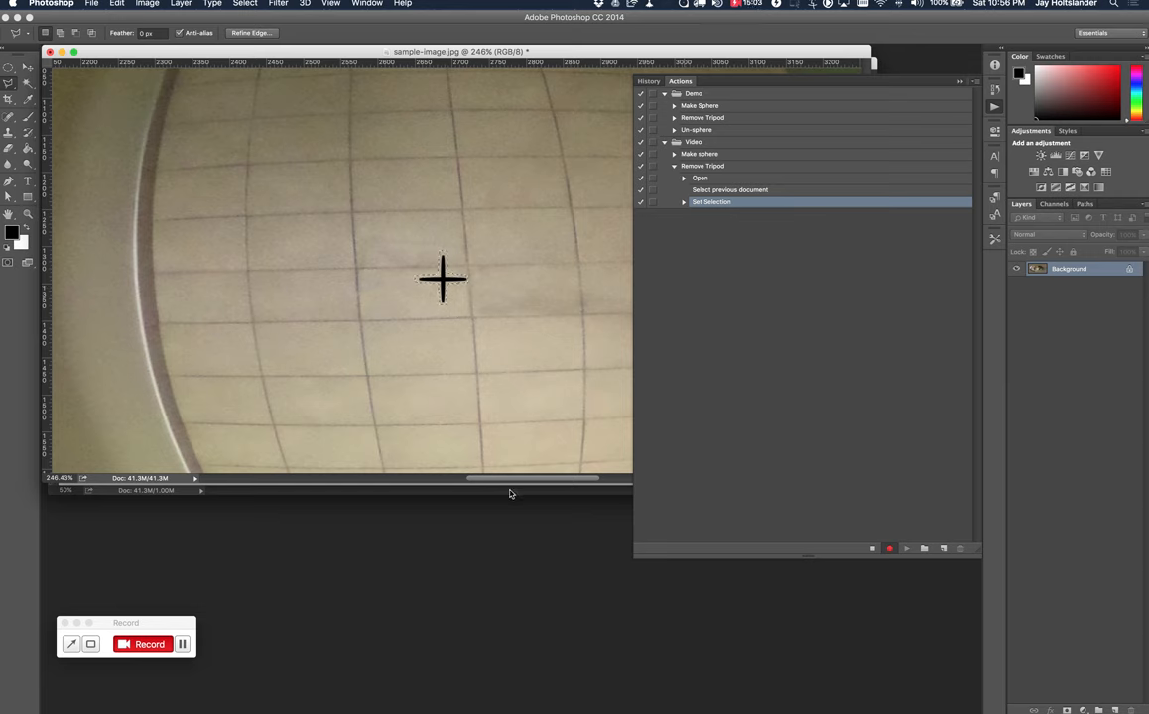
Switch to the saved-outline document and close it while recording.
left_click(367, 4)
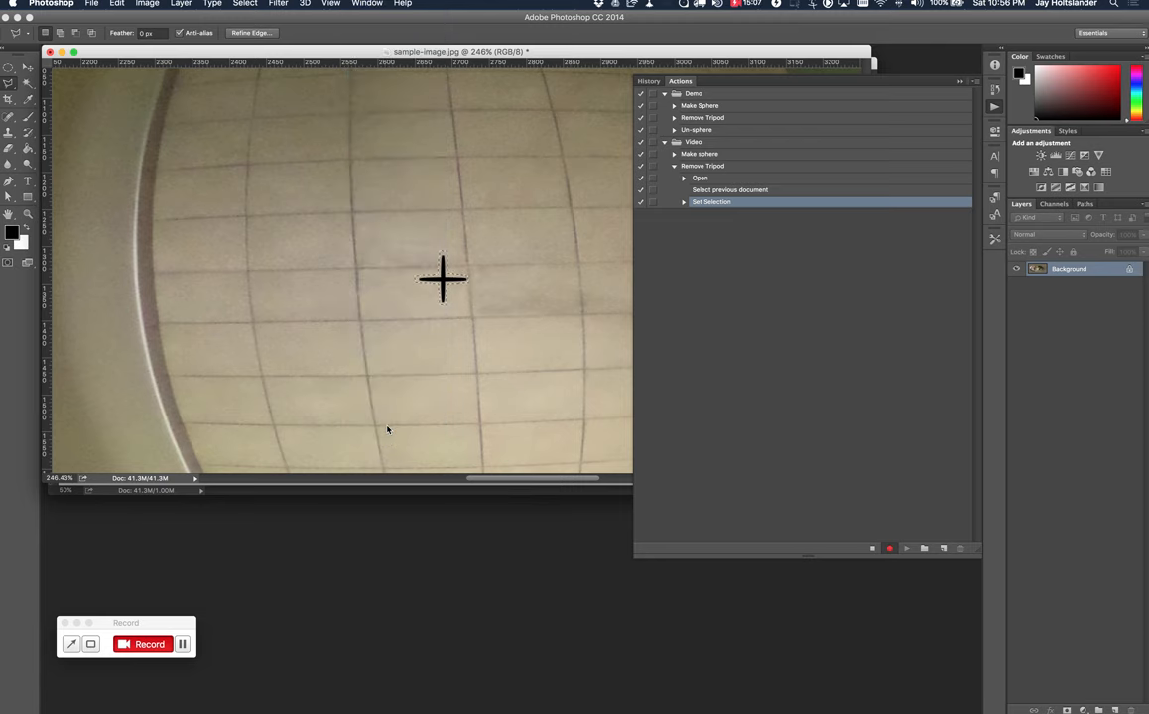
left_click(725, 215)
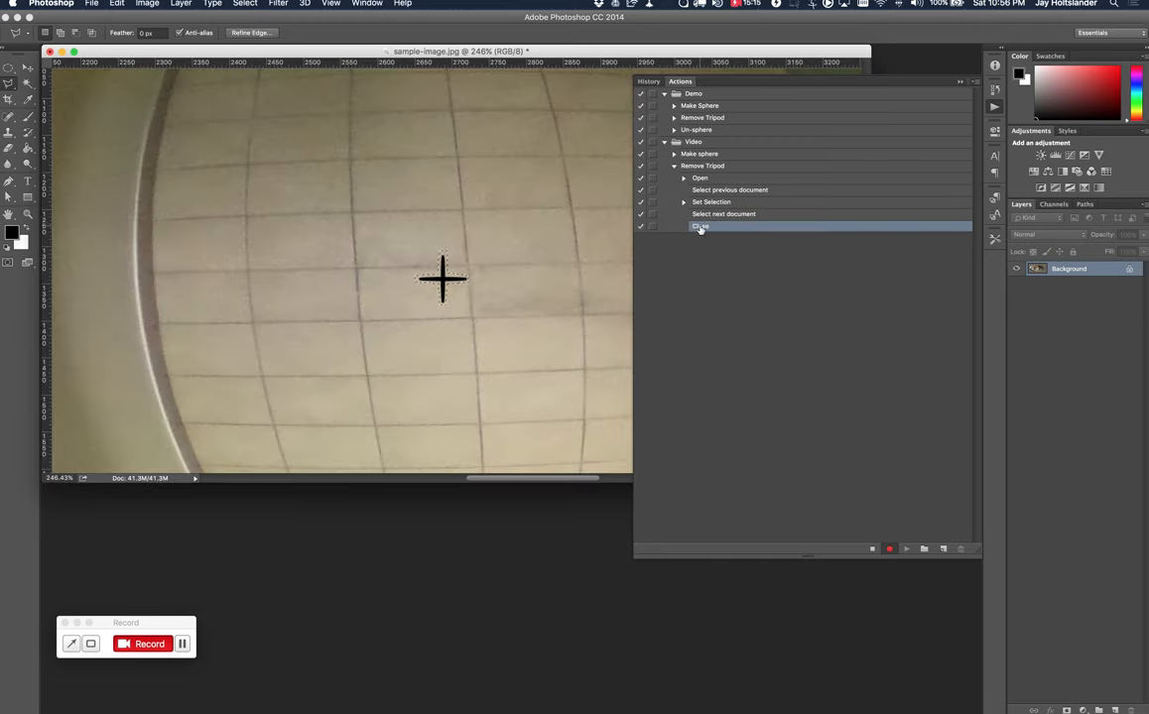
mouse_move(286, 42)
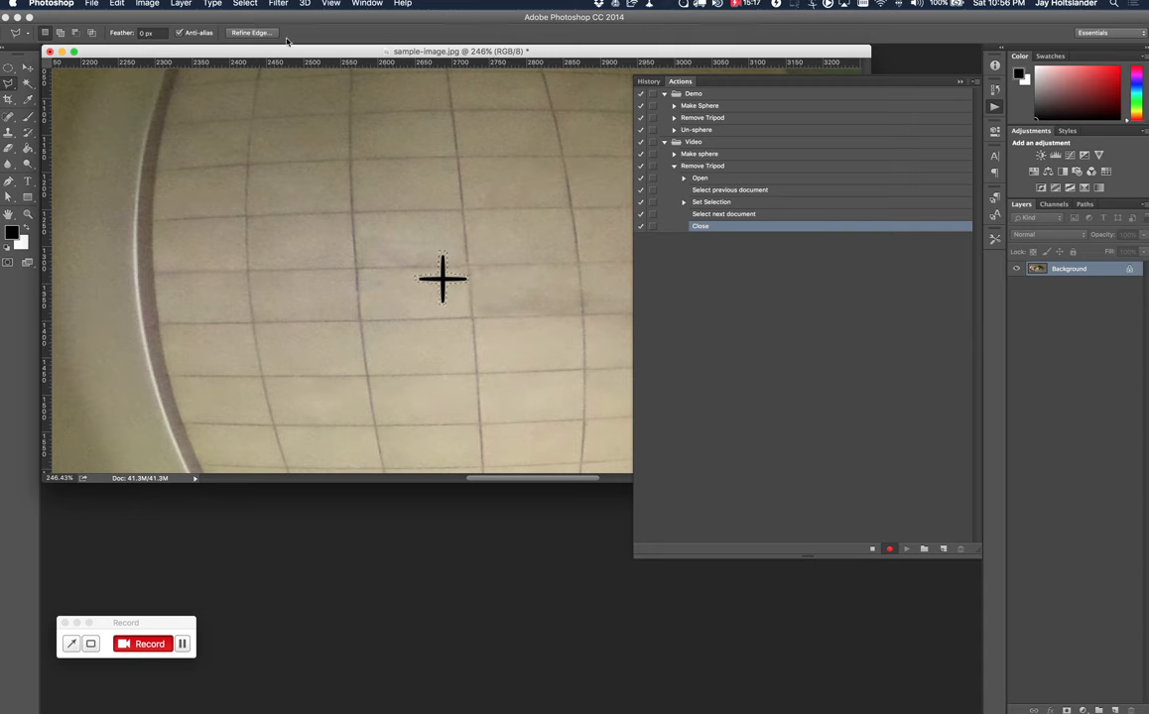
left_click(246, 4)
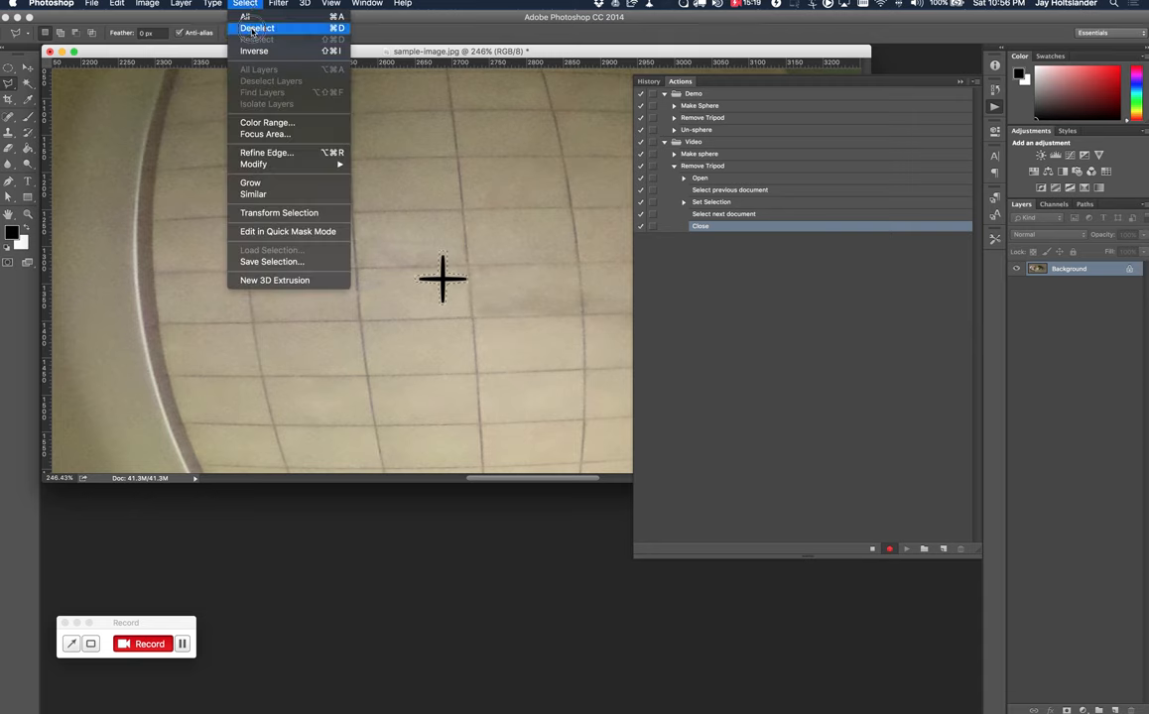
left_click(256, 28)
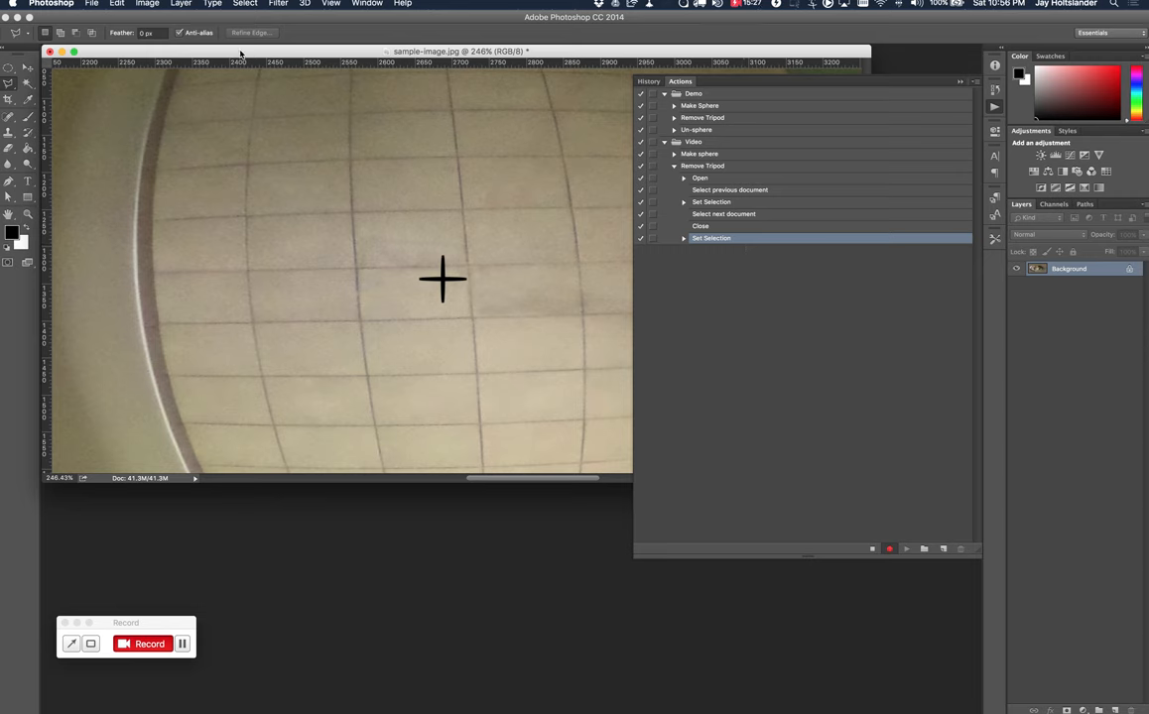
left_click(117, 4)
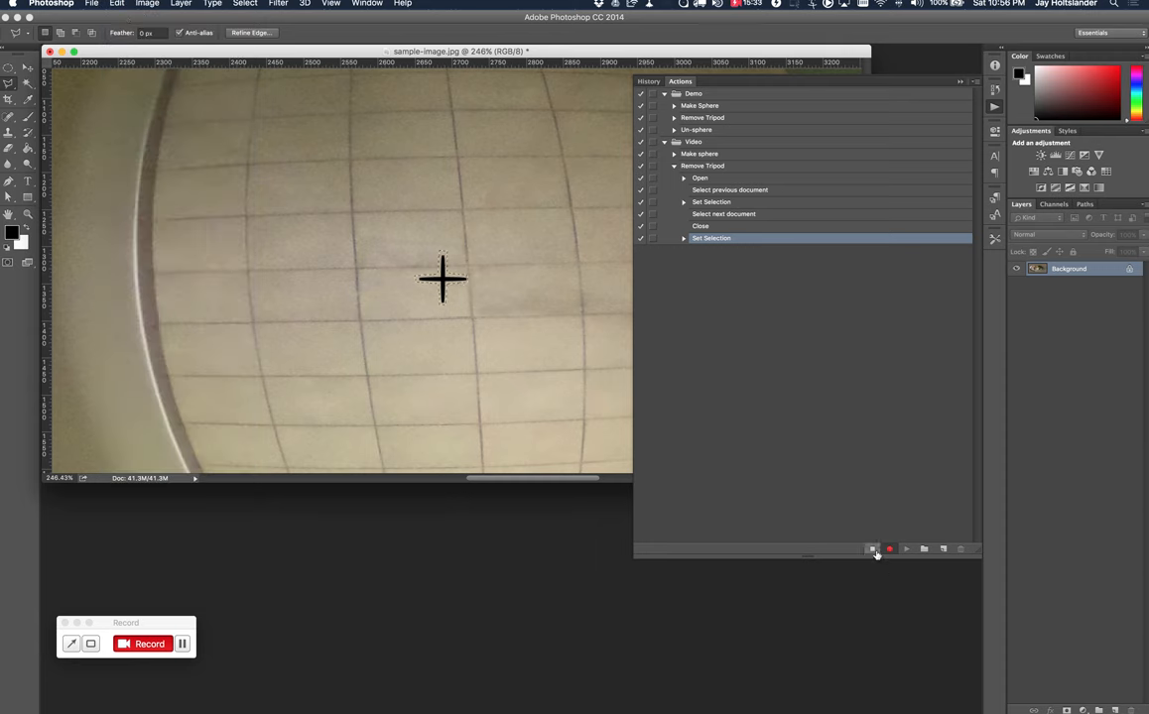
left_click(871, 548)
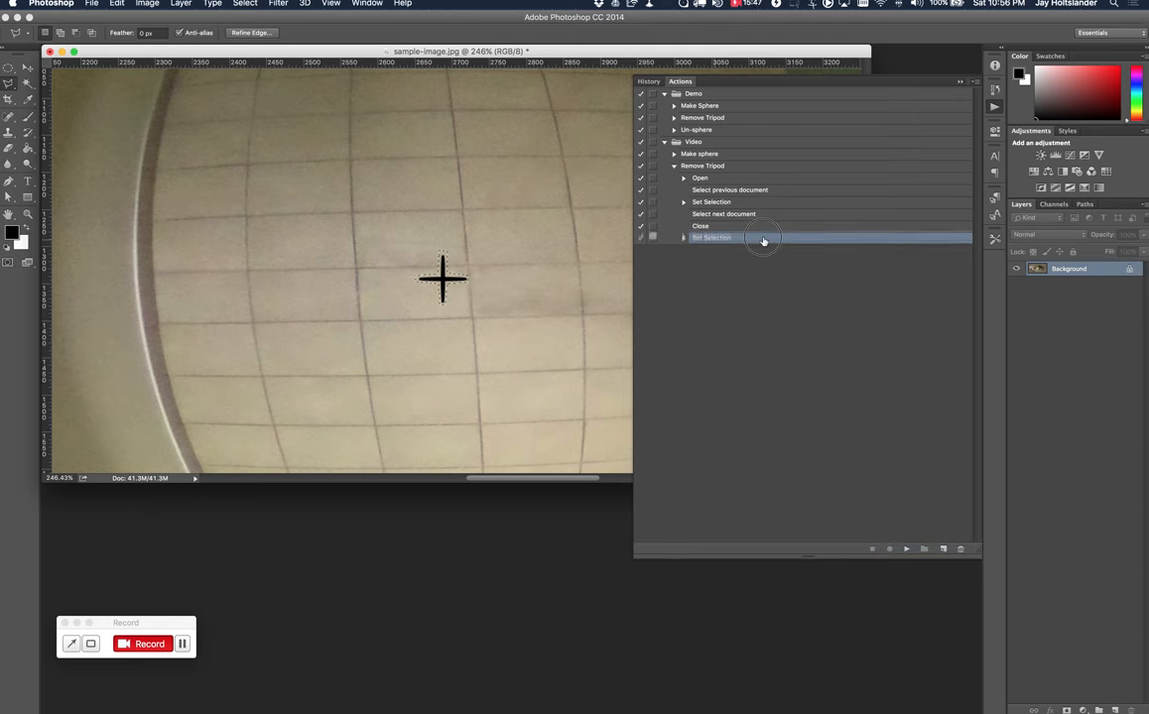
left_click(683, 238)
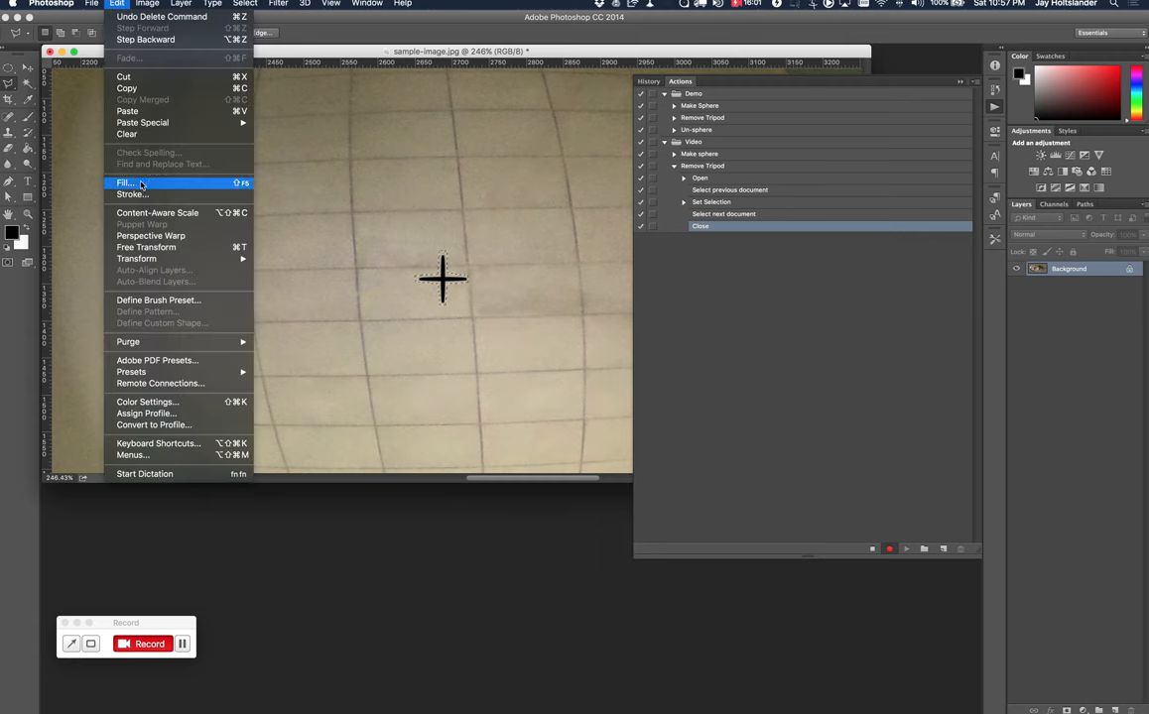
Fill the selected tripod area using Content-Aware content.
left_click(125, 182)
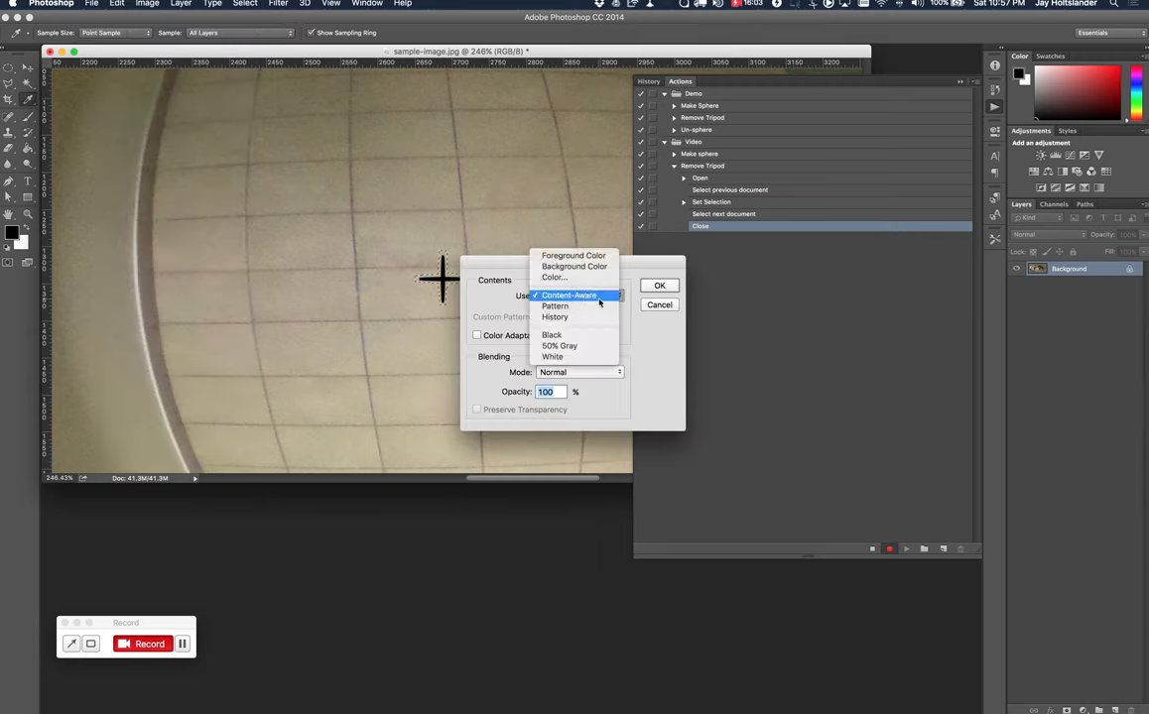
left_click(568, 295)
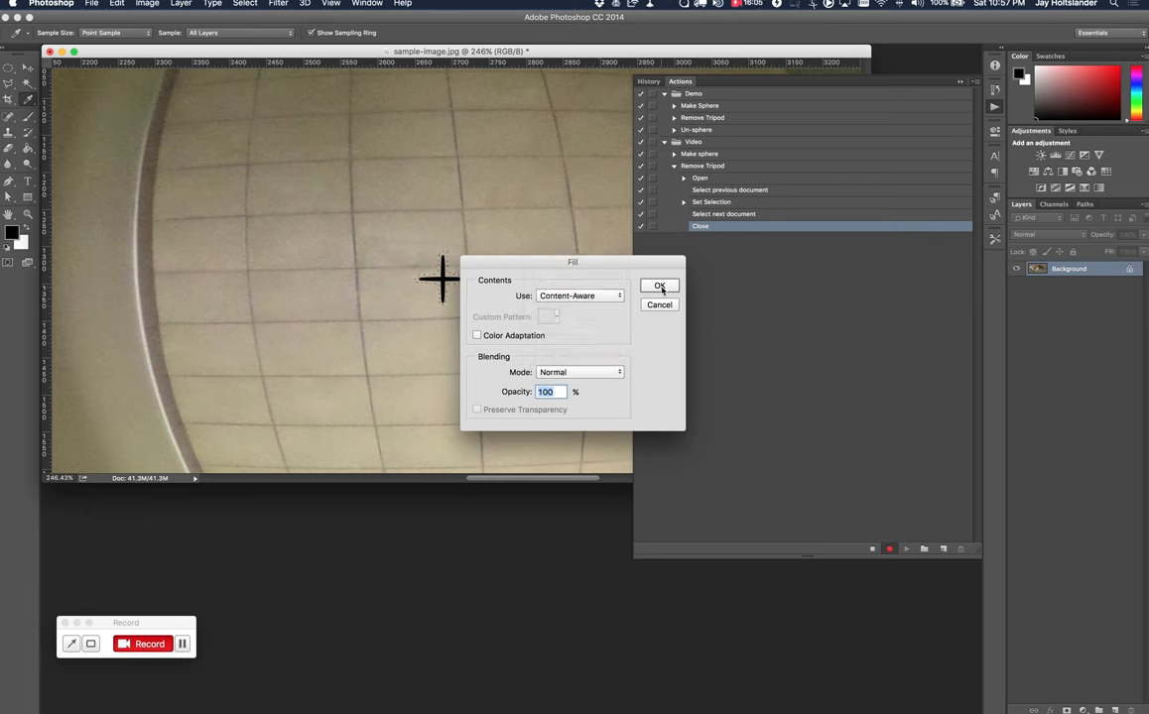
left_click(659, 286)
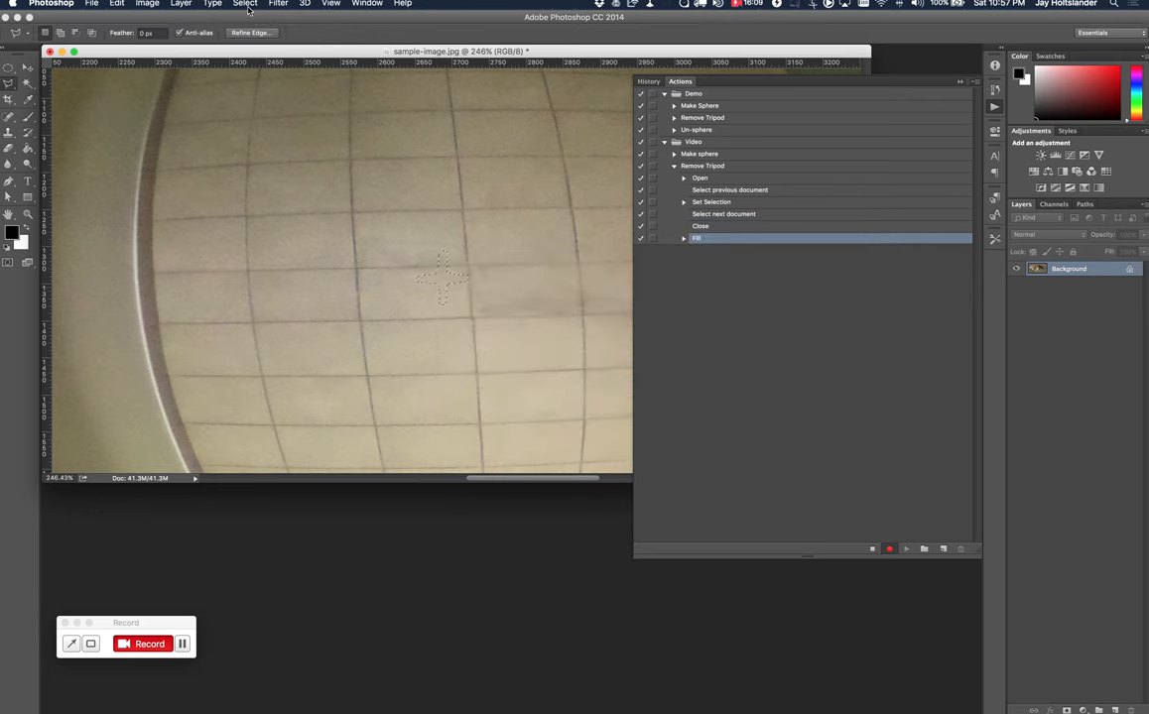
Deselect the filled area so the step is added to Remove Tripod.
left_click(244, 4)
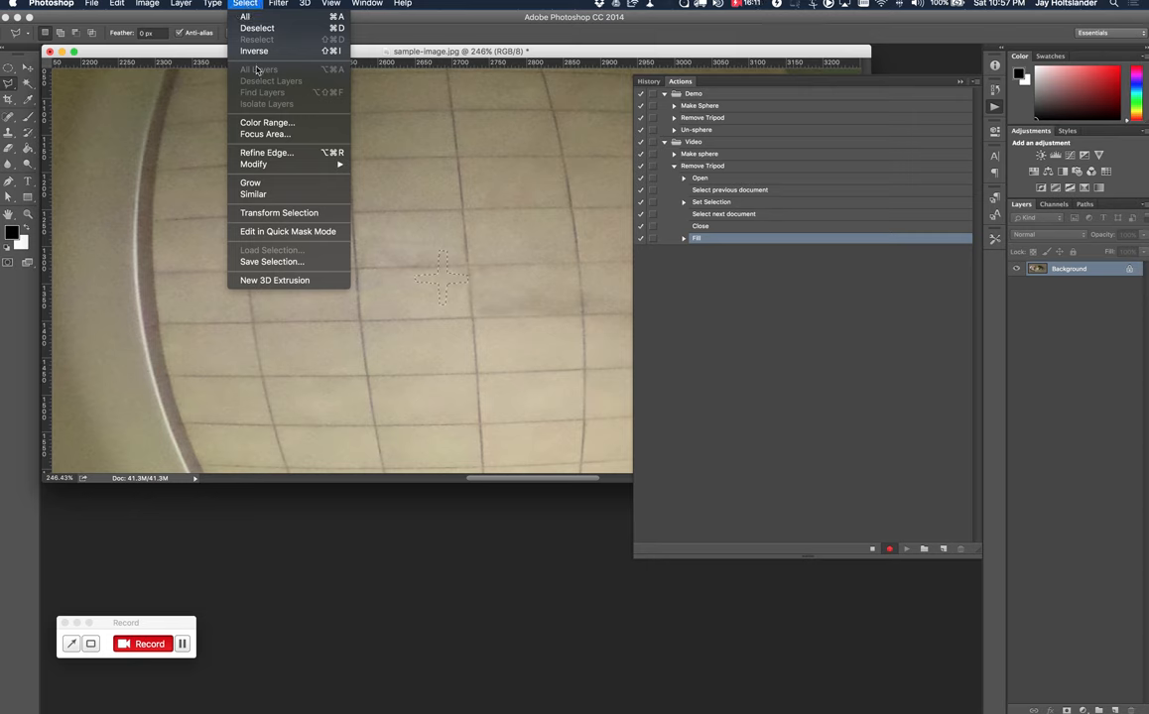
left_click(258, 28)
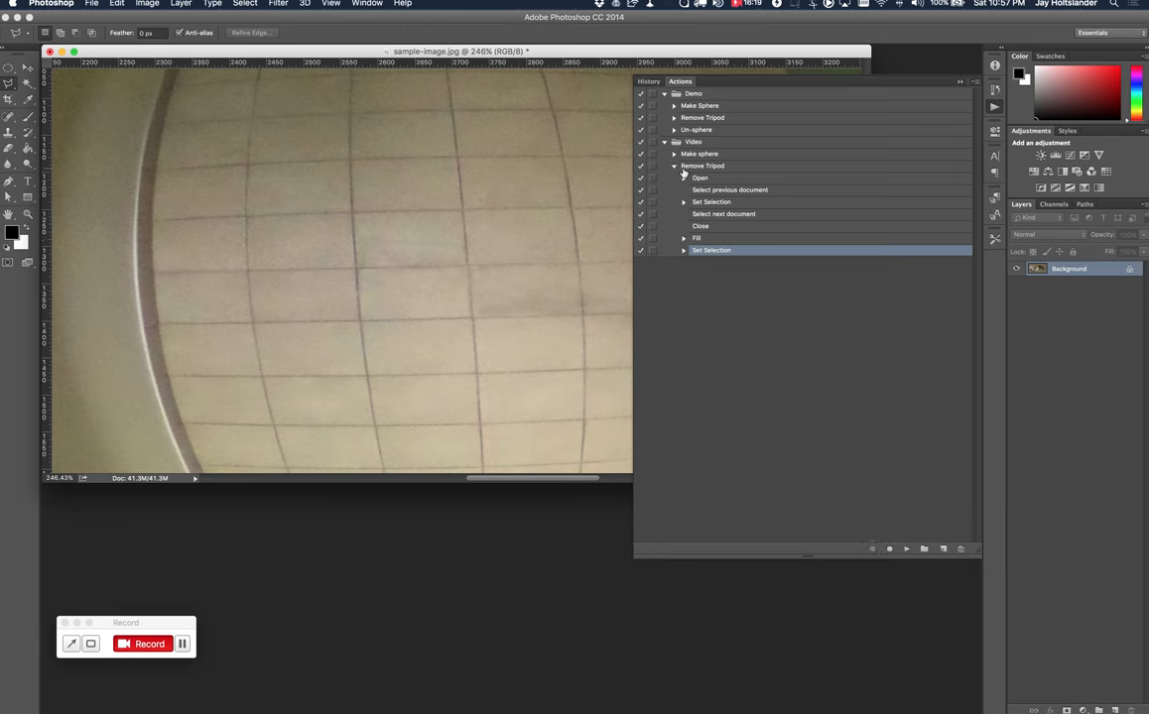
Create a new action named Un-sphere and begin recording it.
left_click(675, 167)
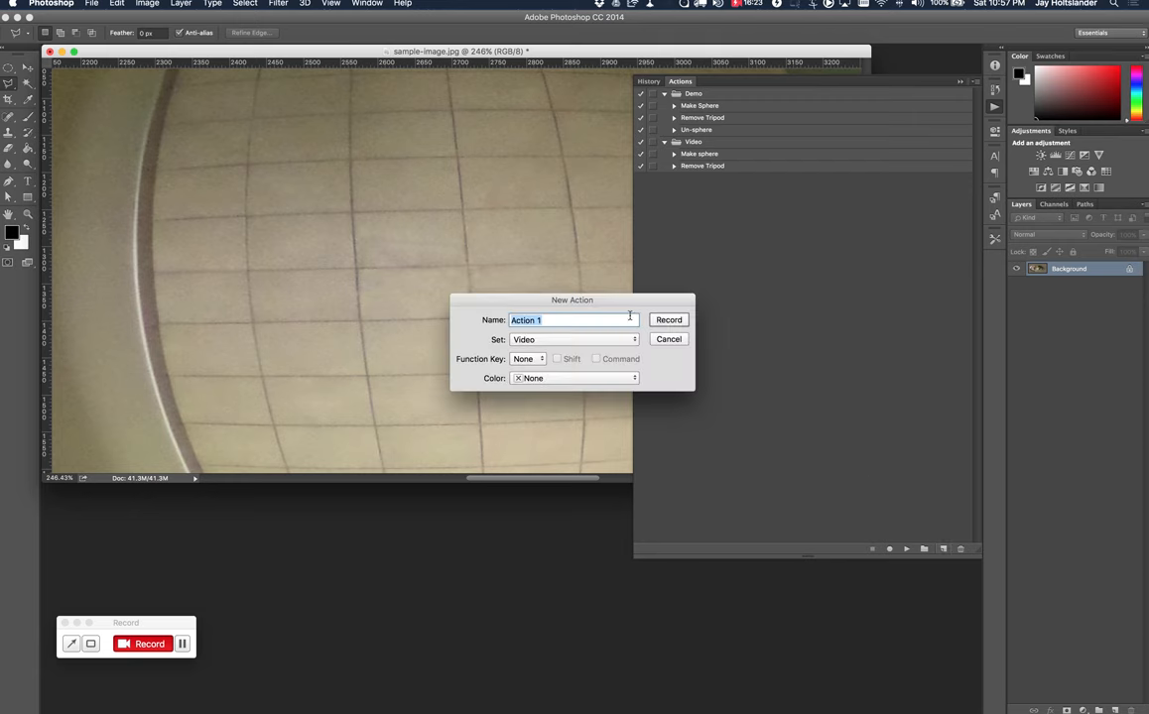
type("U")
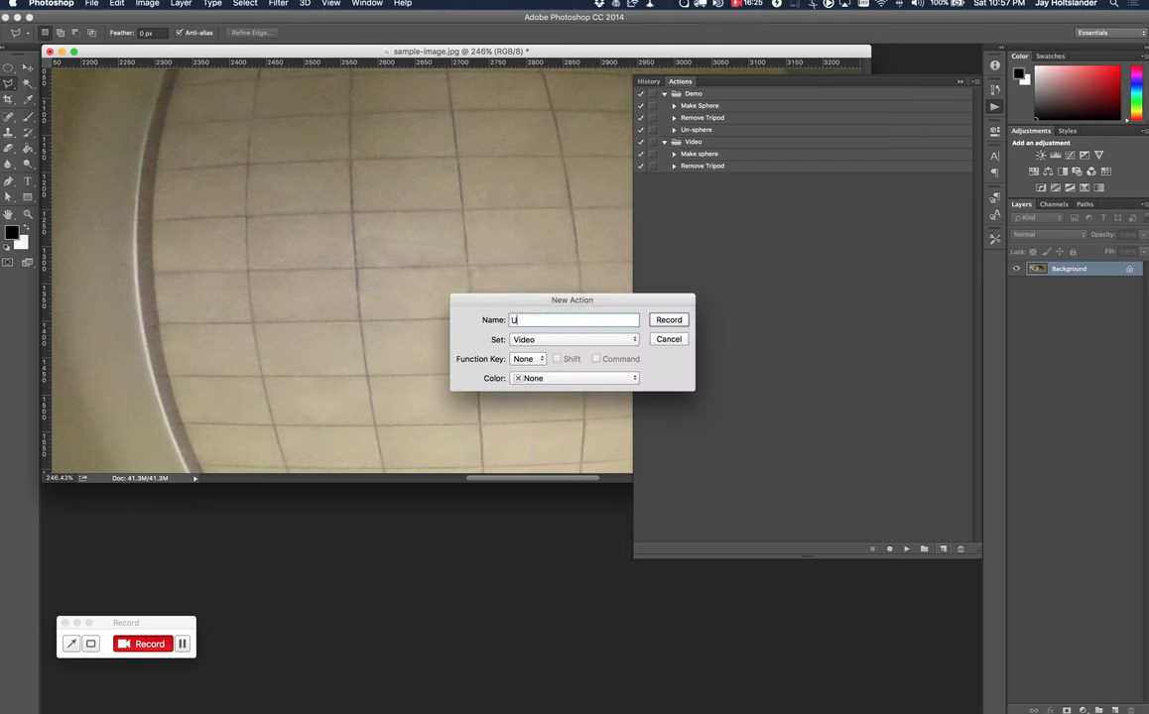
type("Un-sphere")
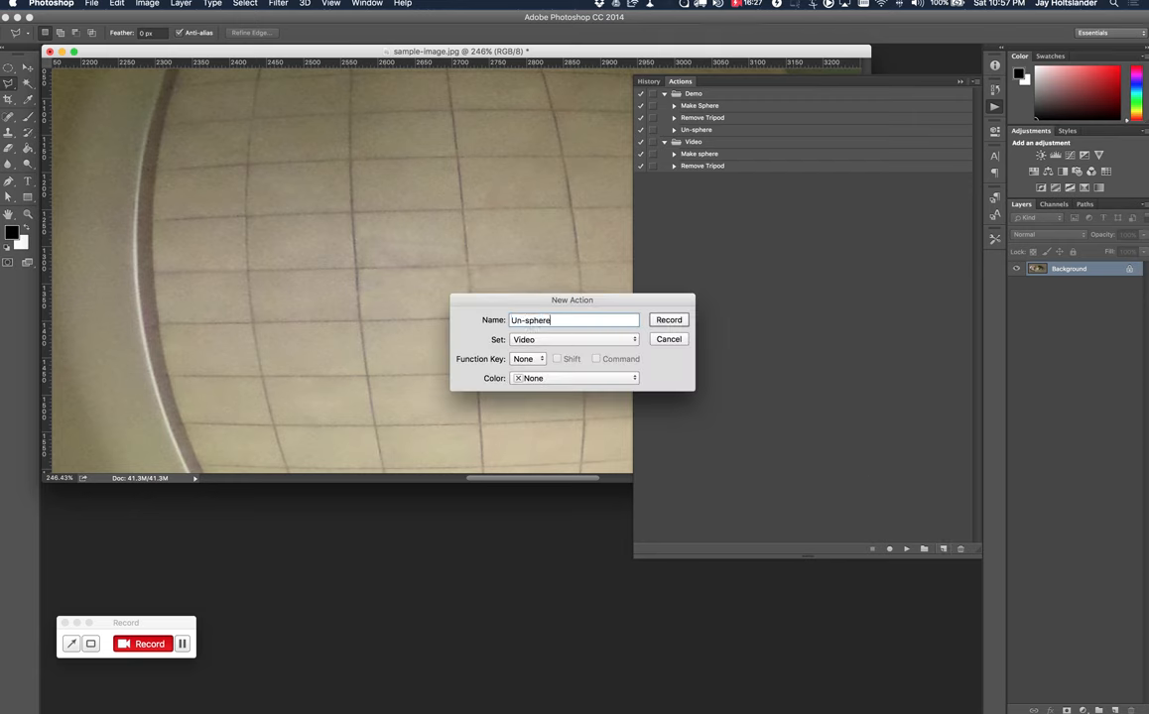
left_click(668, 319)
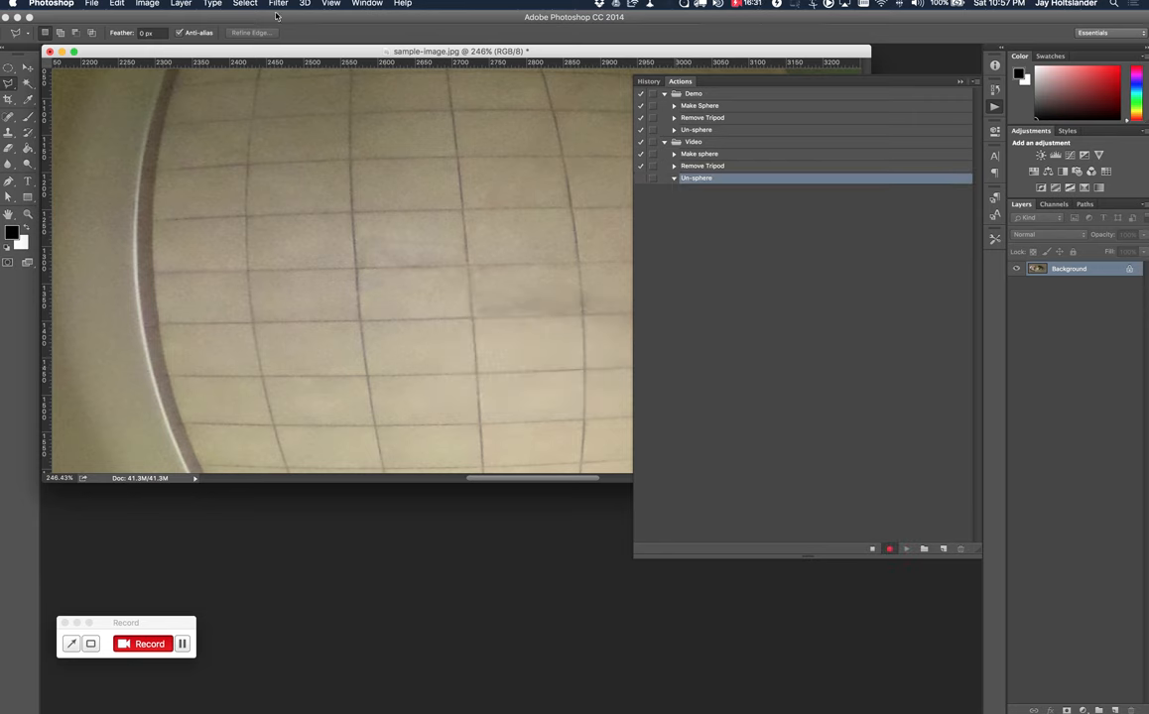
Record Polar Coordinates set to Polar to Rectangular and a 180° rotation, then stop recording.
left_click(278, 4)
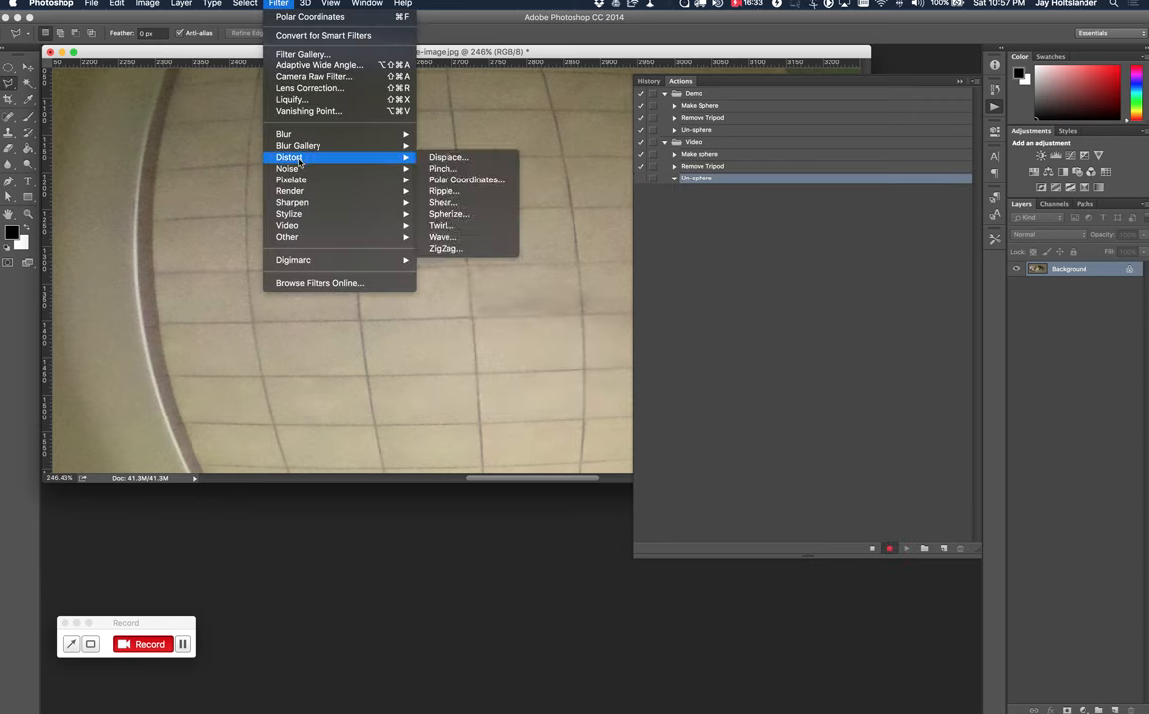
mouse_move(466, 179)
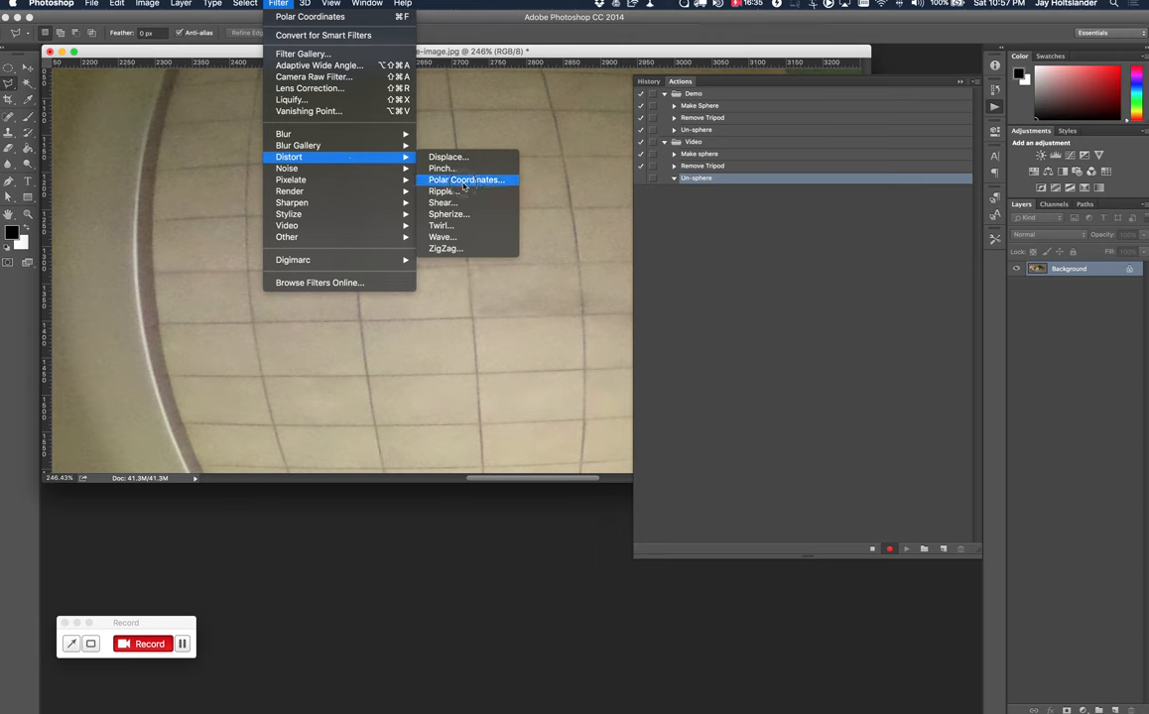
left_click(466, 178)
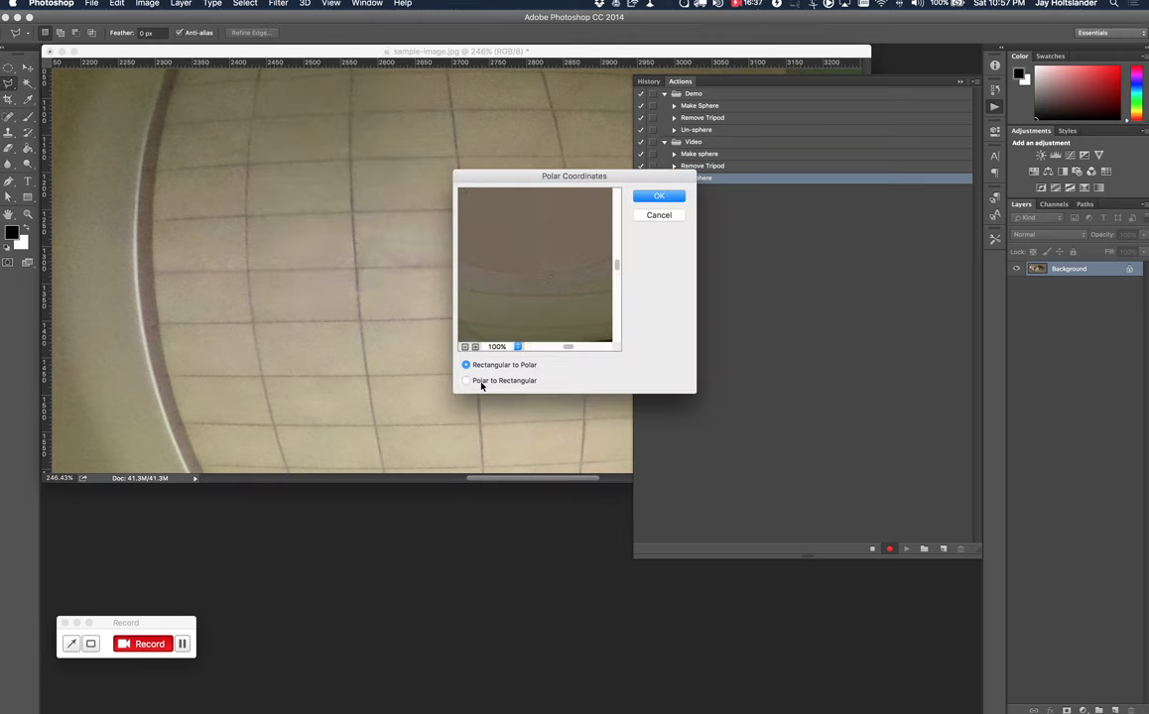
left_click(465, 381)
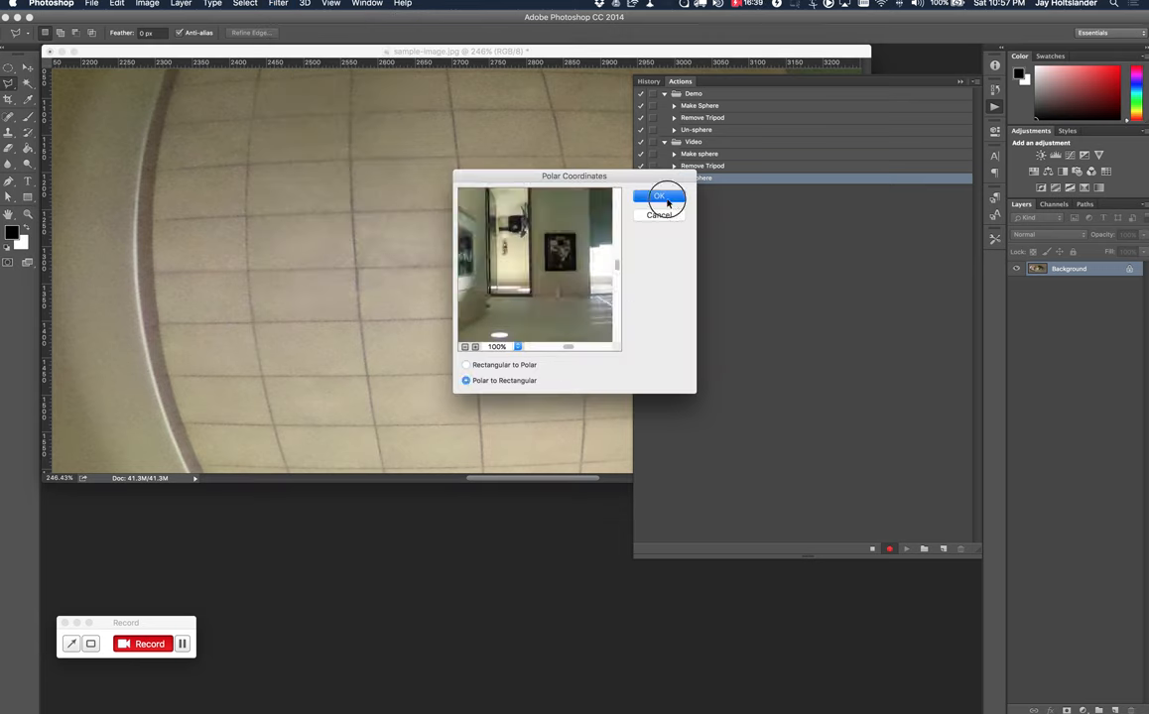
left_click(659, 197)
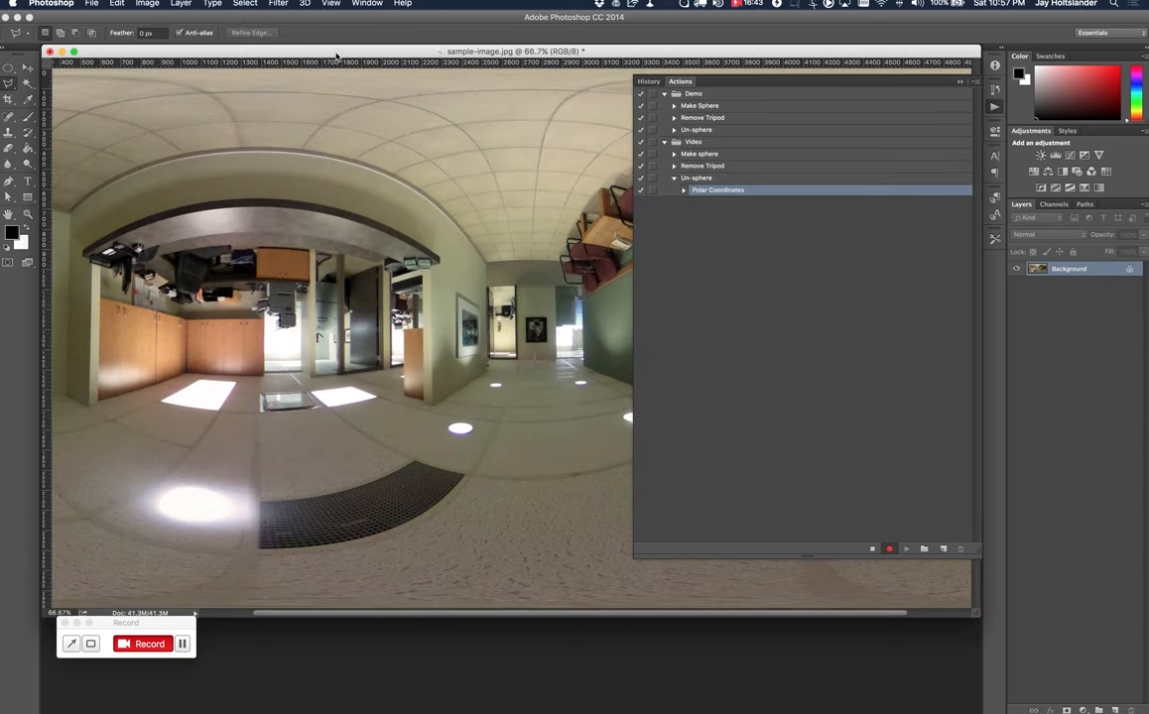
left_click(146, 4)
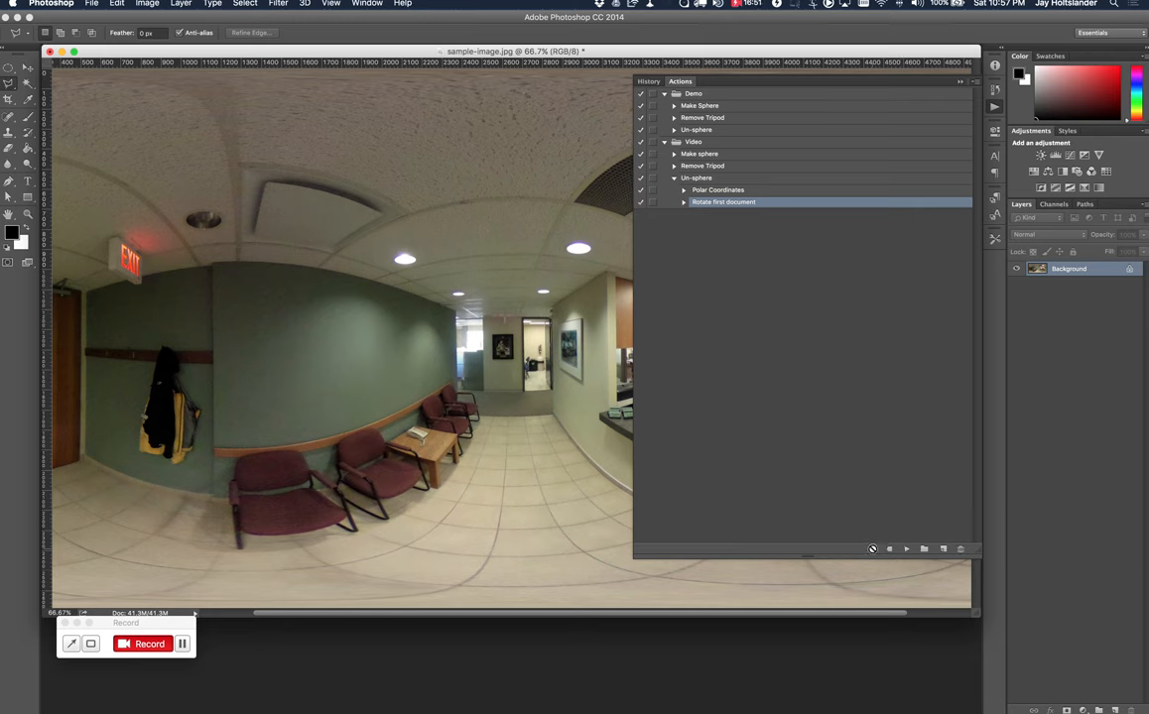
left_click(675, 179)
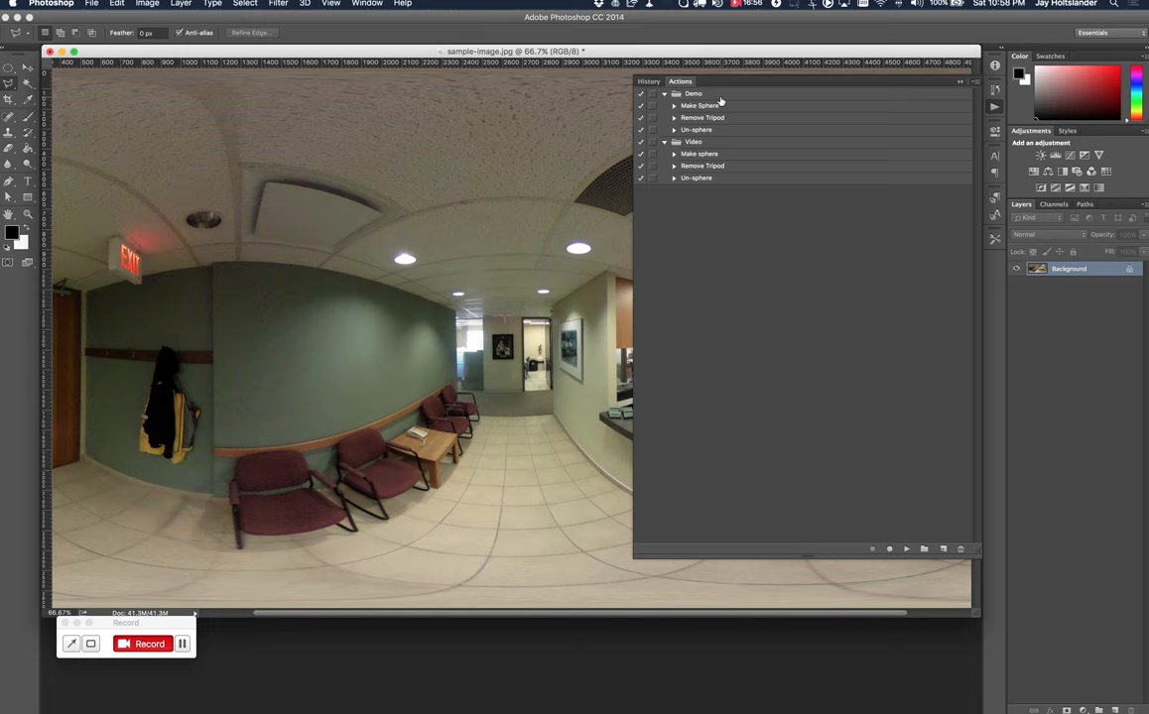
Enable Button Mode so Make Sphere, Remove Tripod and Un-sphere appear as buttons.
left_click(695, 143)
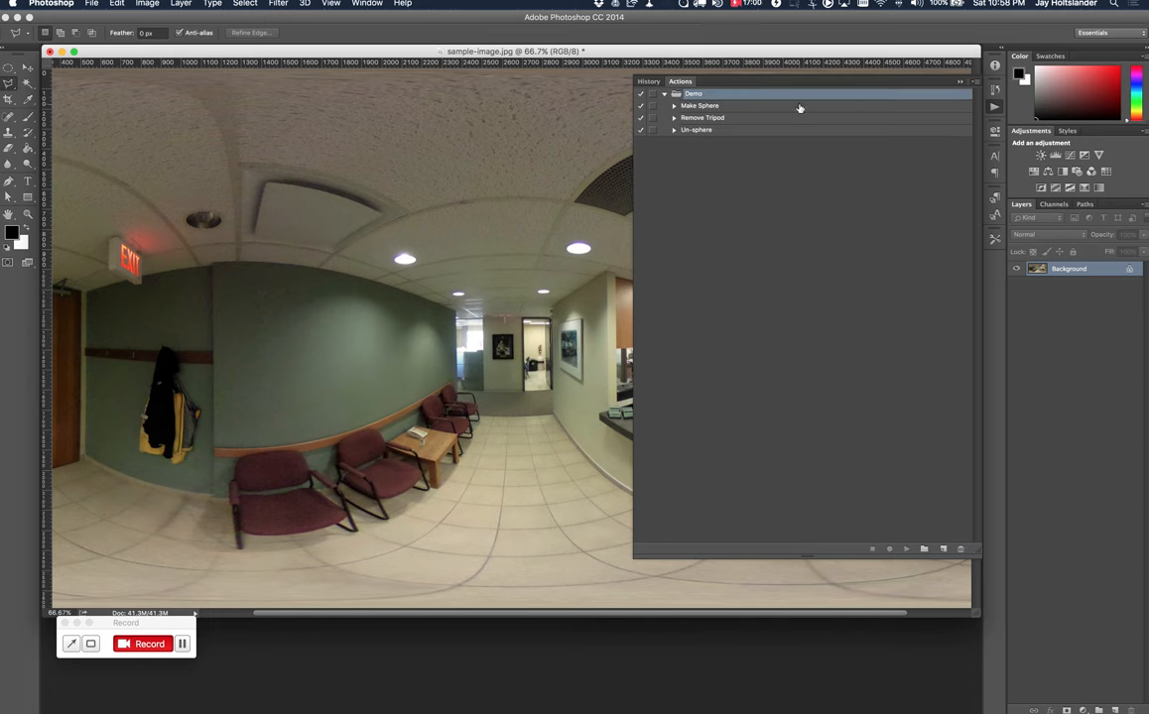
mouse_move(706, 119)
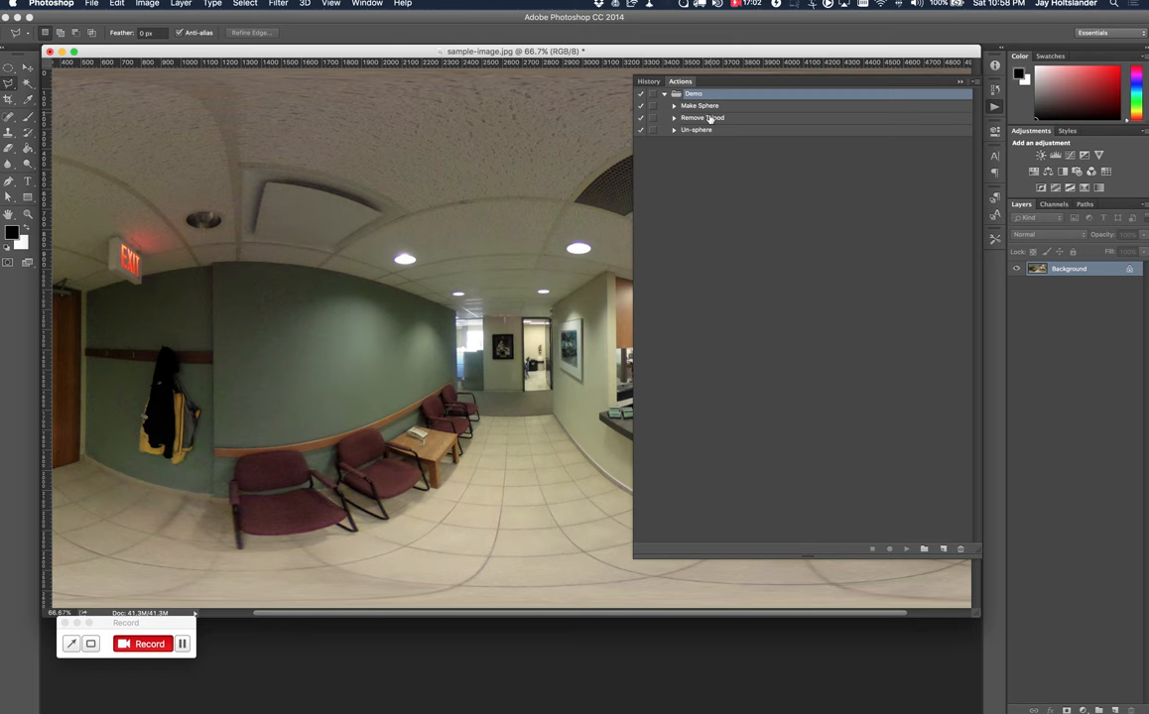
left_click(960, 81)
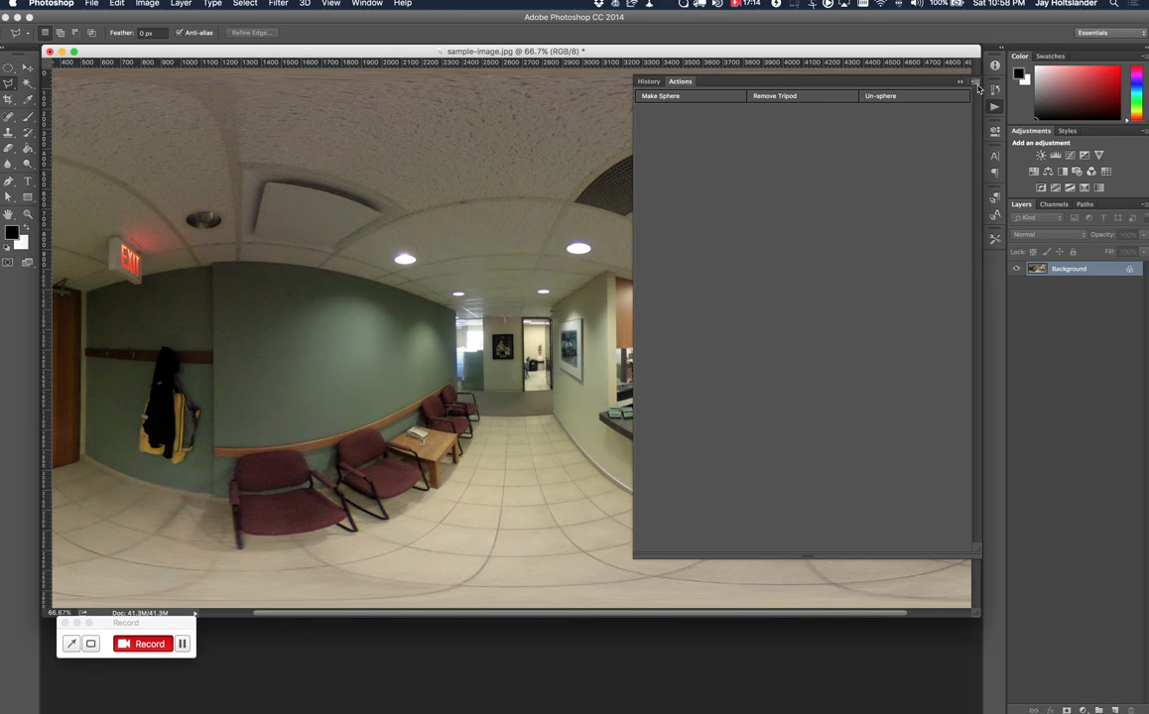
Return to list view and create a new action set named copy.
left_click(977, 84)
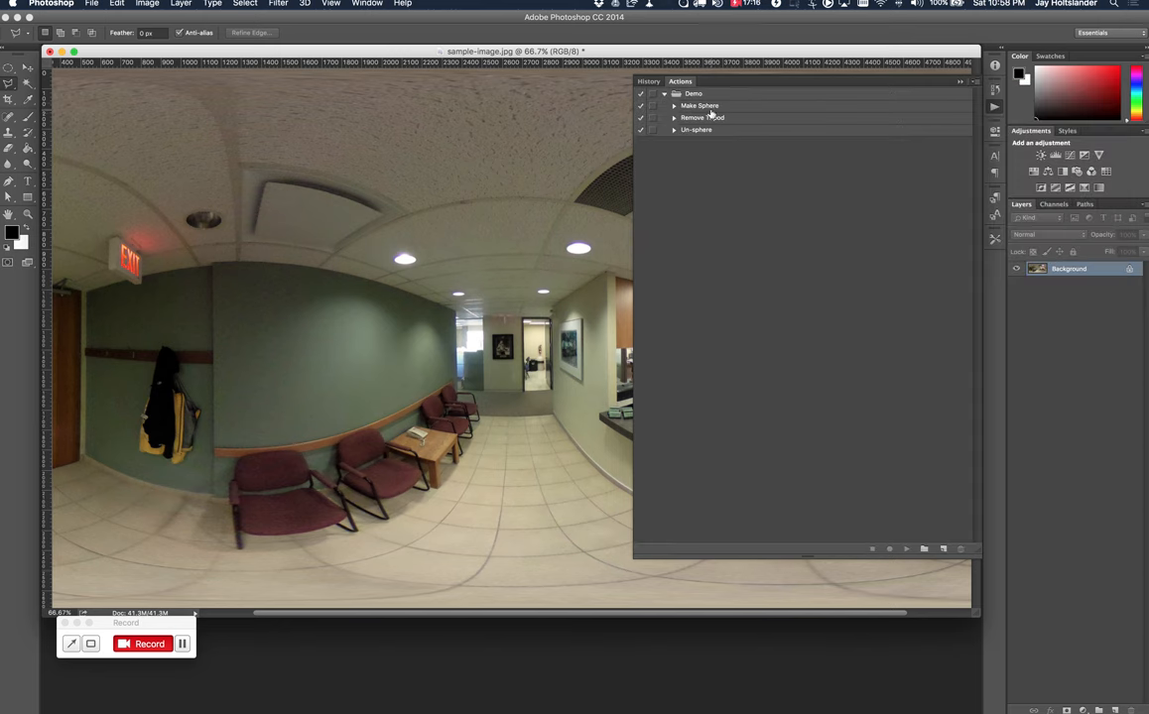
left_click(922, 548)
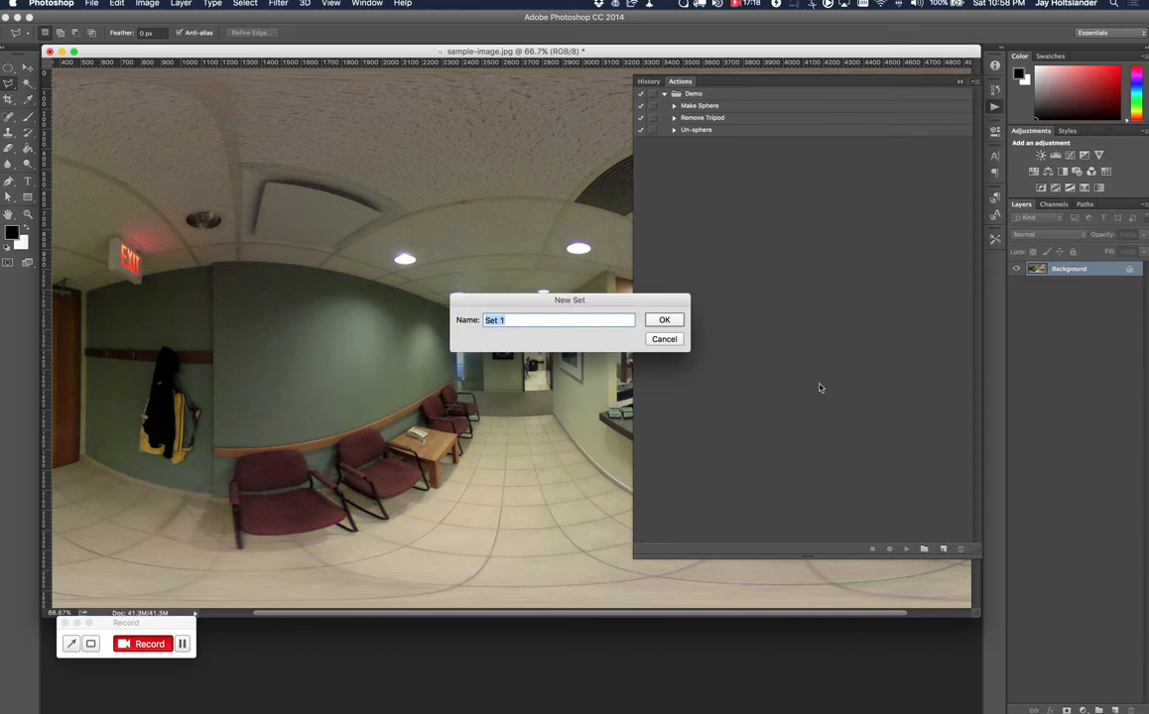
type("copy")
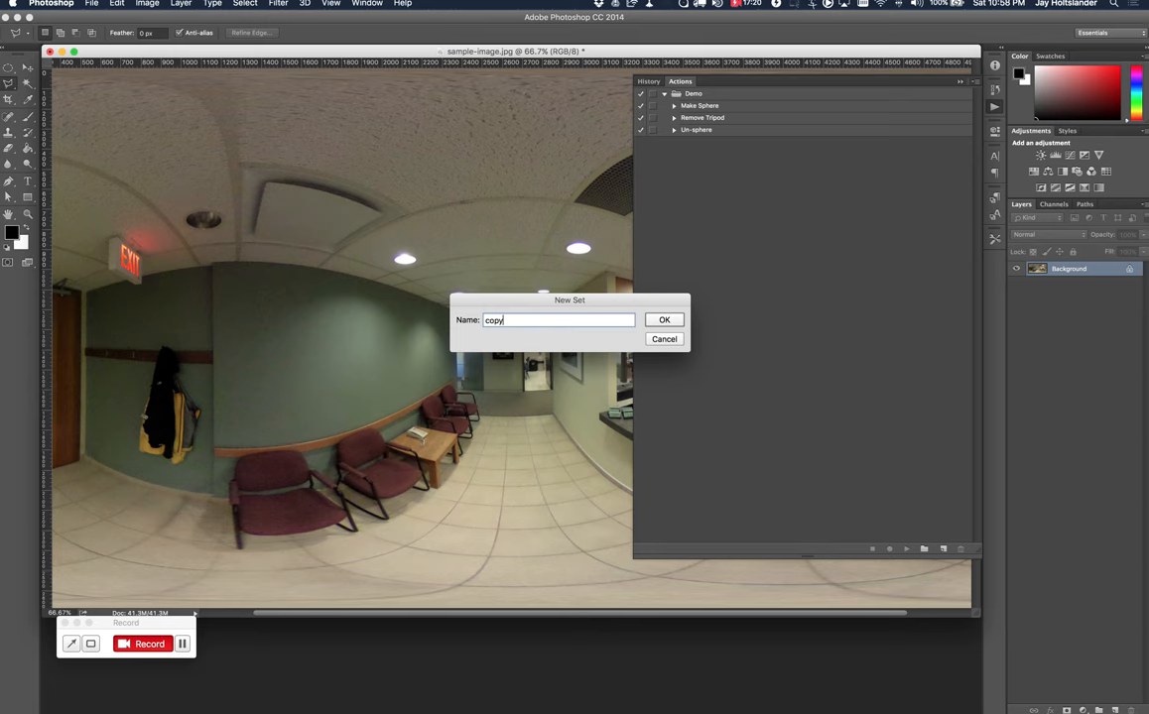
left_click(665, 319)
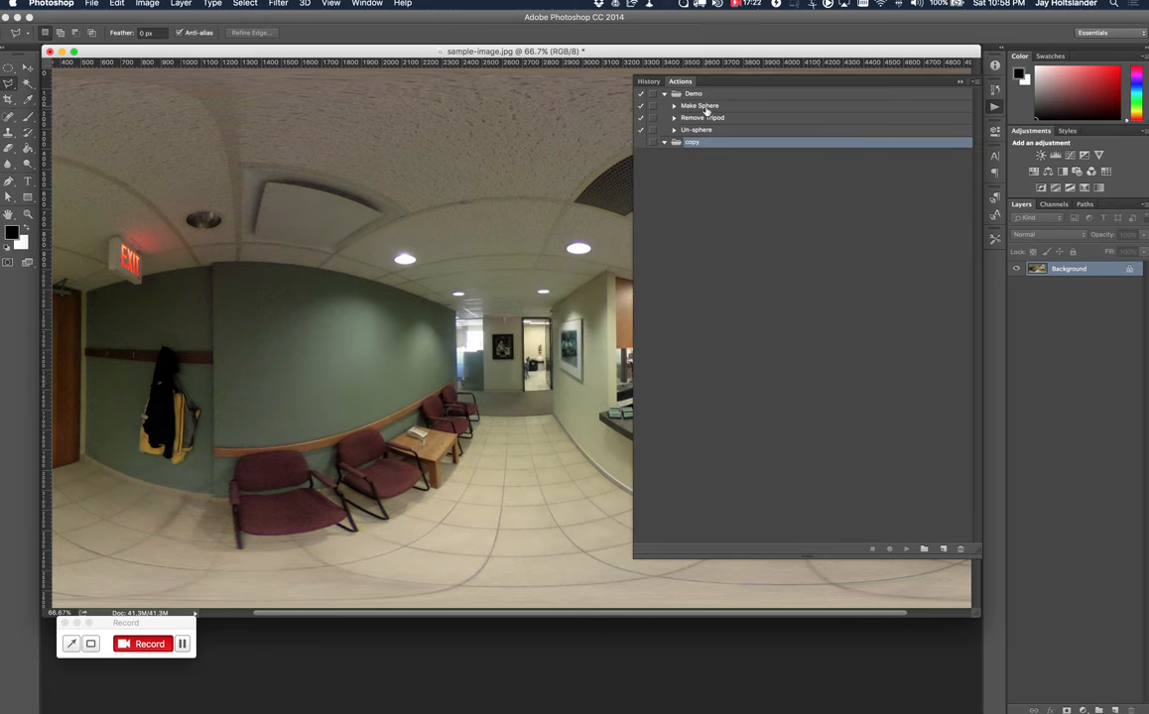
Duplicate Make Sphere, Remove Tripod and Un-sphere into the copy set.
left_click(940, 548)
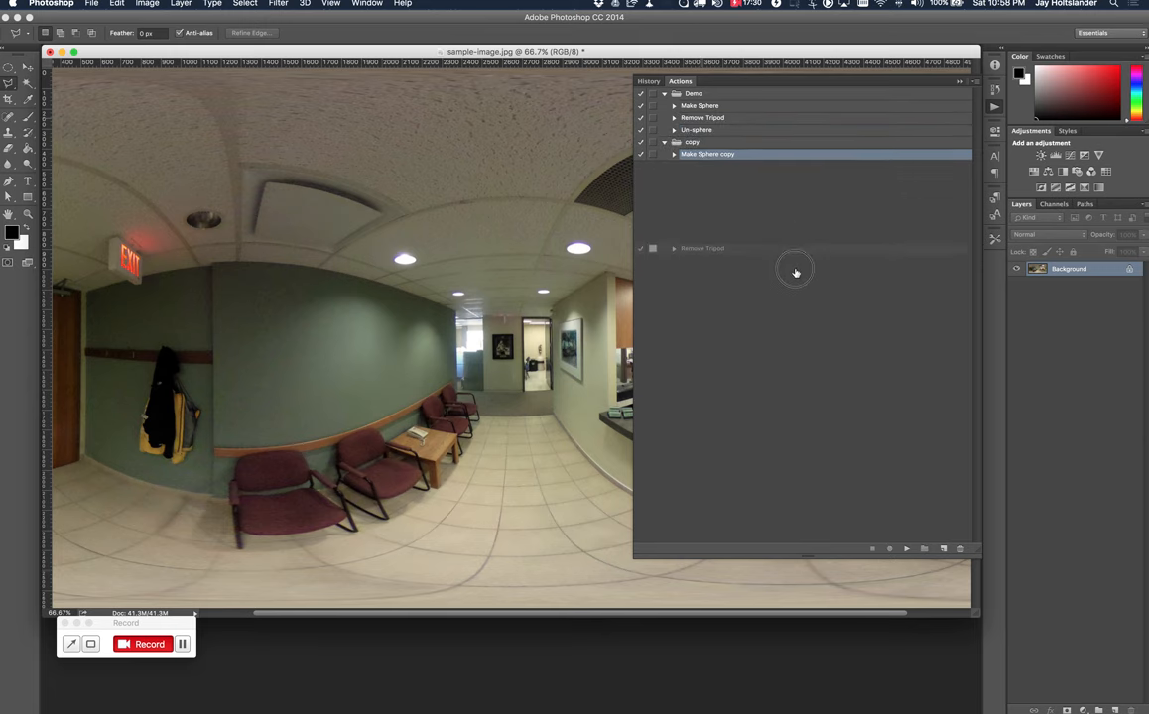
left_click(942, 547)
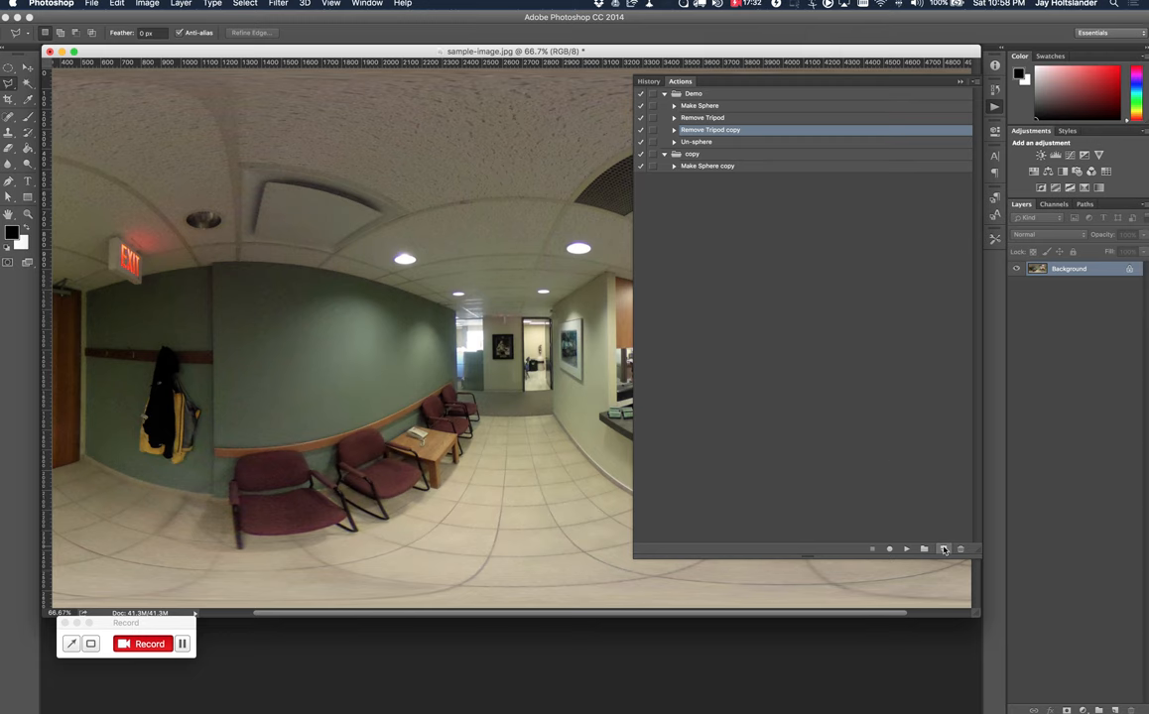
left_click(942, 548)
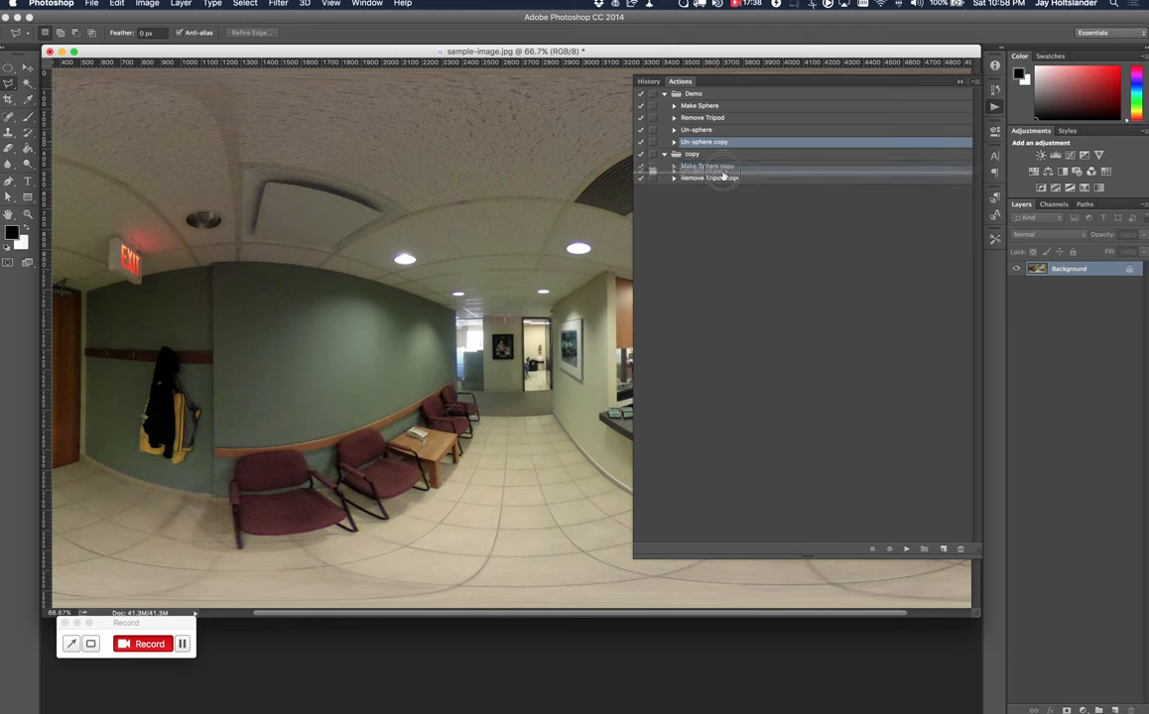
left_click(665, 155)
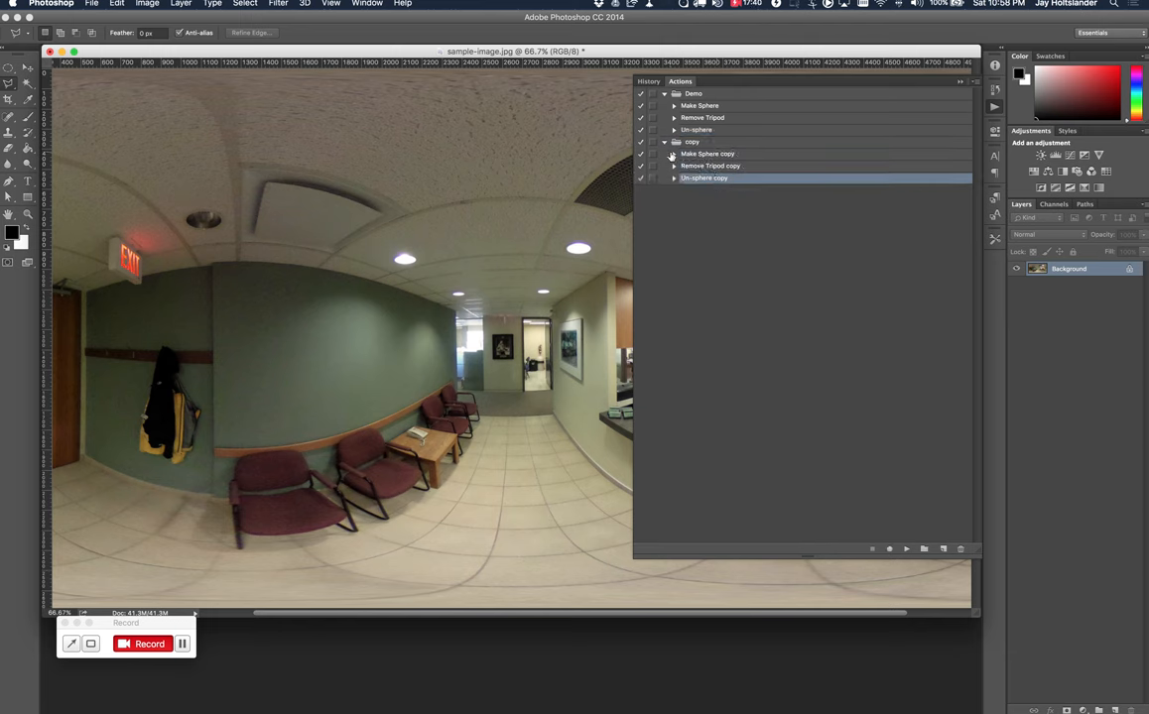
Expand the copied actions and move the Remove Tripod steps into Make Sphere copy.
left_click(675, 167)
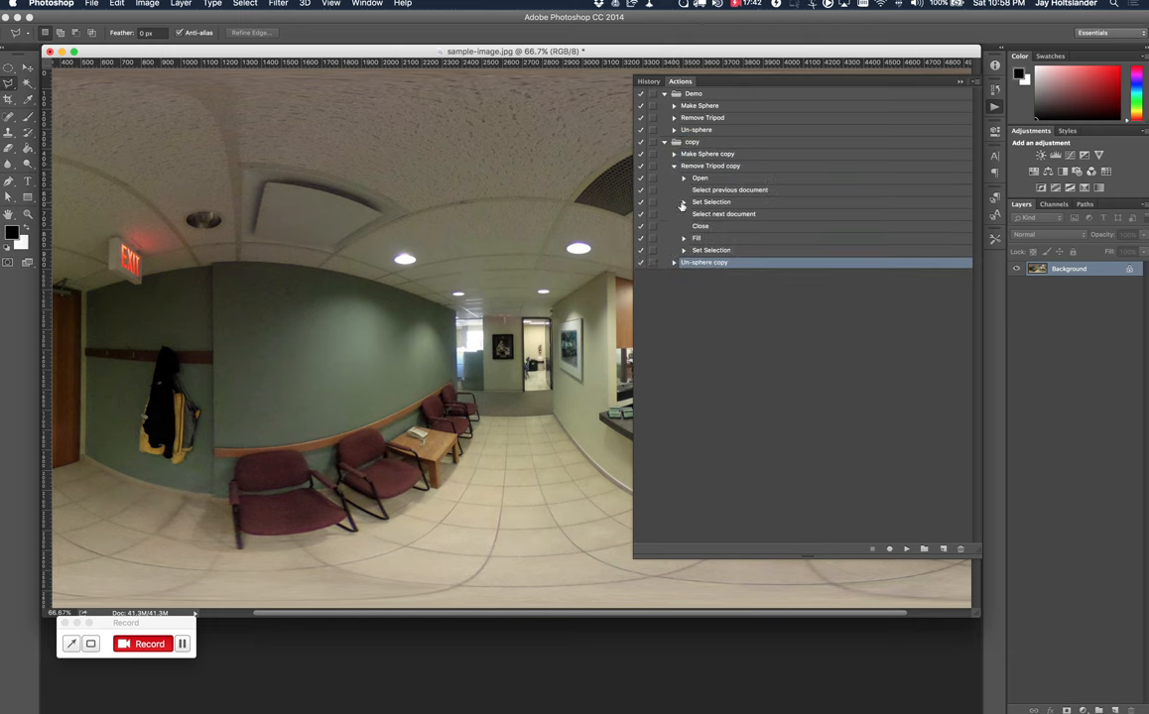
left_click(700, 179)
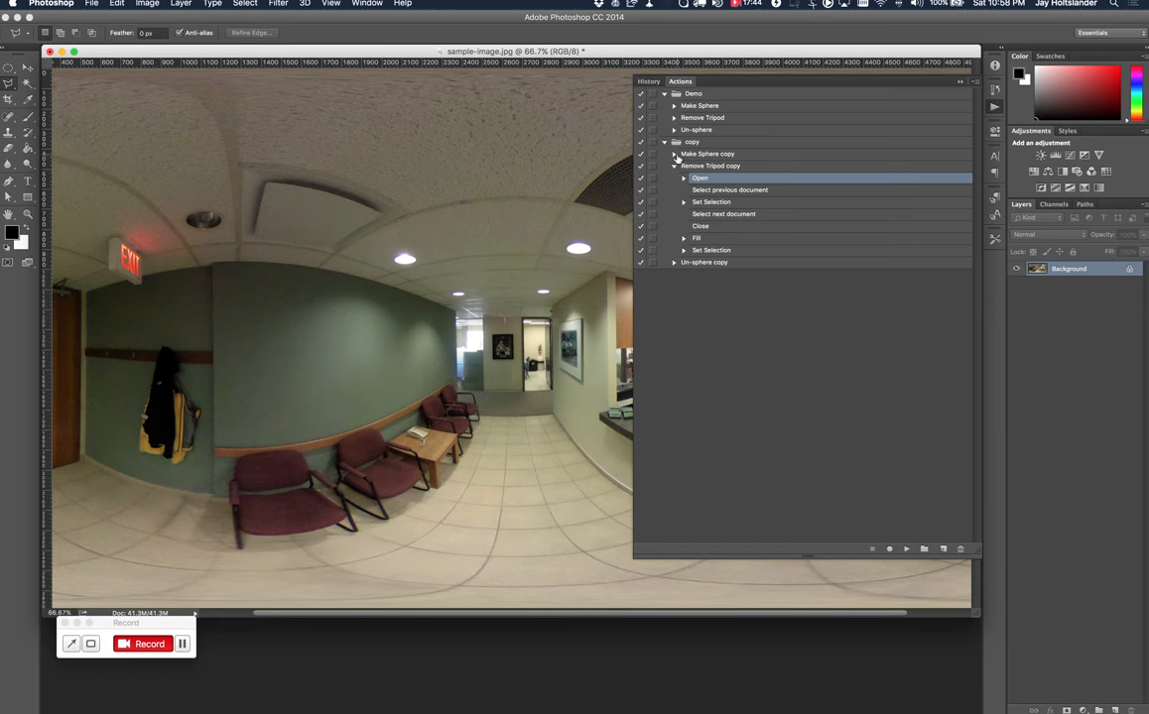
left_click(675, 155)
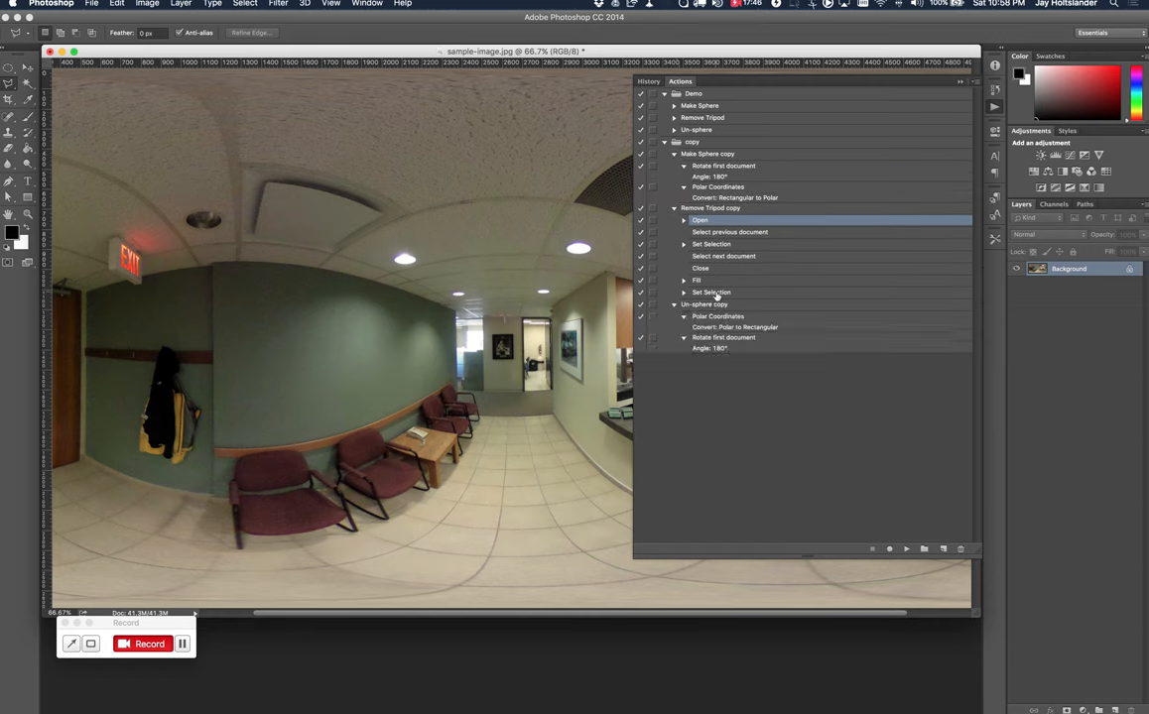
left_click(710, 292)
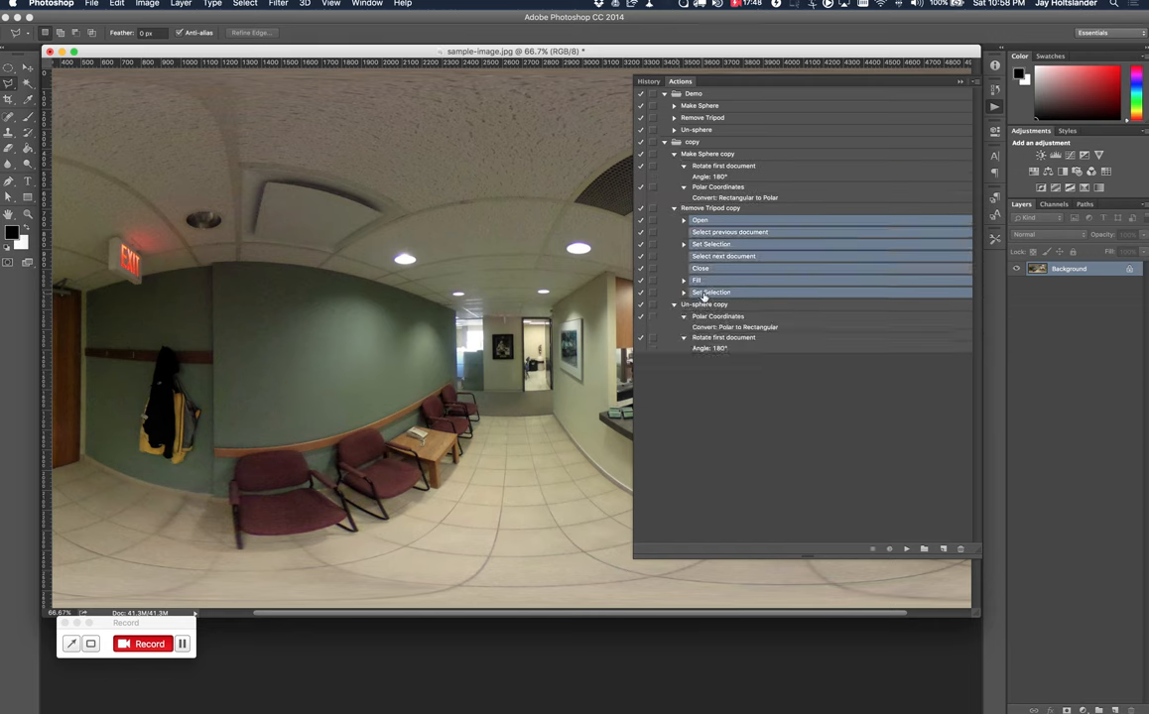
left_click(725, 209)
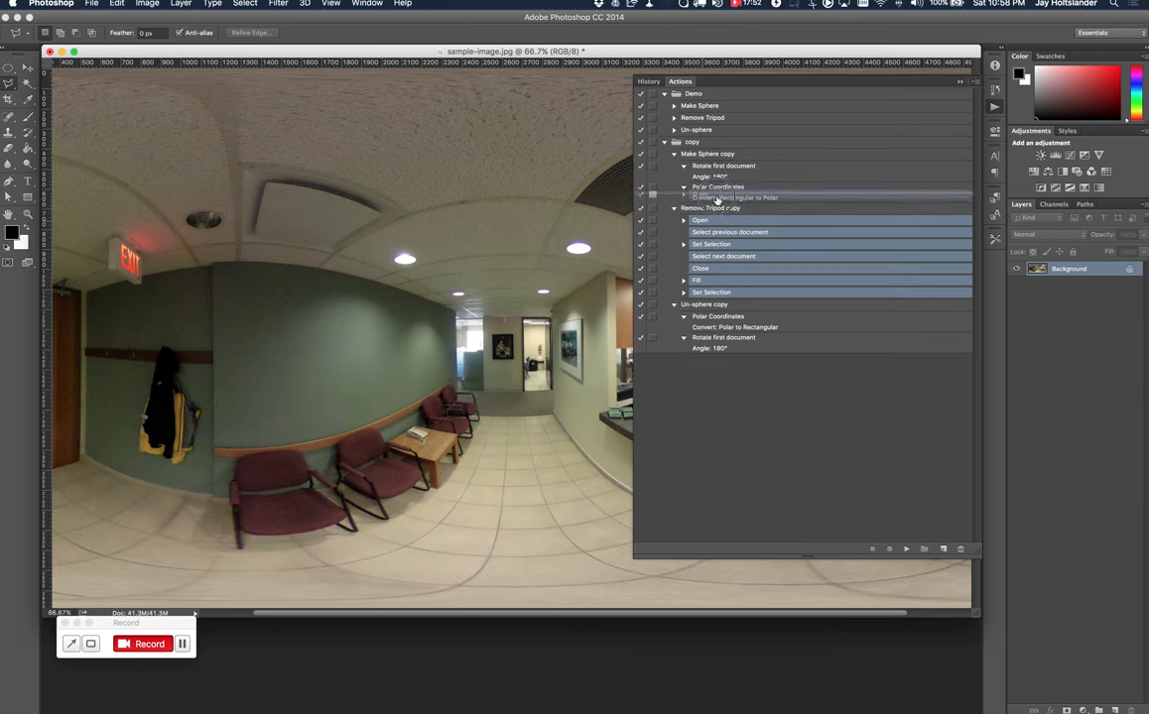
left_click(719, 187)
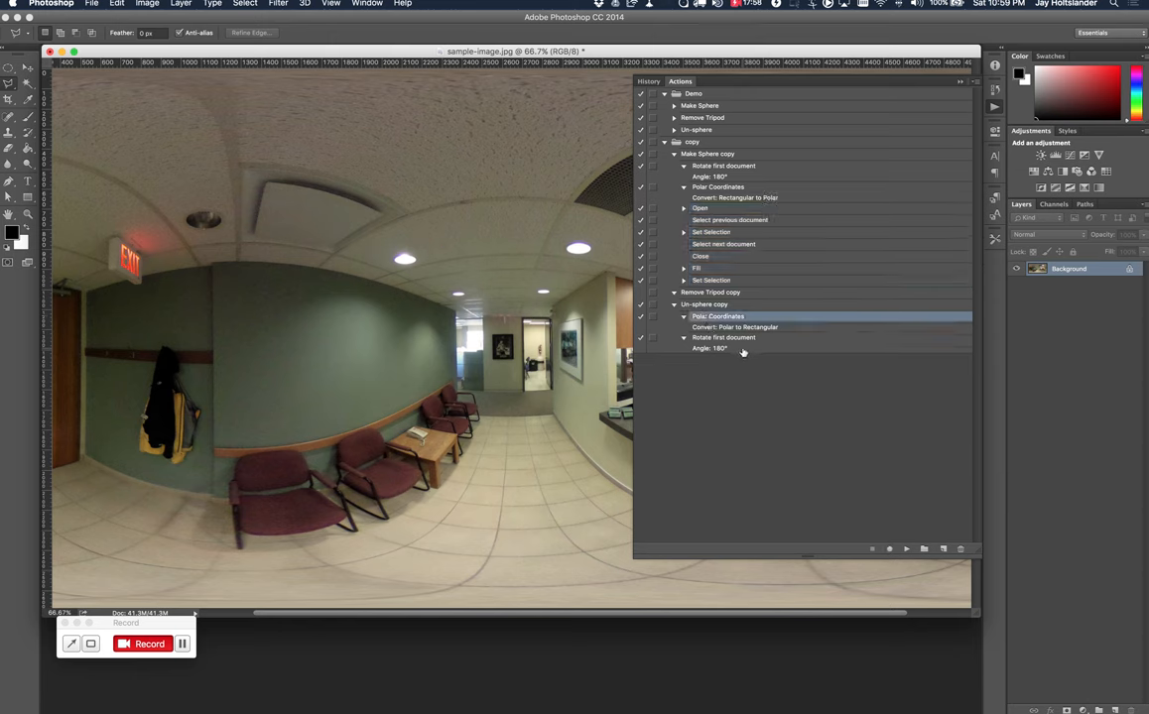
Move the Un-sphere steps in, delete the empty copies and rename the result Do it all.
left_click(722, 337)
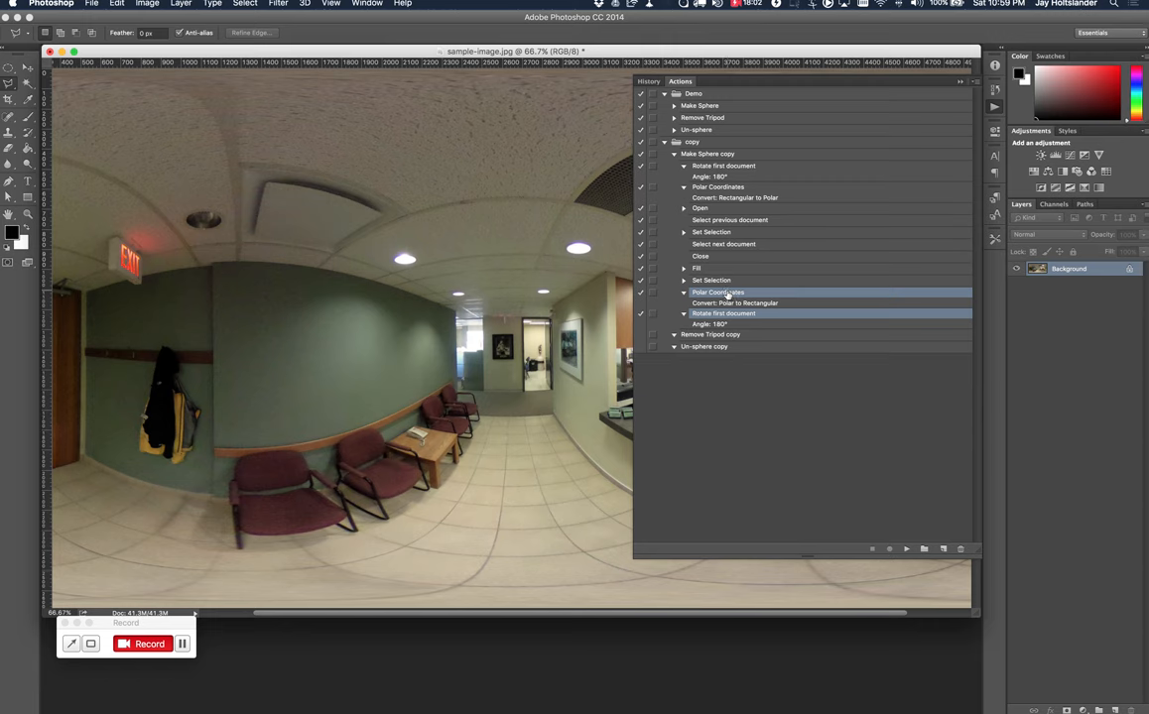
left_click(704, 345)
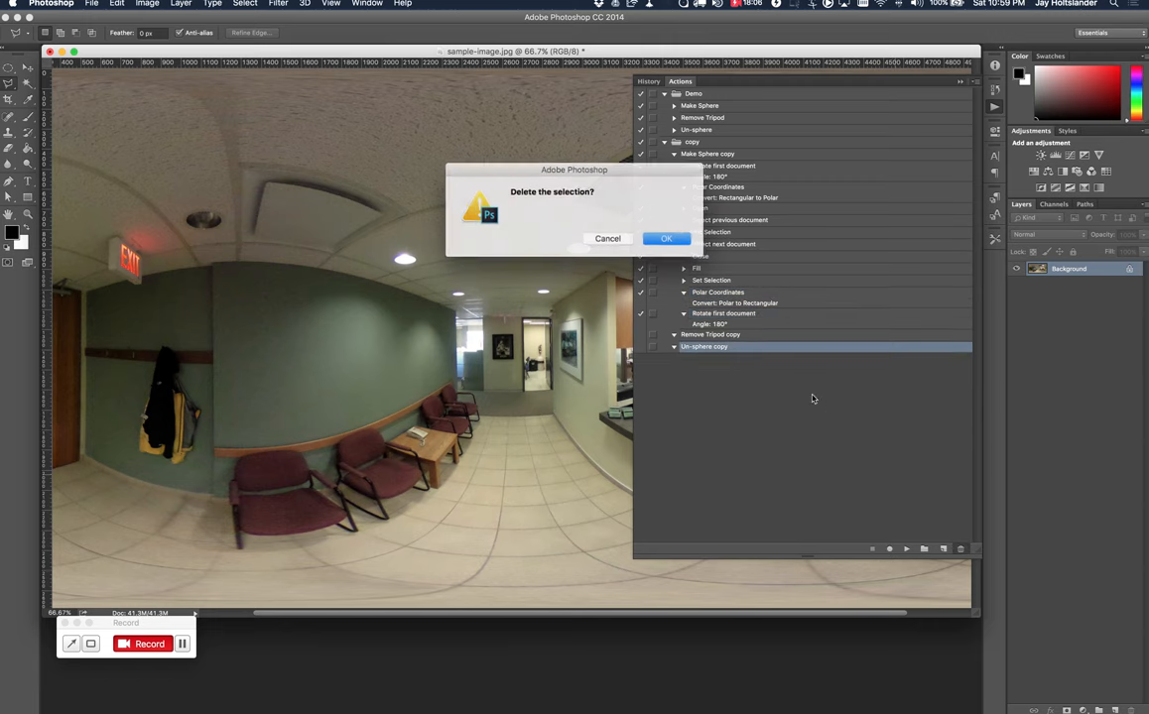
left_click(667, 238)
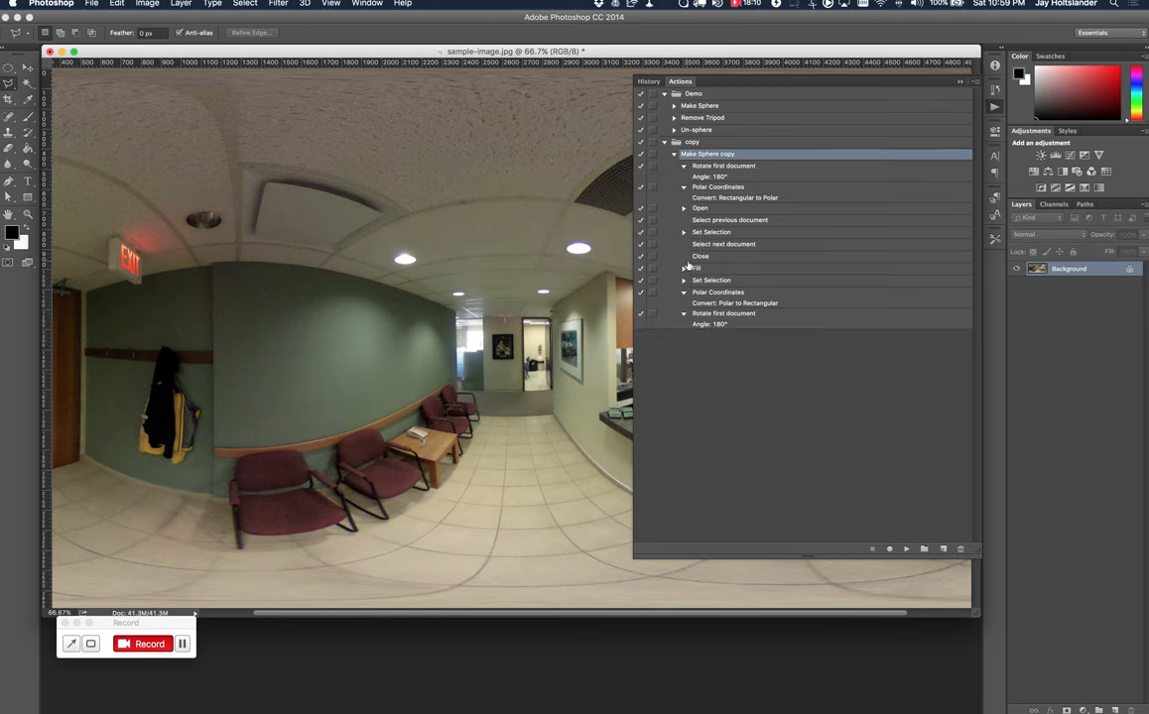
double_click(707, 155)
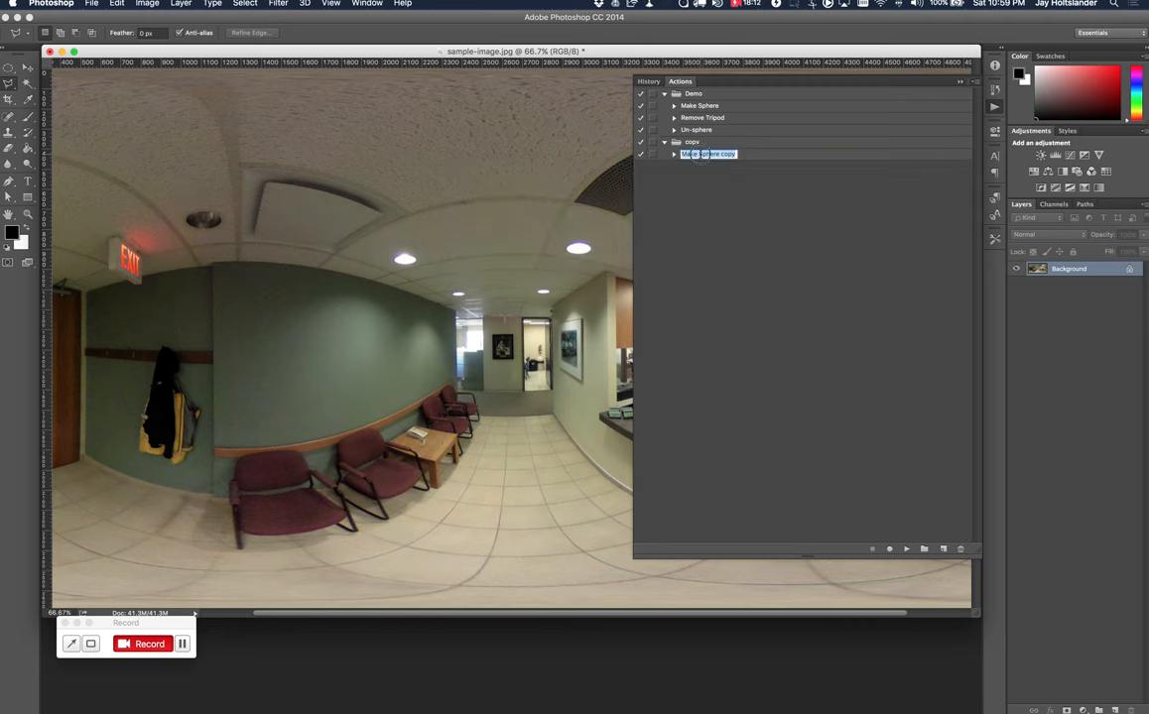
type("Do it all yo")
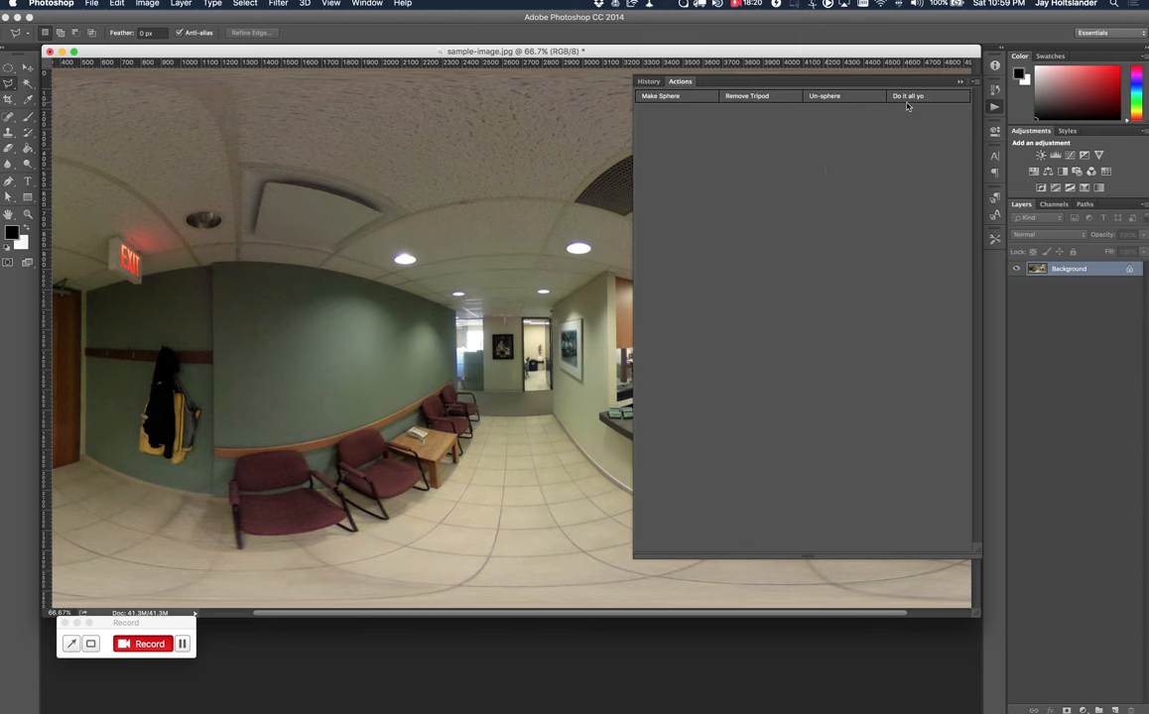
mouse_move(633, 159)
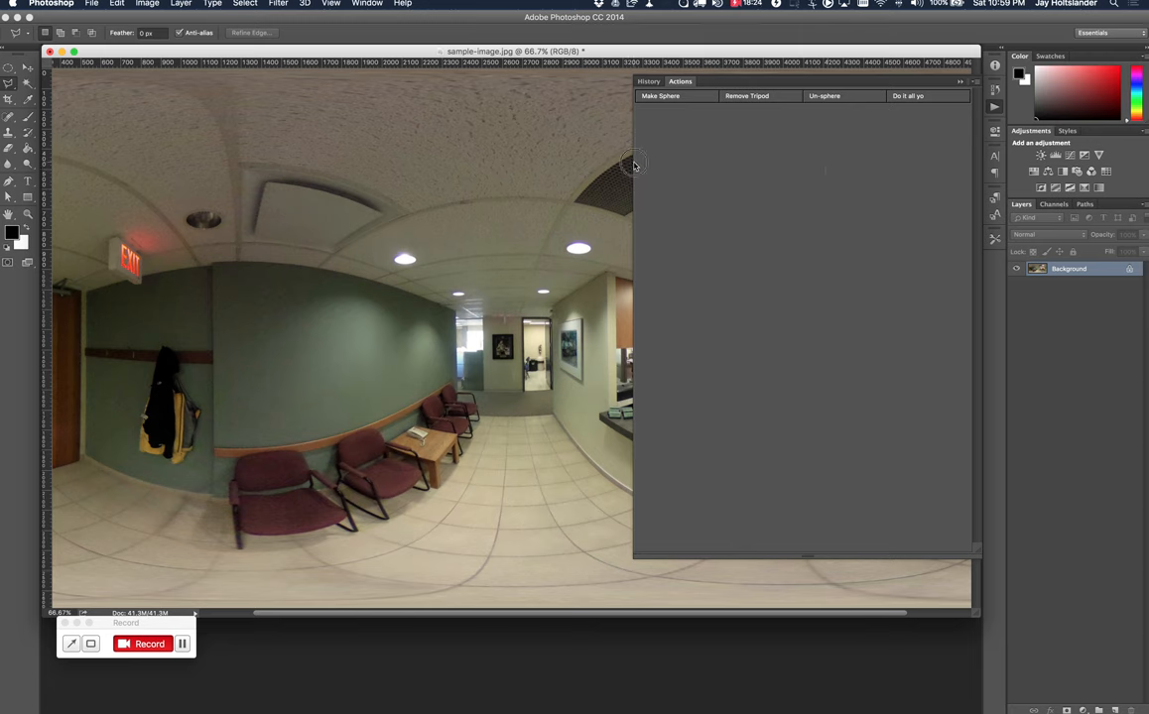
mouse_move(651, 444)
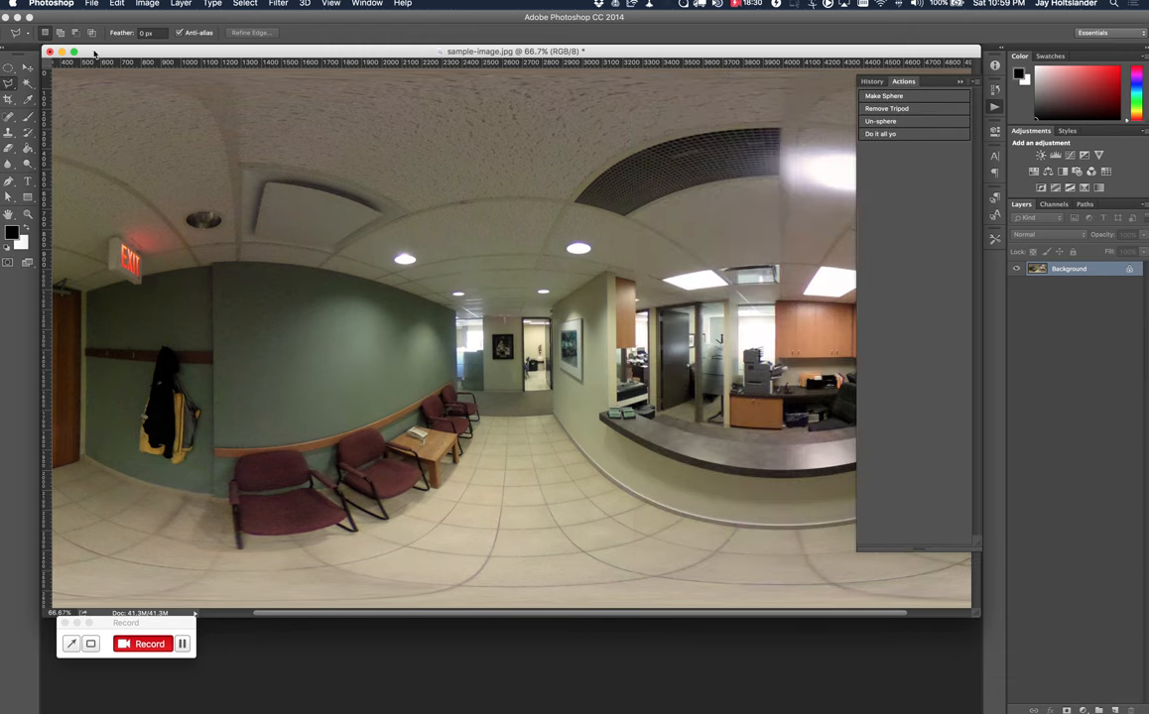
Show the actions, including Do it all, as buttons in a narrower panel.
left_click(91, 4)
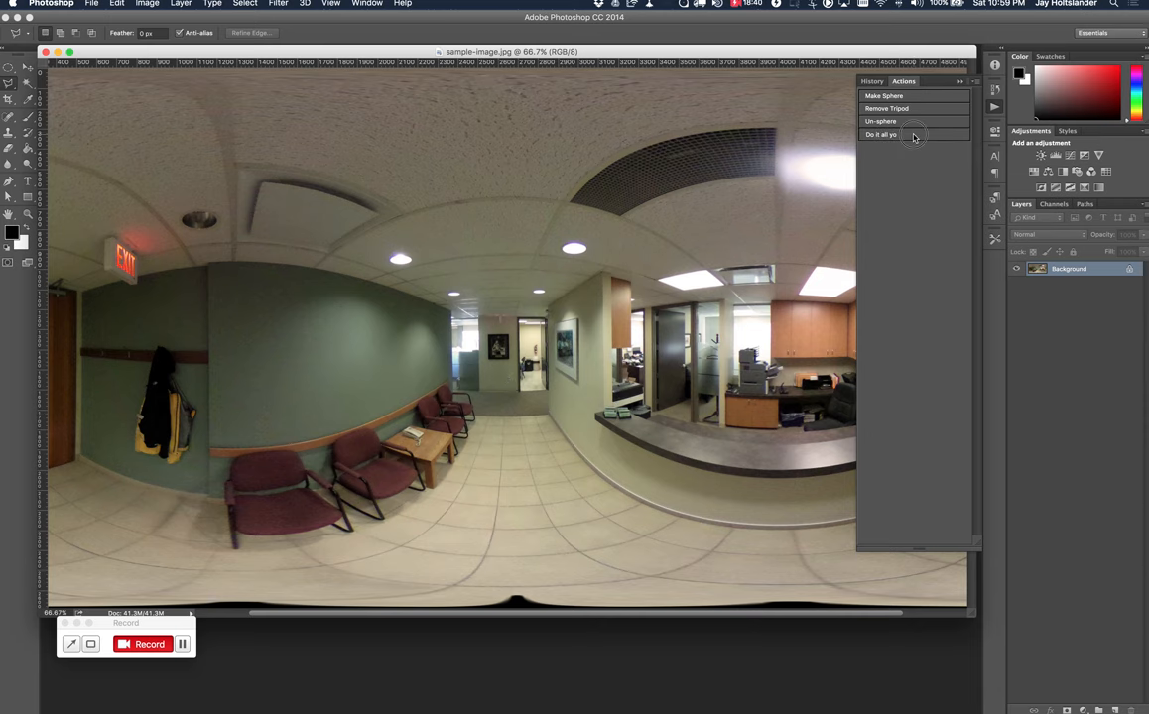
Run Do it all on the panorama, continuing past the Set warning and fill error.
left_click(881, 135)
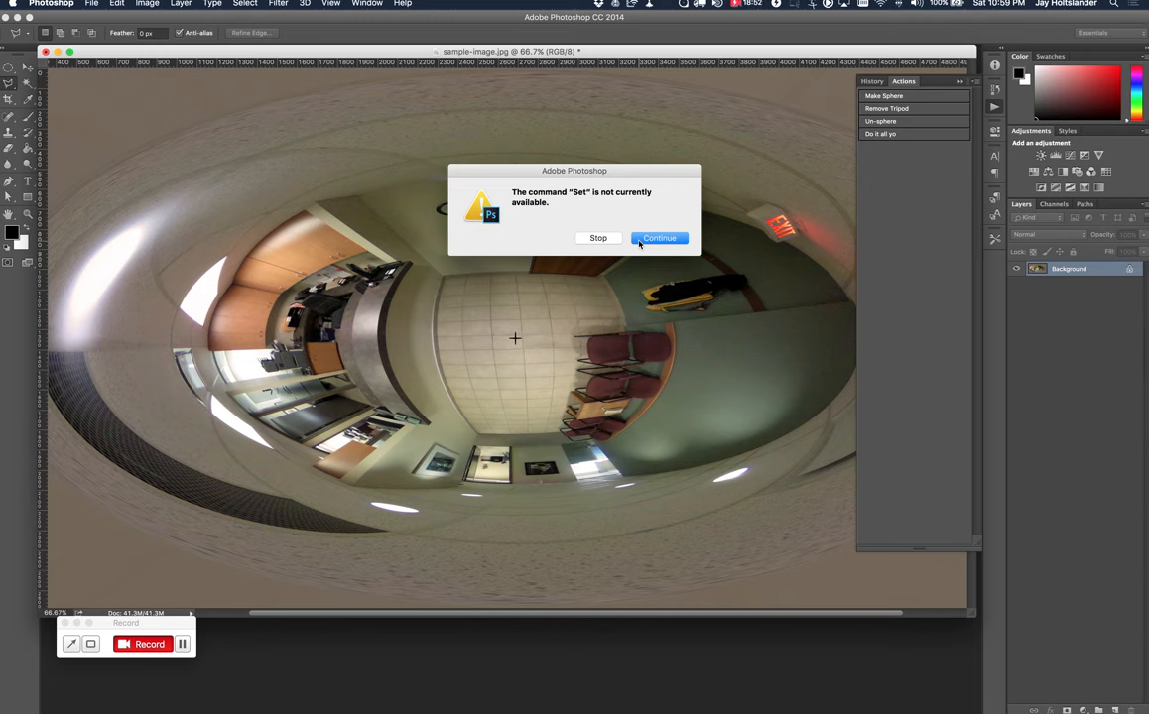
left_click(659, 239)
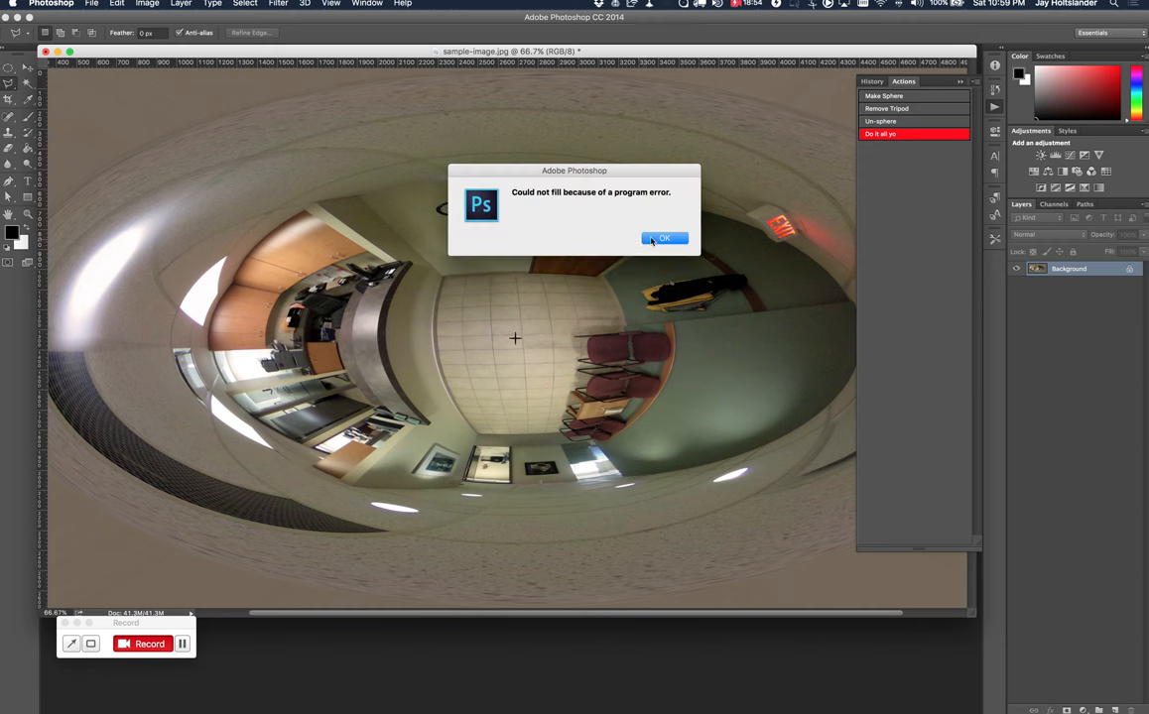
left_click(665, 238)
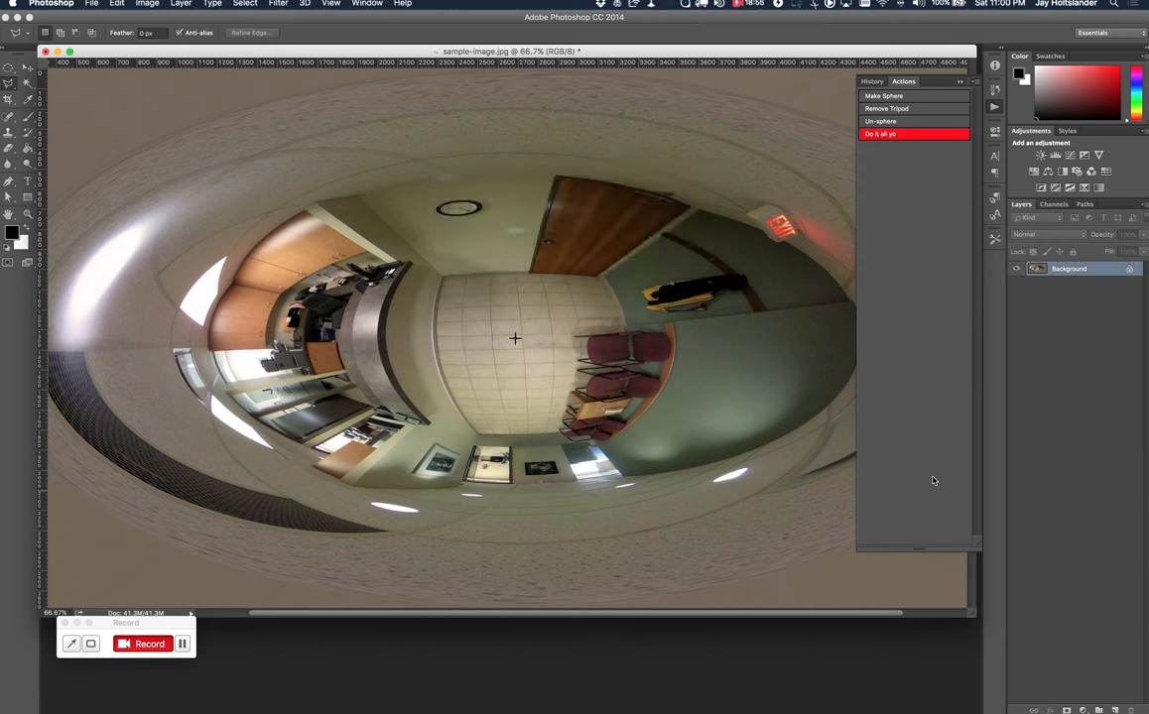
left_click(961, 81)
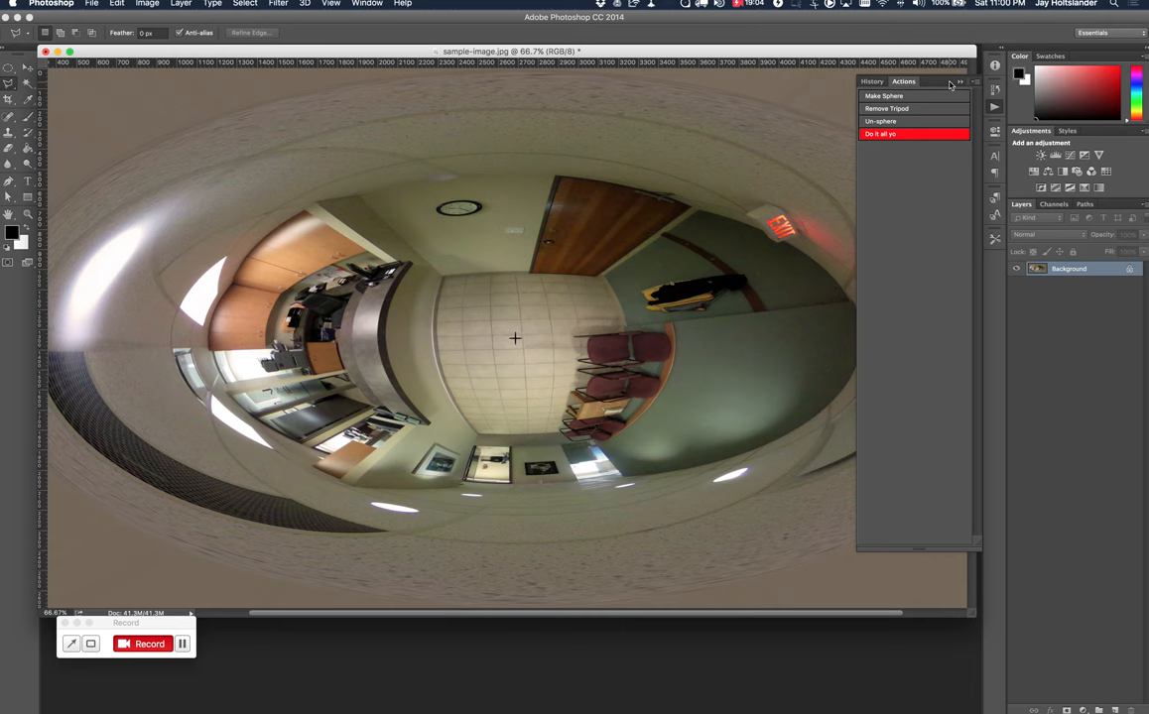
mouse_move(916, 143)
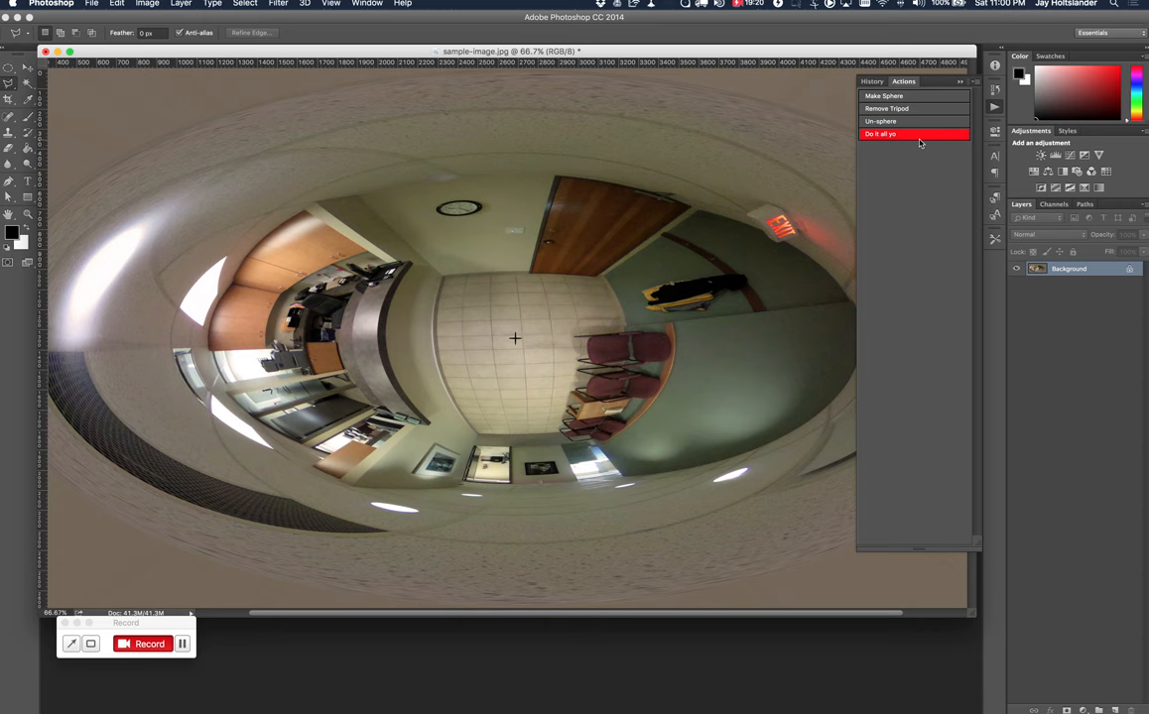
mouse_move(927, 160)
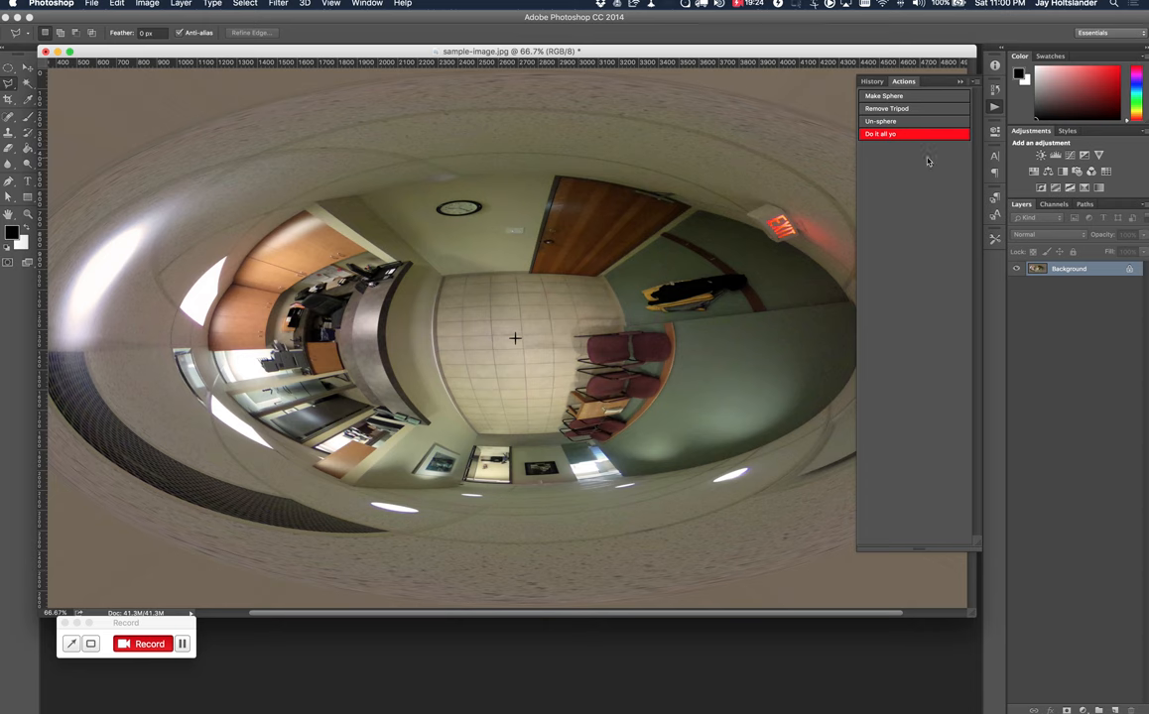
mouse_move(926, 167)
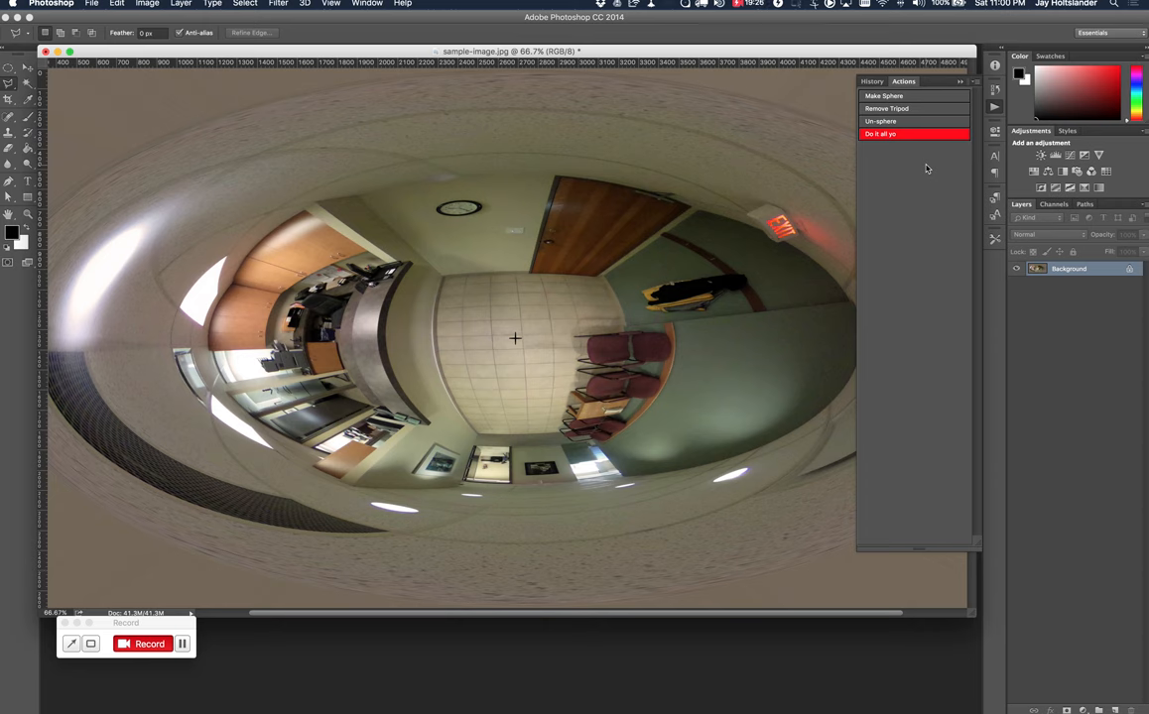